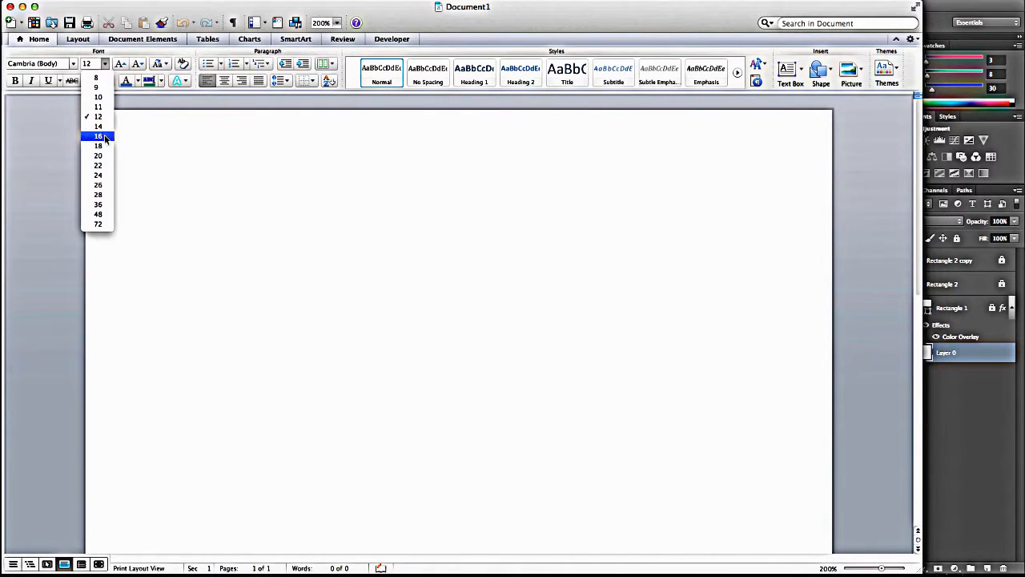
# Step: Type 'Ready', 'Aim' and 'Fire' on separate lines at 22-point size
pyautogui.click(98, 165)
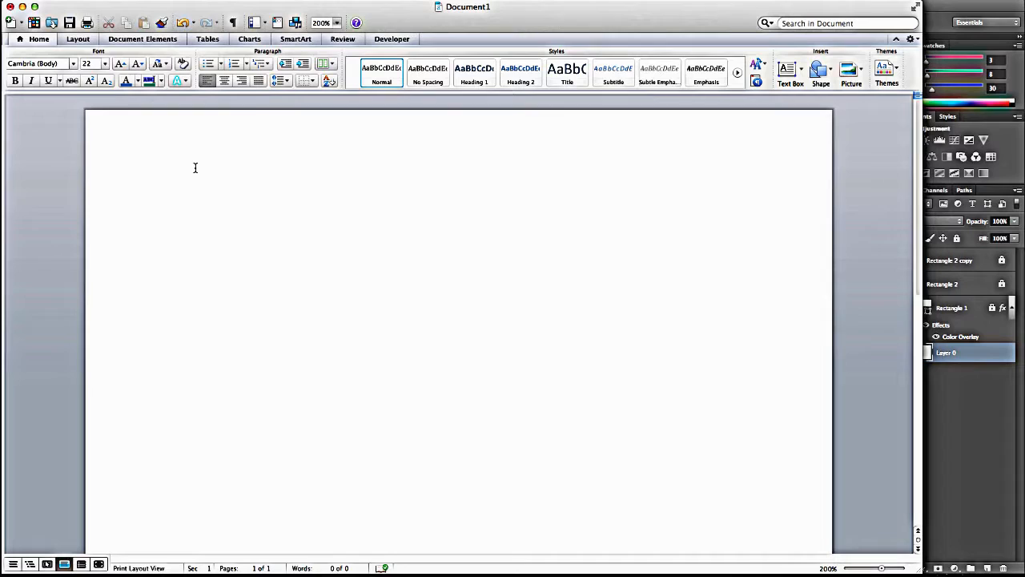
pyautogui.write('Read')
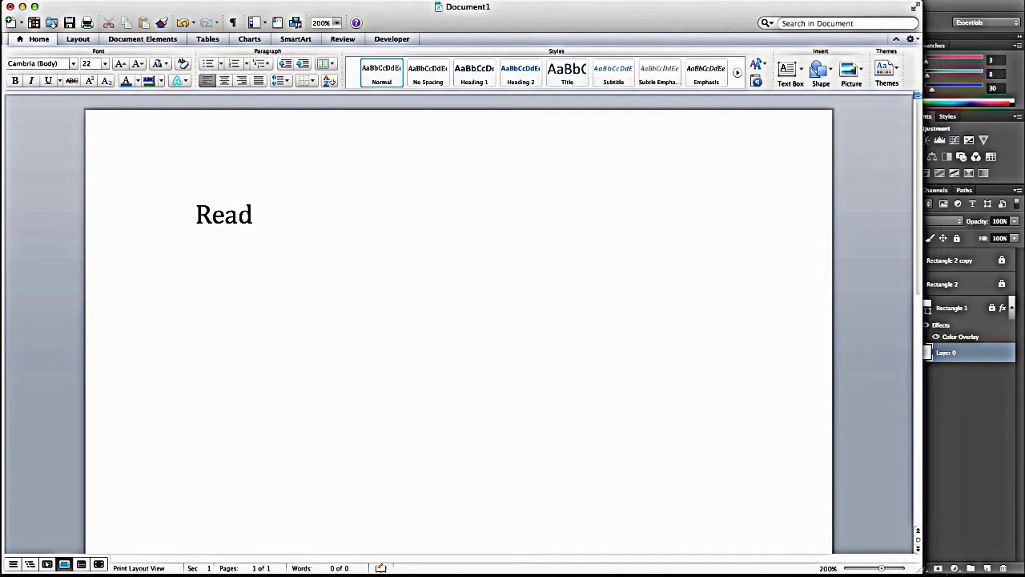
pyautogui.write('y')
pyautogui.write('i')
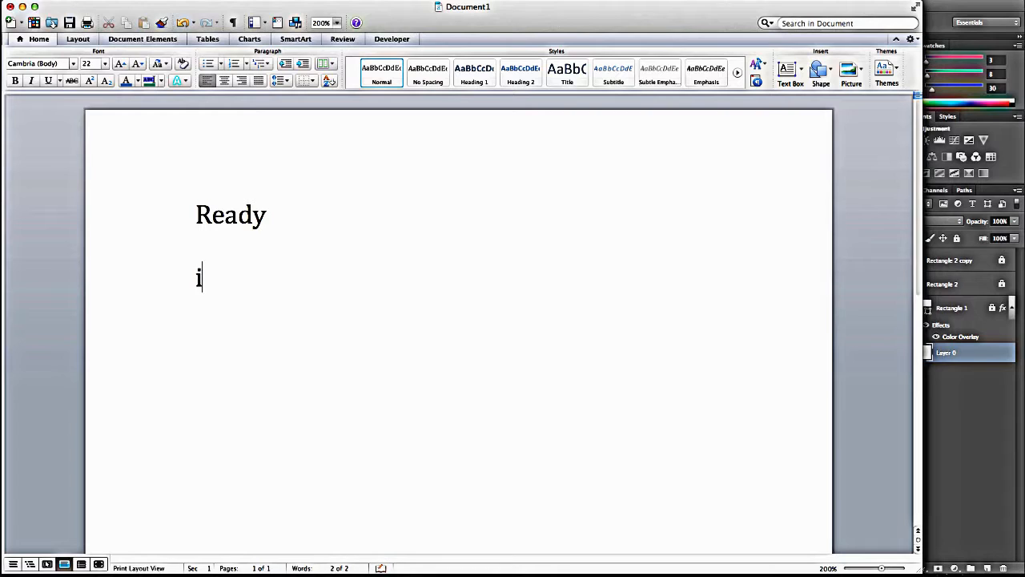
pyautogui.write('Aim')
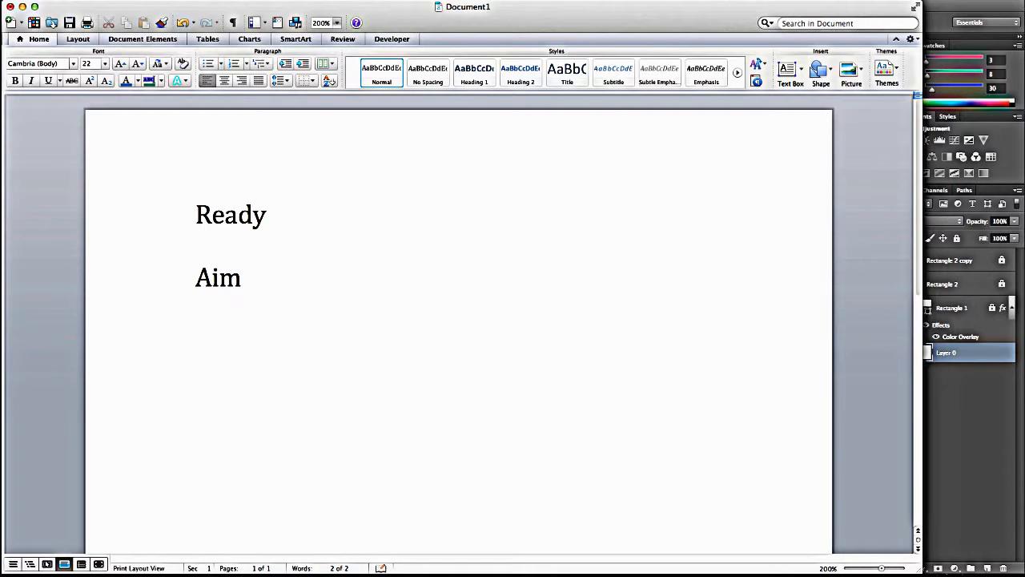
pyautogui.write('Fir')
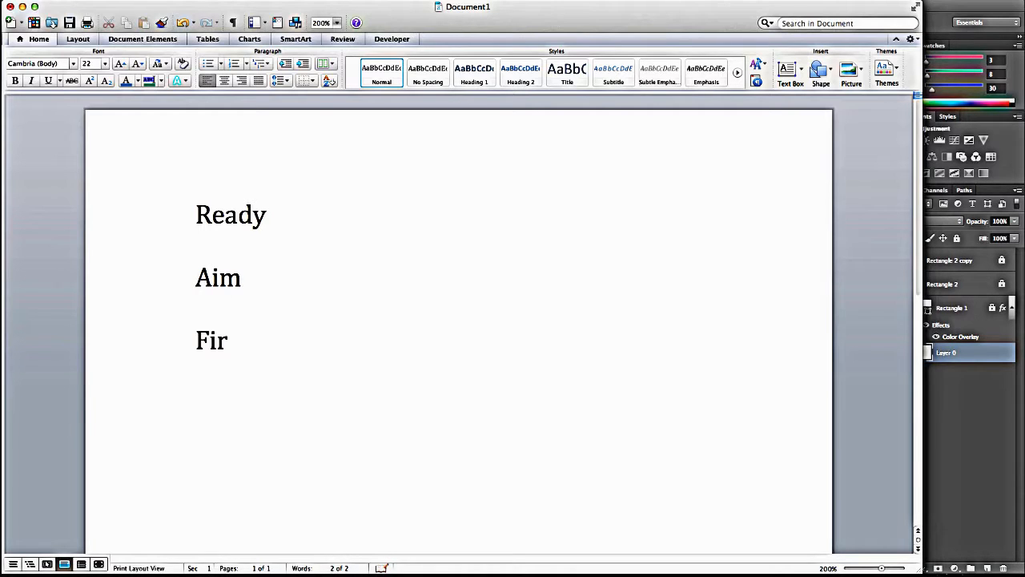
pyautogui.write('e')
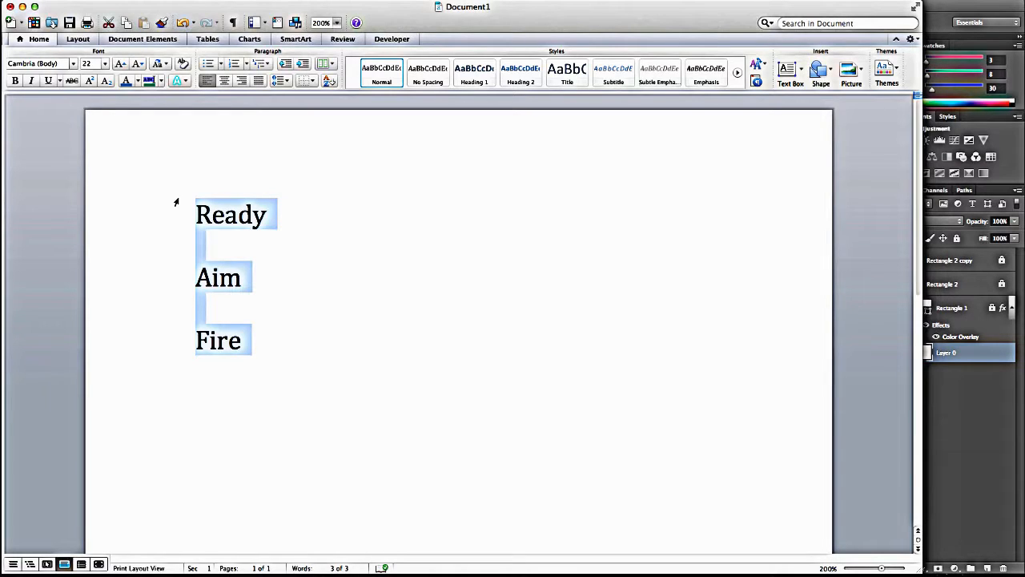
# Step: Type 'Wireframe' and 'Storyboard', with indented 'Colors' and 'Graphics' beneath
pyautogui.write('wir')
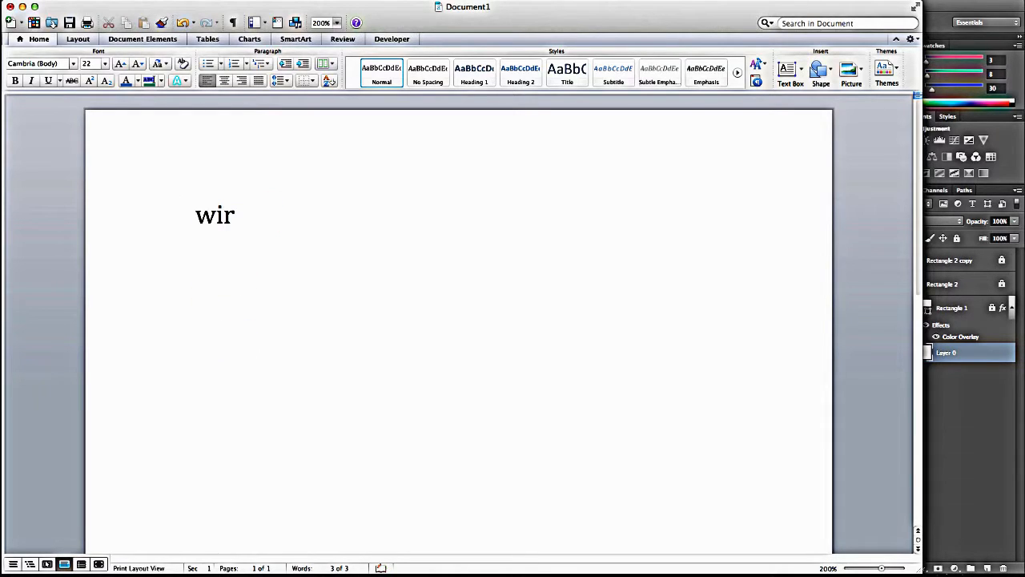
pyautogui.write('eframe')
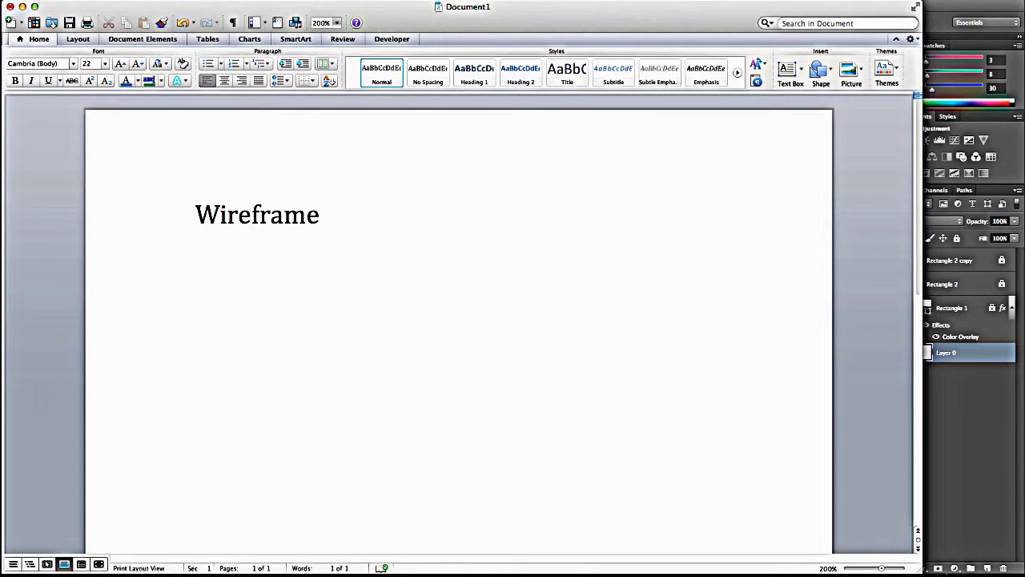
pyautogui.write('s')
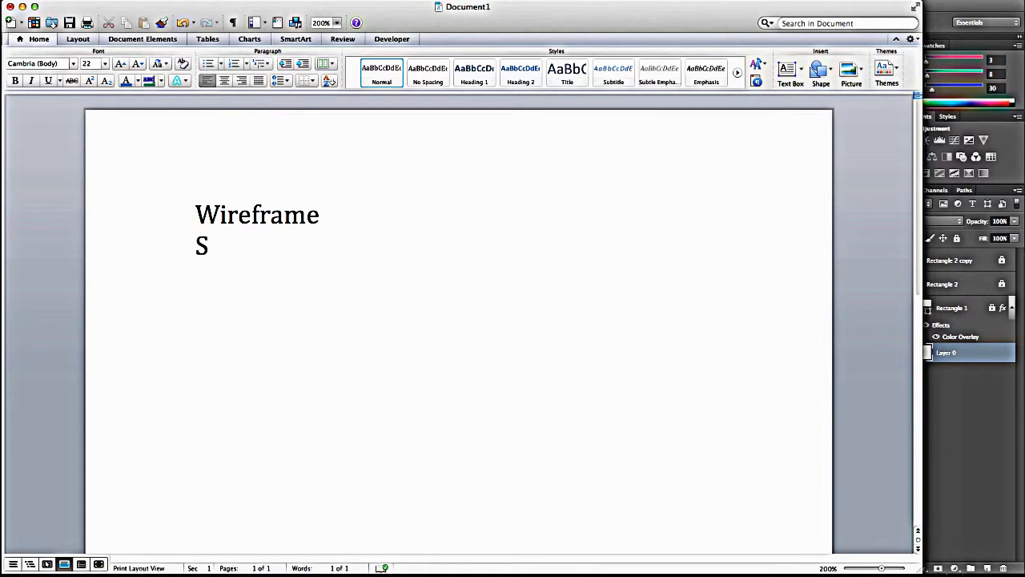
pyautogui.write('torybo')
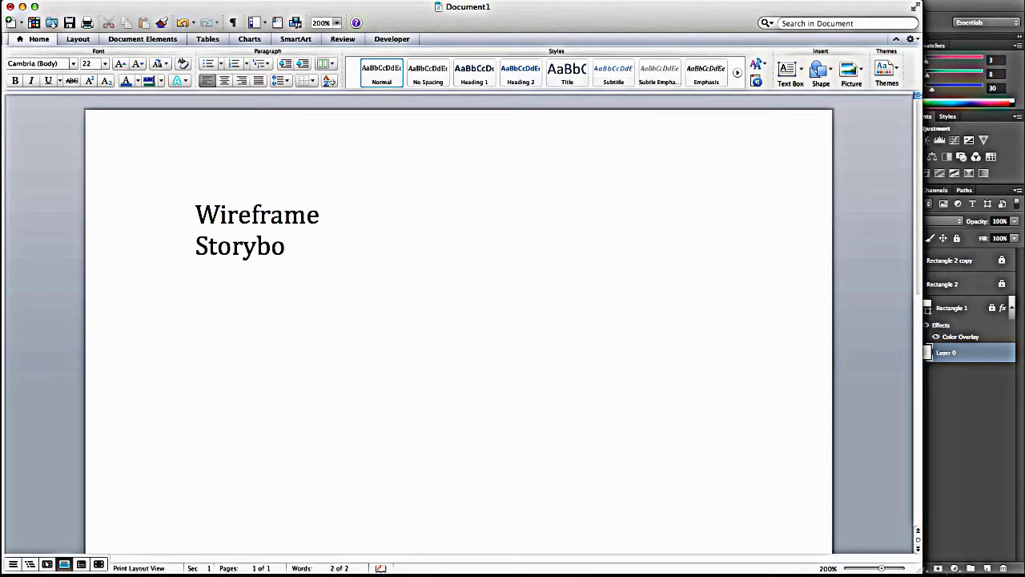
pyautogui.write('ard')
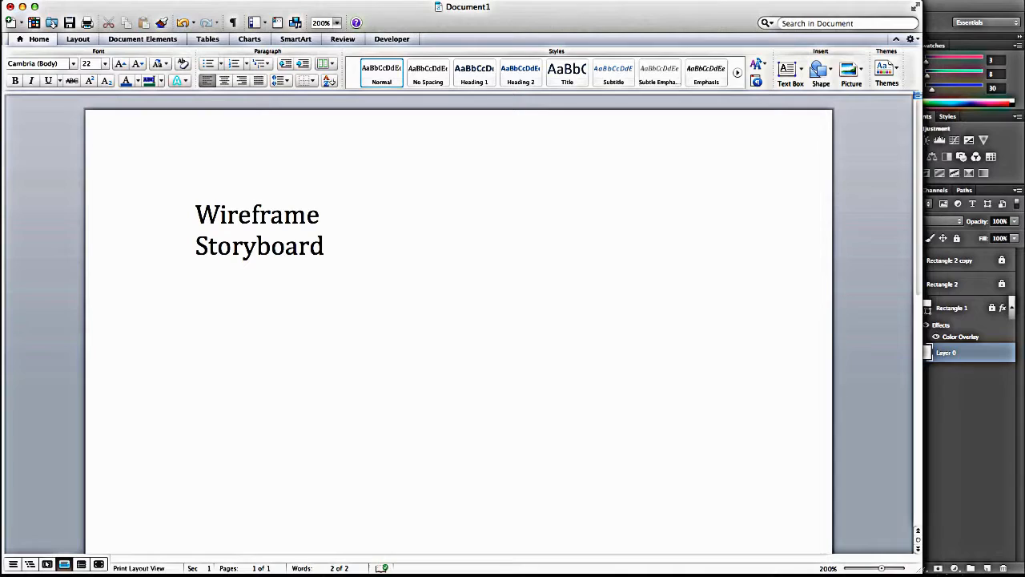
pyautogui.write('colors')
pyautogui.write('g')
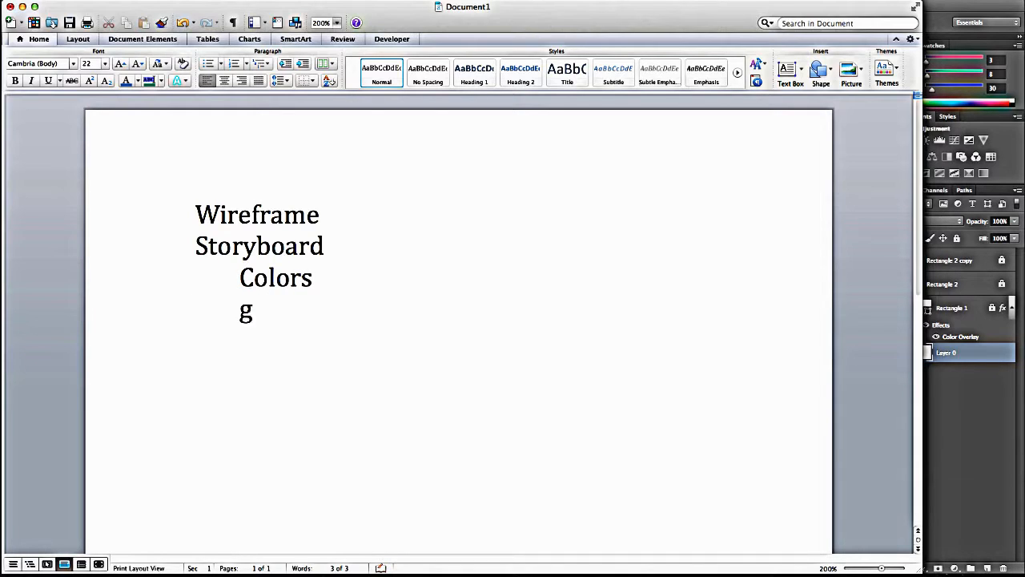
pyautogui.write('raphics')
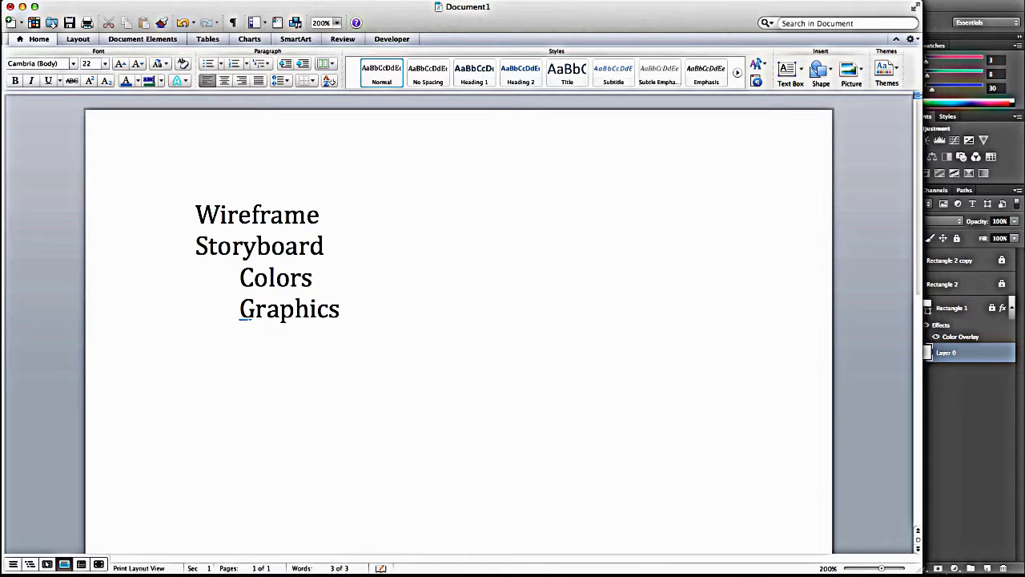
# Step: Add 'Assets' with indented 'Images' and 'Copy(text)', then 'Create Page'
pyautogui.press('return')
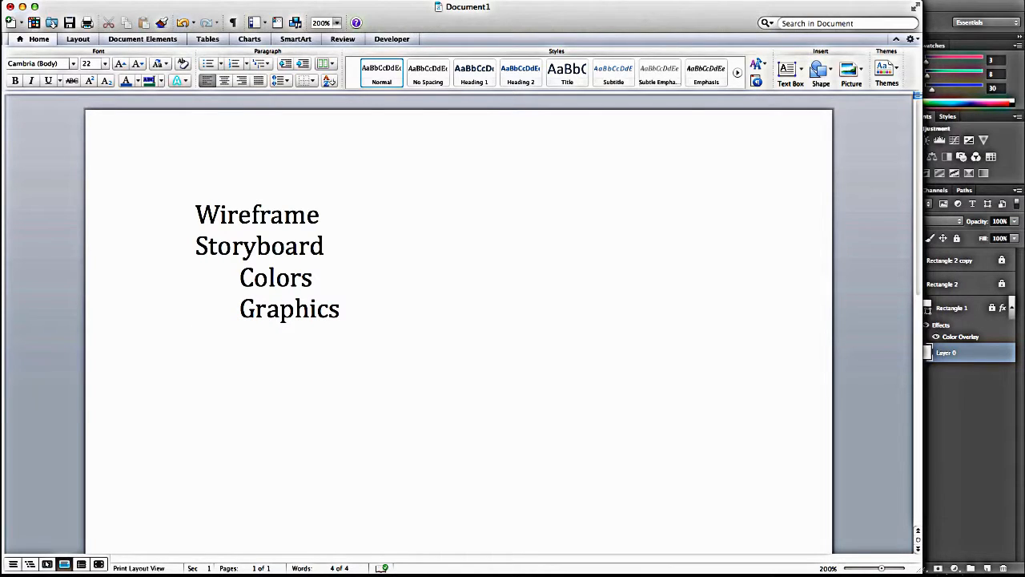
pyautogui.write('Asset')
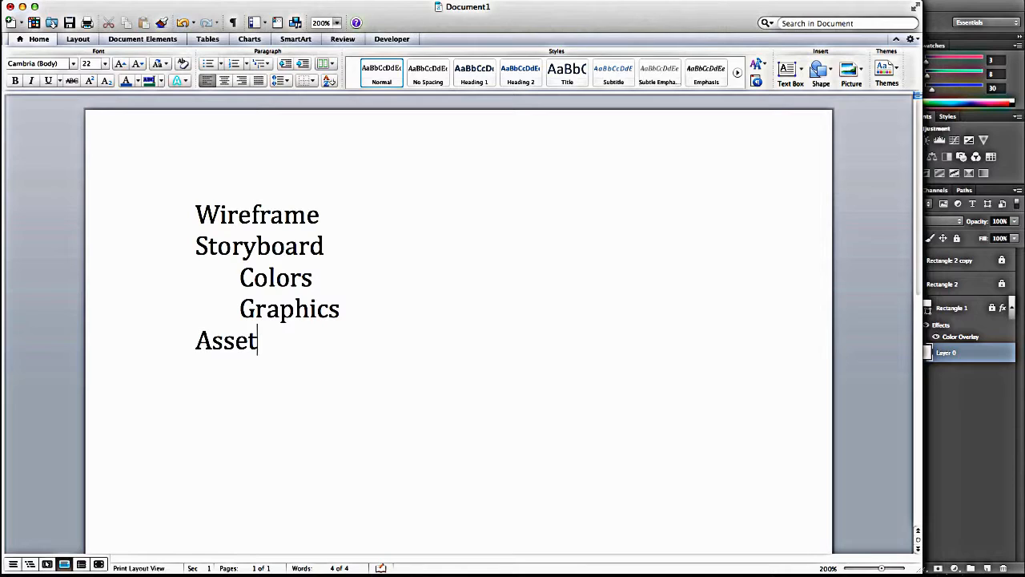
pyautogui.write('s')
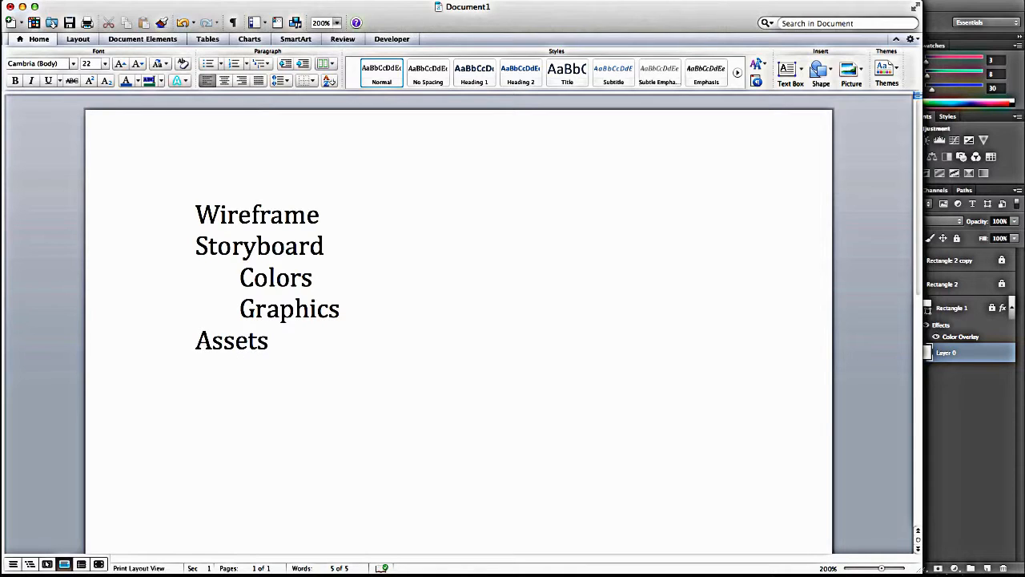
pyautogui.write('Images')
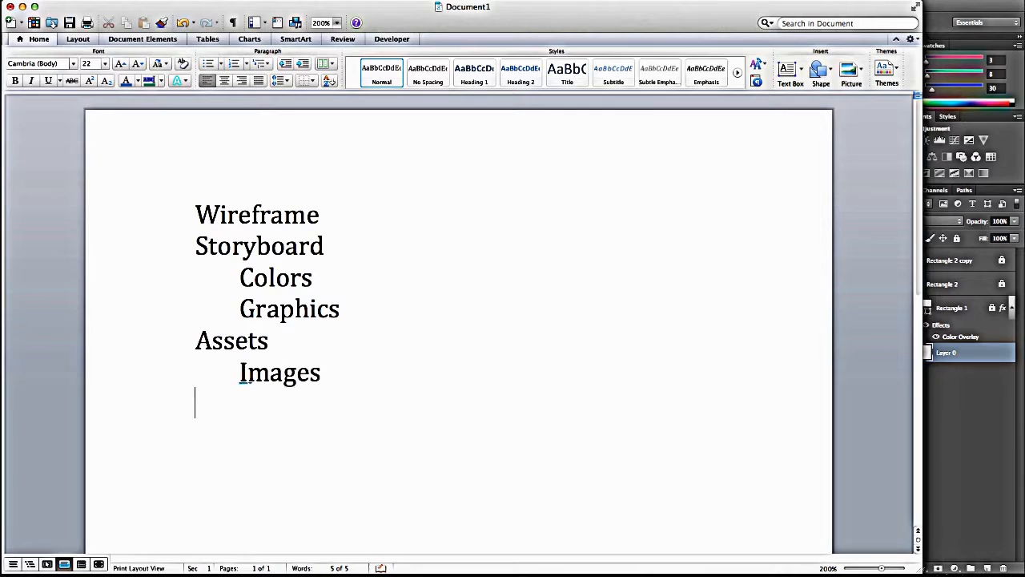
pyautogui.write('copy')
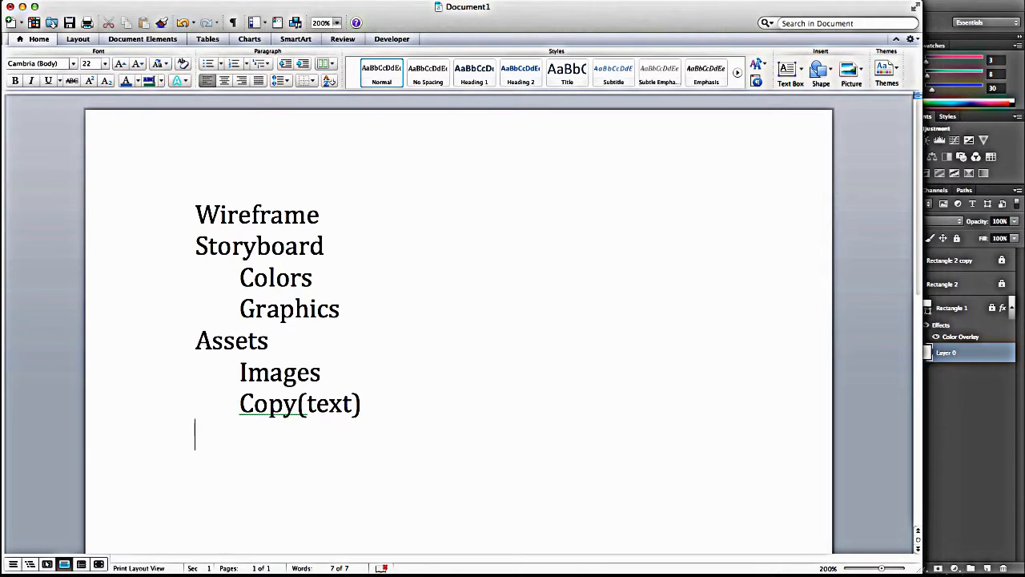
pyautogui.write('Create')
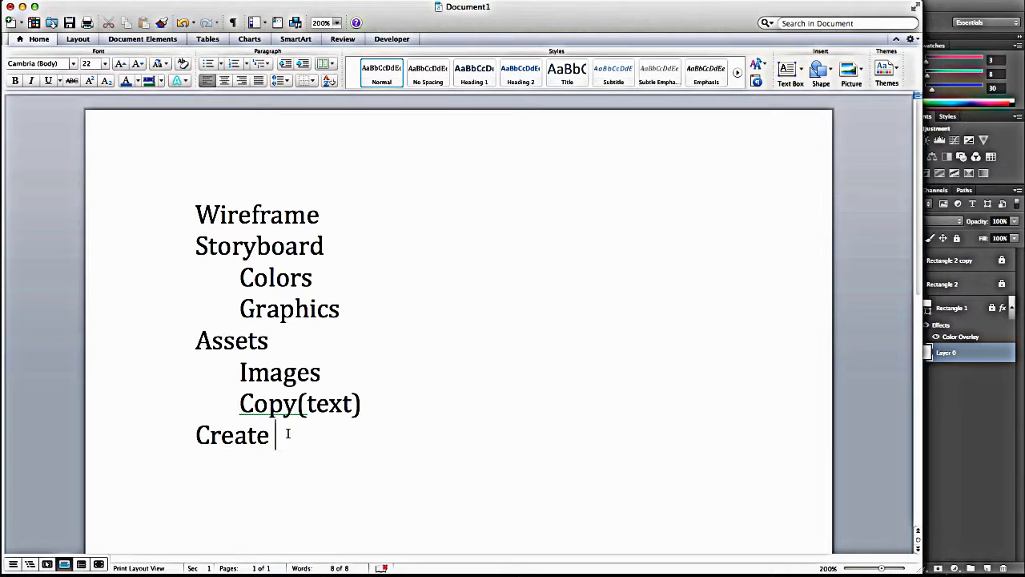
pyautogui.write('Page')
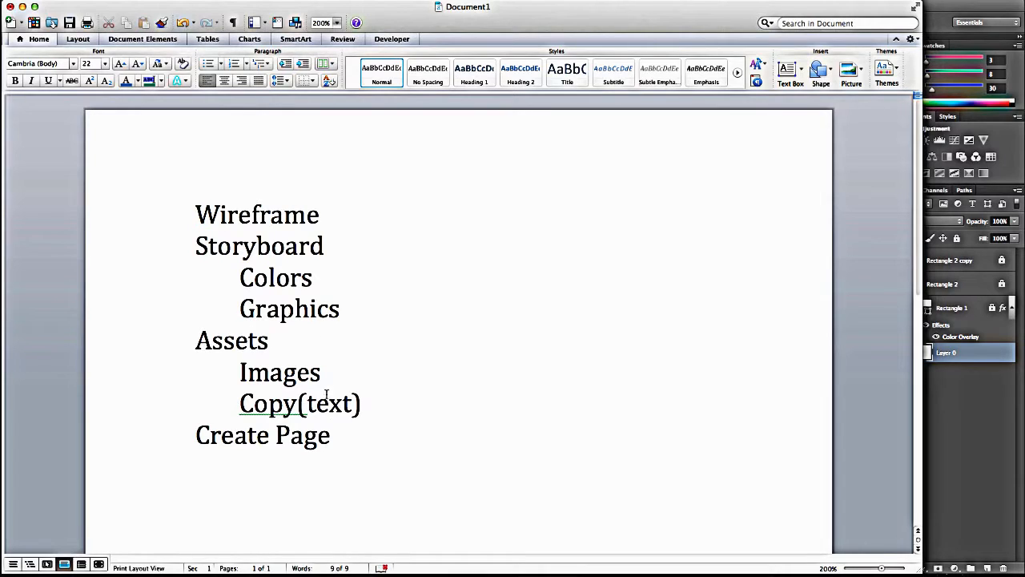
pyautogui.moveTo(972, 417)
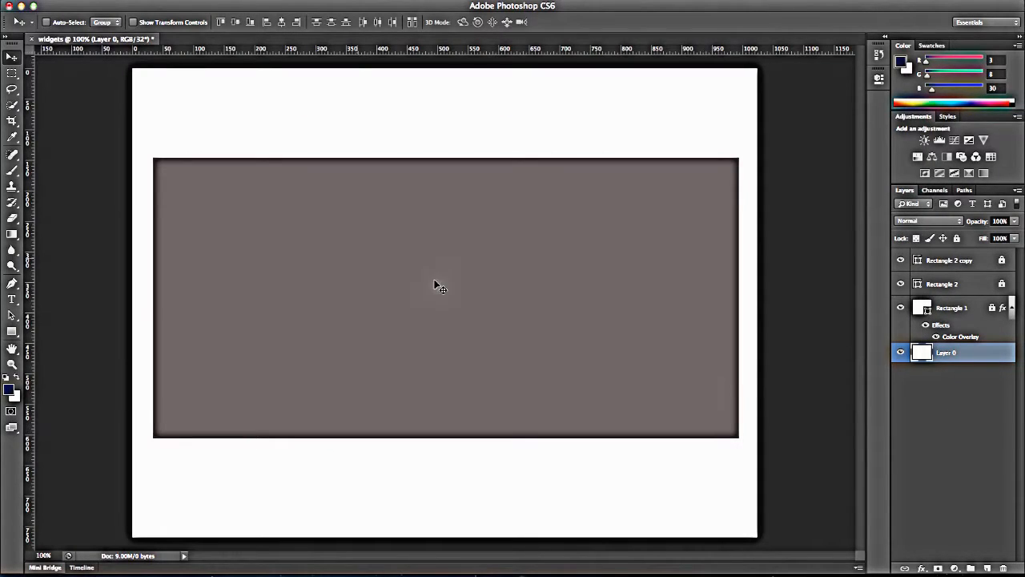
pyautogui.moveTo(33, 46)
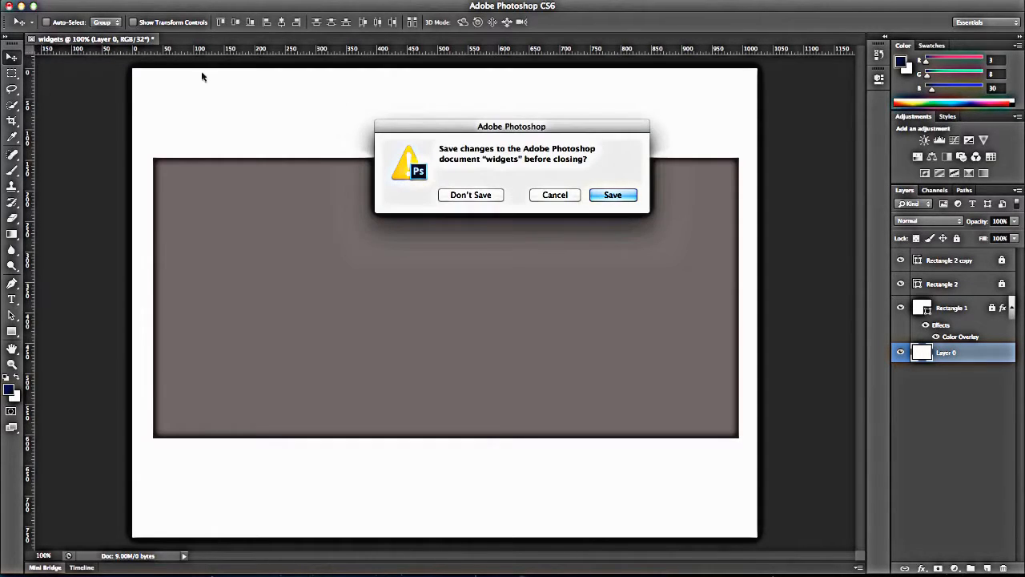
# Step: Close the widgets document without saving changes
pyautogui.click(471, 195)
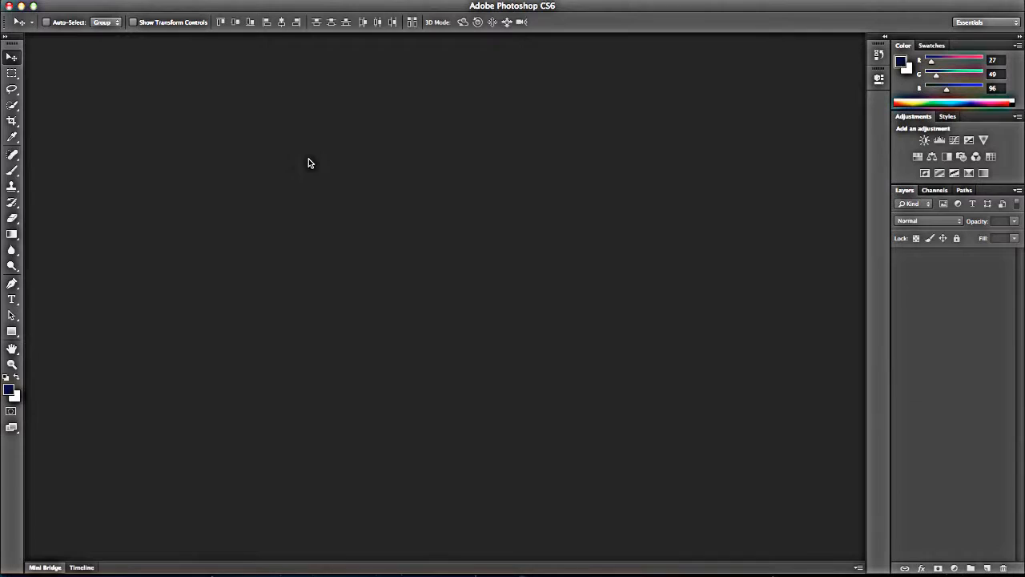
pyautogui.moveTo(126, 35)
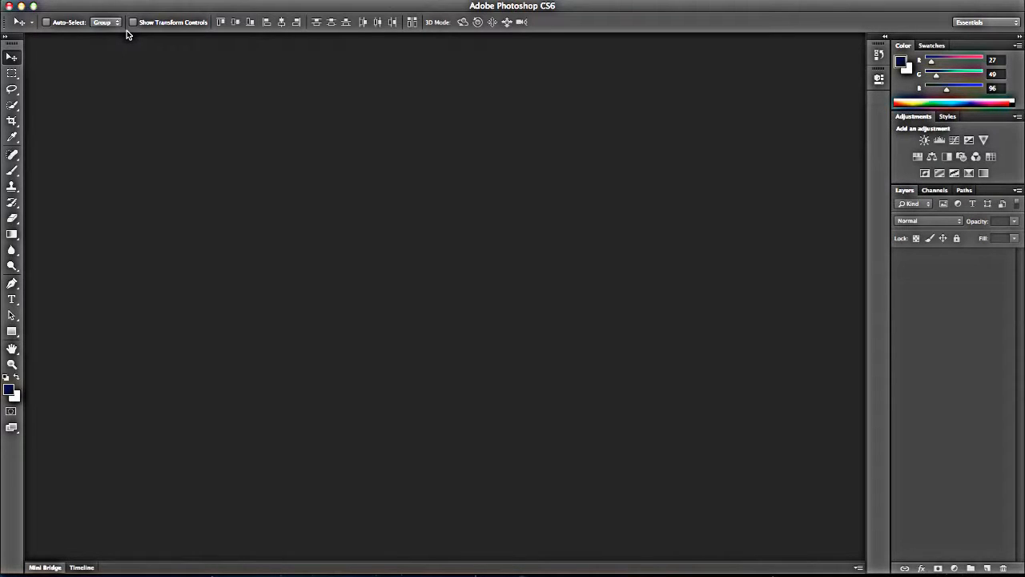
pyautogui.click(72, 5)
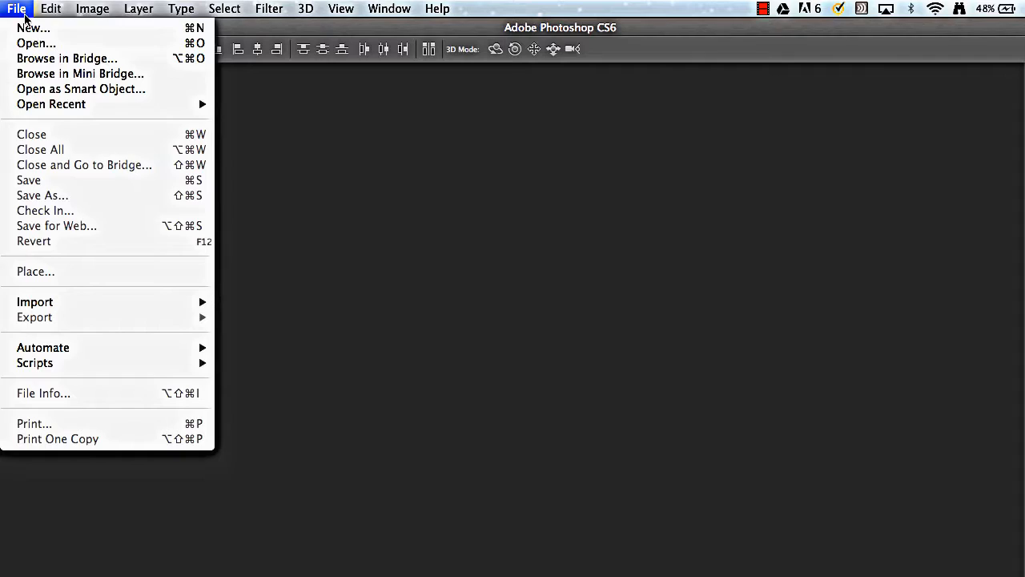
# Step: Create a new document 'widgets' at 1024 × 768 px, 72 ppi, white background
pyautogui.click(33, 28)
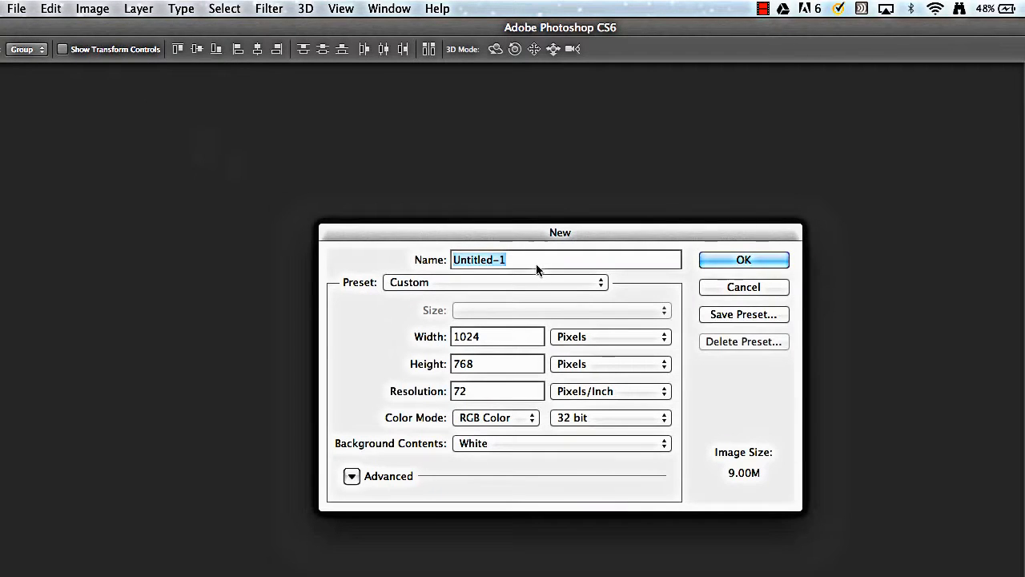
pyautogui.moveTo(505, 272)
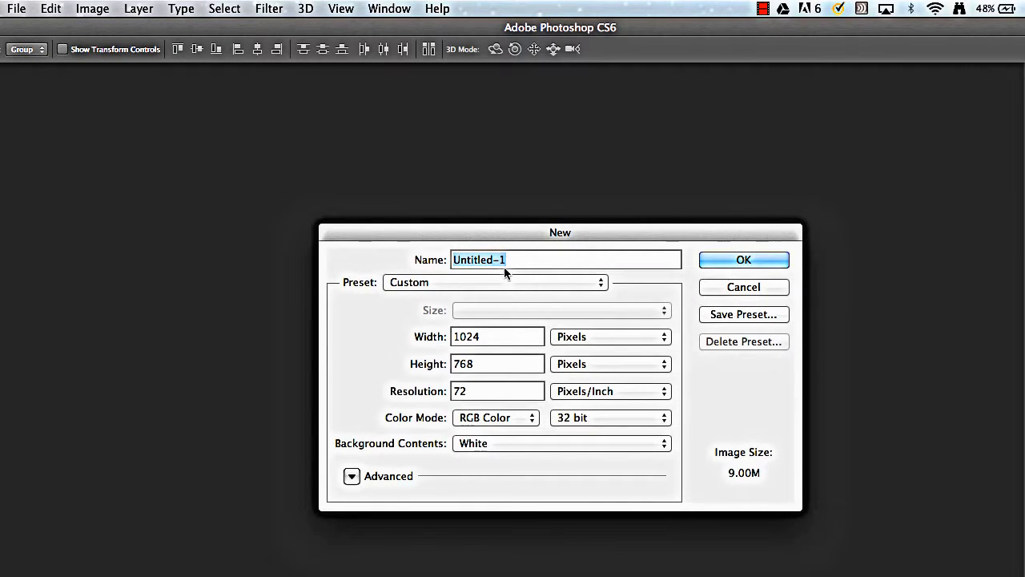
pyautogui.write('widgets')
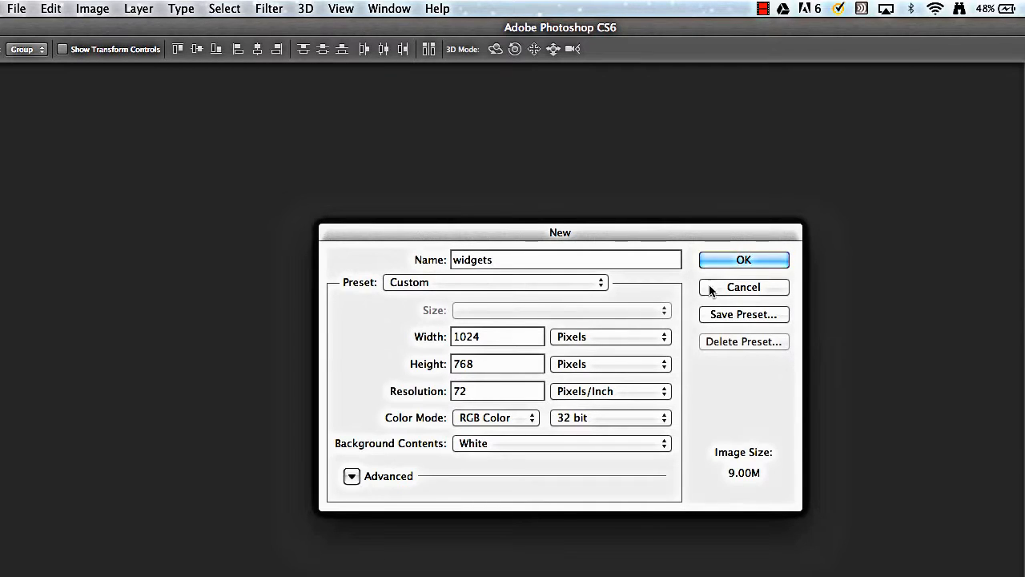
pyautogui.moveTo(501, 315)
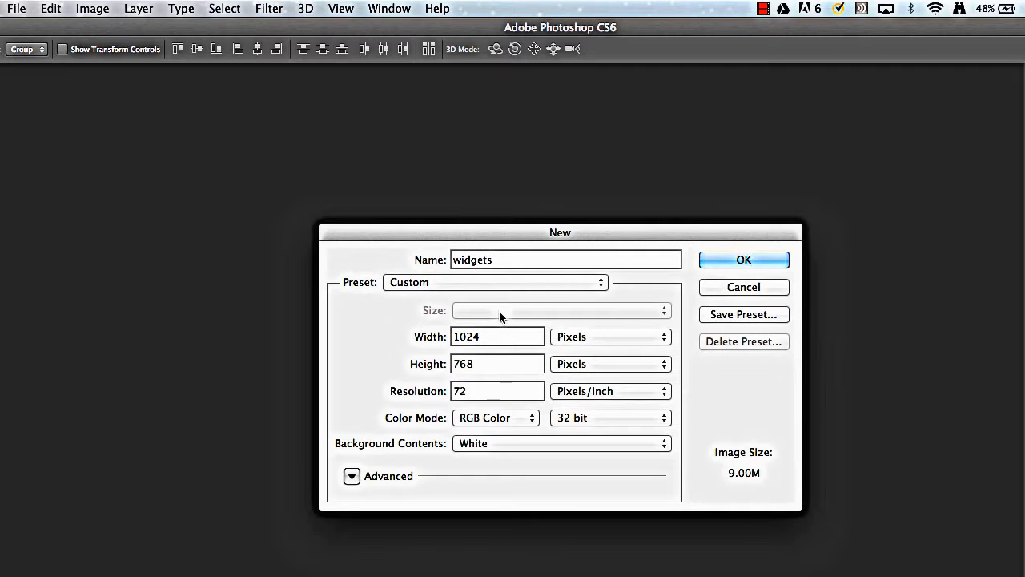
pyautogui.moveTo(536, 342)
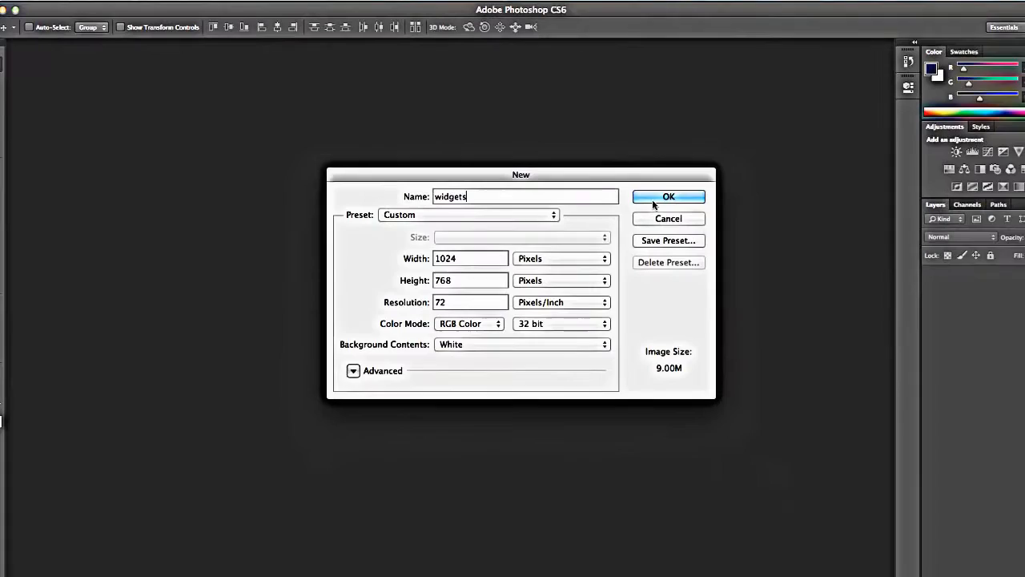
pyautogui.click(668, 196)
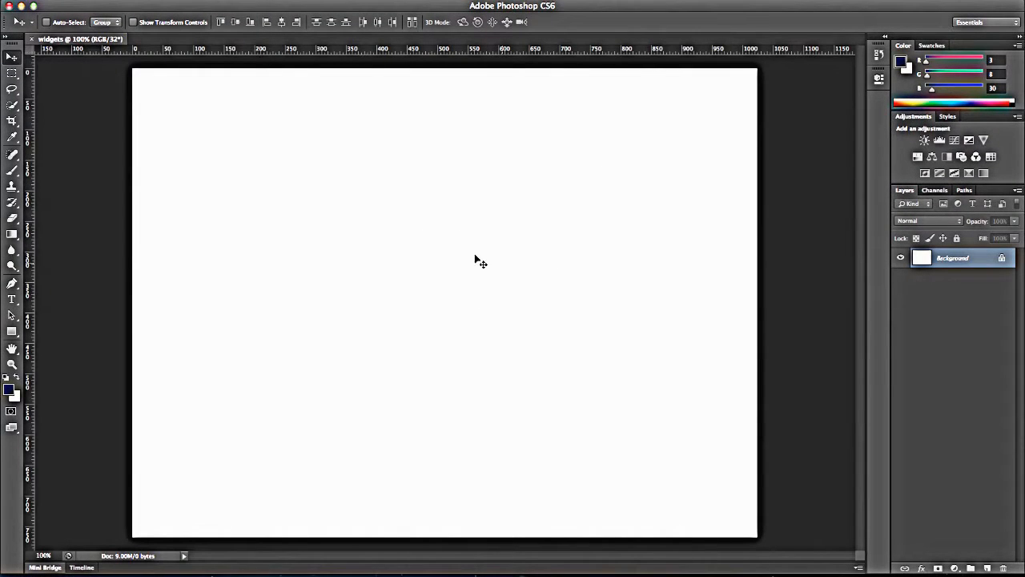
pyautogui.moveTo(520, 272)
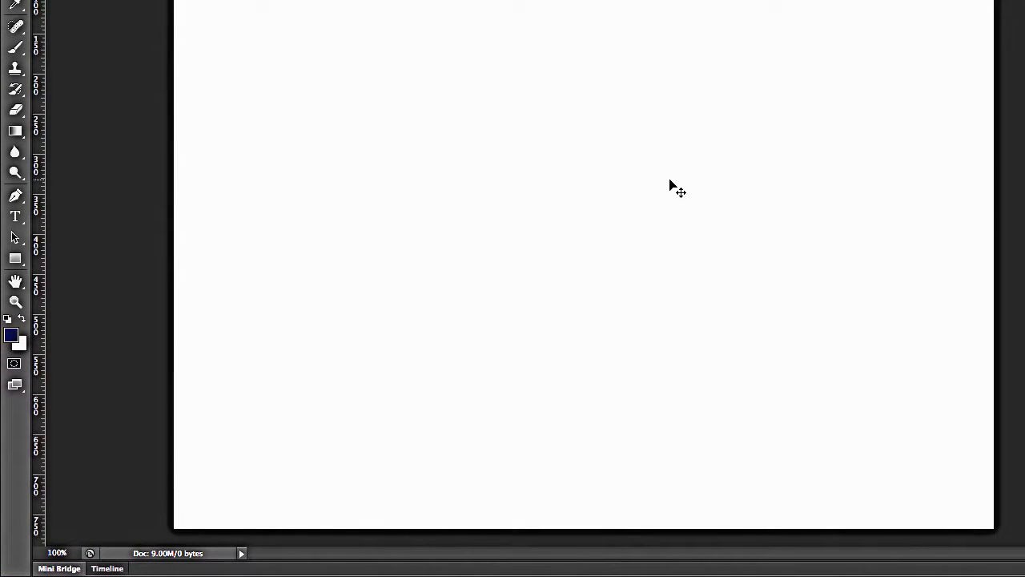
pyautogui.moveTo(154, 295)
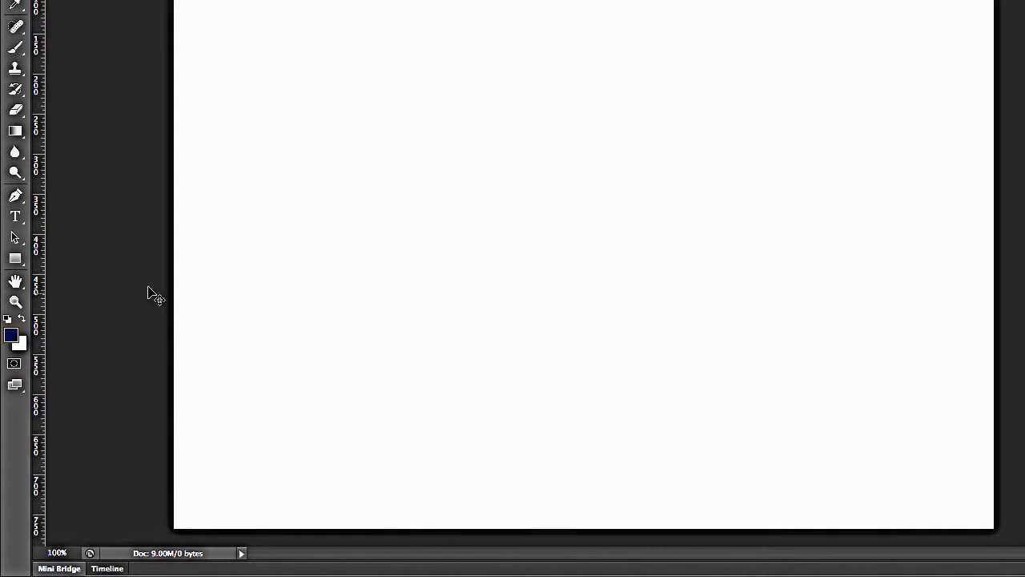
pyautogui.moveTo(15, 335)
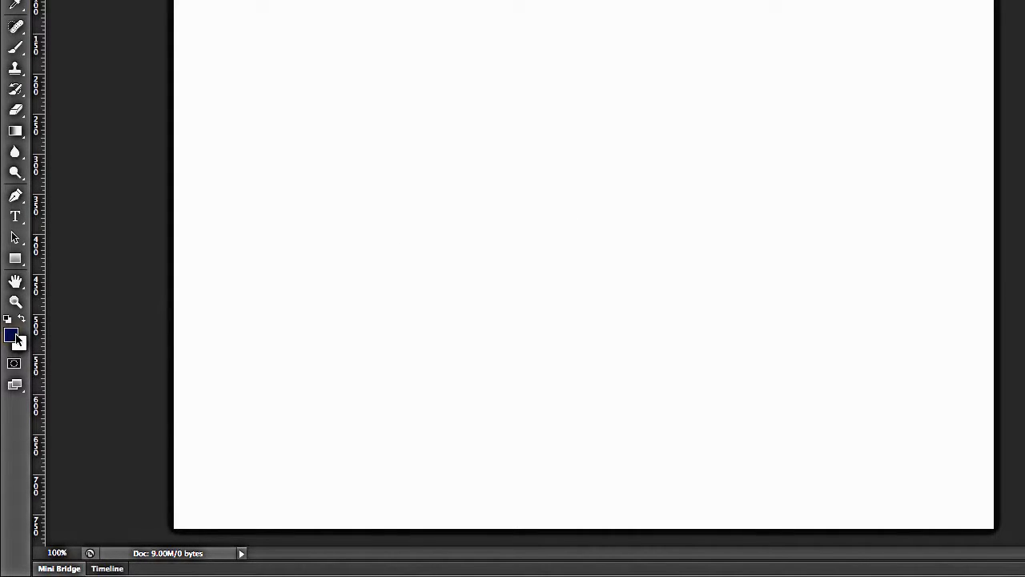
# Step: Set the foreground colour to dark grey R53 G54 B57
pyautogui.click(11, 334)
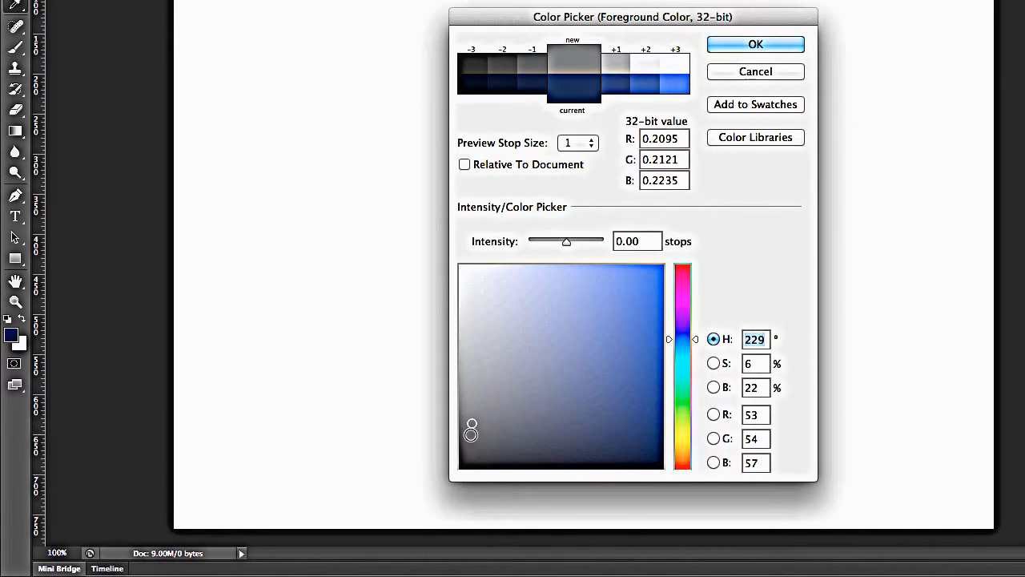
pyautogui.click(754, 44)
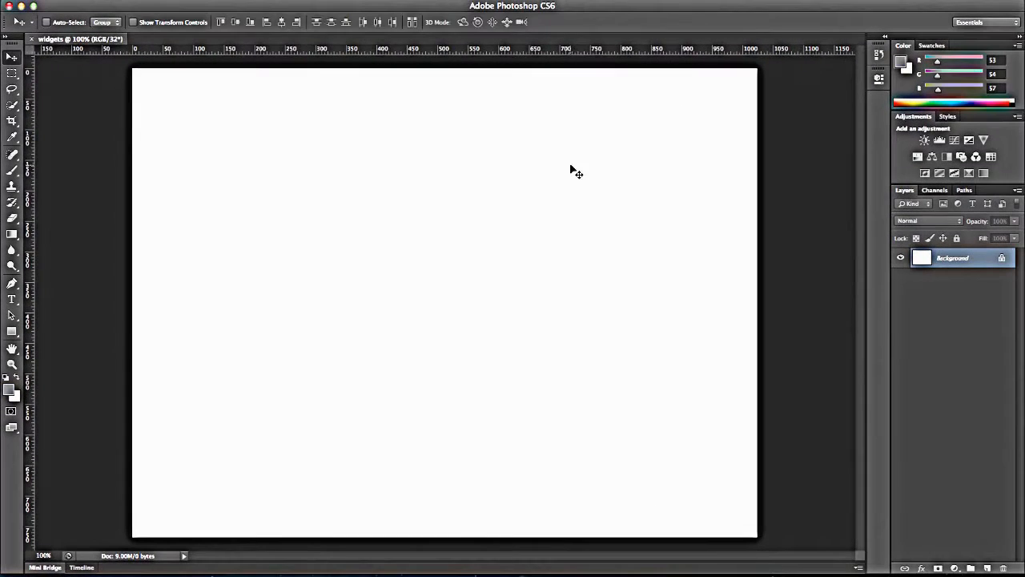
pyautogui.moveTo(12, 332)
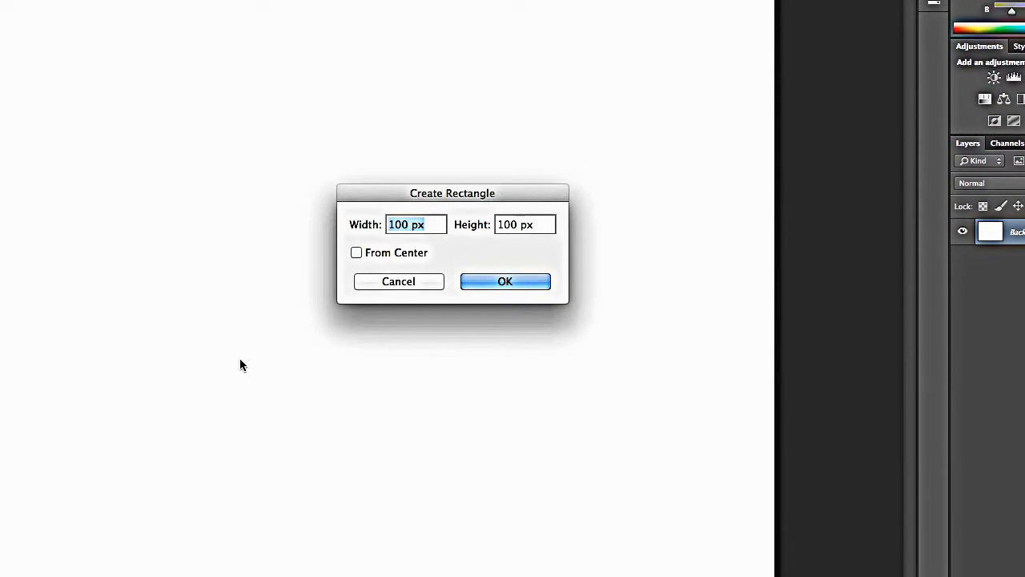
# Step: Enter 960 px width and 750 px height in Create Rectangle
pyautogui.write('9')
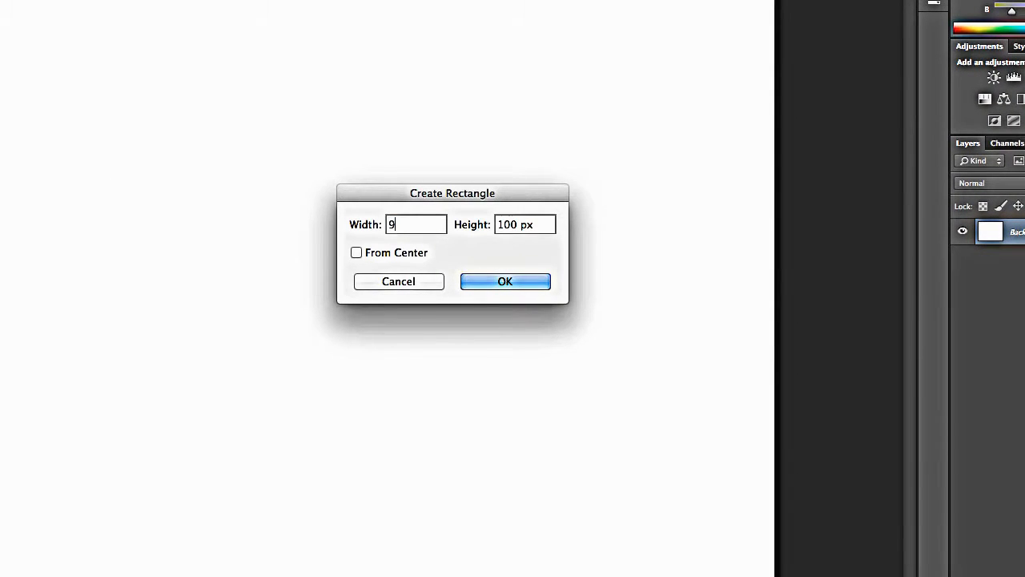
pyautogui.write('60 px')
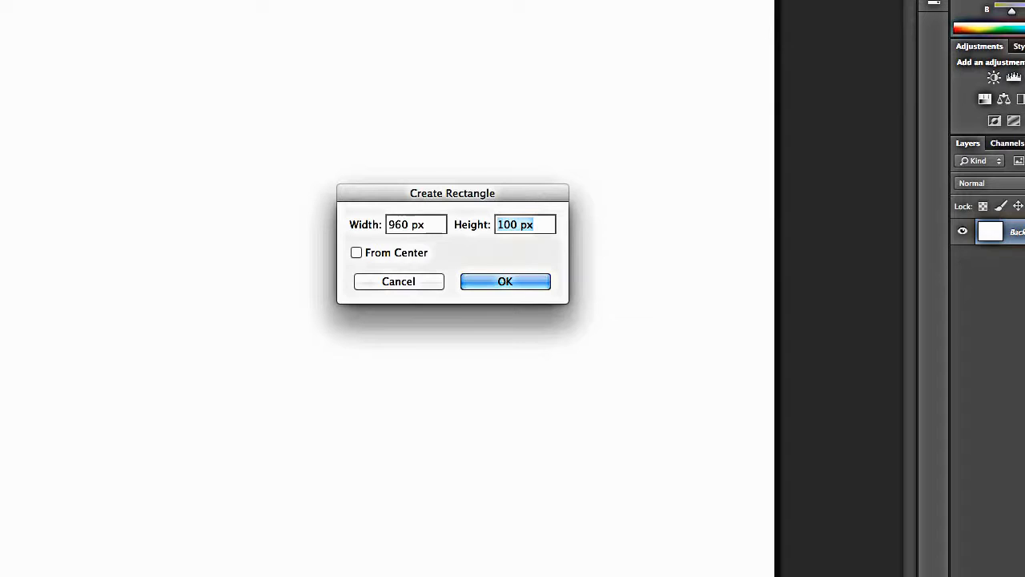
pyautogui.write('7')
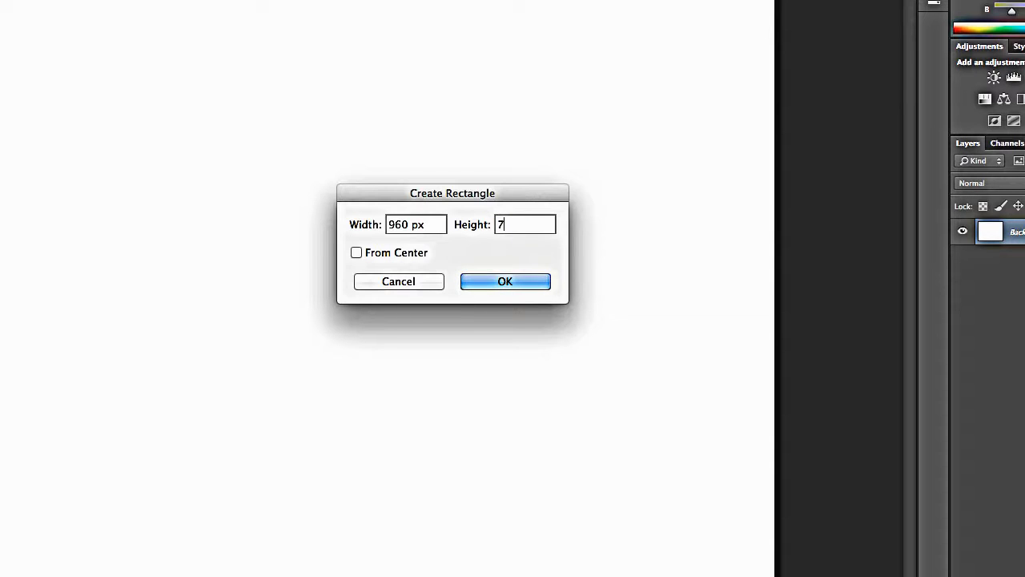
pyautogui.write('50')
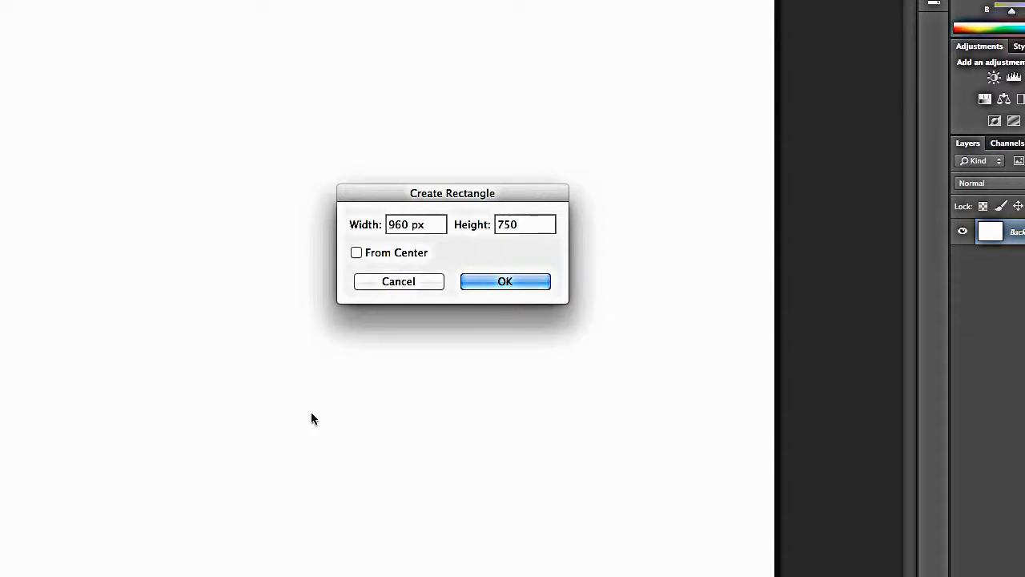
# Step: Create the 960 × 750 px grey rectangle and move it to the canvas centre
pyautogui.click(505, 281)
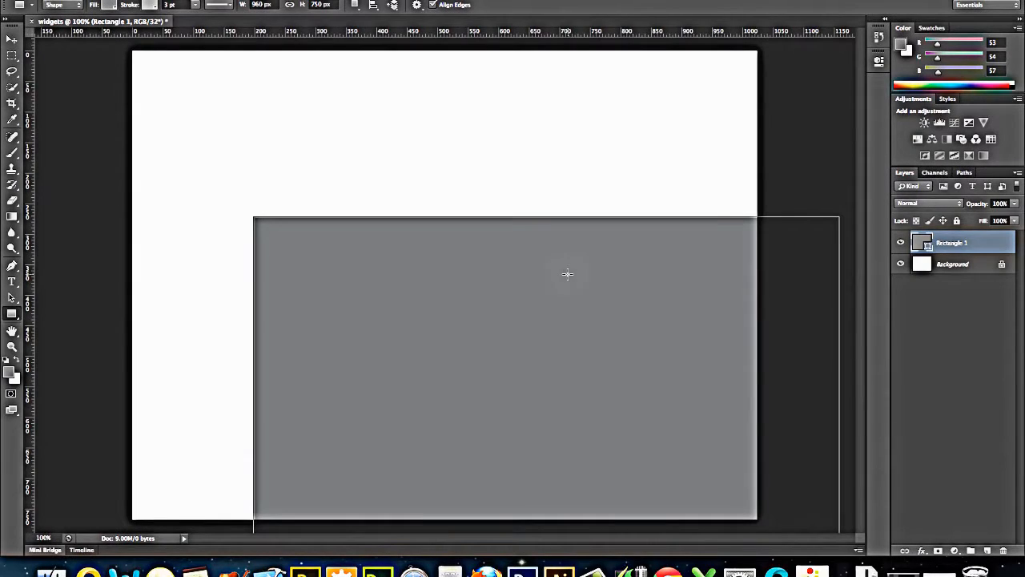
pyautogui.moveTo(525, 263); pyautogui.dragTo(573, 280)
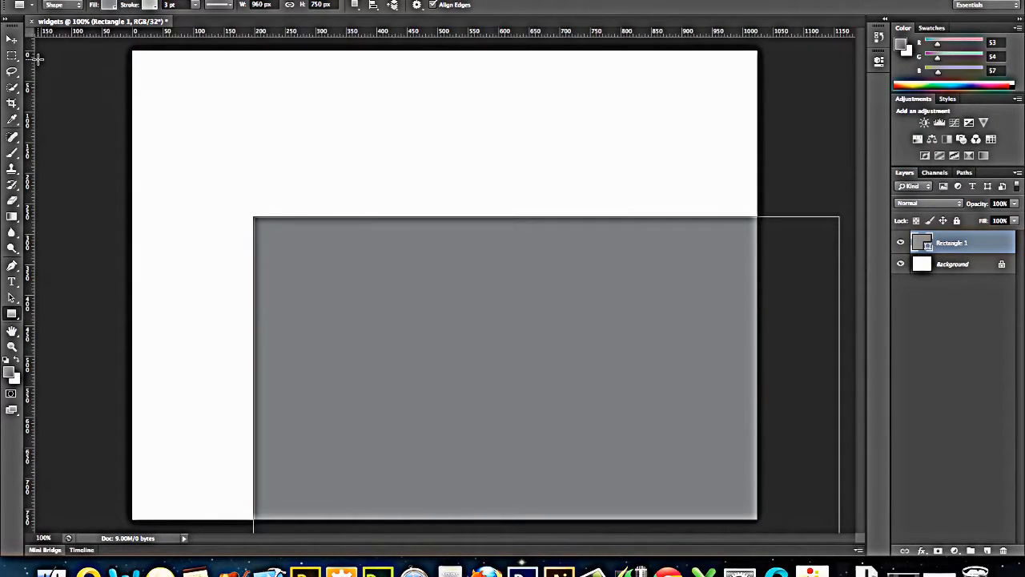
pyautogui.click(12, 38)
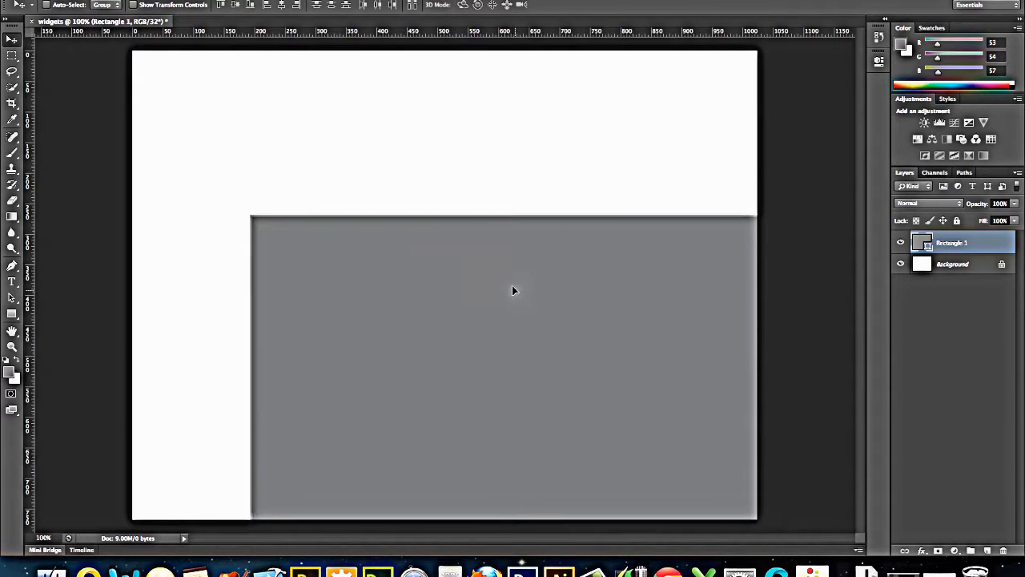
pyautogui.moveTo(513, 291); pyautogui.dragTo(422, 142)
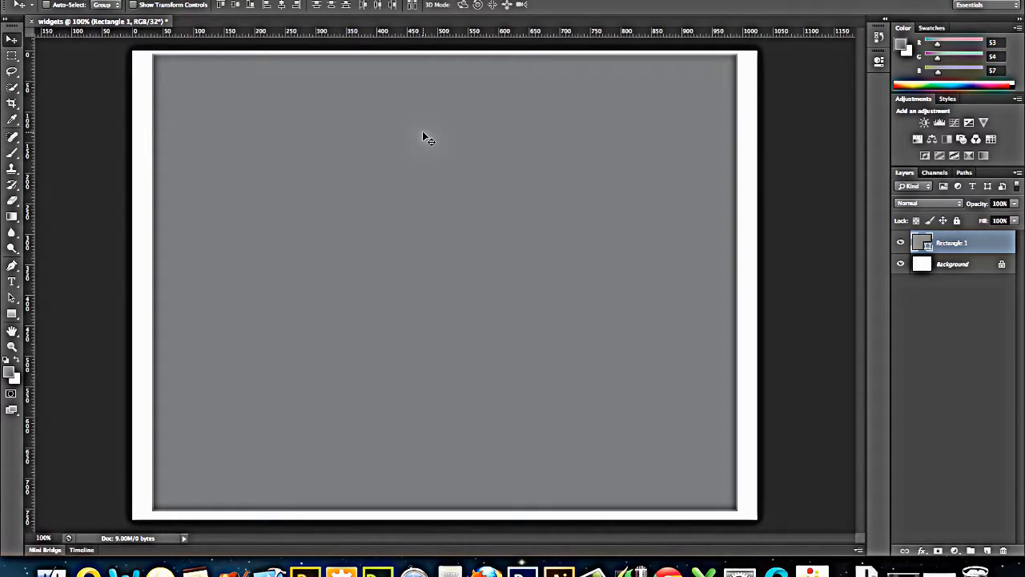
pyautogui.moveTo(803, 264)
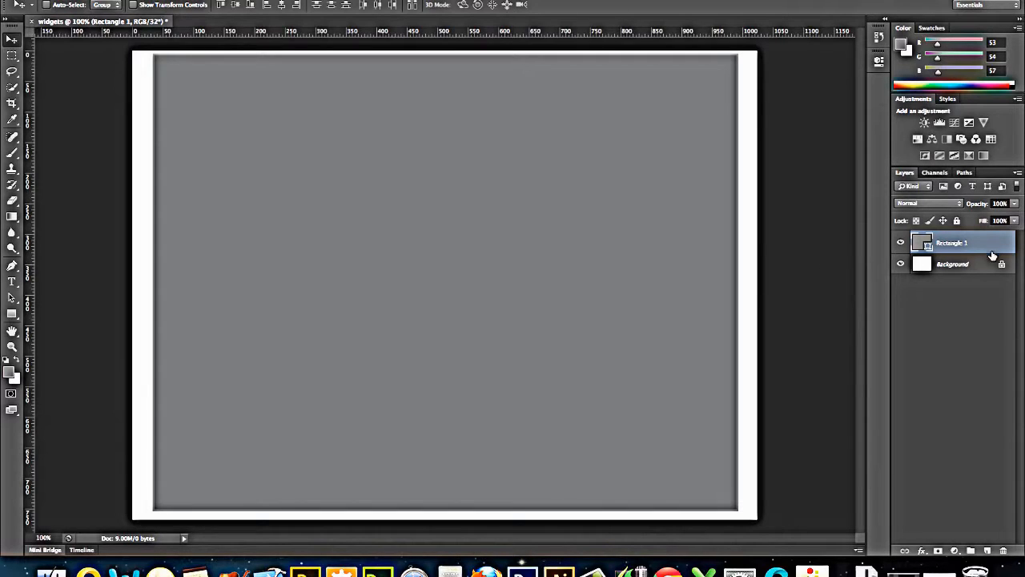
# Step: Rename the Rectangle 1 layer to 'Container' and apply Lock All
pyautogui.doubleClick(952, 242)
pyautogui.write('Container')
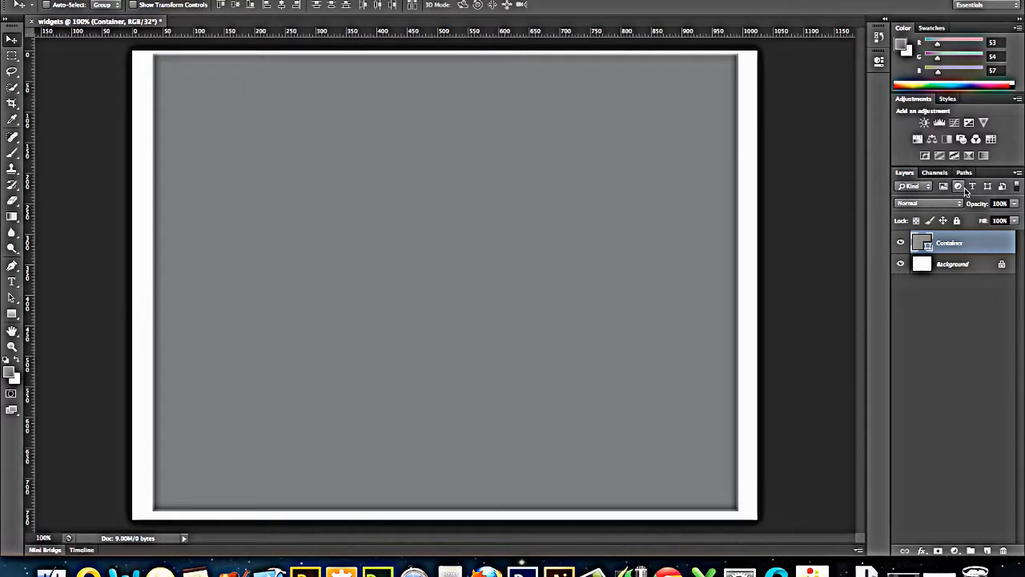
pyautogui.moveTo(959, 218)
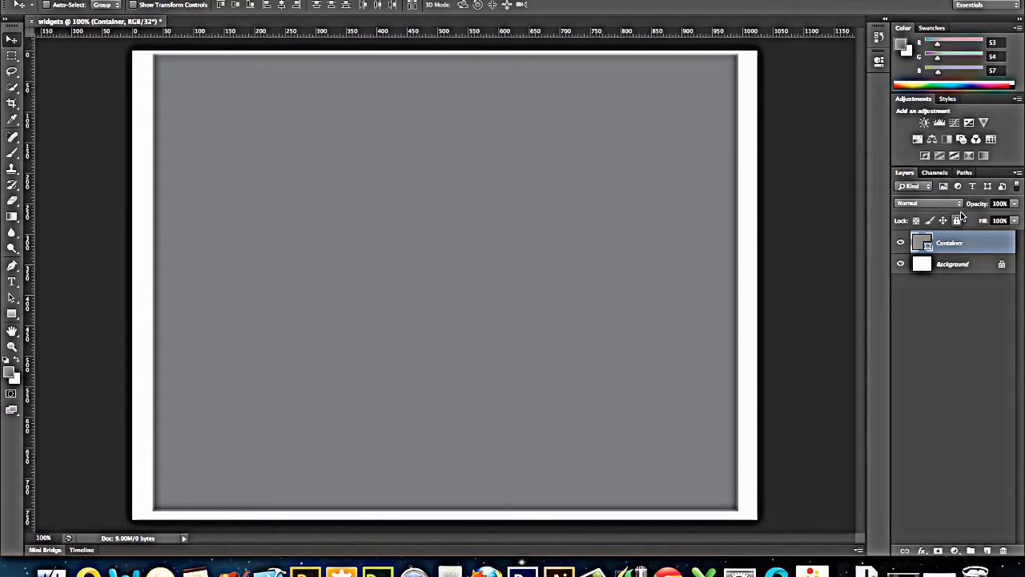
pyautogui.click(944, 220)
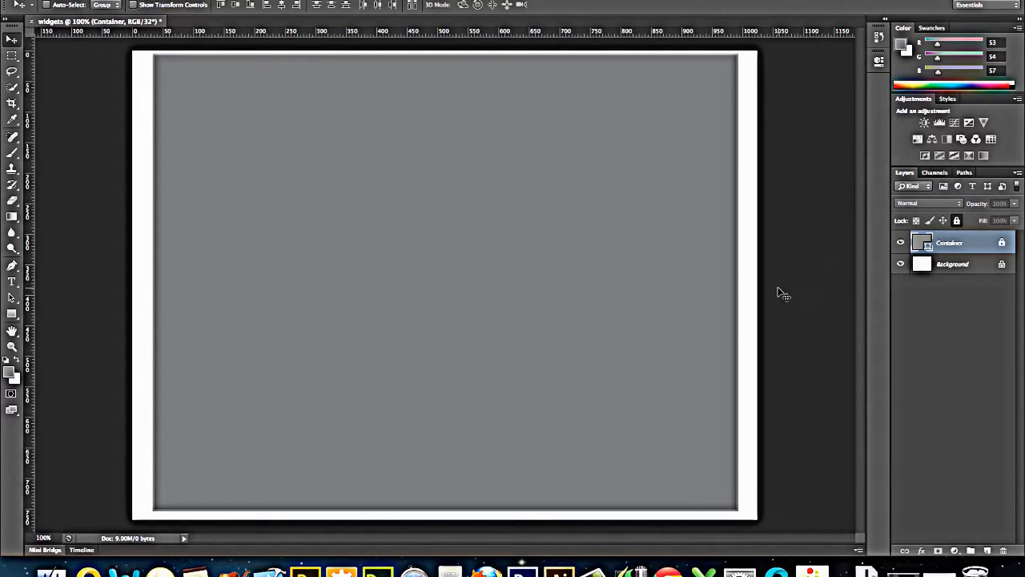
pyautogui.moveTo(729, 273)
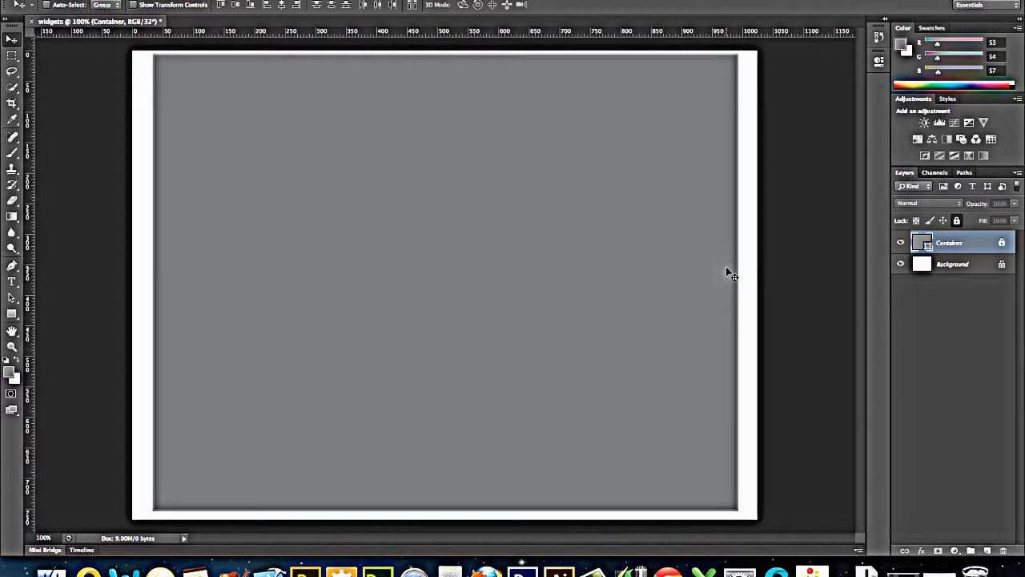
pyautogui.moveTo(735, 175)
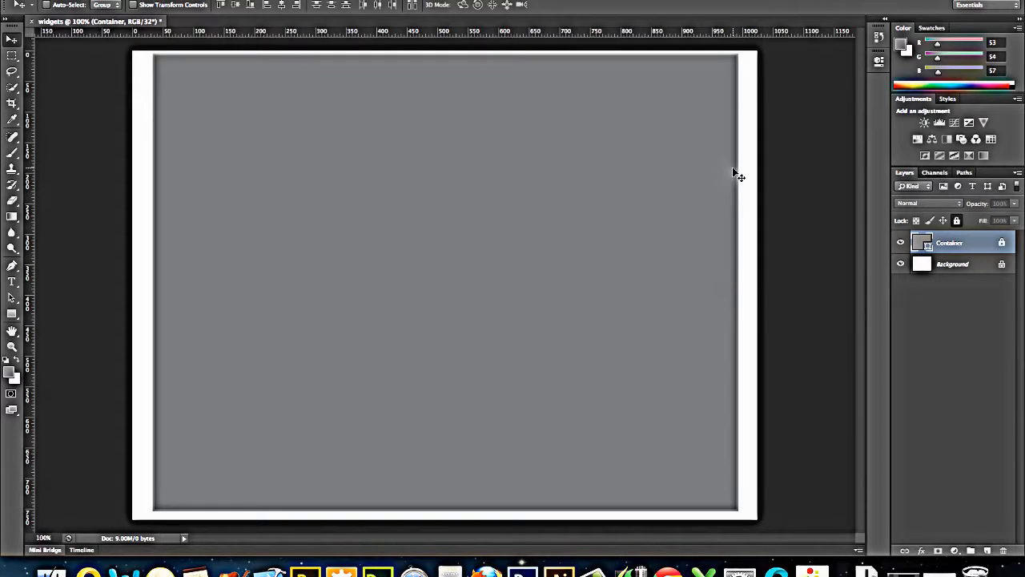
pyautogui.moveTo(547, 223)
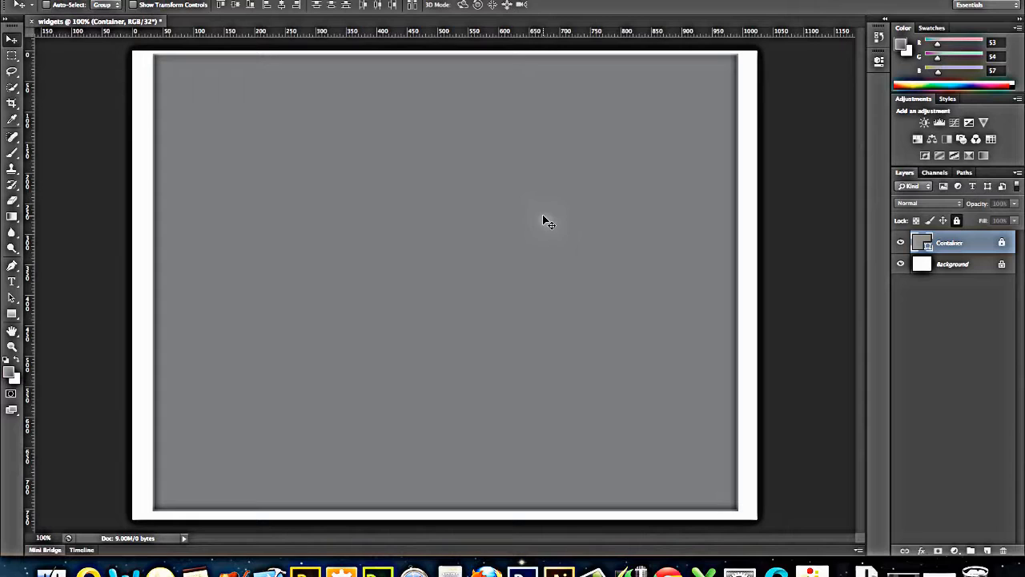
pyautogui.moveTo(88, 367)
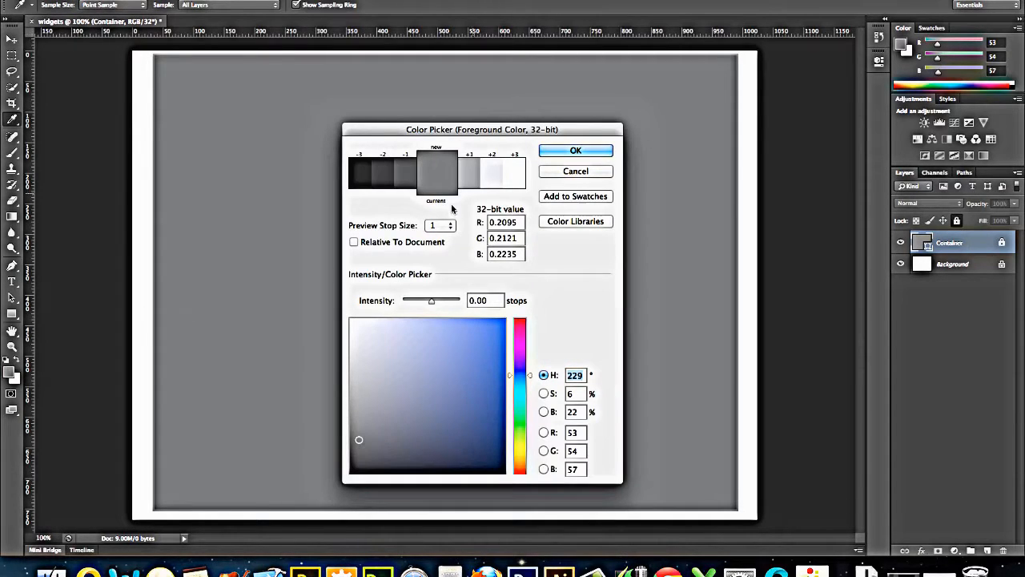
pyautogui.moveTo(501, 176)
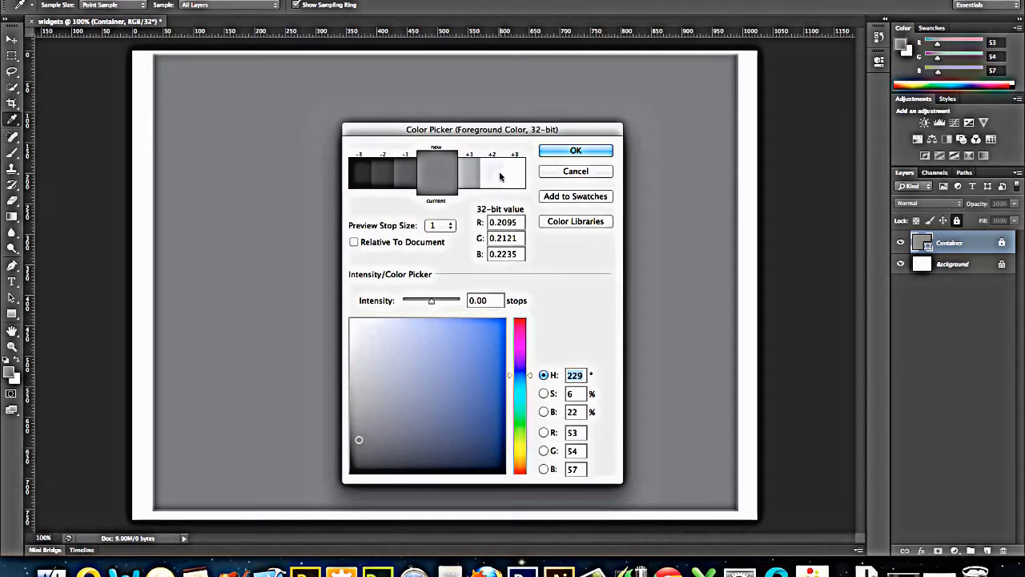
# Step: Raise foreground intensity +3 stops to near-white and create a 950 × 120 px rectangle
pyautogui.moveTo(431, 300); pyautogui.dragTo(440, 301)
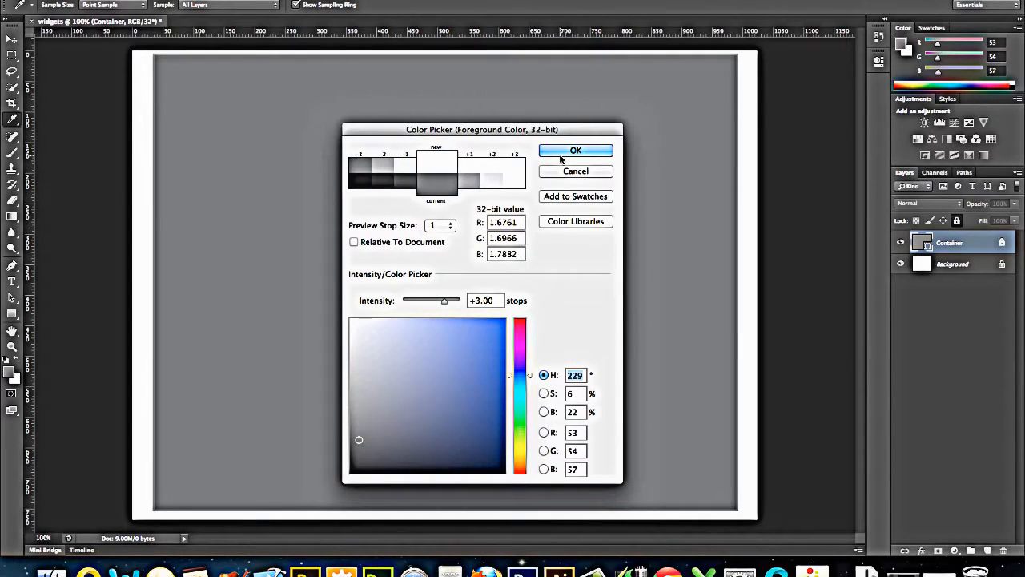
pyautogui.click(575, 151)
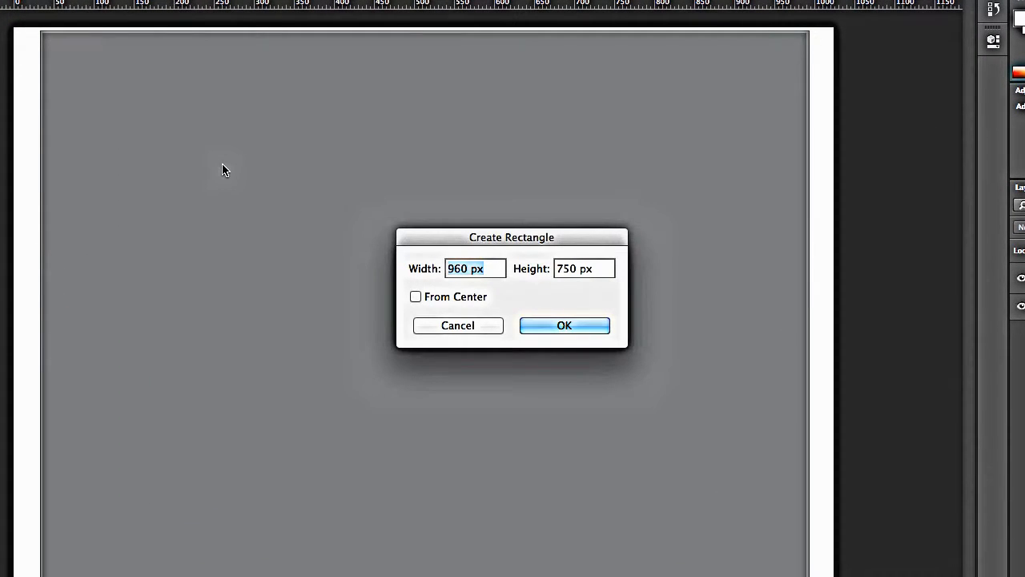
pyautogui.write('9')
pyautogui.click(584, 268)
pyautogui.write('1')
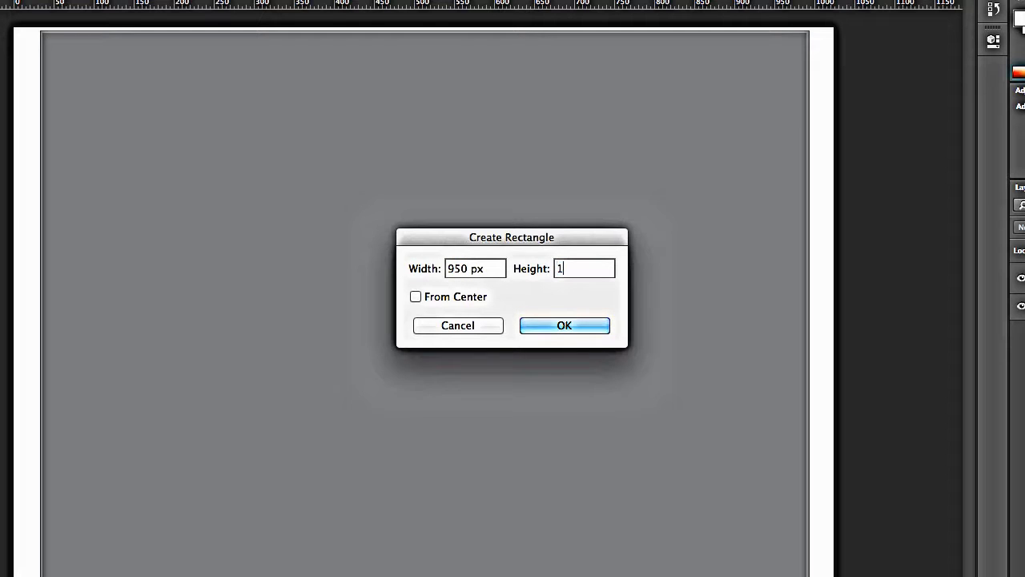
pyautogui.write('20')
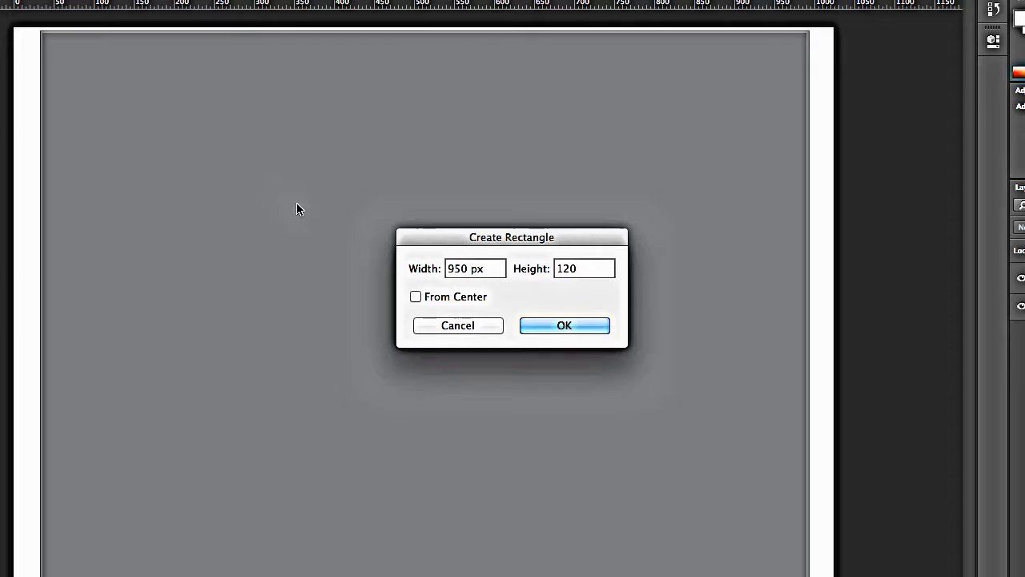
pyautogui.click(564, 325)
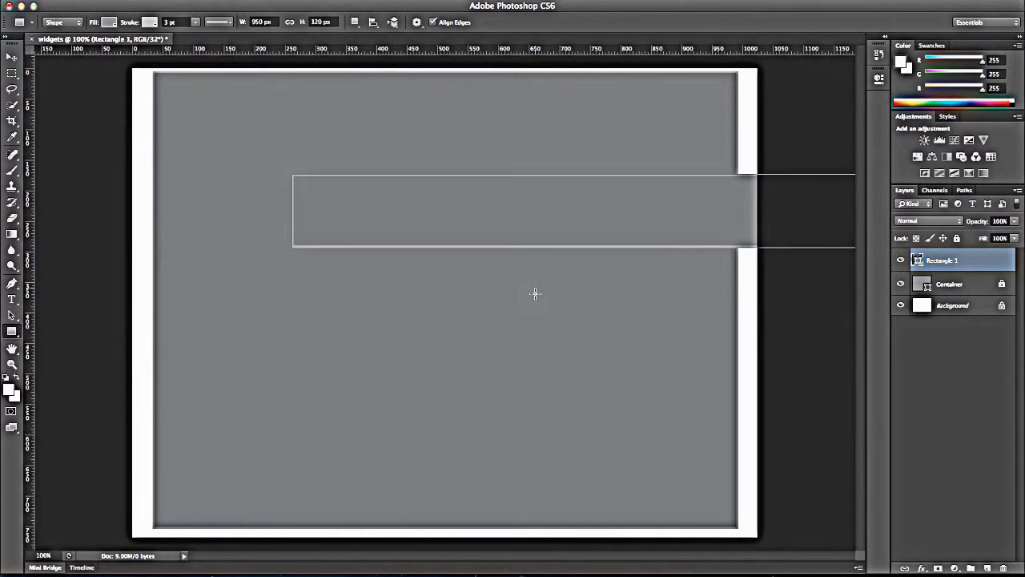
pyautogui.moveTo(544, 240)
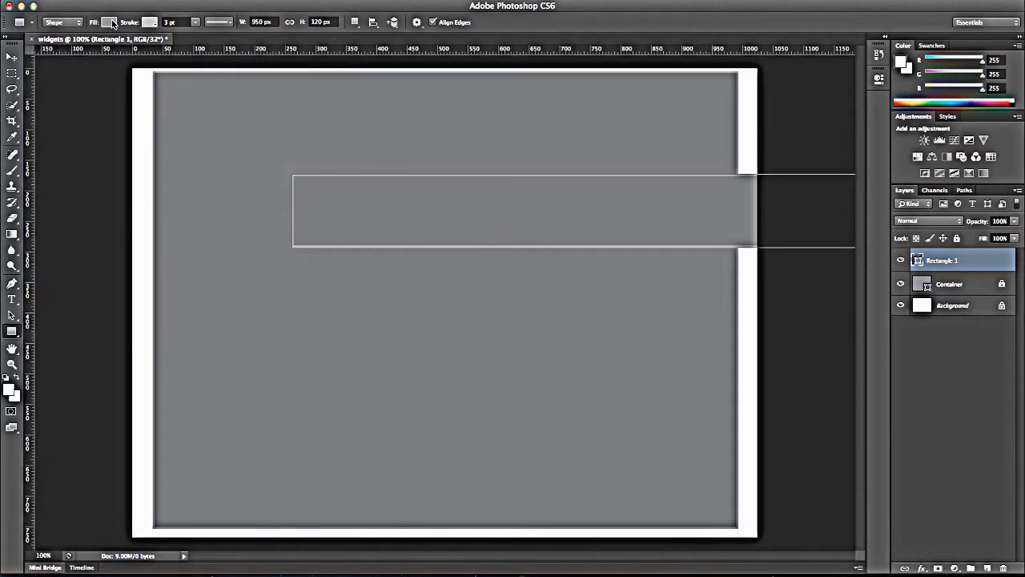
# Step: Give the 950 × 120 bar a light fill and snap it to the Container's top
pyautogui.click(110, 22)
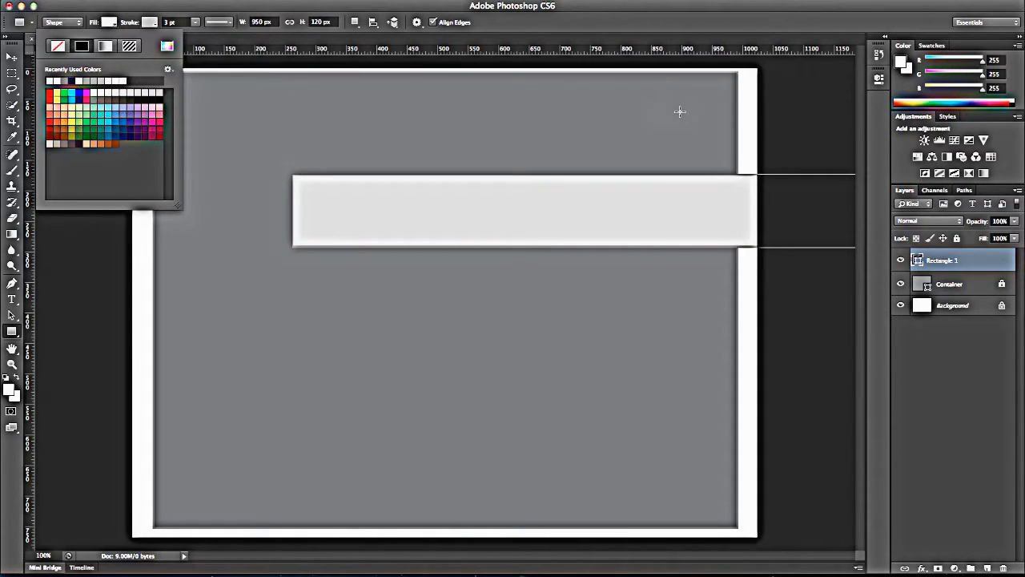
pyautogui.moveTo(12, 60)
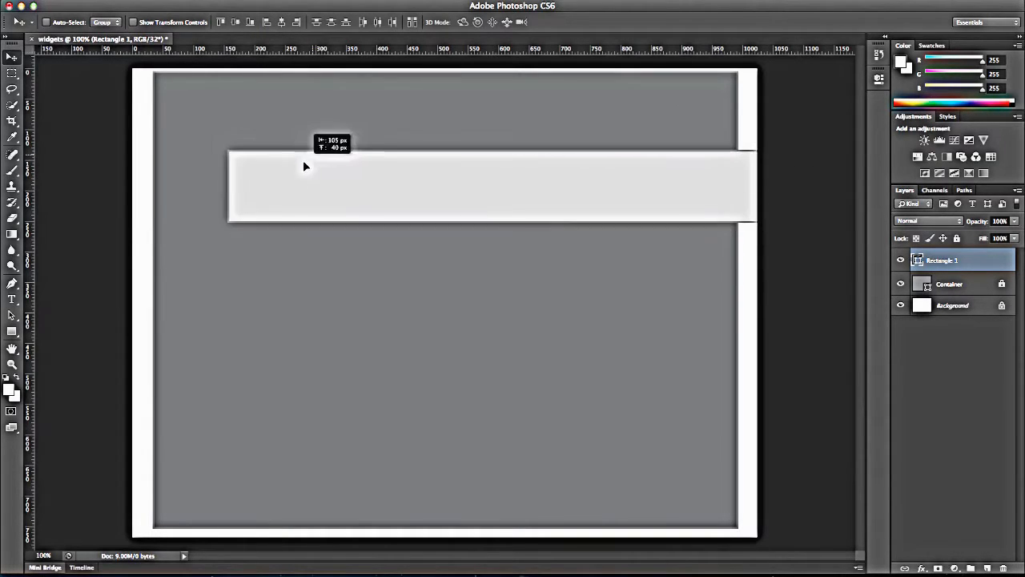
pyautogui.moveTo(304, 166); pyautogui.dragTo(245, 100)
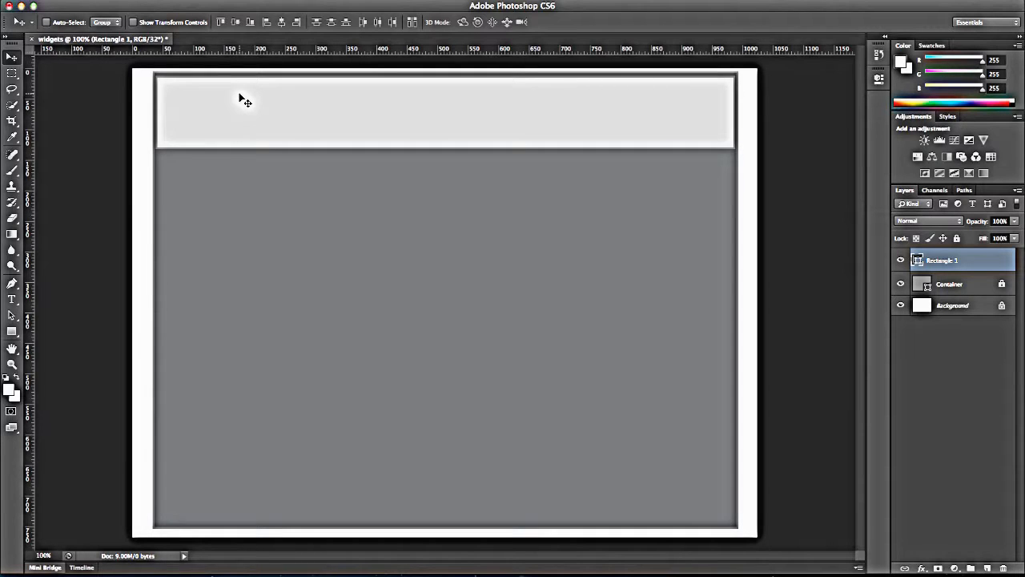
pyautogui.moveTo(917, 232)
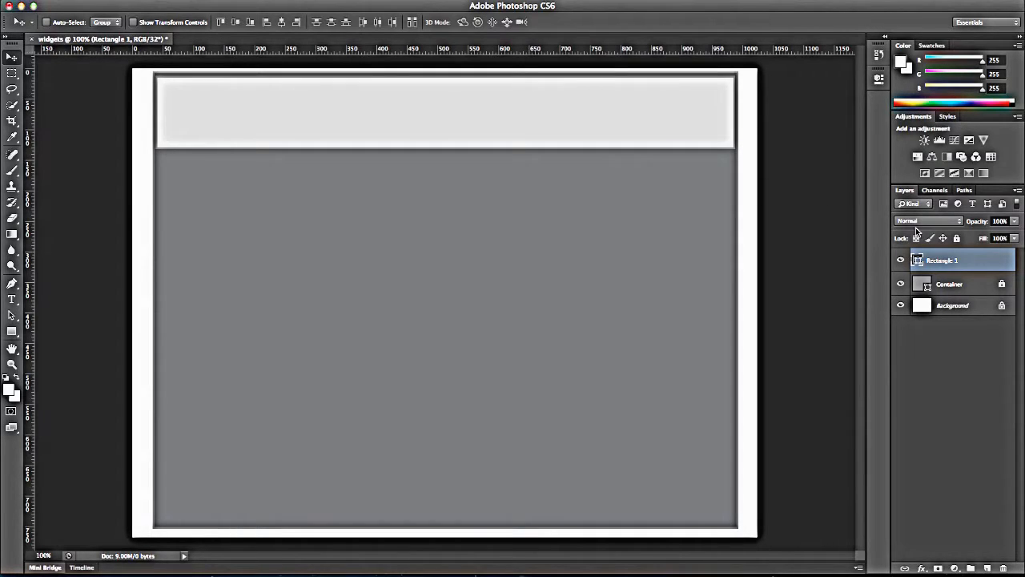
# Step: Rename the Rectangle 1 layer to 'Header' and lock it
pyautogui.doubleClick(942, 260)
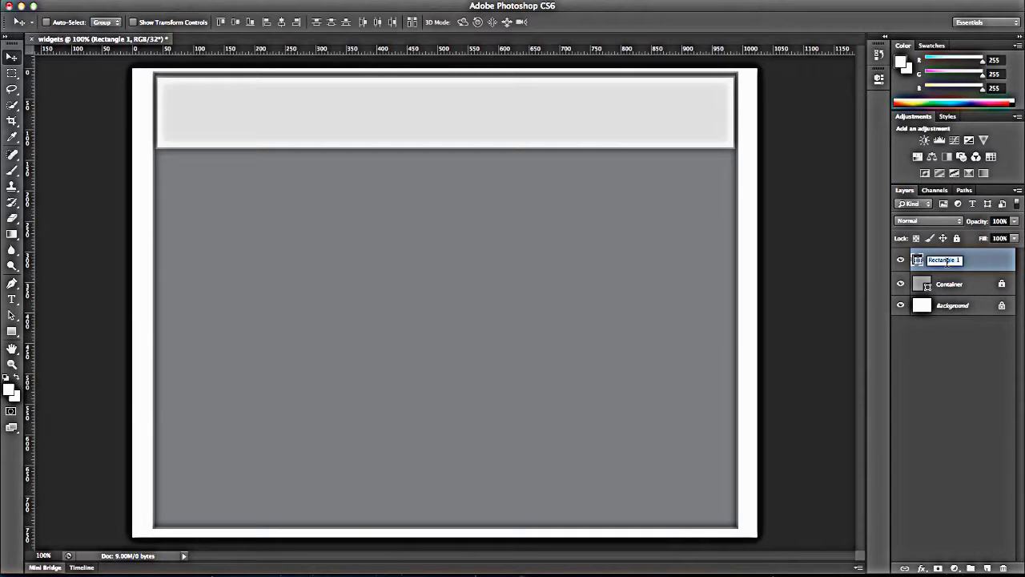
pyautogui.write('Header')
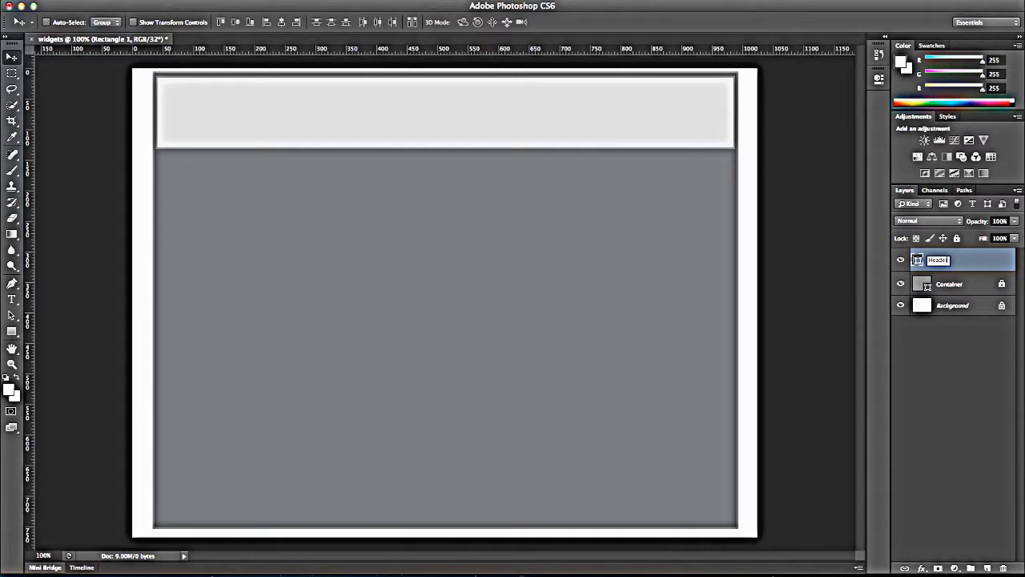
pyautogui.press('Return')
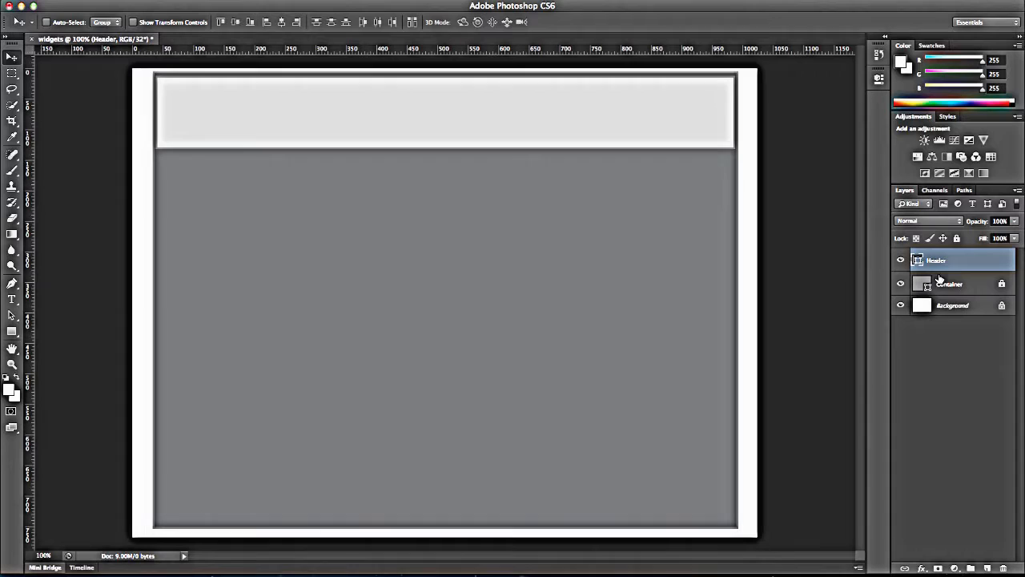
pyautogui.moveTo(767, 311)
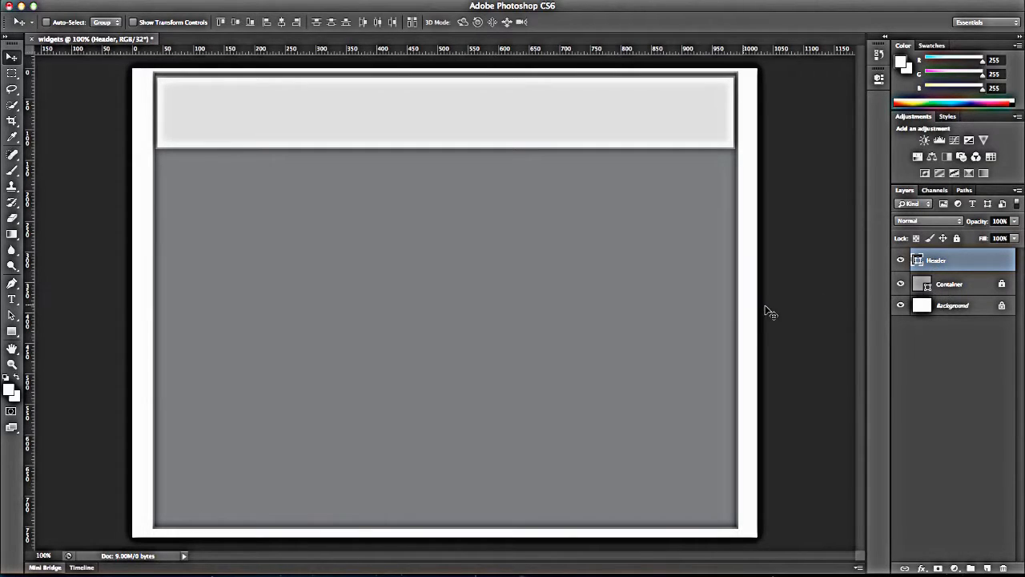
pyautogui.moveTo(1002, 246)
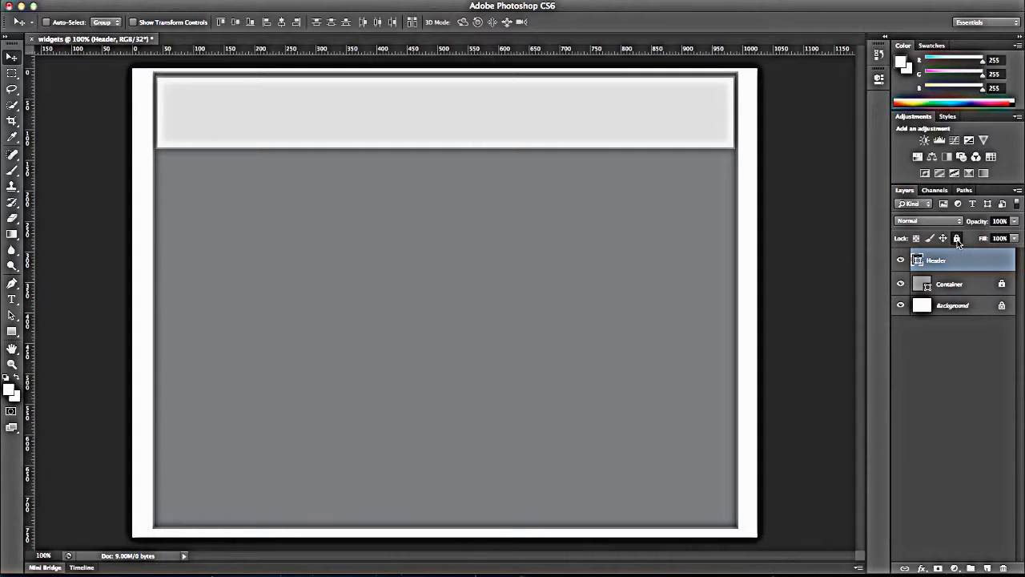
pyautogui.click(956, 238)
pyautogui.write('90')
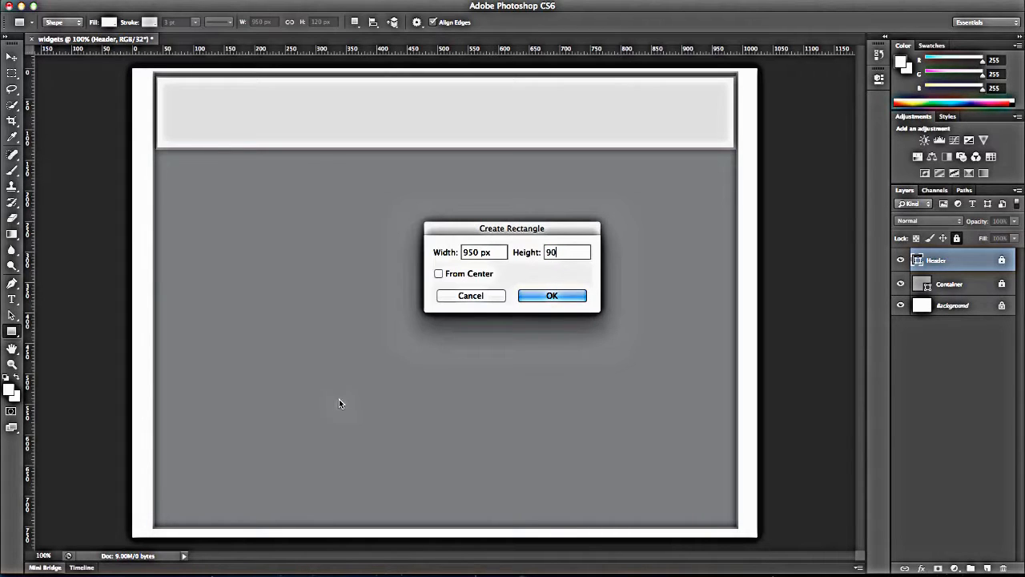
# Step: Confirm the 950 × 90 px rectangle for the bottom bar
pyautogui.click(552, 296)
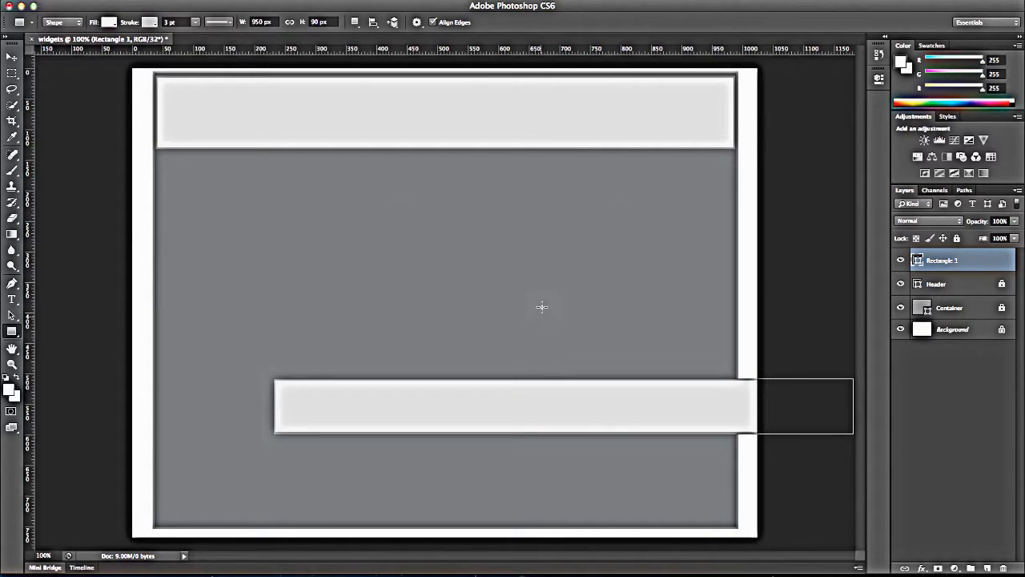
pyautogui.click(12, 56)
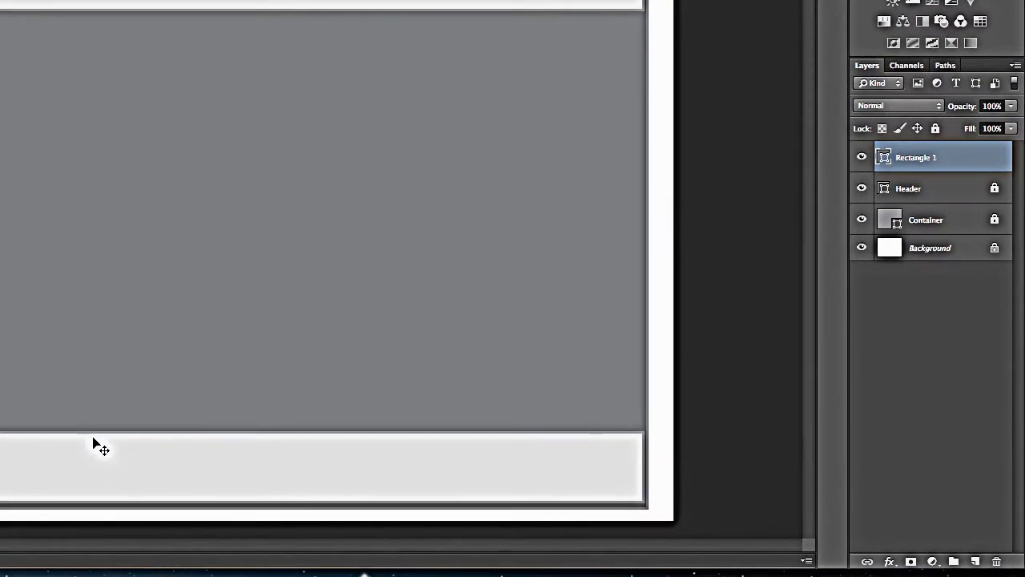
# Step: Rename the bottom bar's Rectangle 1 layer to 'footer'
pyautogui.doubleClick(916, 157)
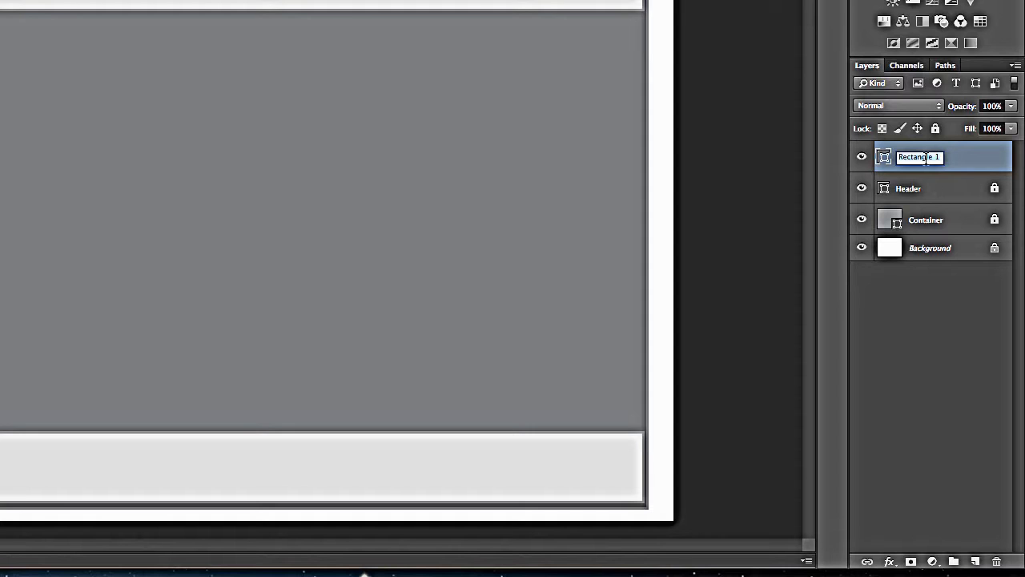
pyautogui.write('footer')
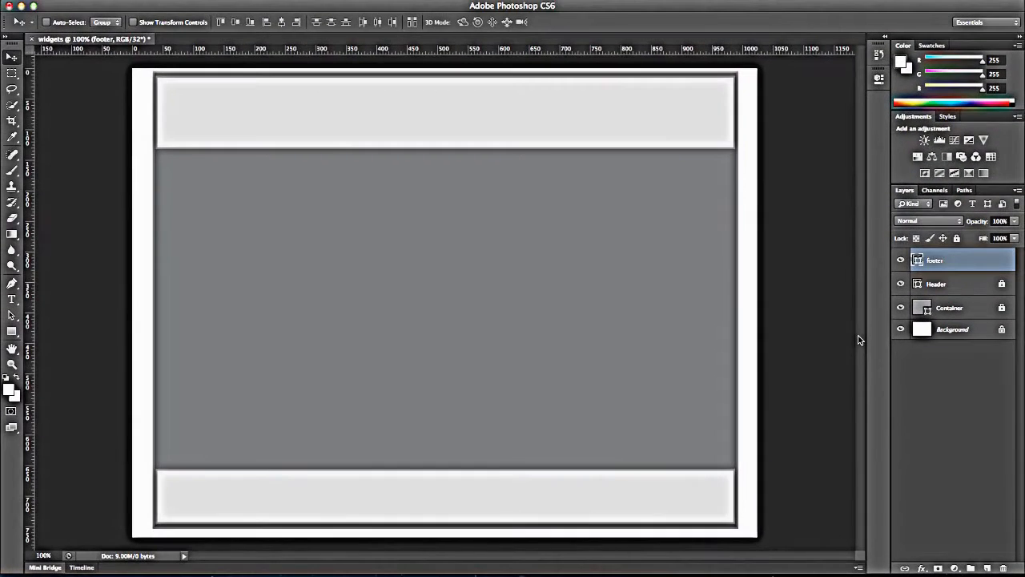
pyautogui.moveTo(673, 497)
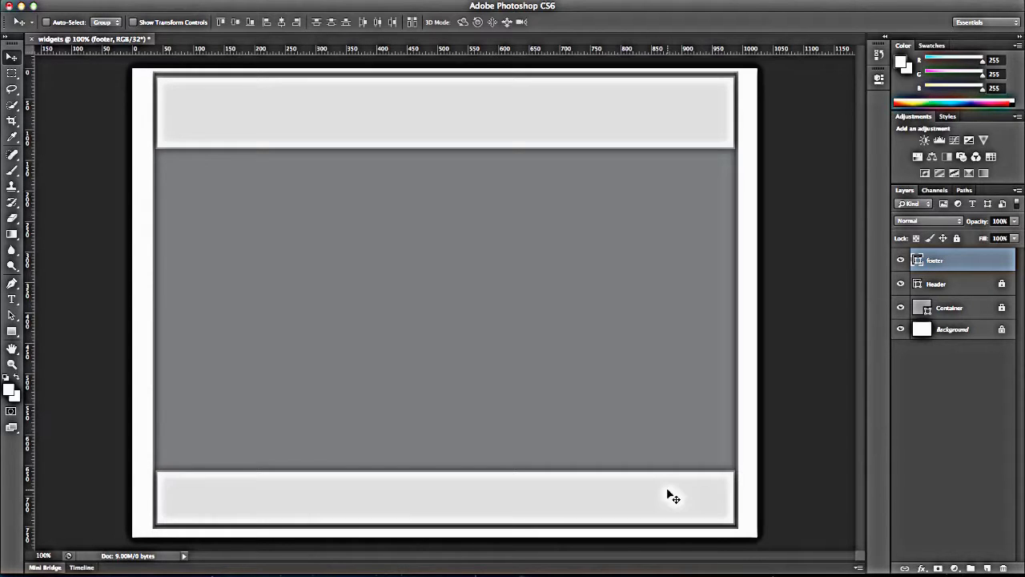
pyautogui.moveTo(616, 385)
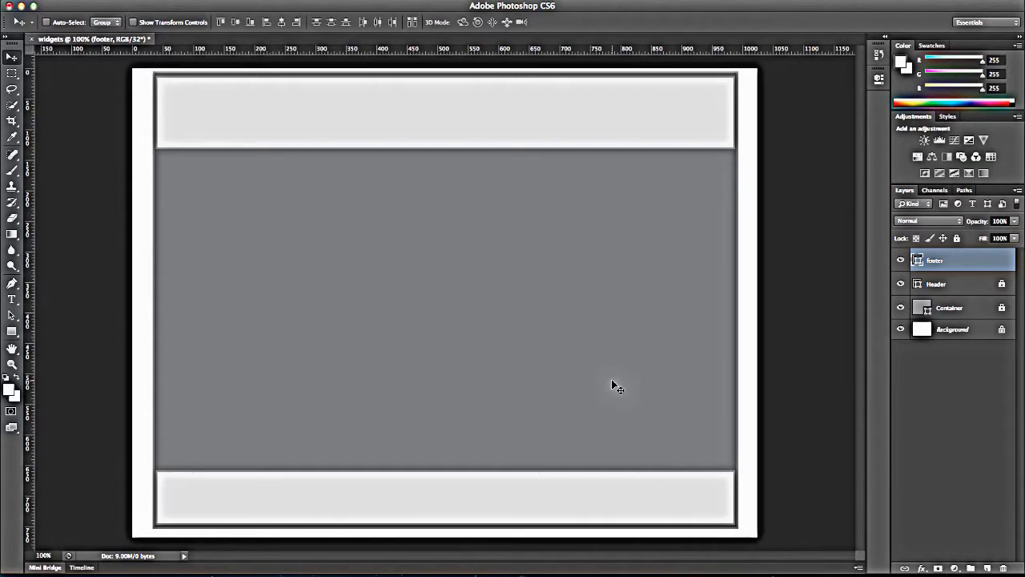
pyautogui.moveTo(493, 136)
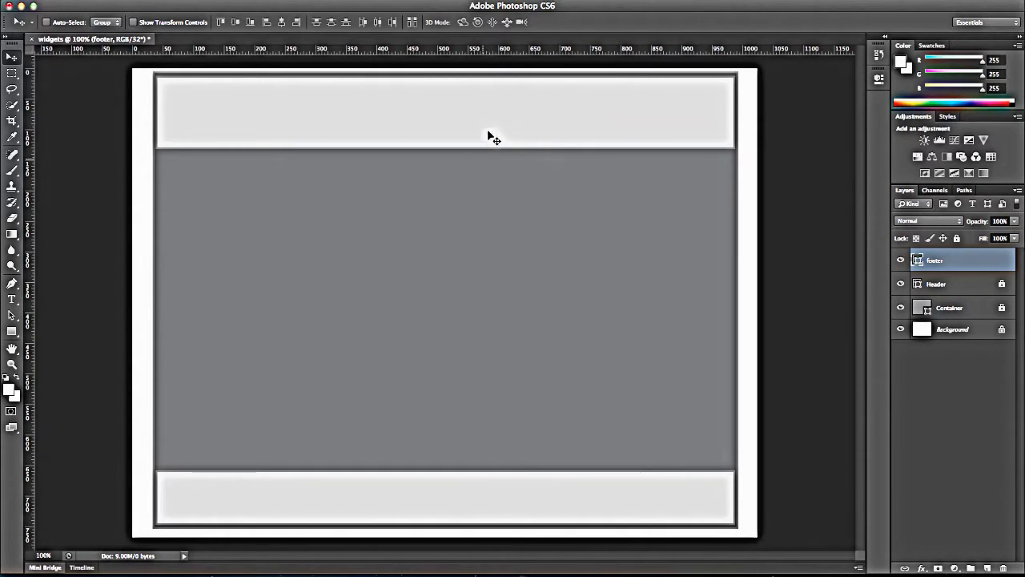
pyautogui.moveTo(155, 264)
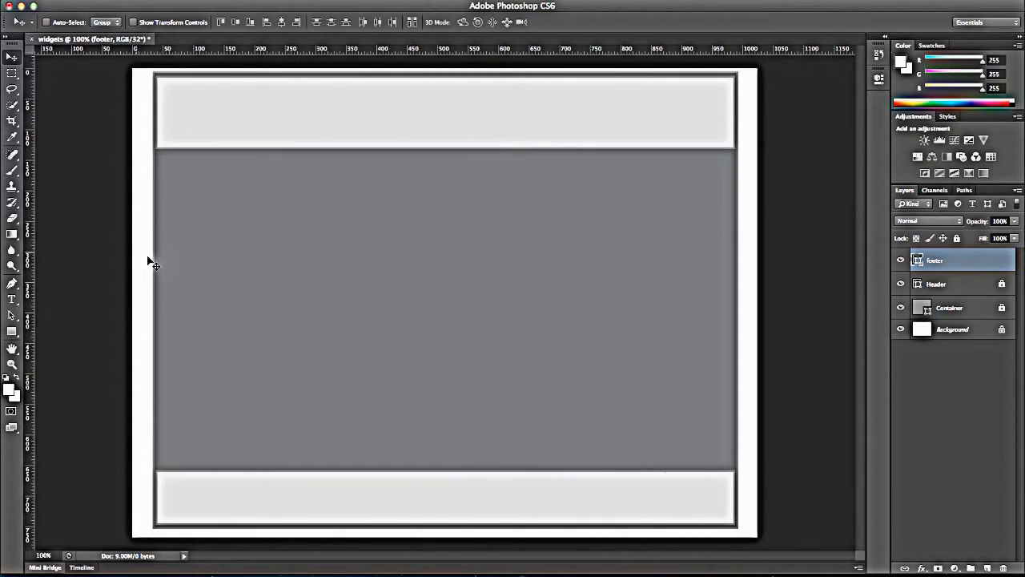
pyautogui.click(12, 316)
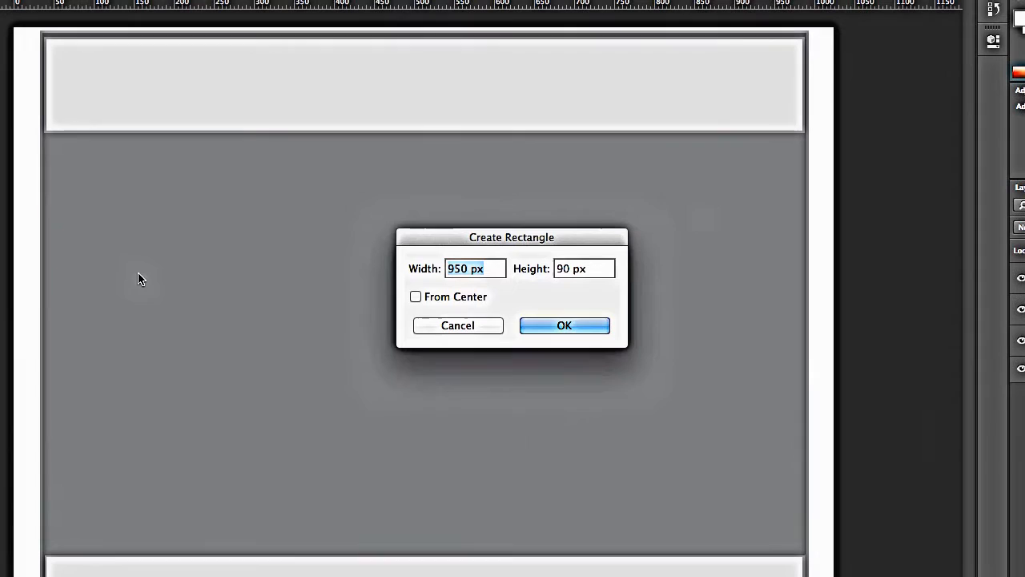
pyautogui.moveTo(154, 279)
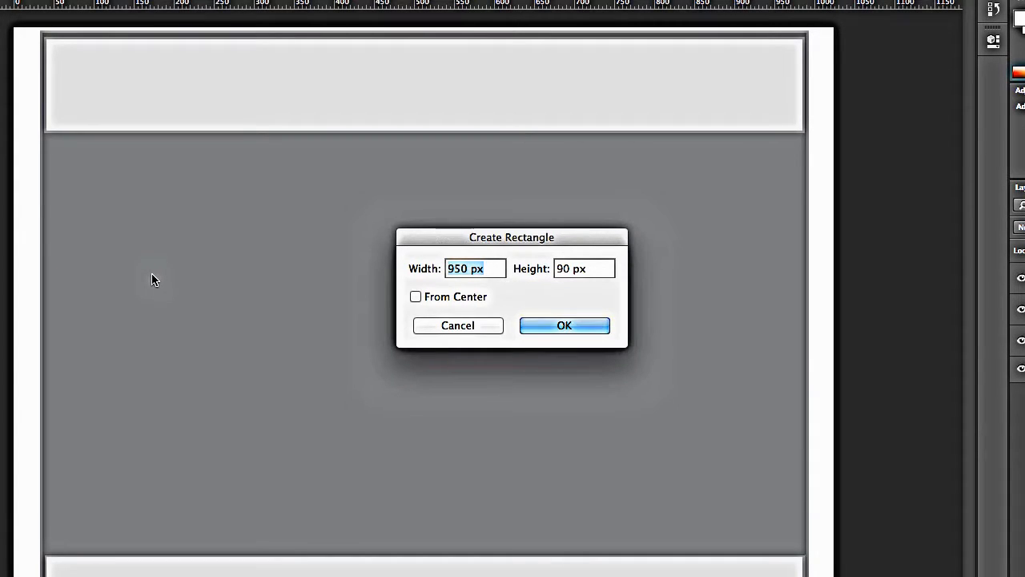
# Step: Create a 160 px wide tall rectangle and move it left beneath the header
pyautogui.write('160')
pyautogui.click(584, 268)
pyautogui.write('600')
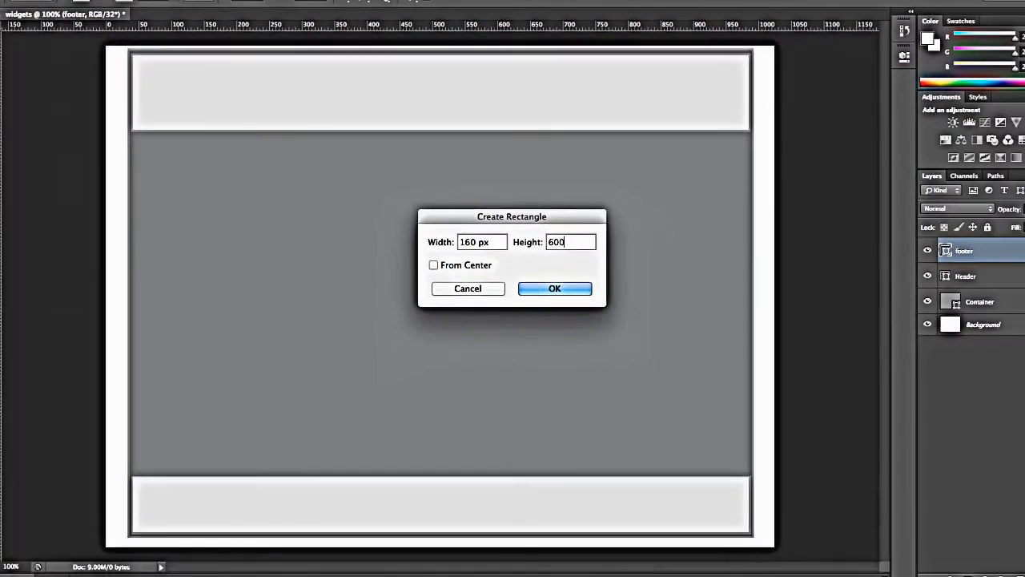
pyautogui.click(554, 288)
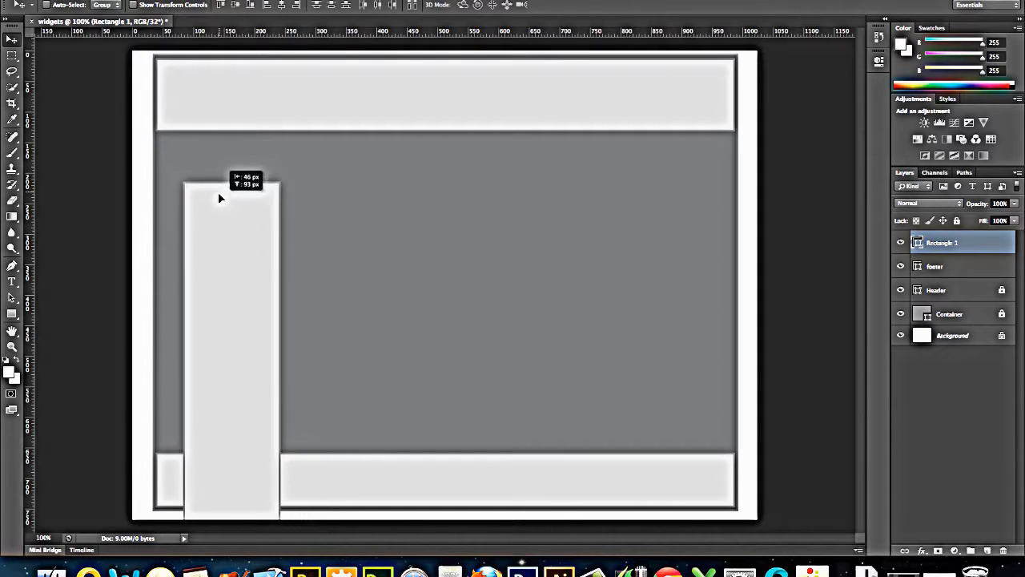
pyautogui.moveTo(220, 198); pyautogui.dragTo(201, 160)
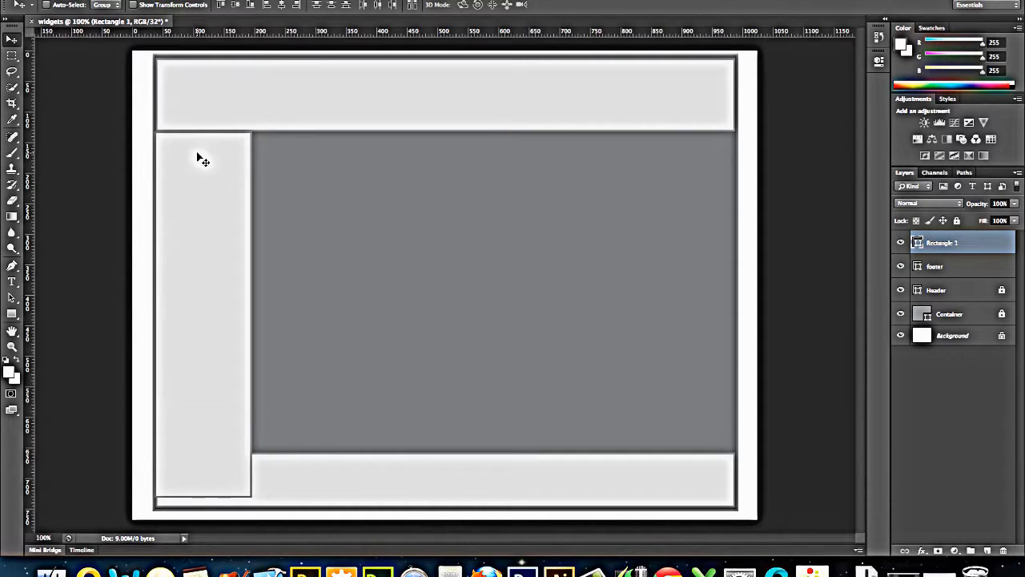
pyautogui.moveTo(195, 463)
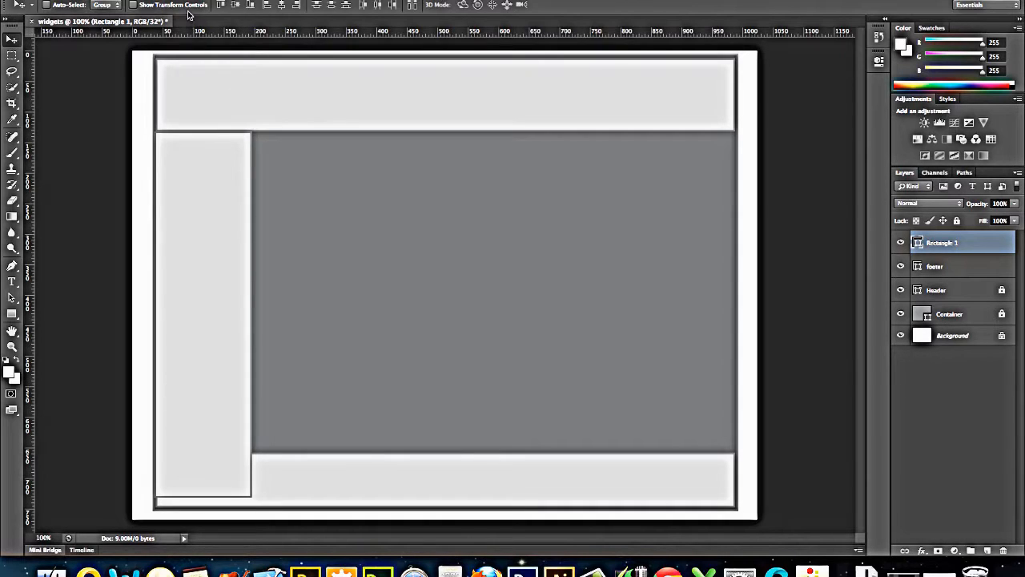
# Step: Shorten the sidebar from its bottom edge so it meets the footer
pyautogui.click(203, 312)
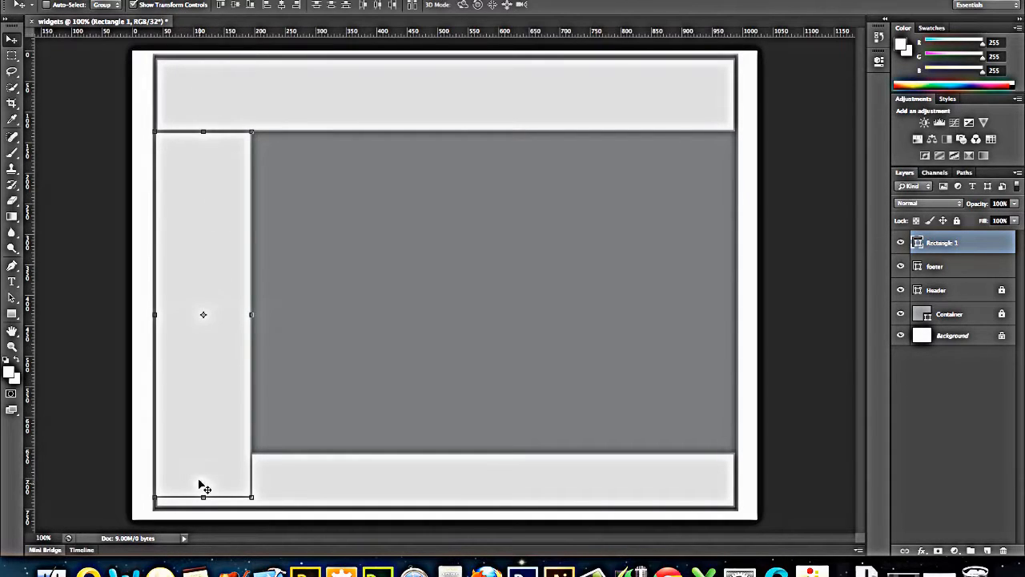
pyautogui.moveTo(204, 496); pyautogui.dragTo(203, 473)
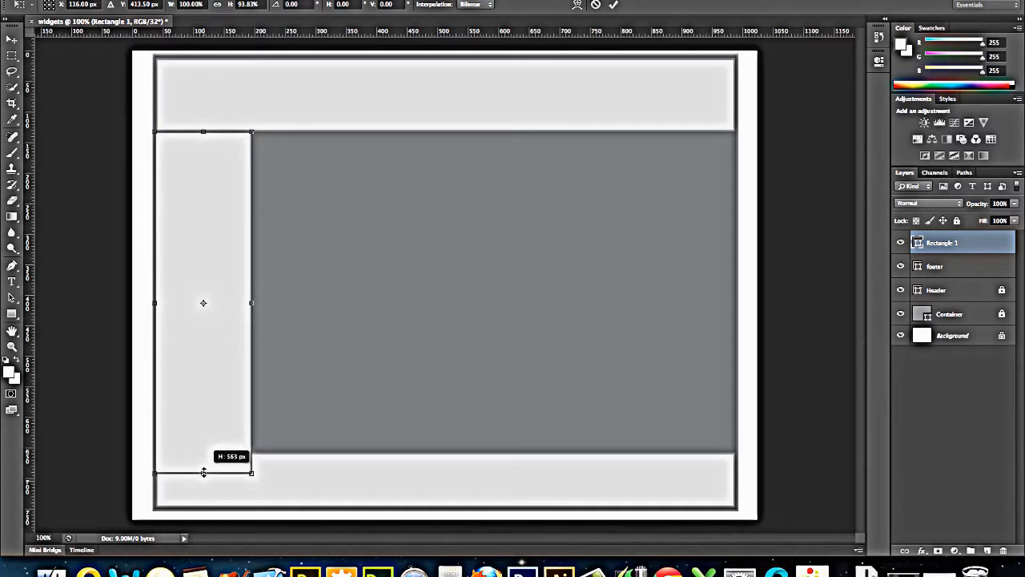
pyautogui.moveTo(203, 473); pyautogui.dragTo(203, 448)
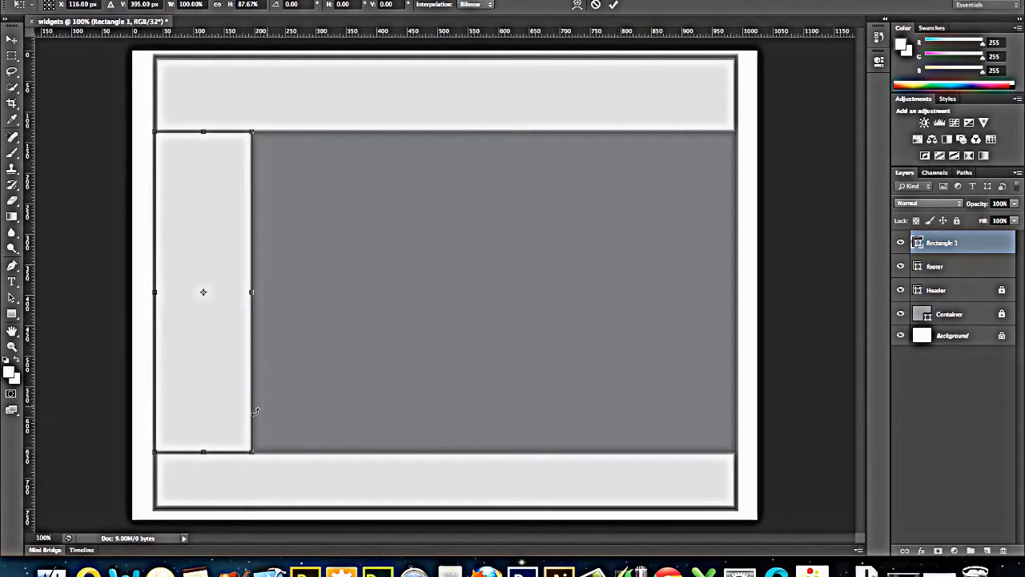
pyautogui.moveTo(340, 314)
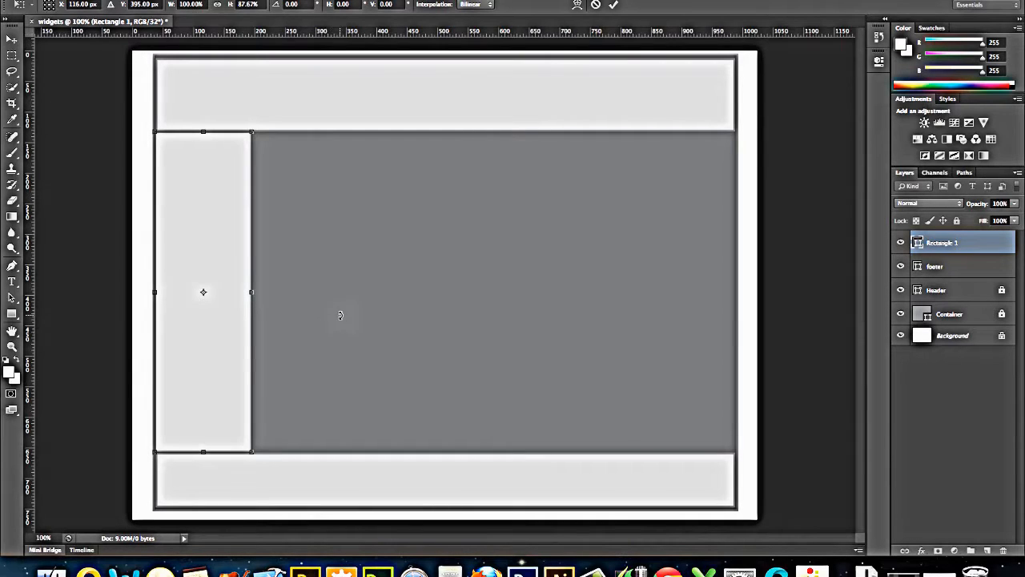
pyautogui.moveTo(190, 194)
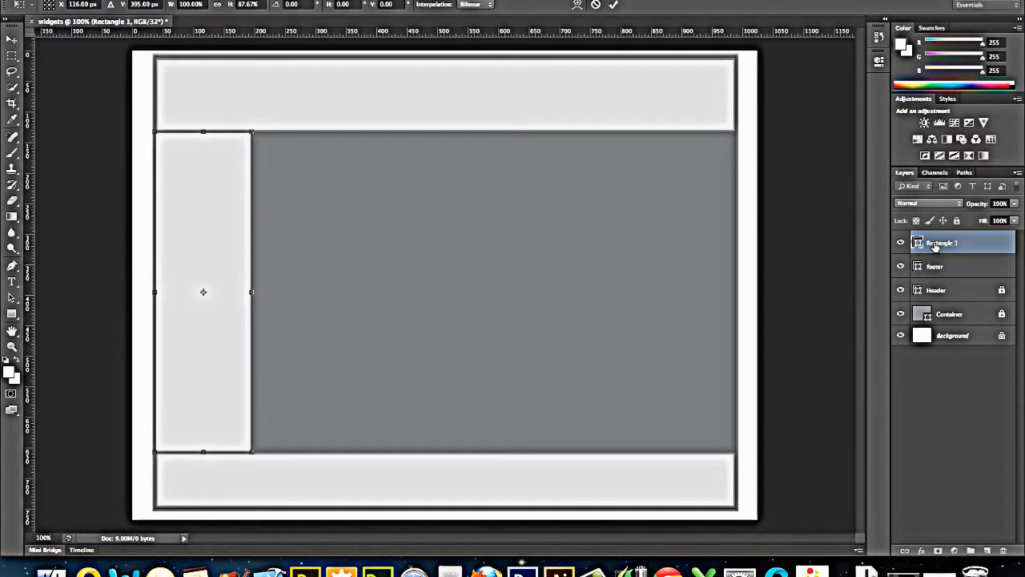
pyautogui.moveTo(998, 264)
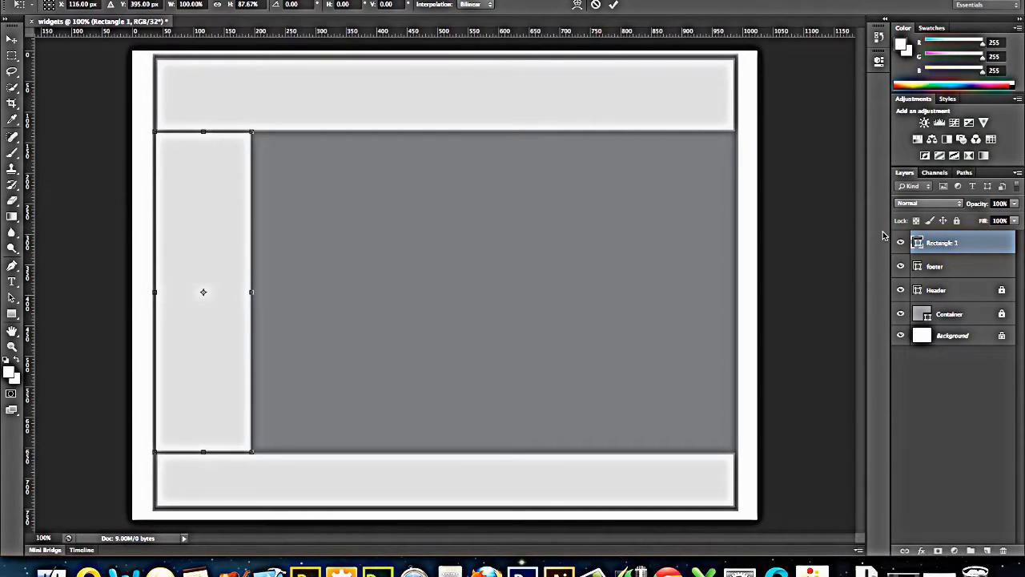
pyautogui.click(12, 40)
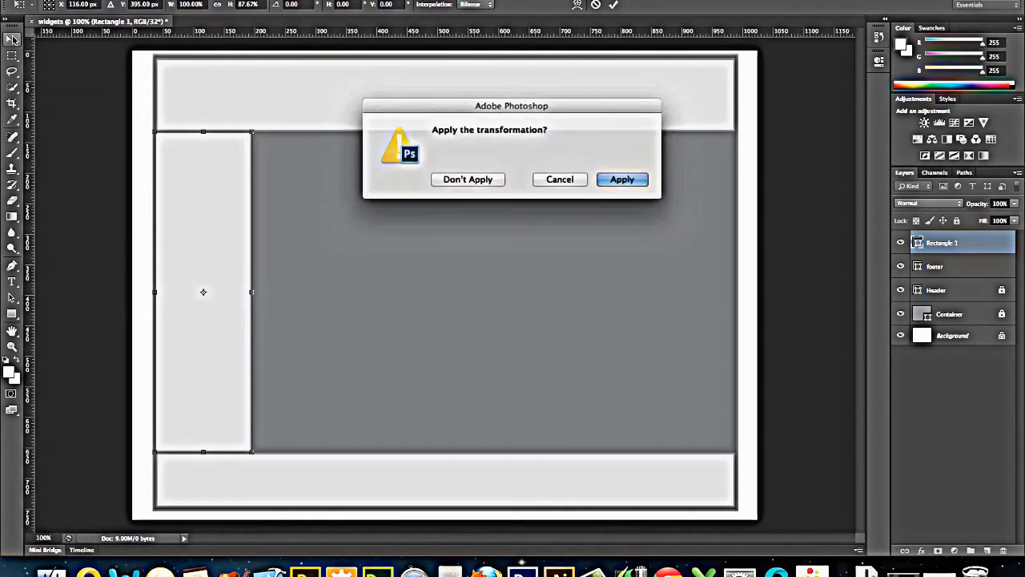
pyautogui.click(622, 179)
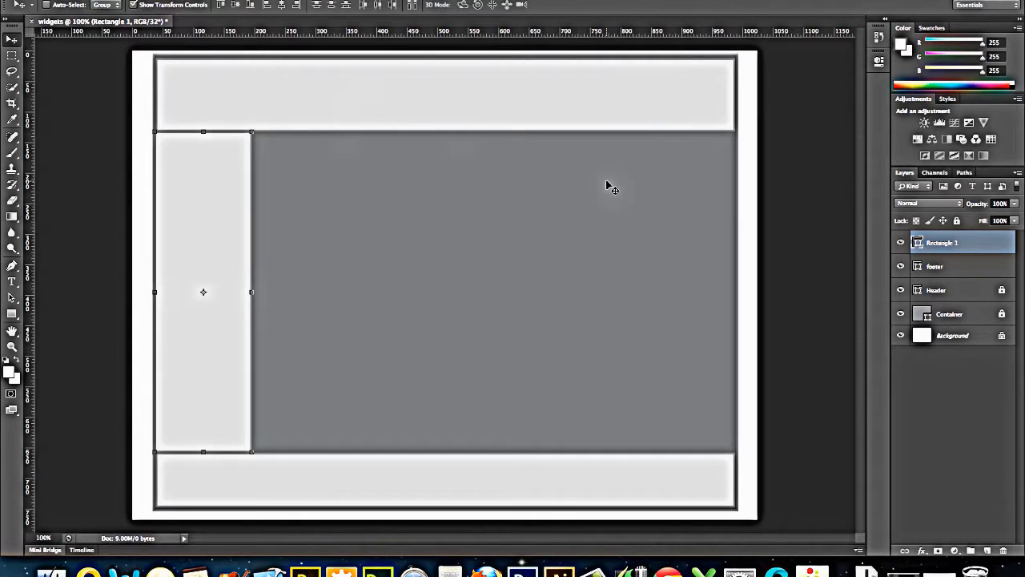
# Step: Rename the tall bar's layer to 'sidebar' and lock it
pyautogui.doubleClick(942, 243)
pyautogui.write('sidebar')
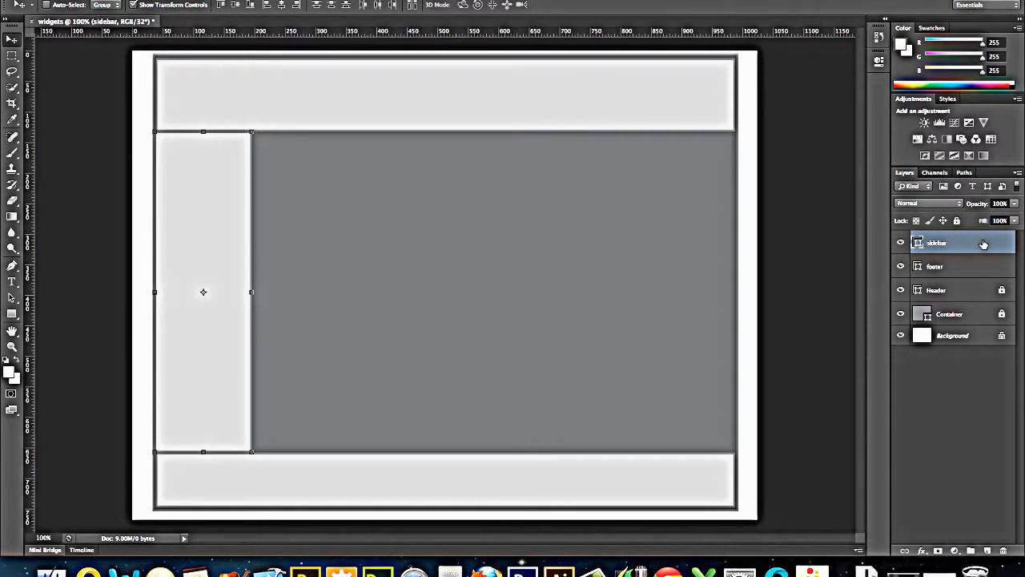
pyautogui.click(935, 266)
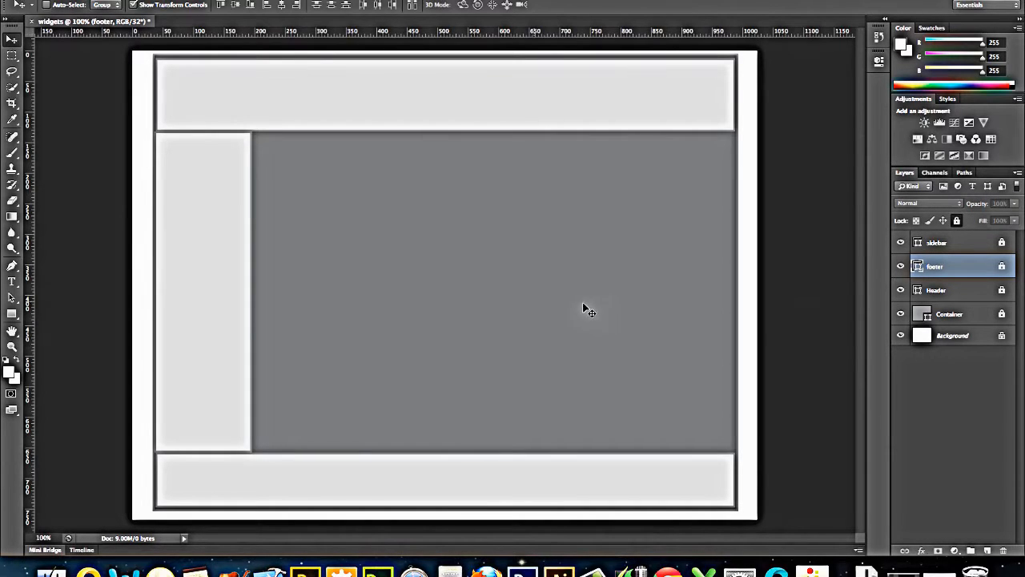
pyautogui.moveTo(44, 290)
pyautogui.write('5')
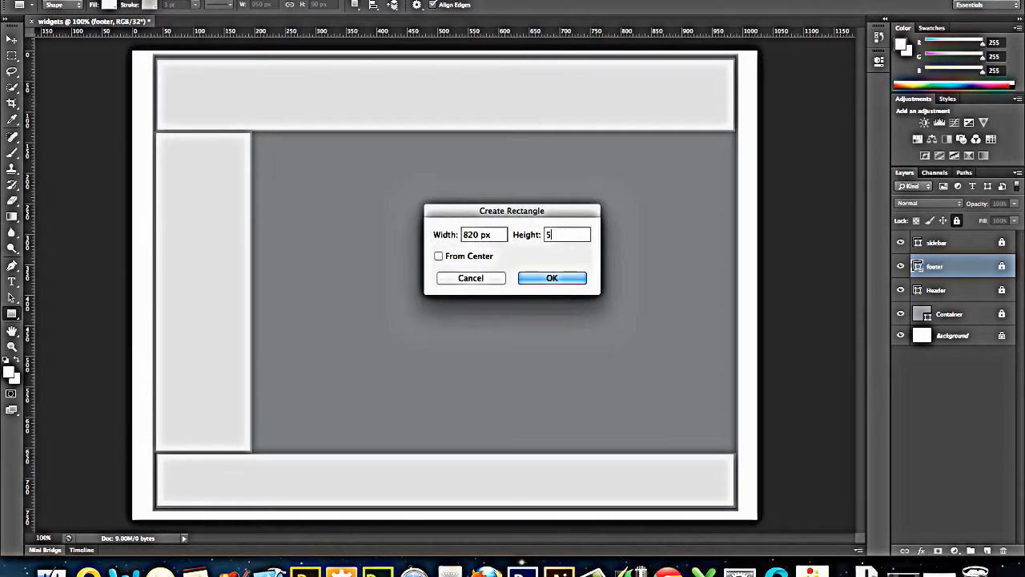
# Step: Create an 820 × 570 px rectangle and stretch it to fill the content area
pyautogui.write('70')
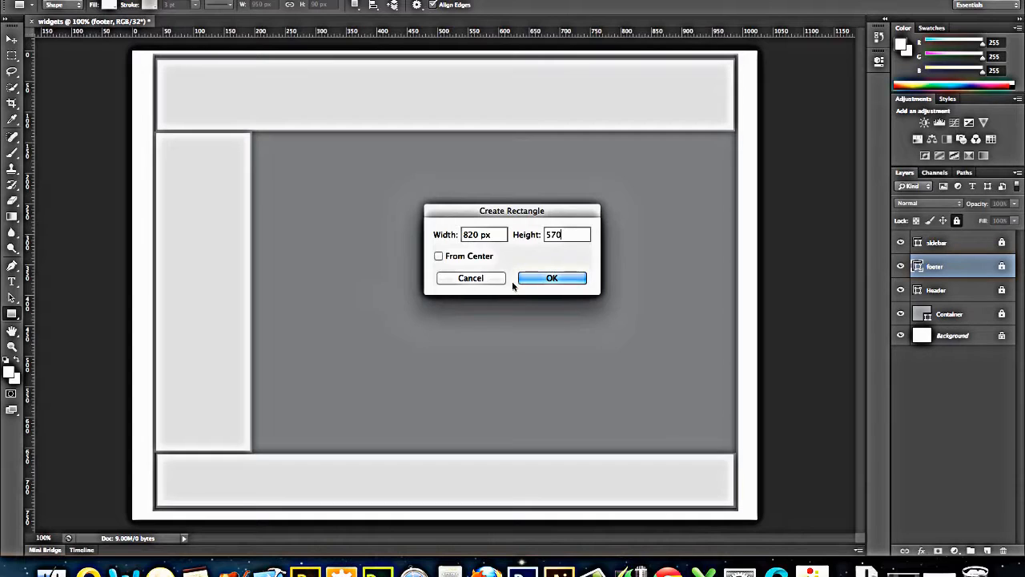
pyautogui.click(552, 278)
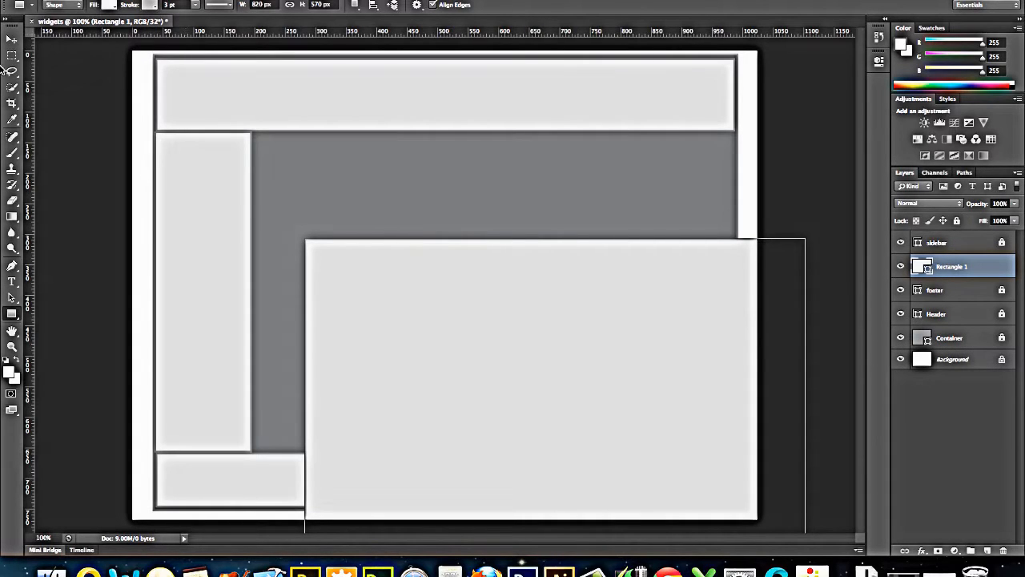
pyautogui.click(12, 39)
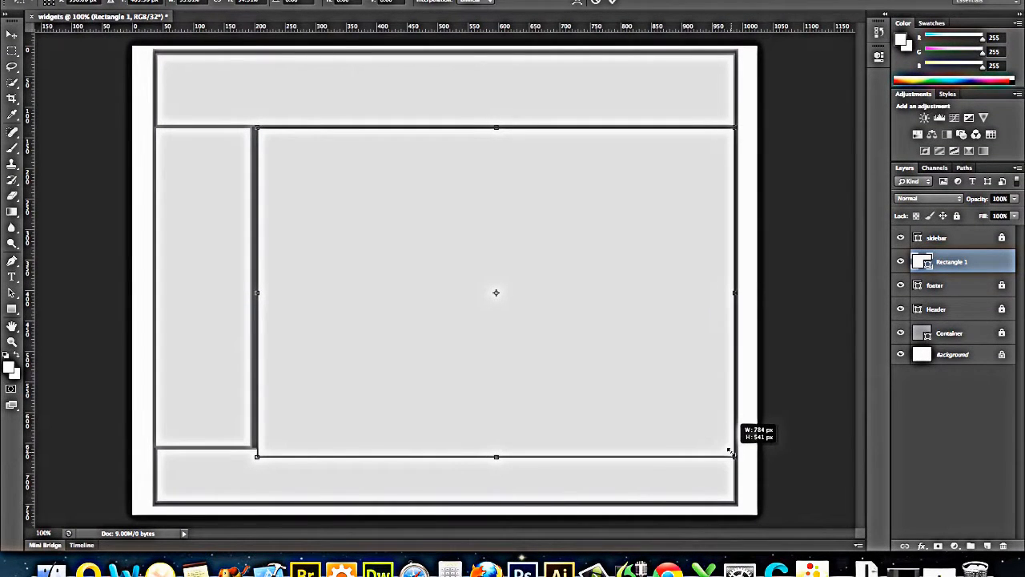
pyautogui.moveTo(734, 456); pyautogui.dragTo(727, 446)
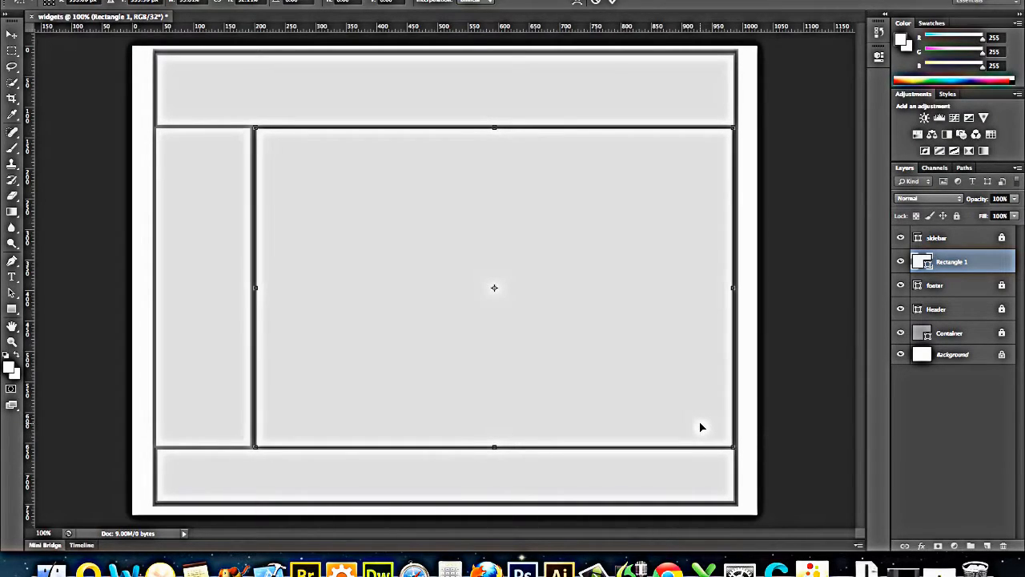
pyautogui.moveTo(801, 299)
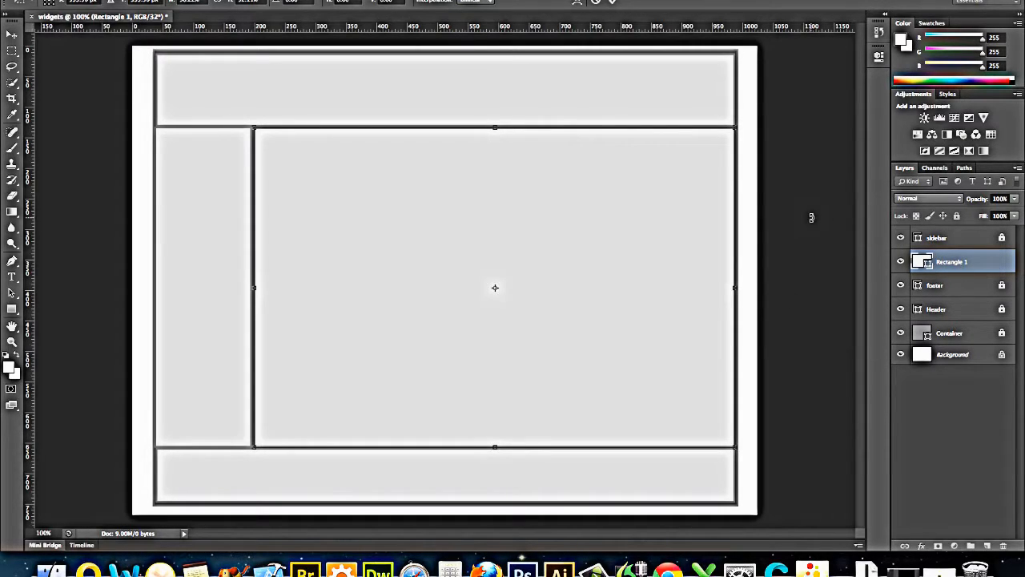
pyautogui.moveTo(721, 230)
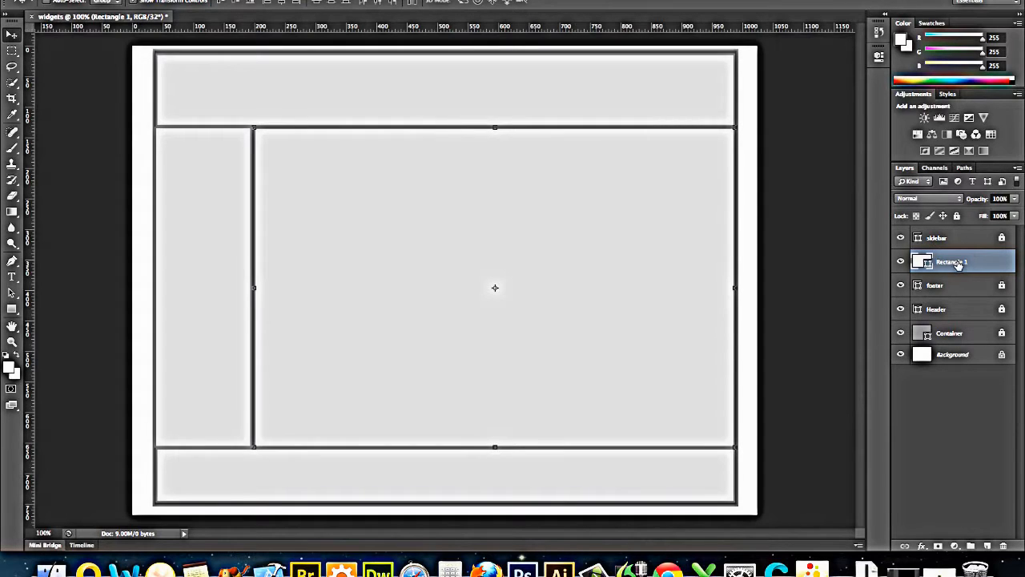
# Step: Rename the content rectangle layer to 'main' and select the sidebar and main layers
pyautogui.doubleClick(952, 261)
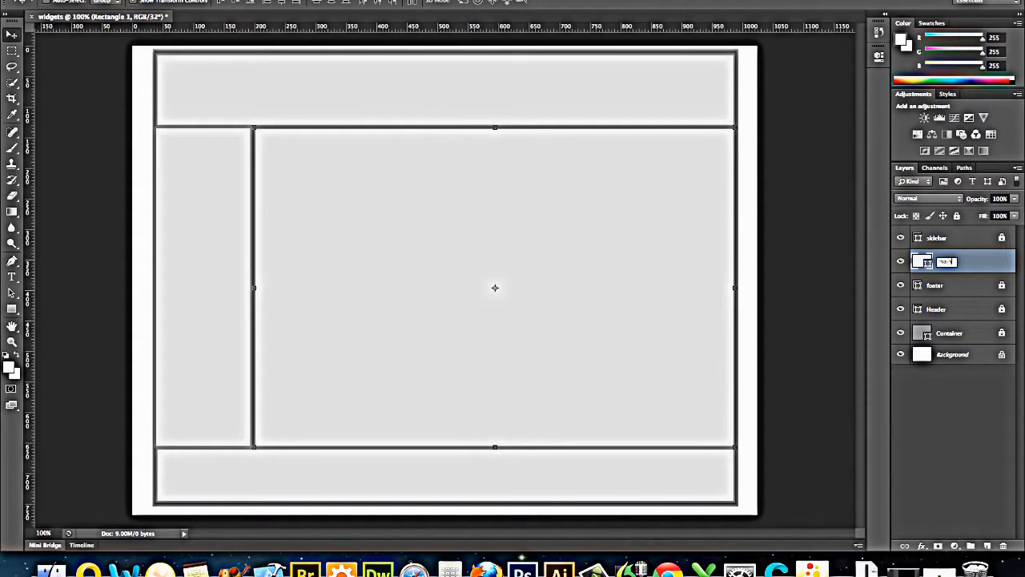
pyautogui.doubleClick(947, 262)
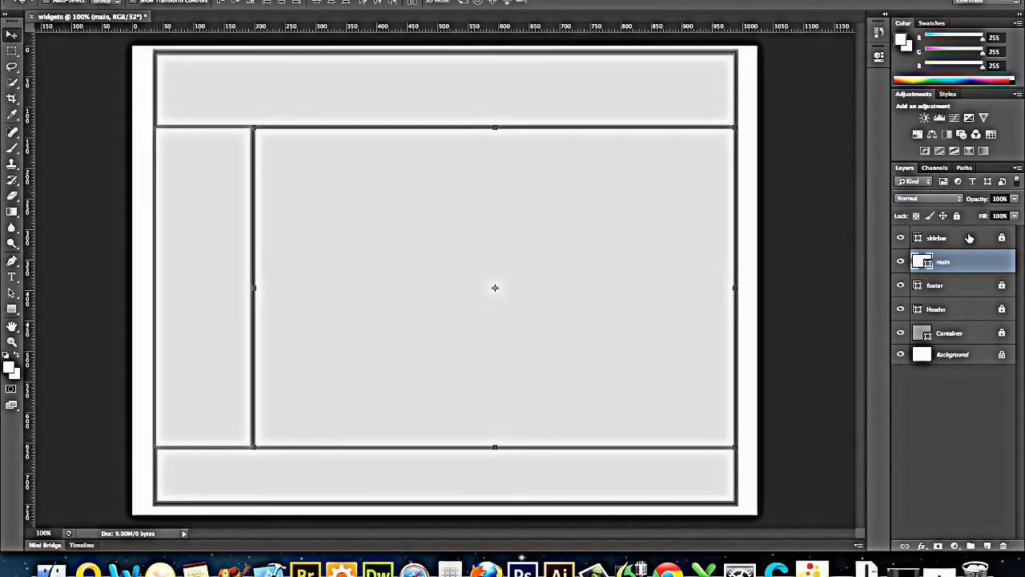
pyautogui.click(937, 237)
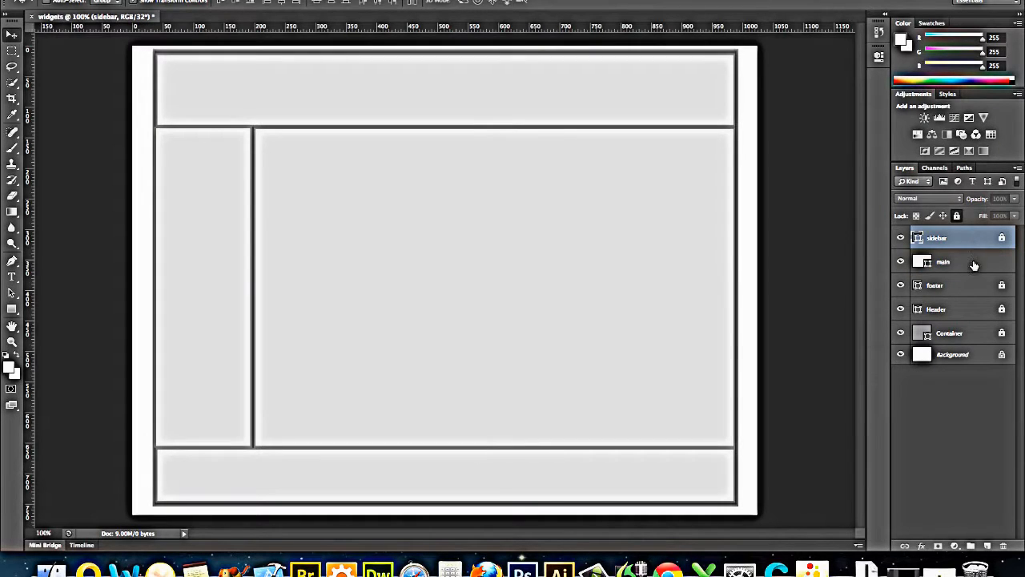
pyautogui.click(943, 261)
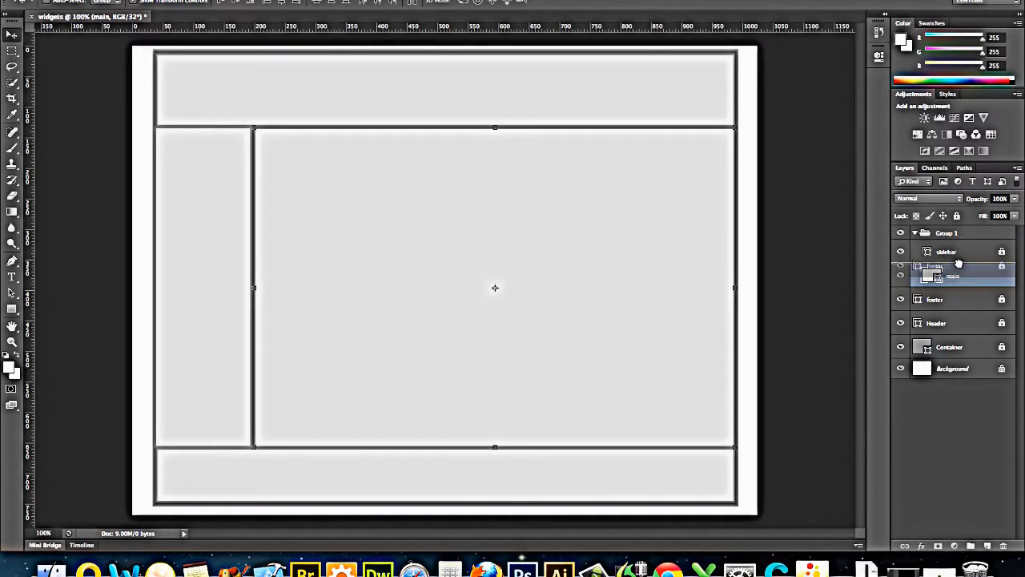
# Step: Move the footer, Header and Container layers into the new layer group
pyautogui.click(945, 299)
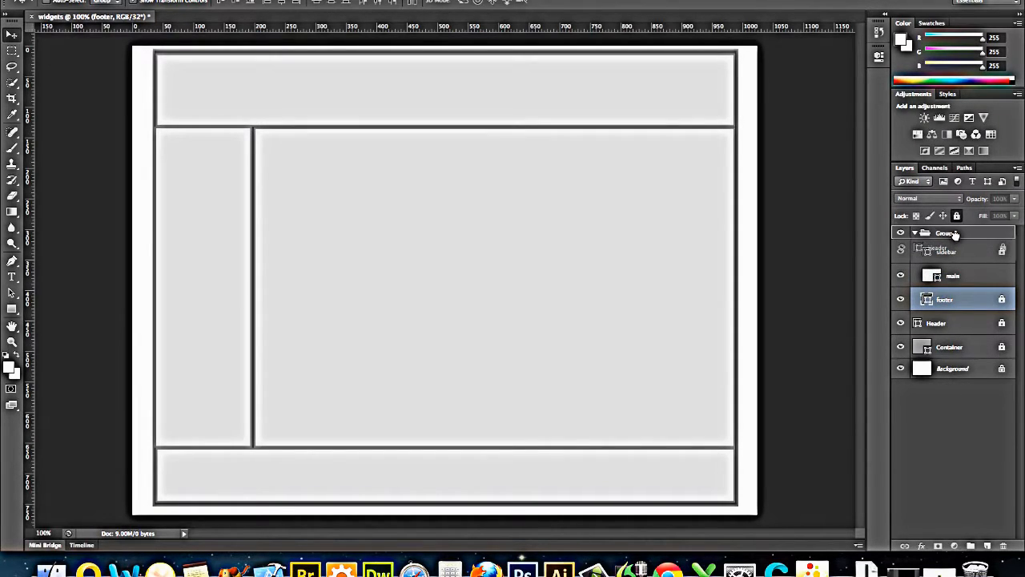
pyautogui.click(946, 323)
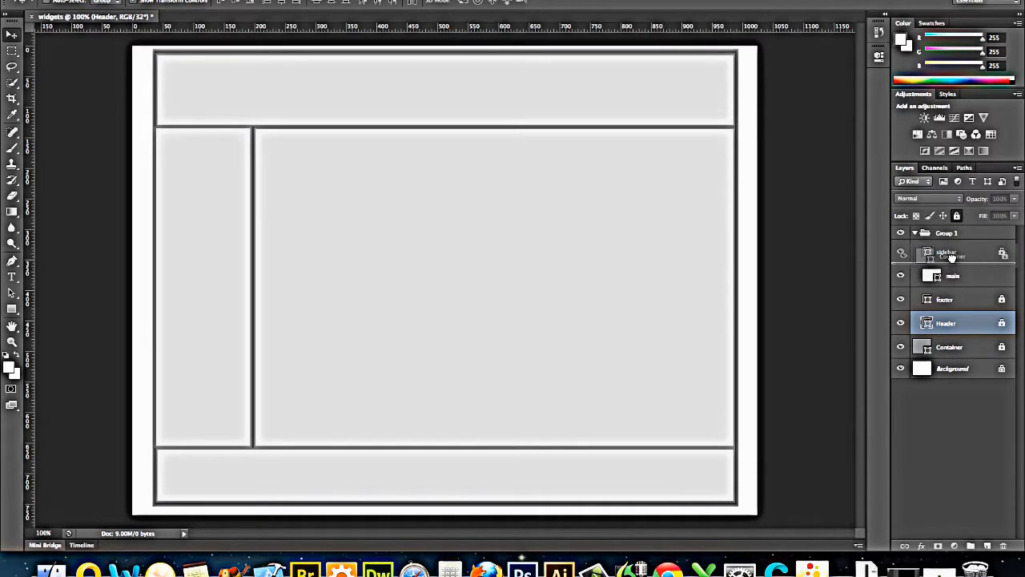
pyautogui.click(959, 346)
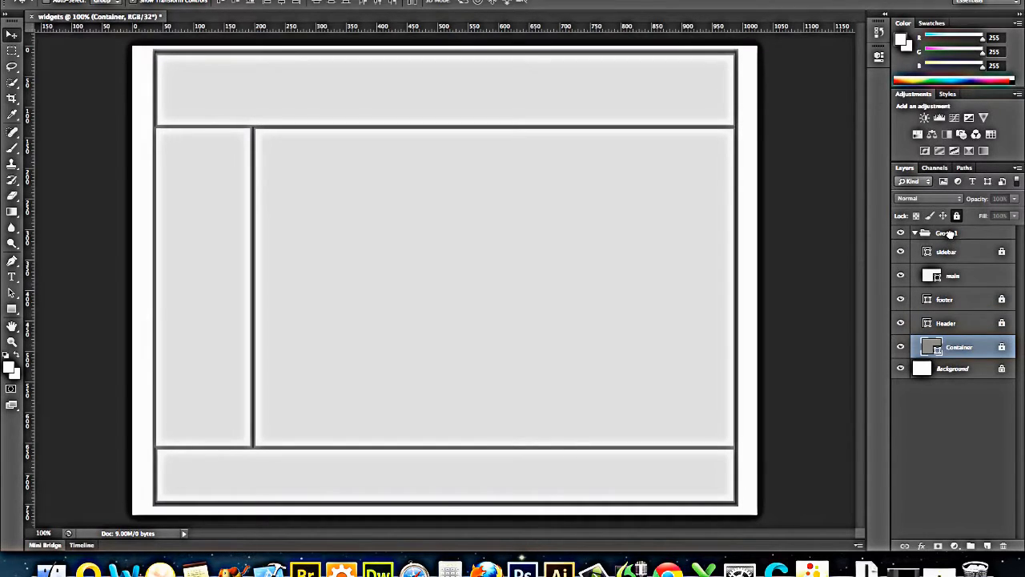
pyautogui.doubleClick(947, 232)
pyautogui.write('divs')
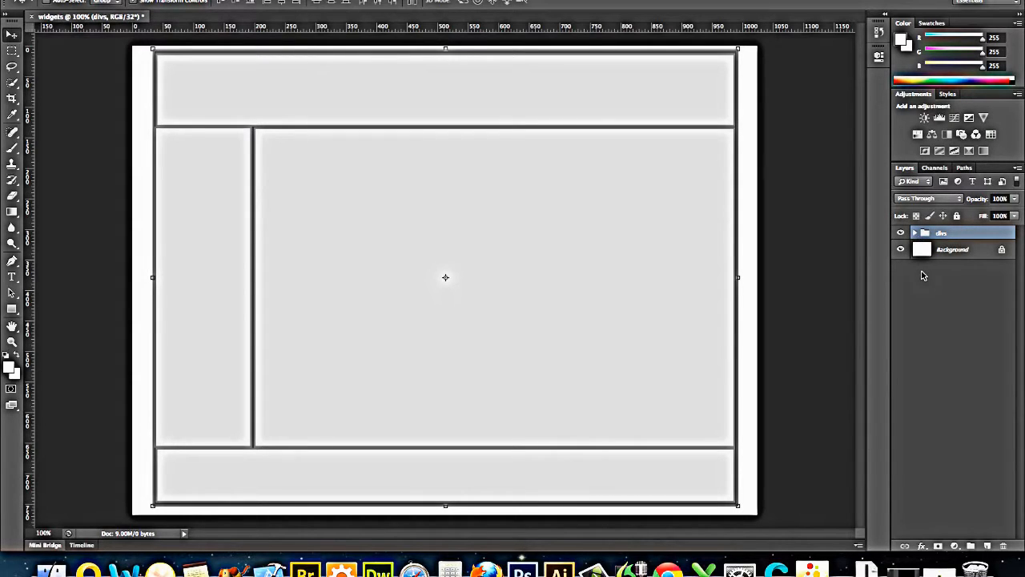
pyautogui.moveTo(701, 295)
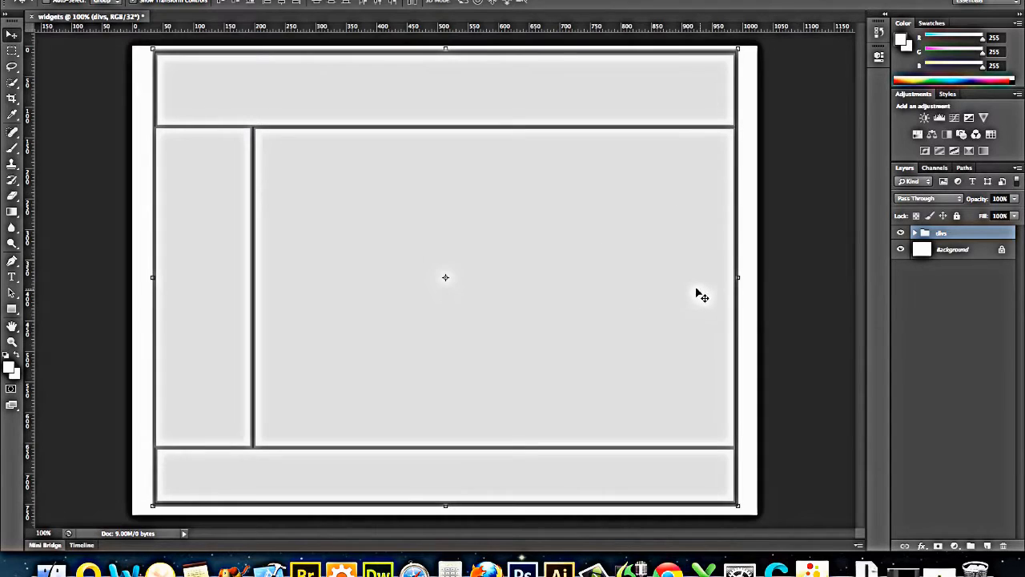
pyautogui.moveTo(672, 282)
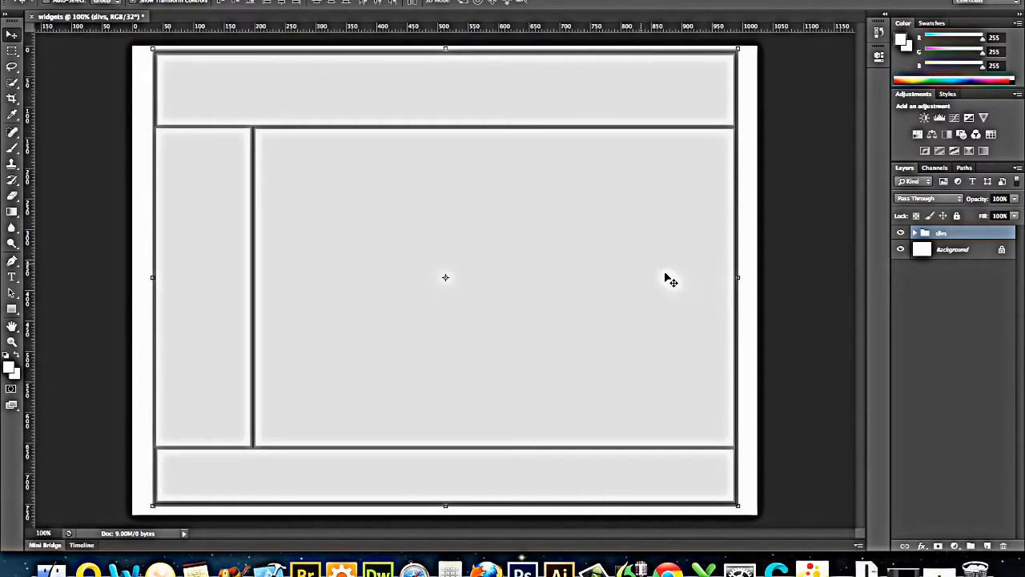
pyautogui.moveTo(537, 228)
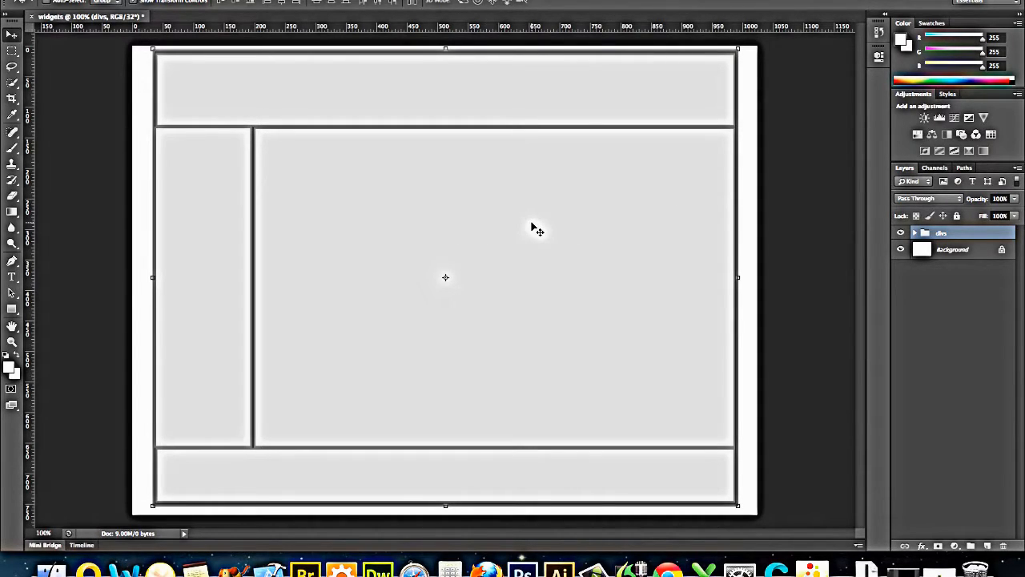
pyautogui.moveTo(187, 267)
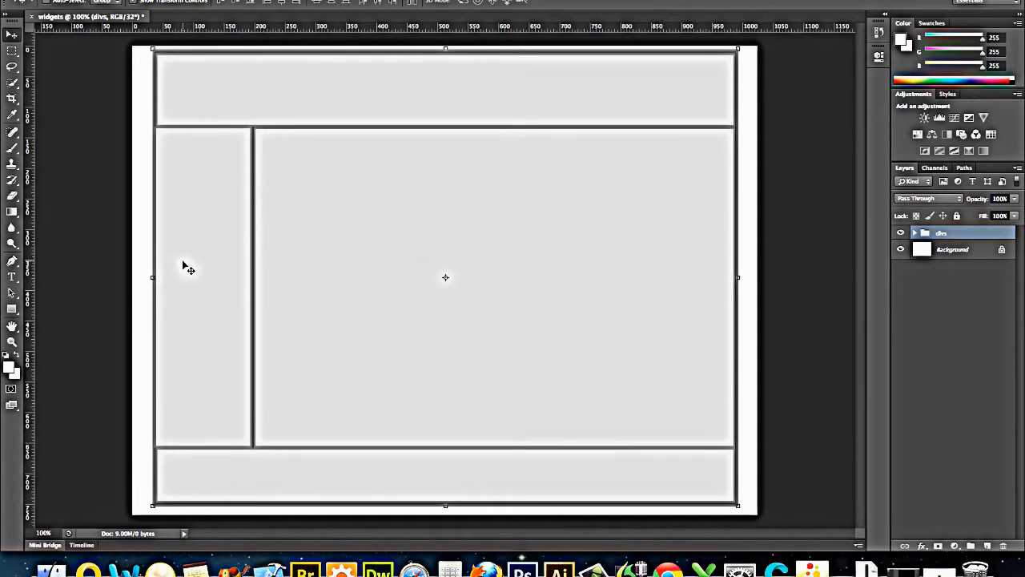
pyautogui.moveTo(12, 311)
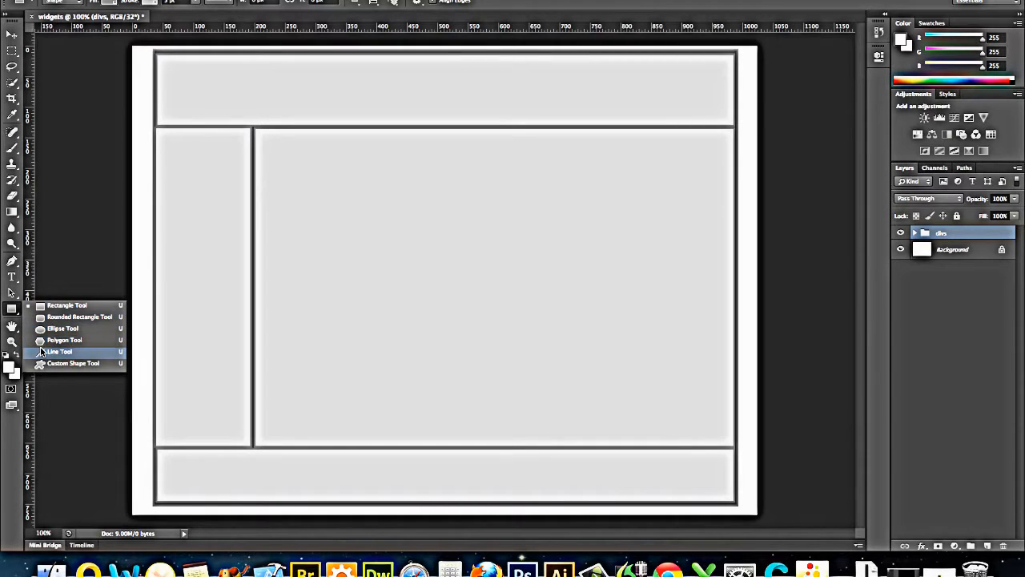
# Step: Switch to the Line Tool with a 1 px weight
pyautogui.click(59, 351)
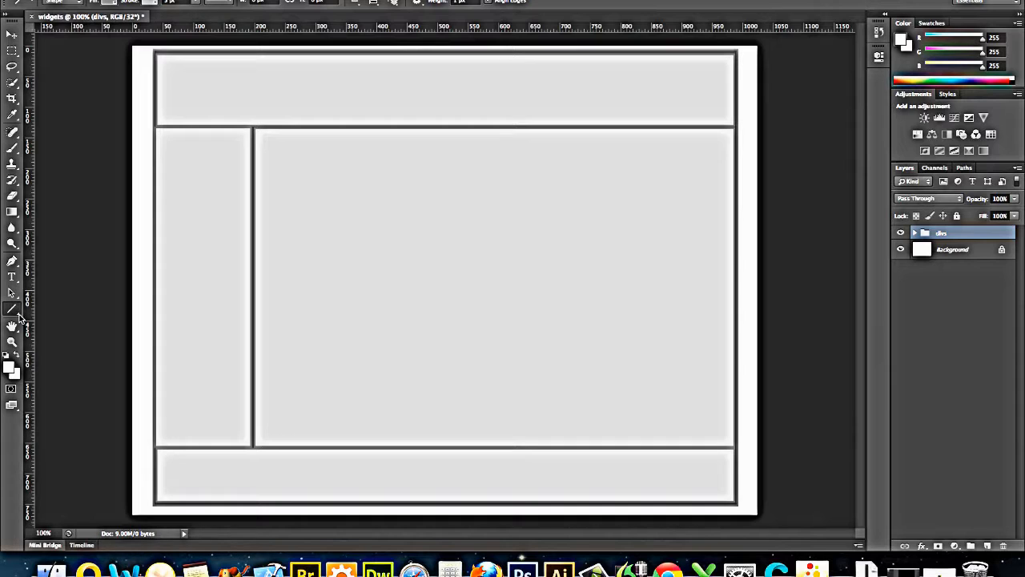
pyautogui.moveTo(12, 311)
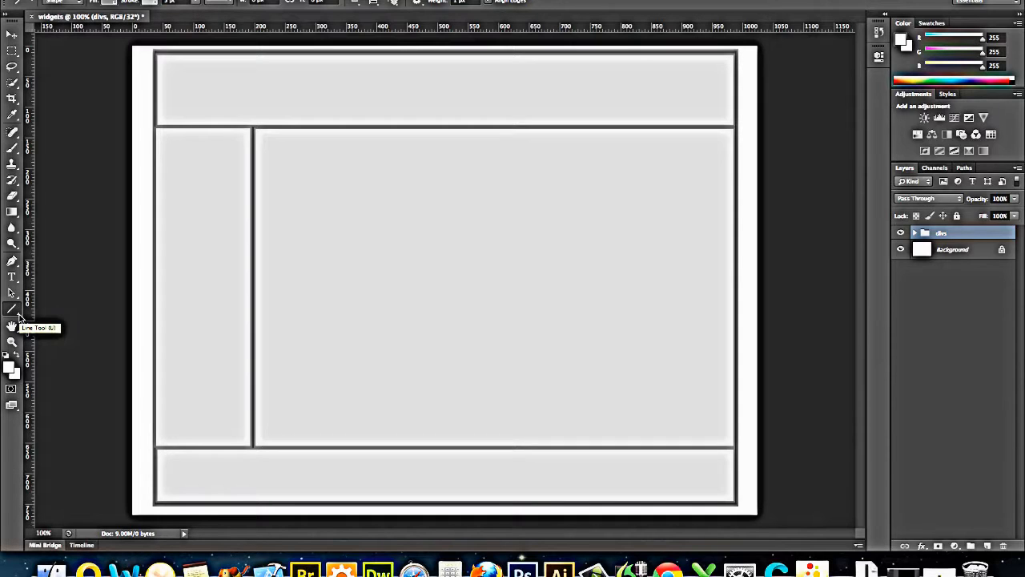
pyautogui.moveTo(34, 229)
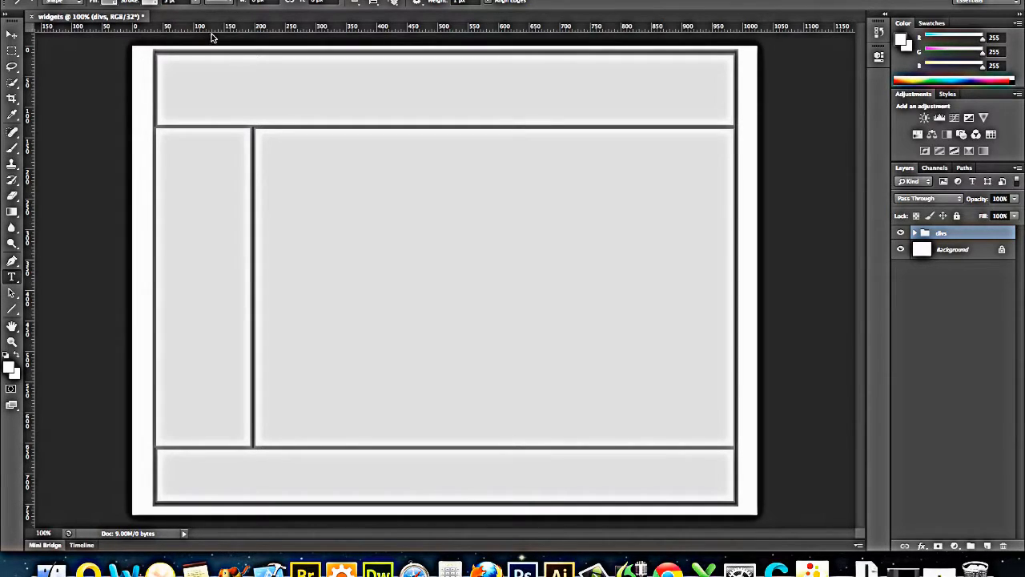
# Step: Type the title 'Wally's Widgets' in bold 48 pt in the header
pyautogui.click(12, 277)
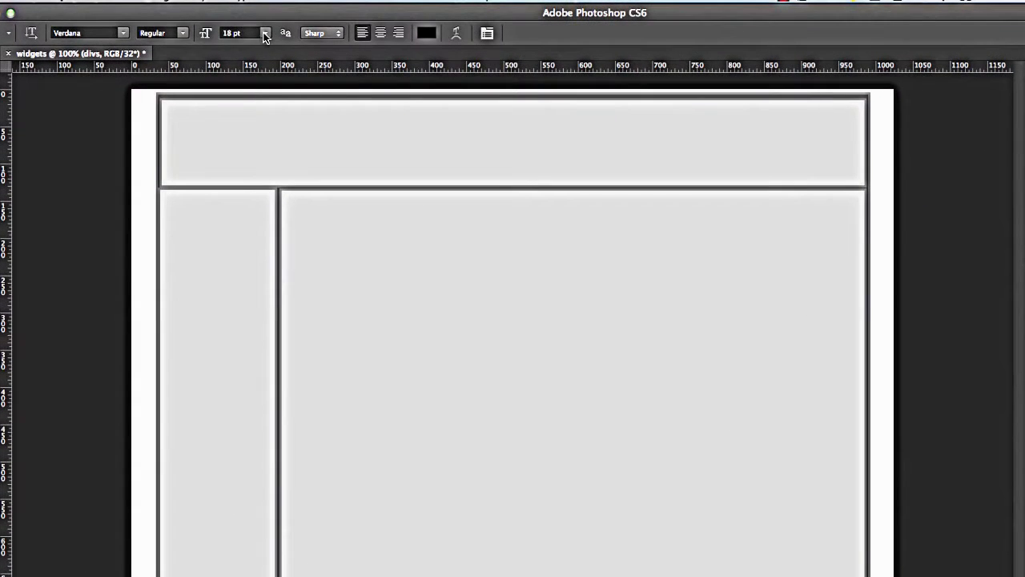
pyautogui.click(265, 33)
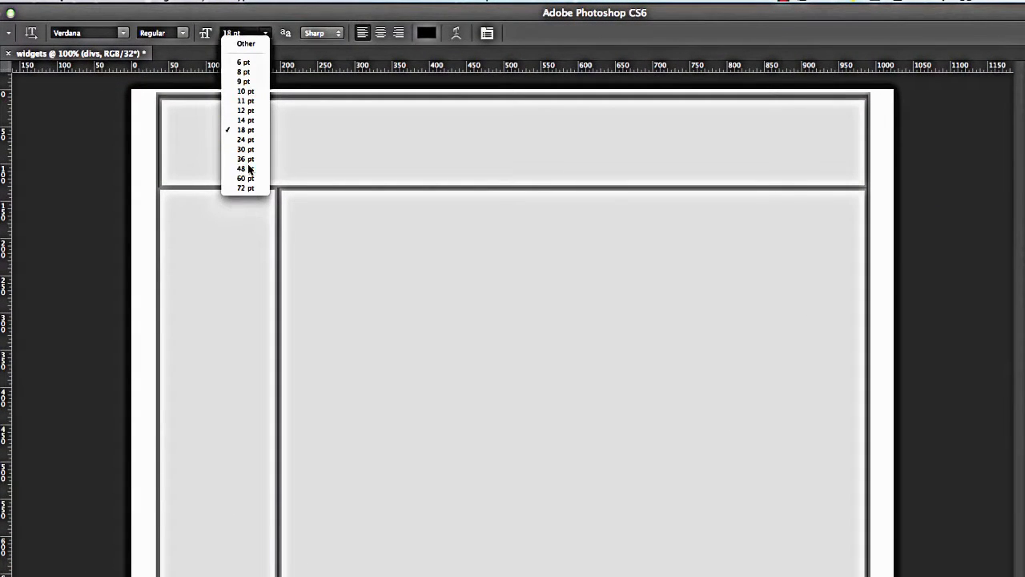
pyautogui.click(245, 168)
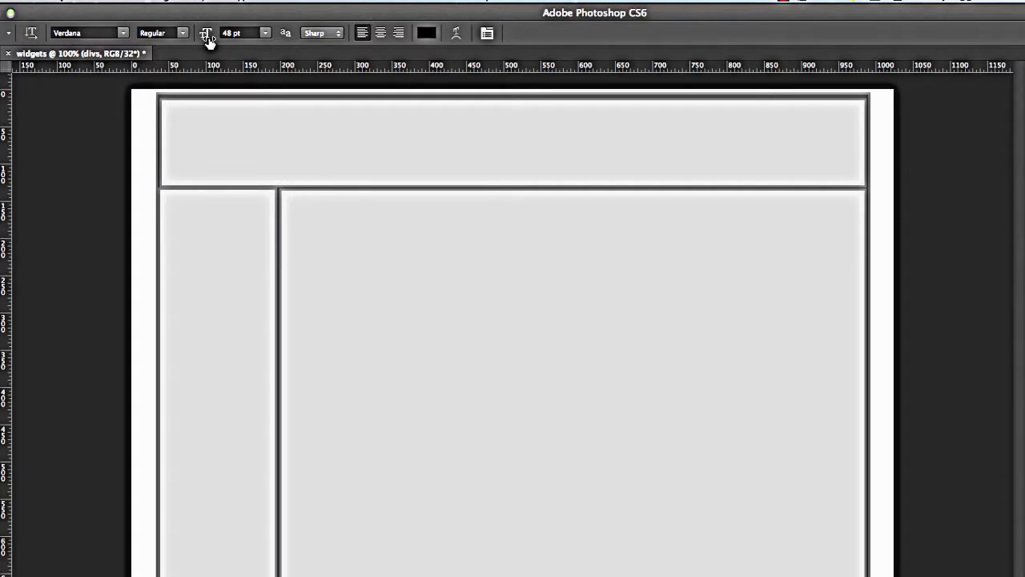
pyautogui.moveTo(237, 55)
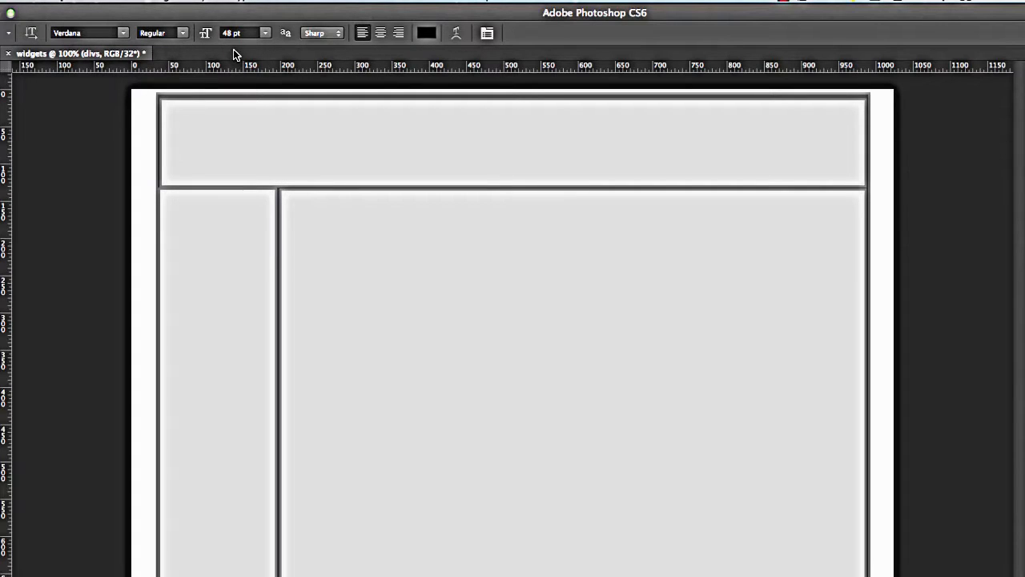
pyautogui.click(161, 33)
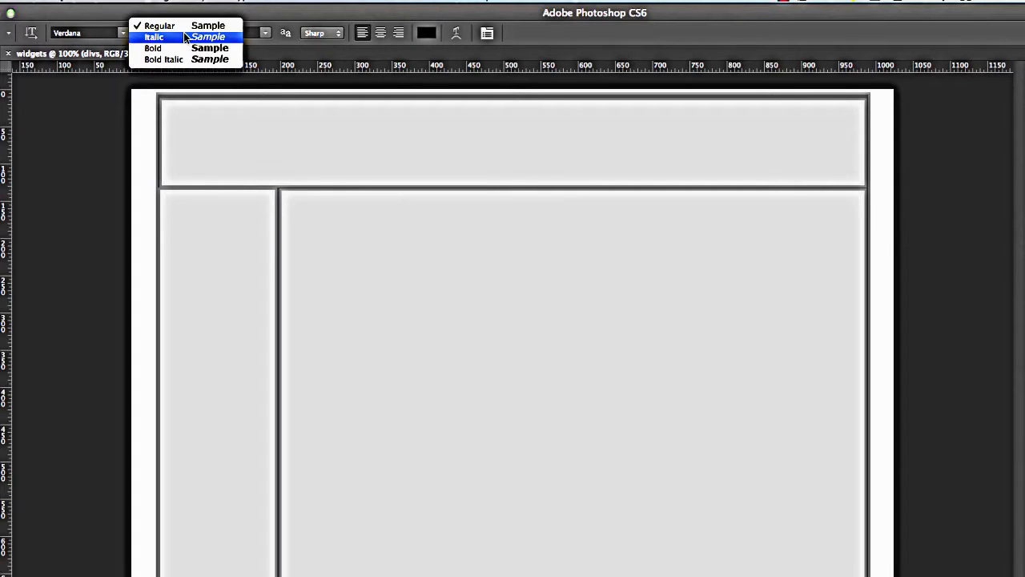
pyautogui.click(153, 48)
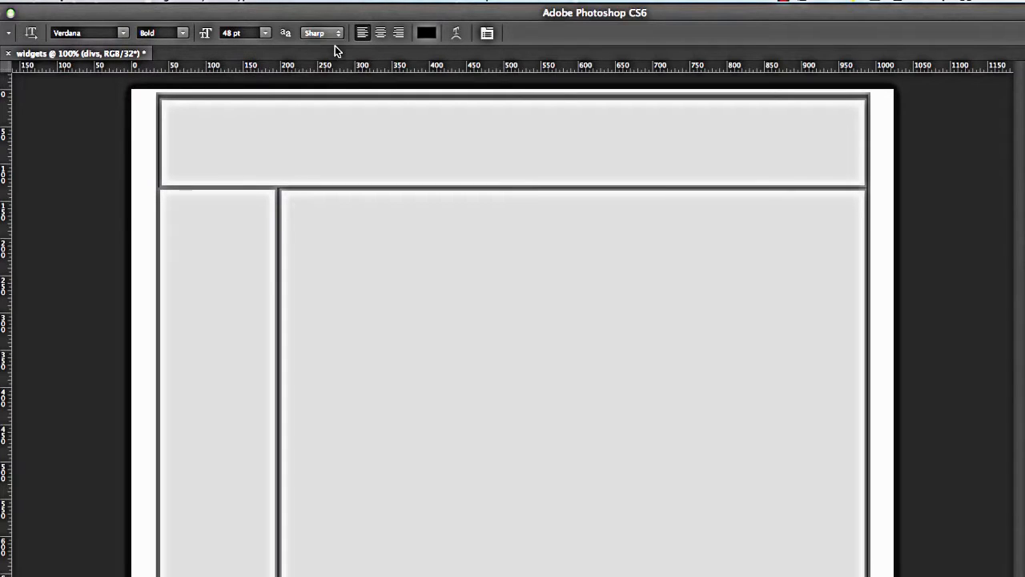
pyautogui.moveTo(364, 91)
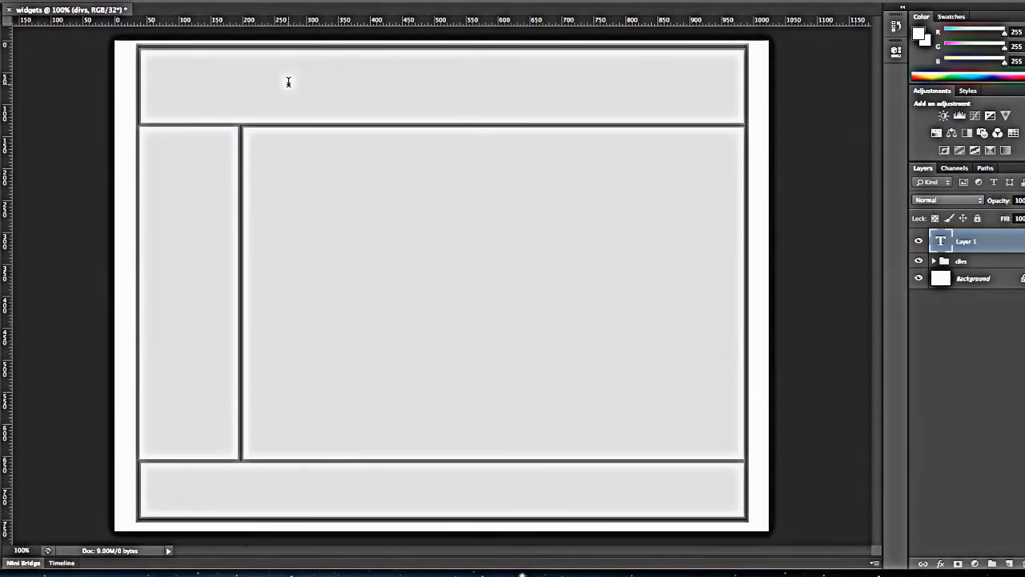
pyautogui.write('Wa')
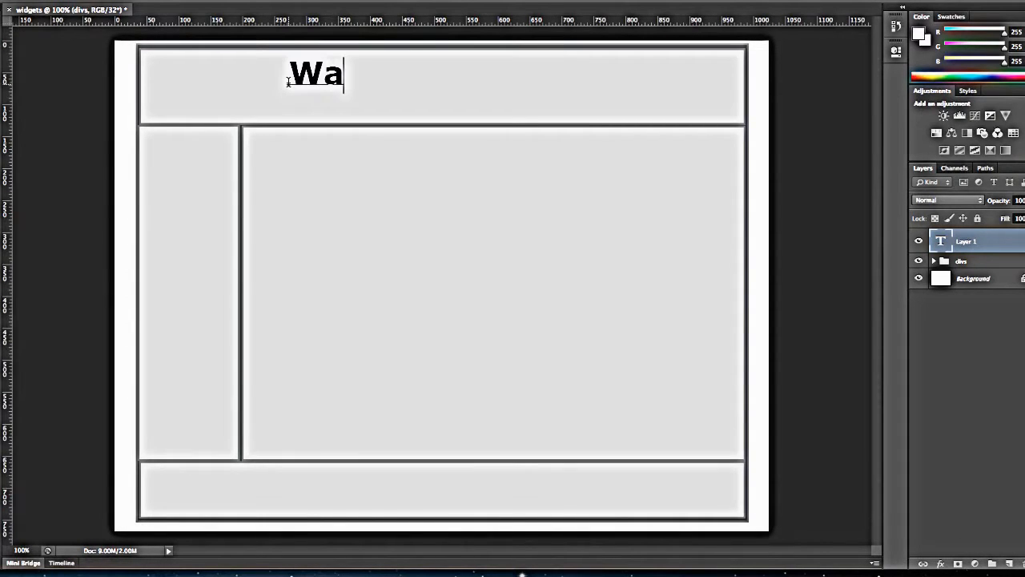
pyautogui.write("lly's")
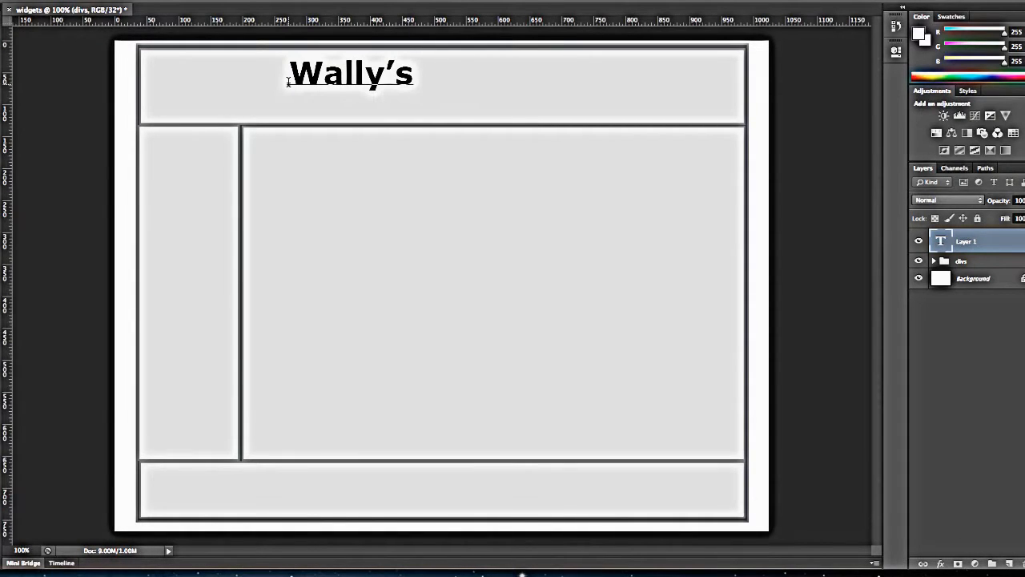
pyautogui.write('Widgets')
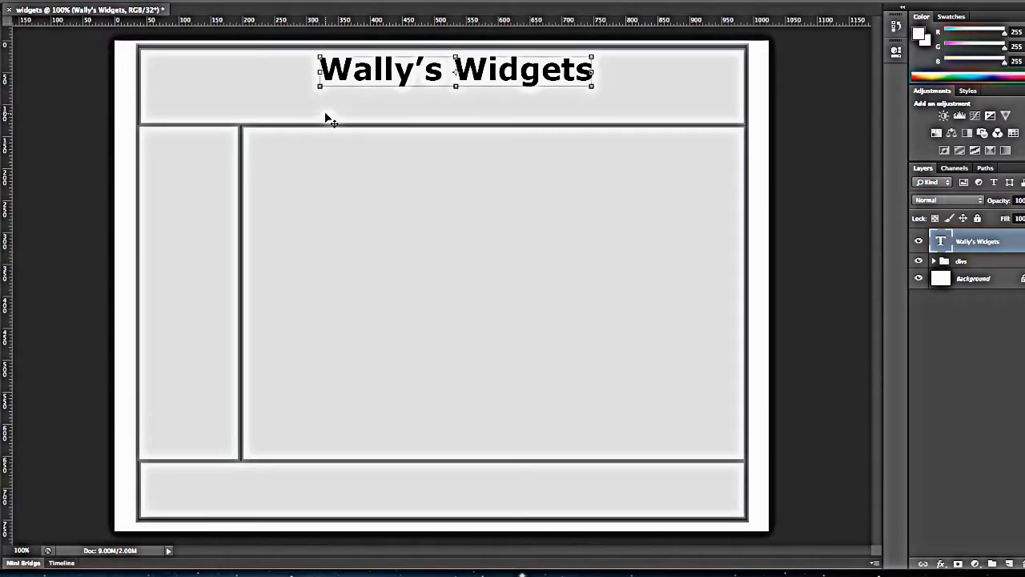
pyautogui.moveTo(63, 149)
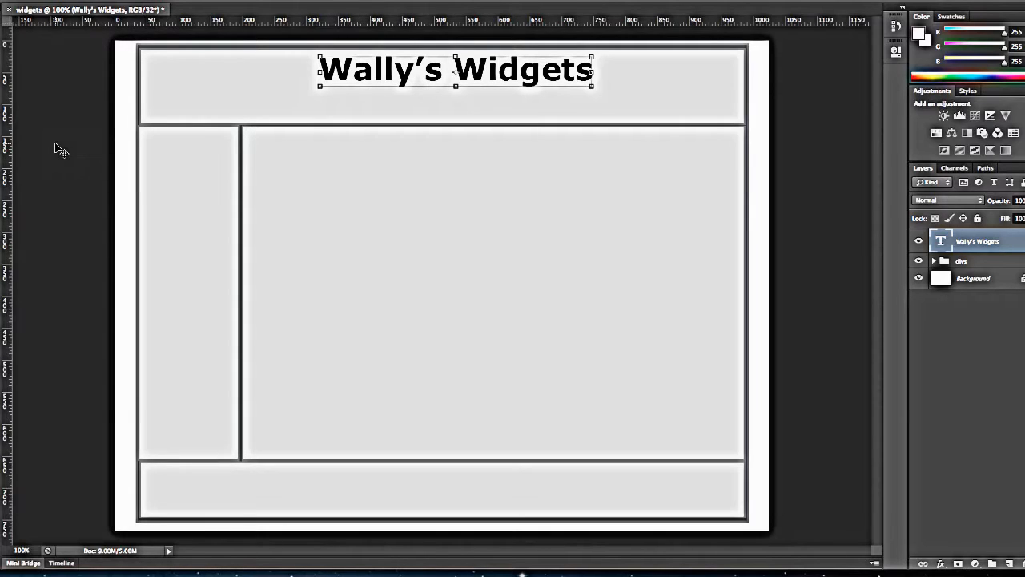
pyautogui.moveTo(297, 149)
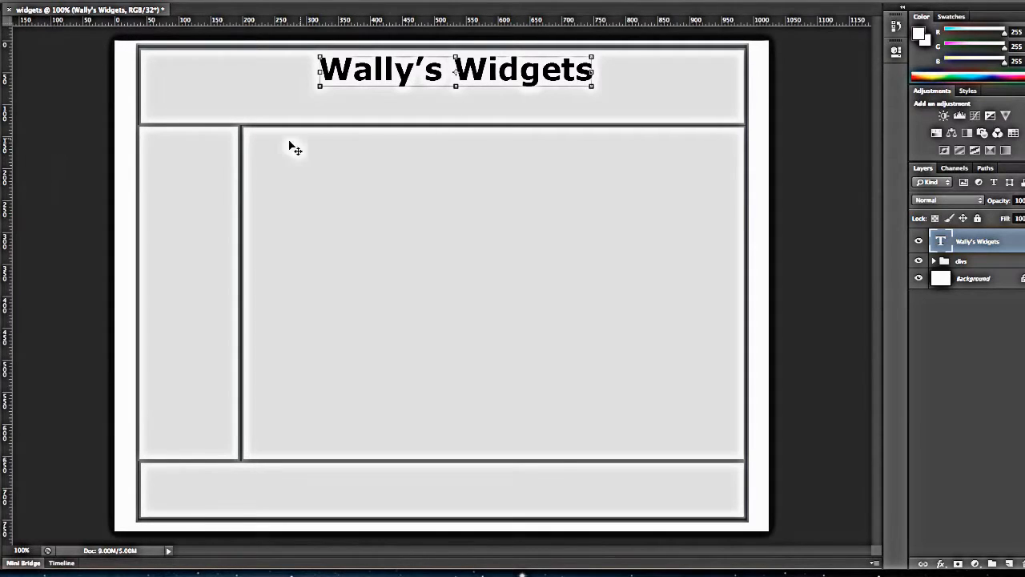
pyautogui.moveTo(12, 248)
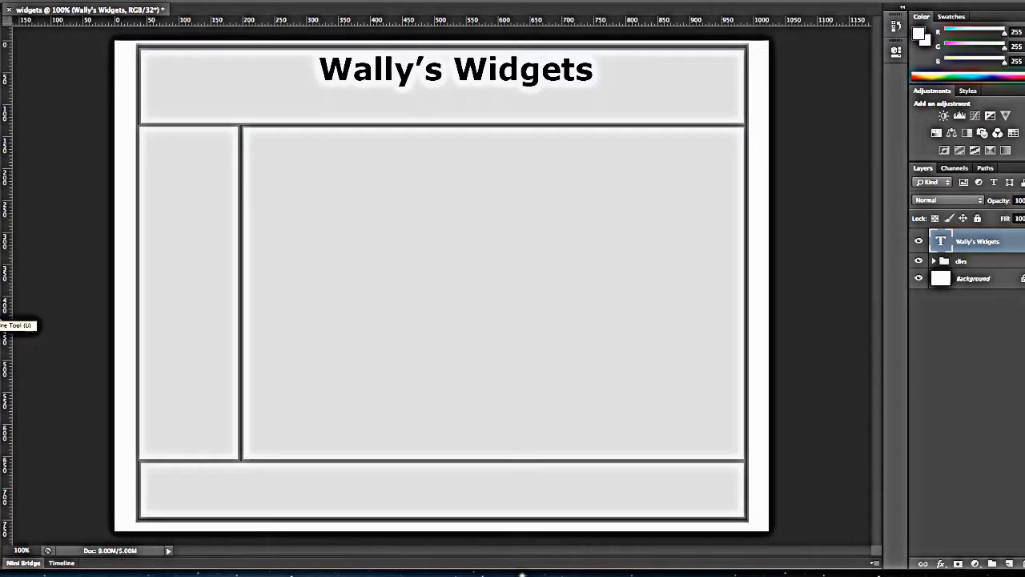
pyautogui.moveTo(21, 312)
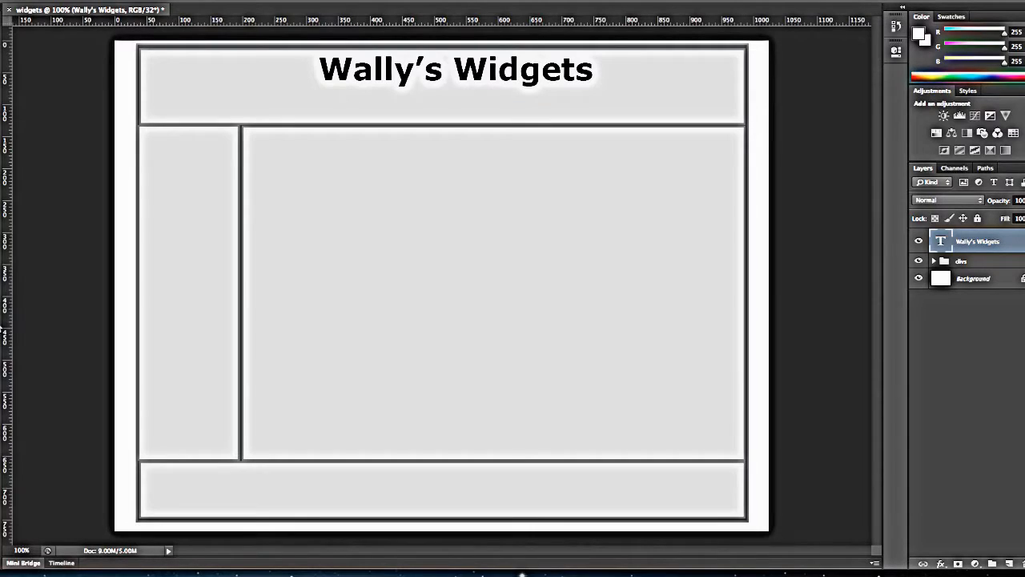
# Step: Draw the first rounded-rectangle nav button below the title
pyautogui.click(5, 311)
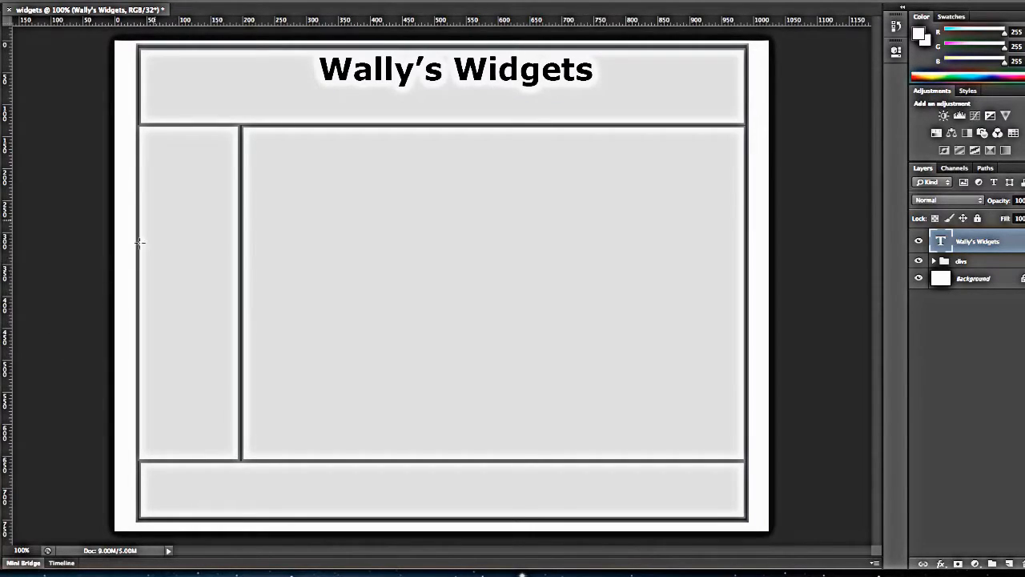
pyautogui.moveTo(247, 105)
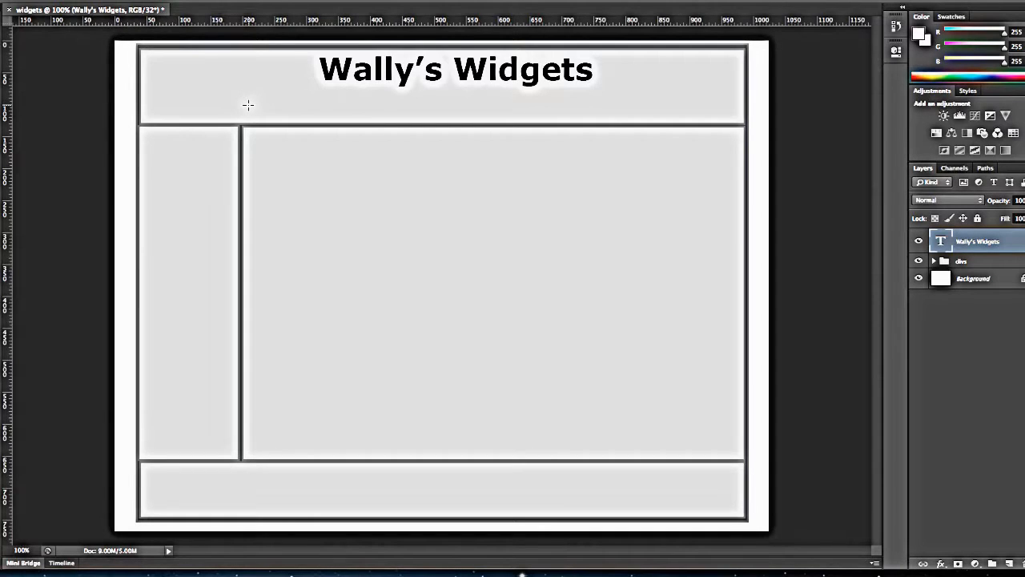
pyautogui.moveTo(247, 106); pyautogui.dragTo(295, 120)
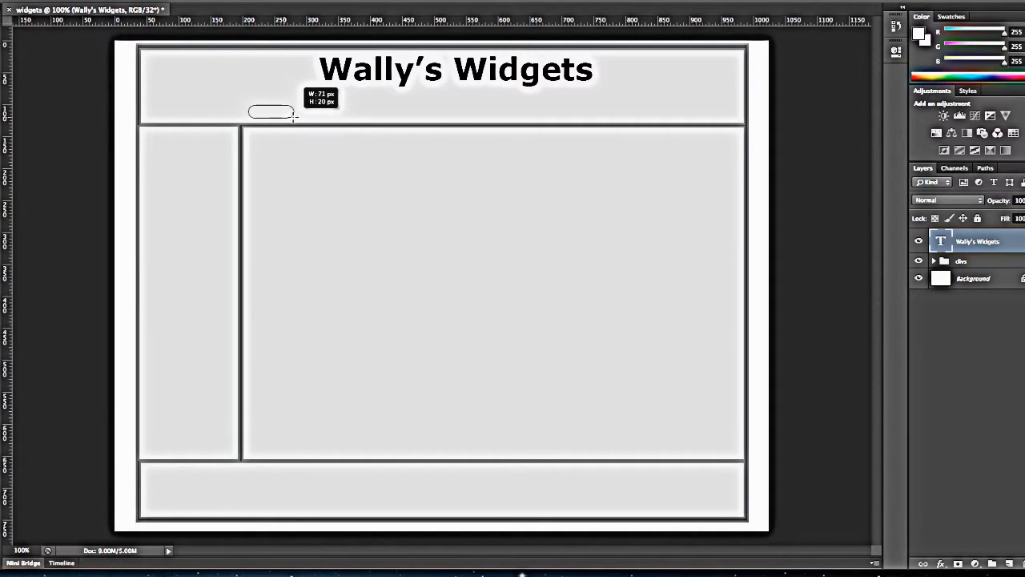
pyautogui.moveTo(247, 108); pyautogui.dragTo(324, 122)
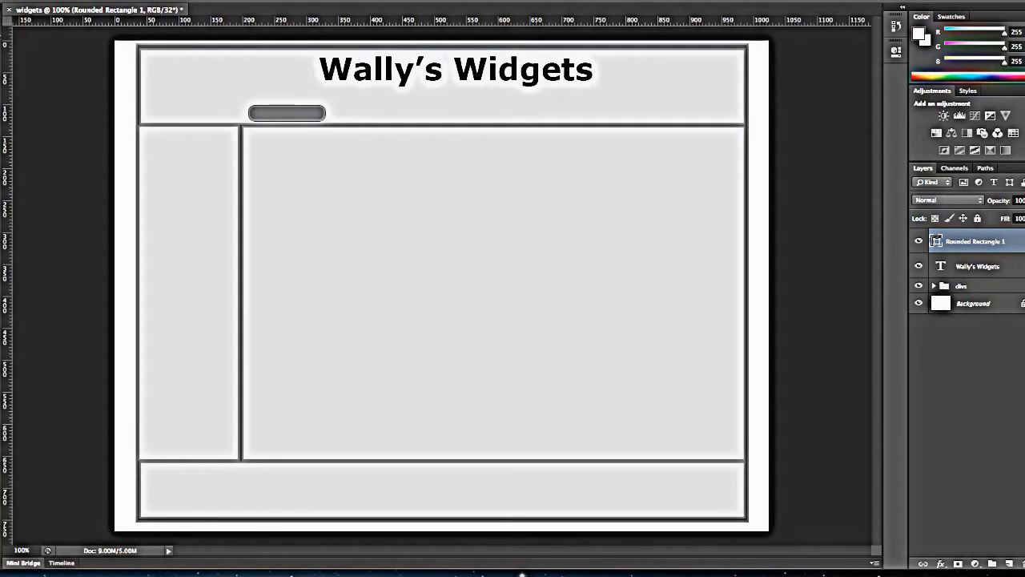
# Step: Duplicate the button into three copies, placing the fourth at the header's right edge
pyautogui.click(286, 112)
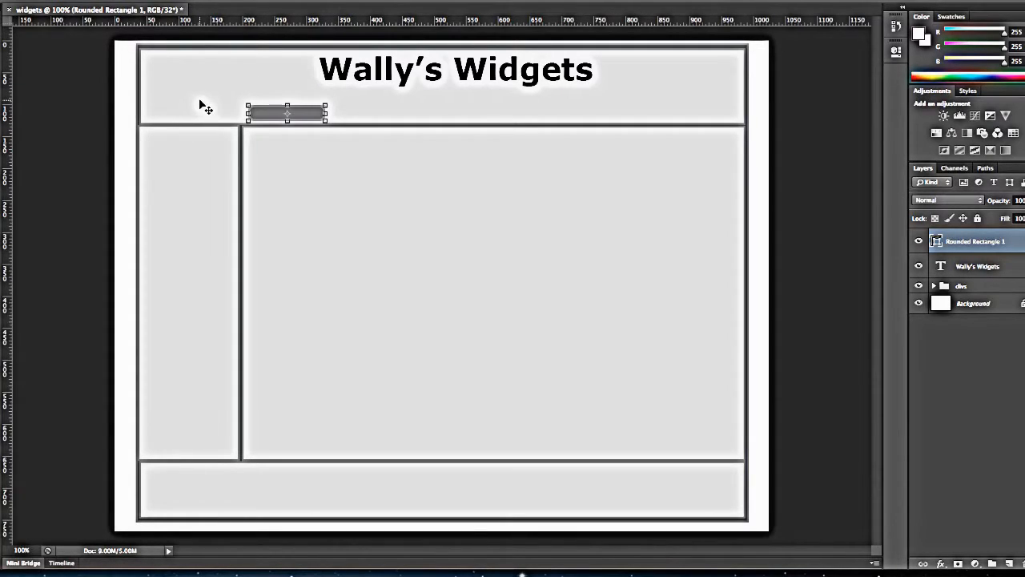
pyautogui.press('ctrl+j')
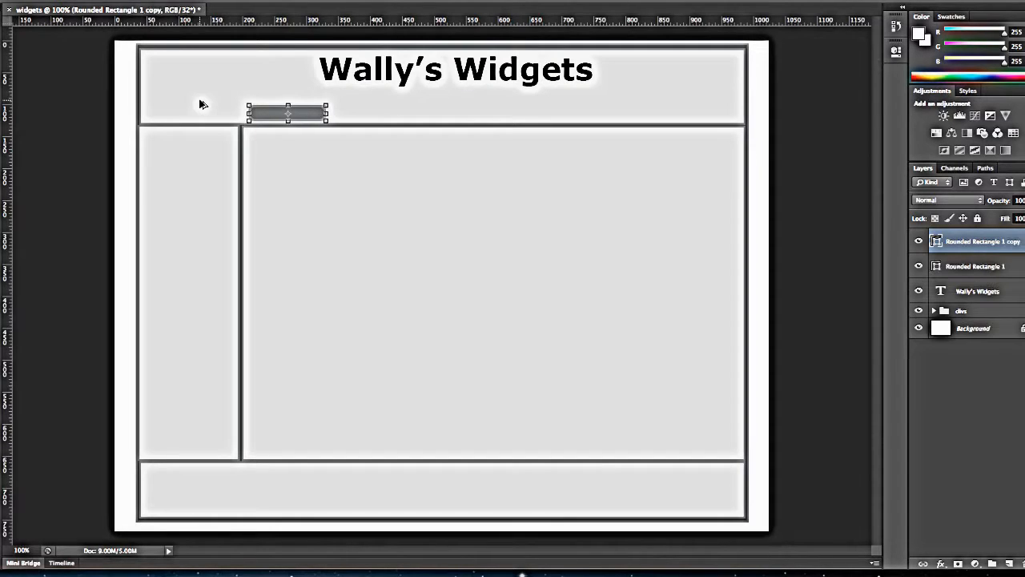
pyautogui.moveTo(287, 112); pyautogui.dragTo(348, 112)
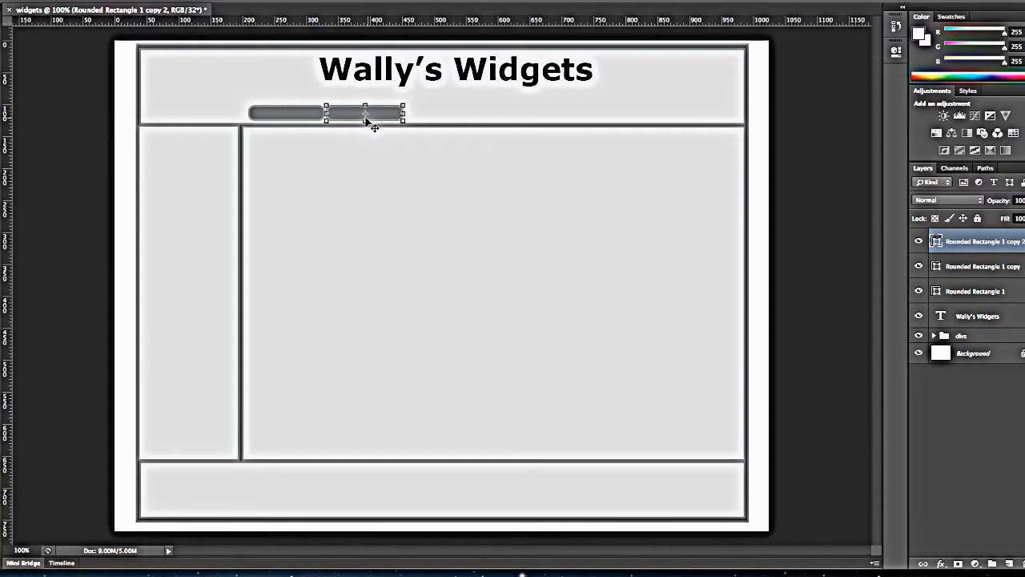
pyautogui.moveTo(364, 114); pyautogui.dragTo(460, 113)
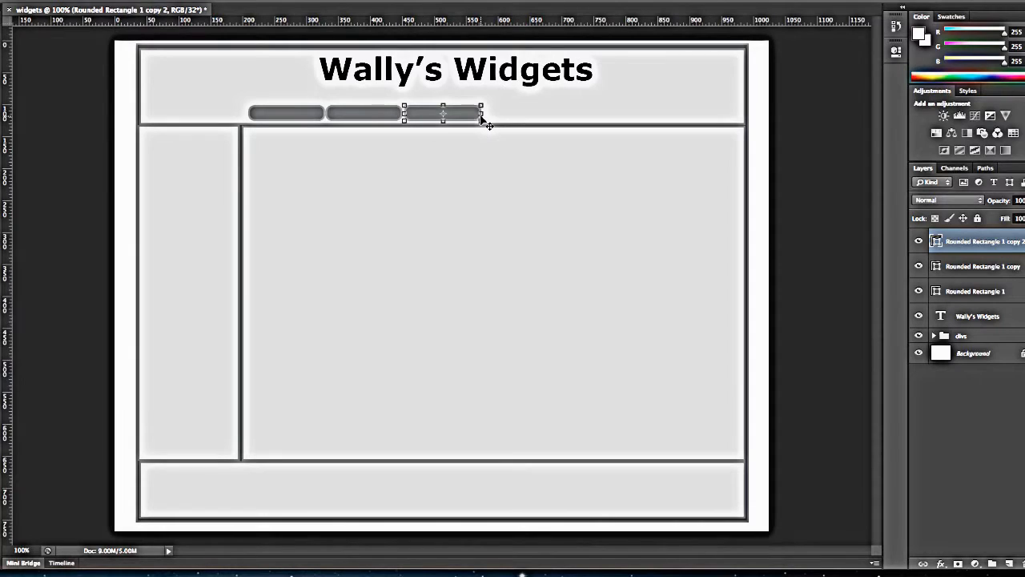
pyautogui.moveTo(481, 116)
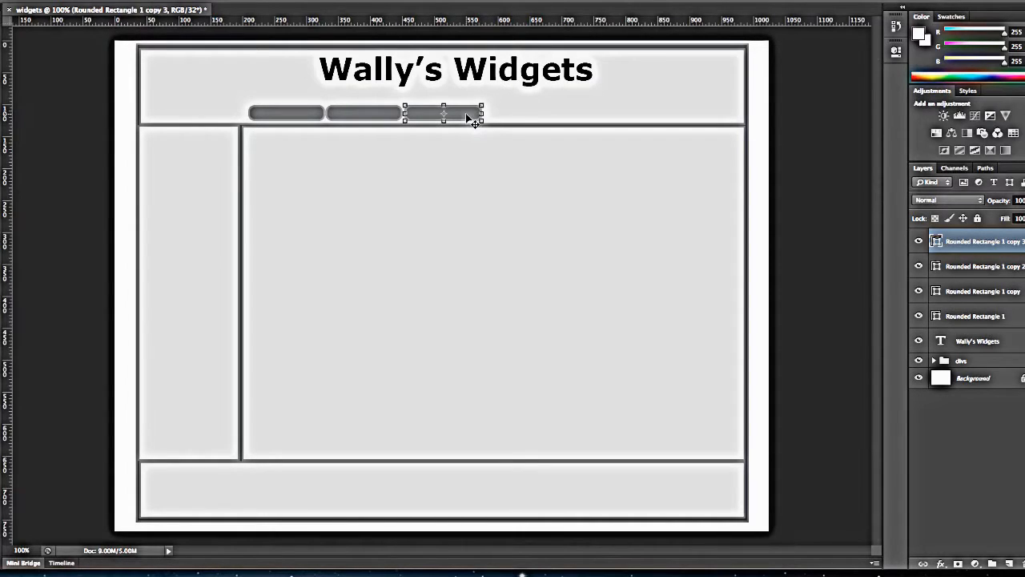
pyautogui.moveTo(443, 113); pyautogui.dragTo(532, 113)
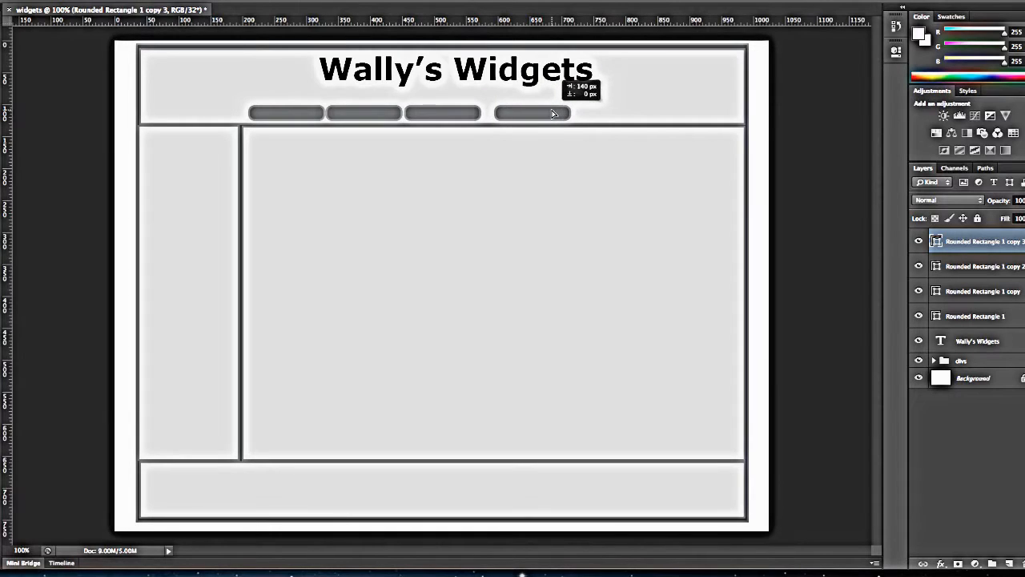
pyautogui.moveTo(532, 112); pyautogui.dragTo(679, 113)
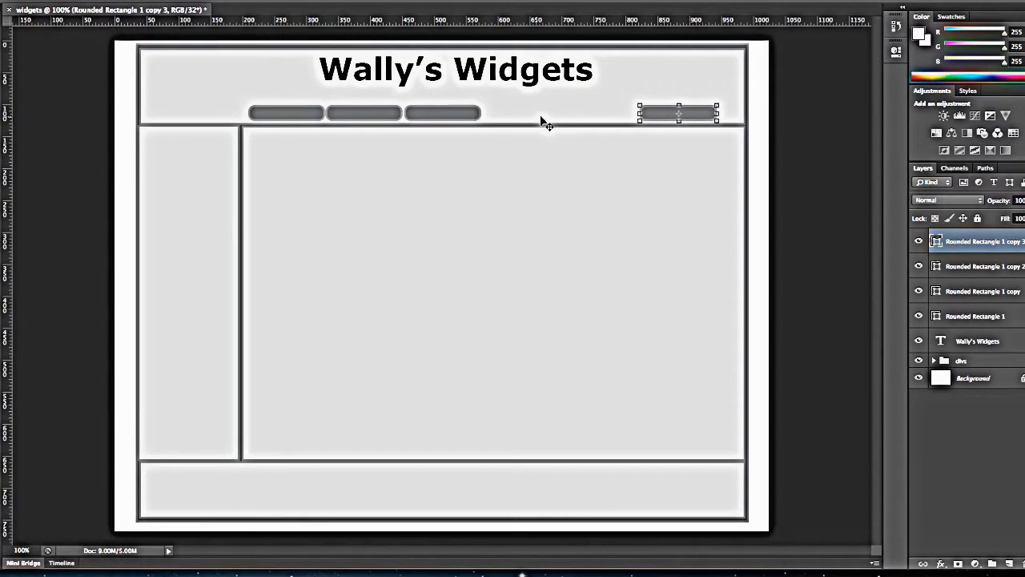
pyautogui.moveTo(678, 112); pyautogui.dragTo(690, 112)
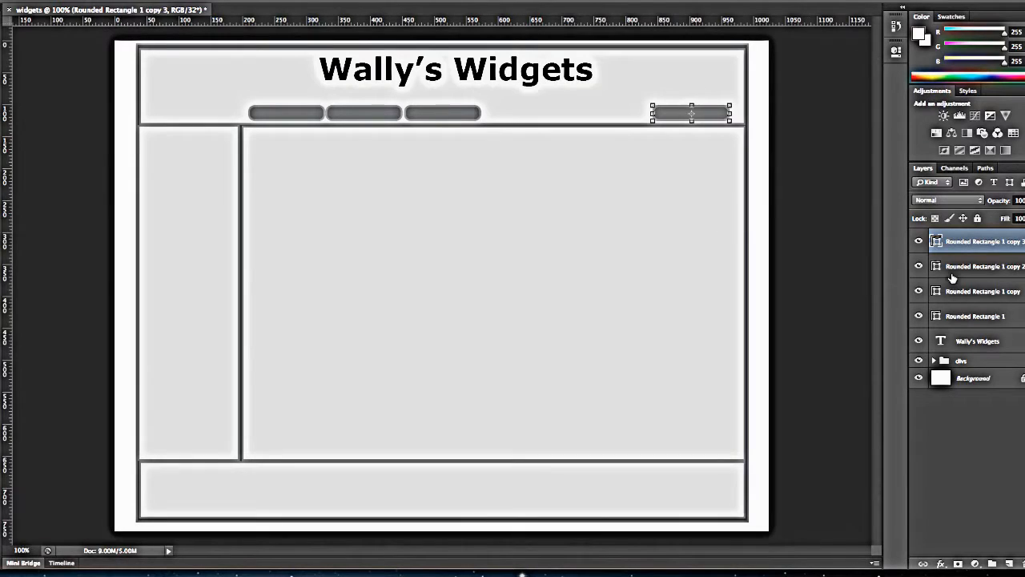
pyautogui.click(981, 266)
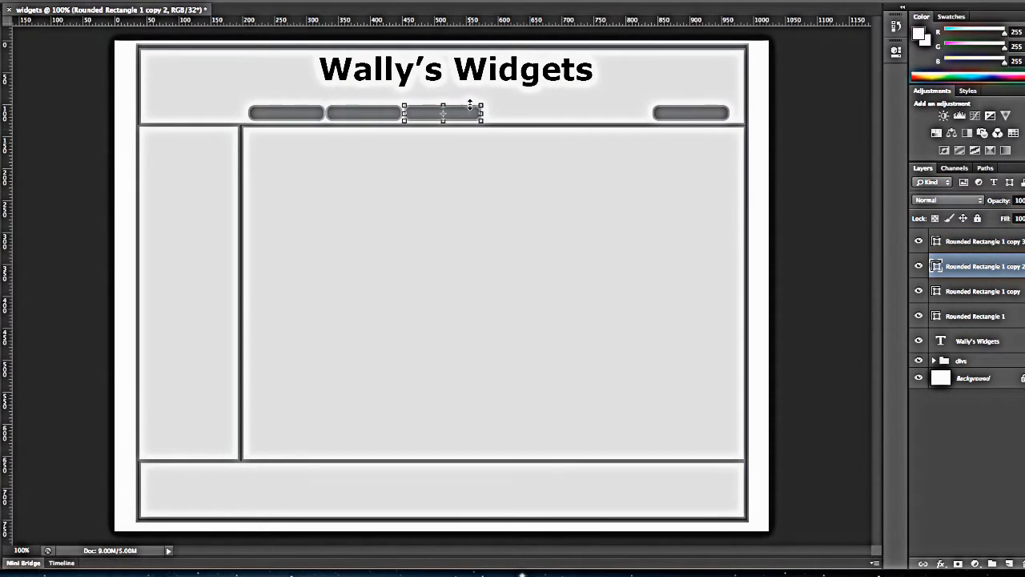
# Step: Drag the third, second and first nav buttons beside the rightmost one to form a row
pyautogui.moveTo(443, 112); pyautogui.dragTo(564, 113)
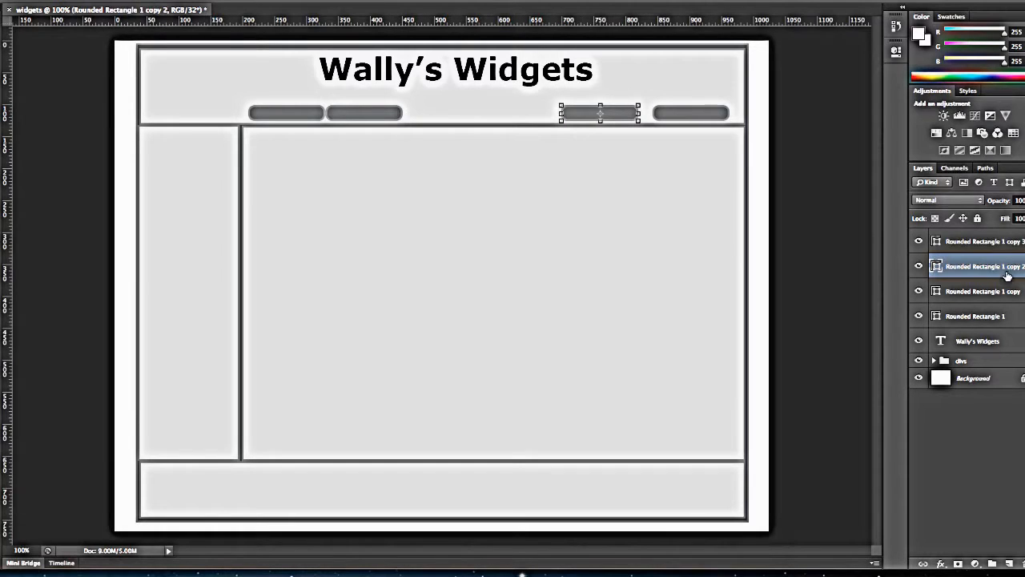
pyautogui.moveTo(599, 112); pyautogui.dragTo(364, 112)
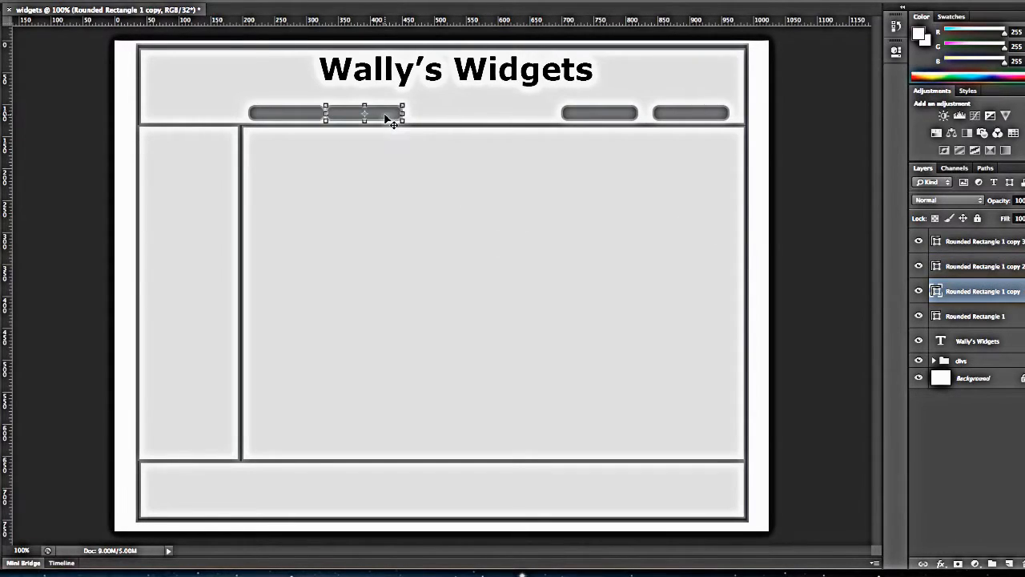
pyautogui.moveTo(364, 113); pyautogui.dragTo(493, 113)
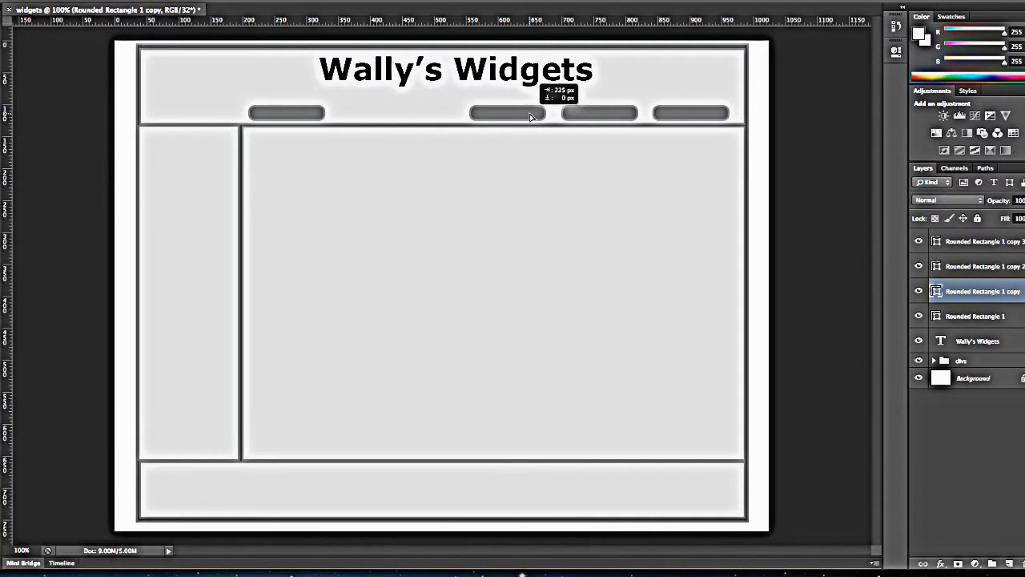
pyautogui.click(507, 113)
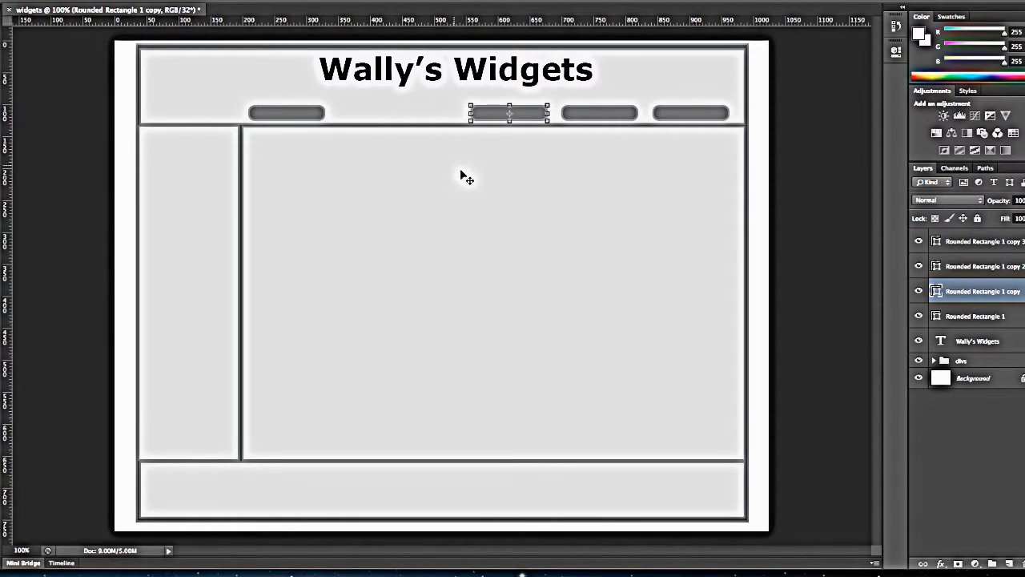
pyautogui.moveTo(325, 120)
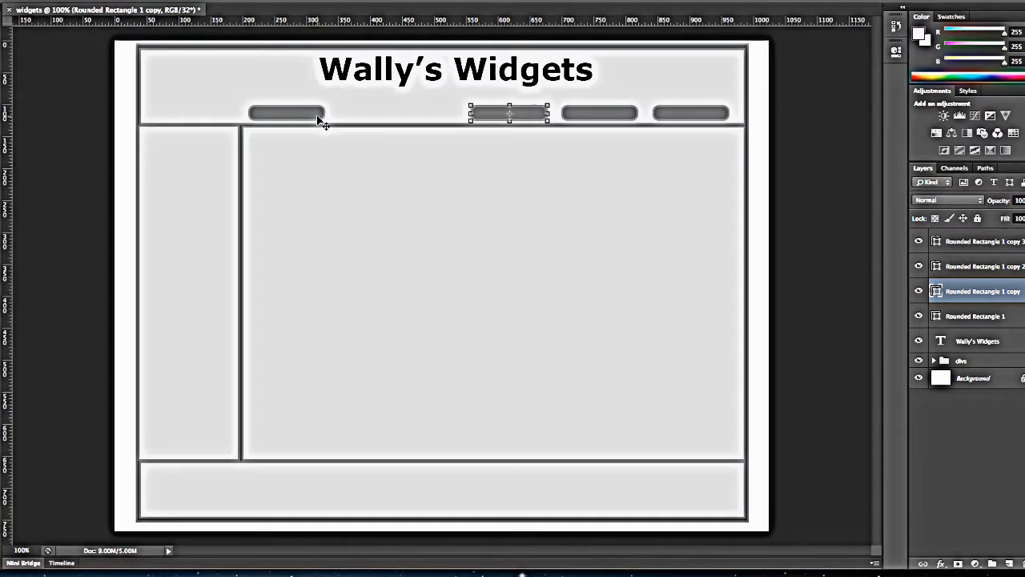
pyautogui.moveTo(322, 112)
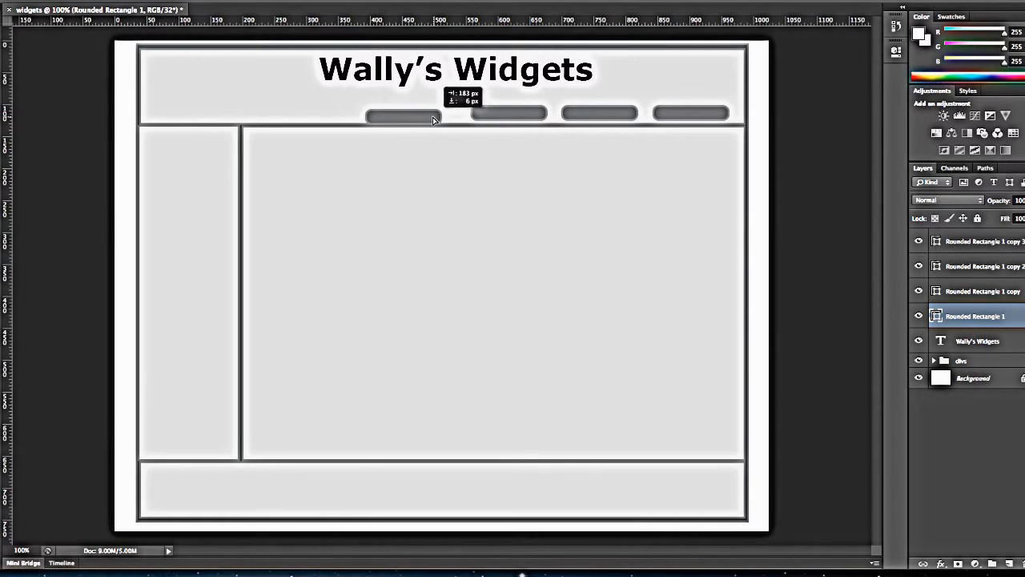
pyautogui.moveTo(402, 119); pyautogui.dragTo(448, 114)
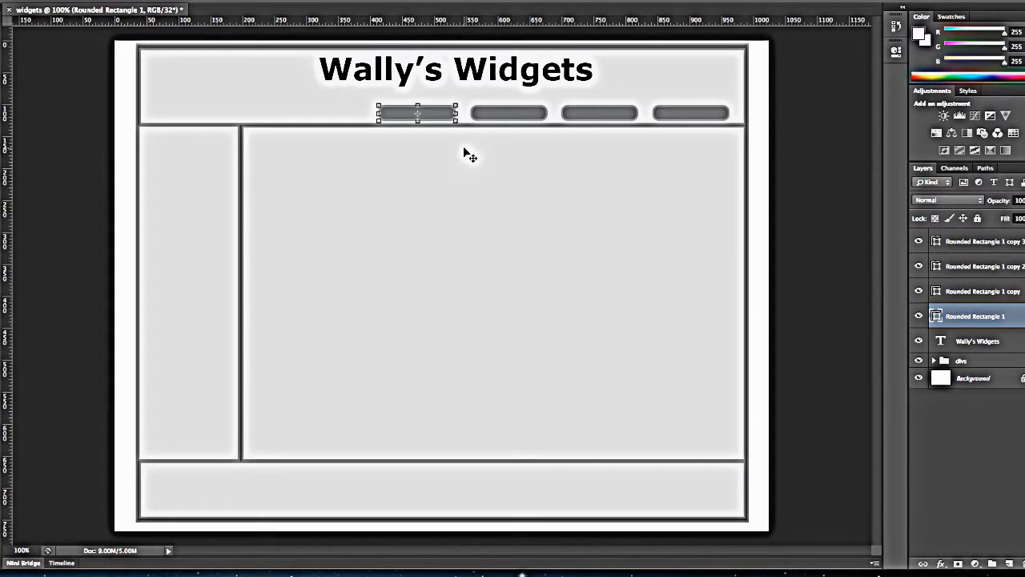
pyautogui.moveTo(40, 290)
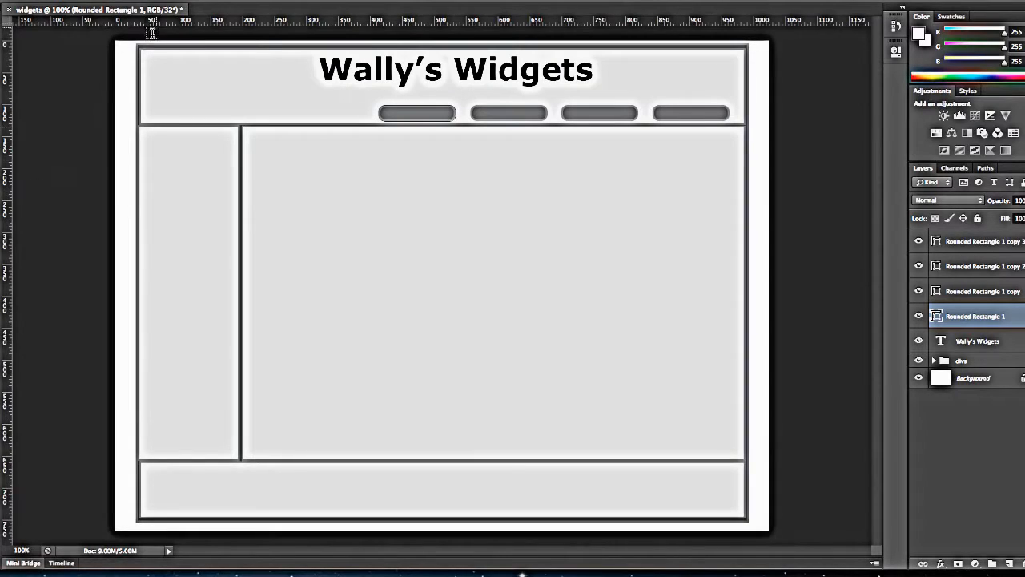
# Step: Type a 'Home' label on the first nav button and centre it there
pyautogui.click(212, 4)
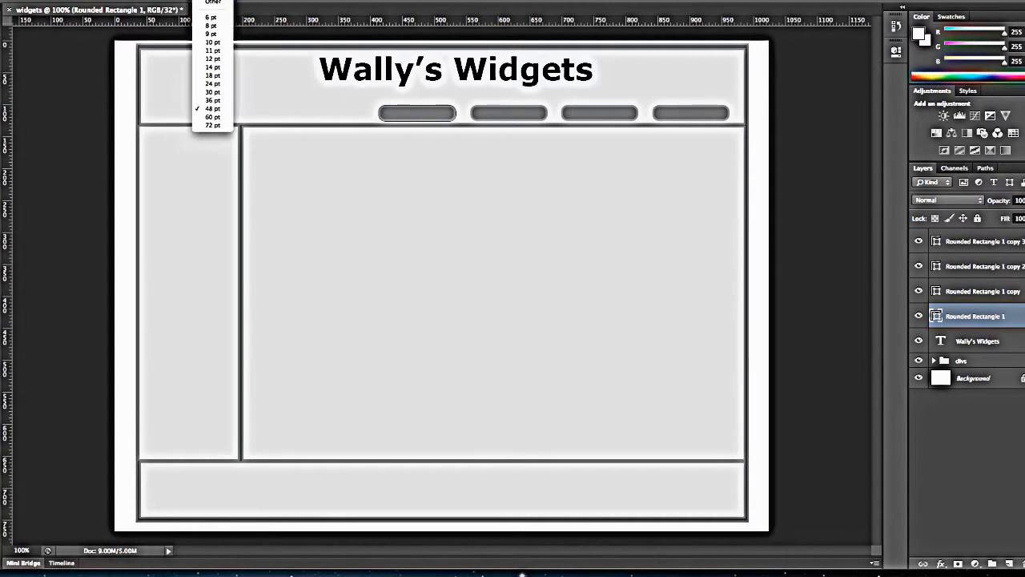
pyautogui.moveTo(214, 59)
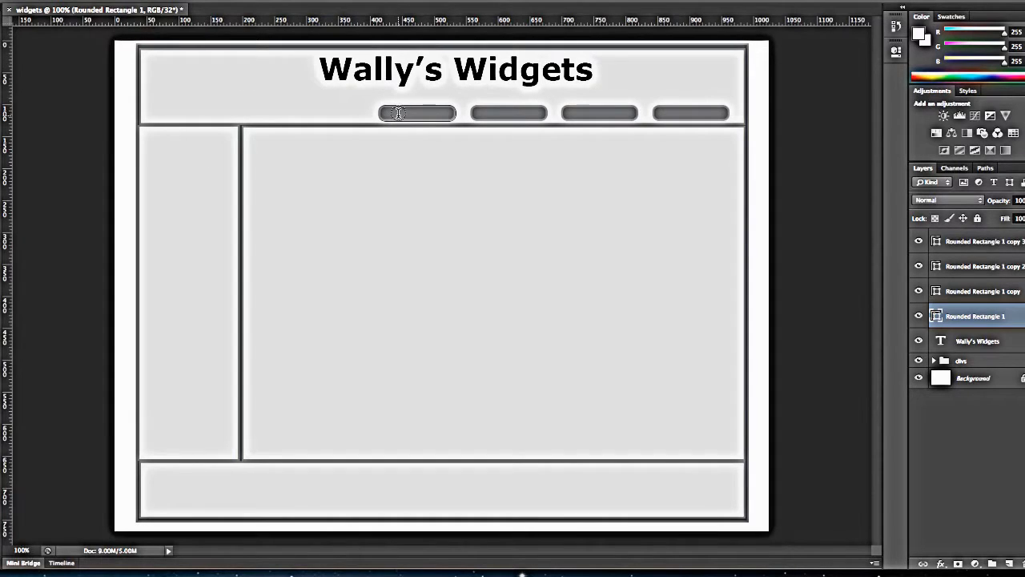
pyautogui.click(416, 112)
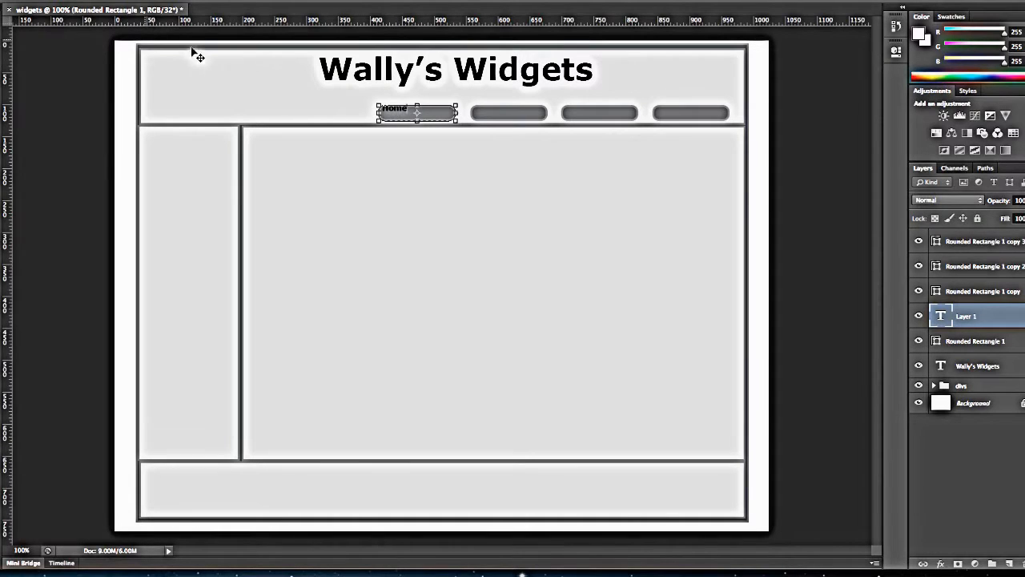
pyautogui.write('Home')
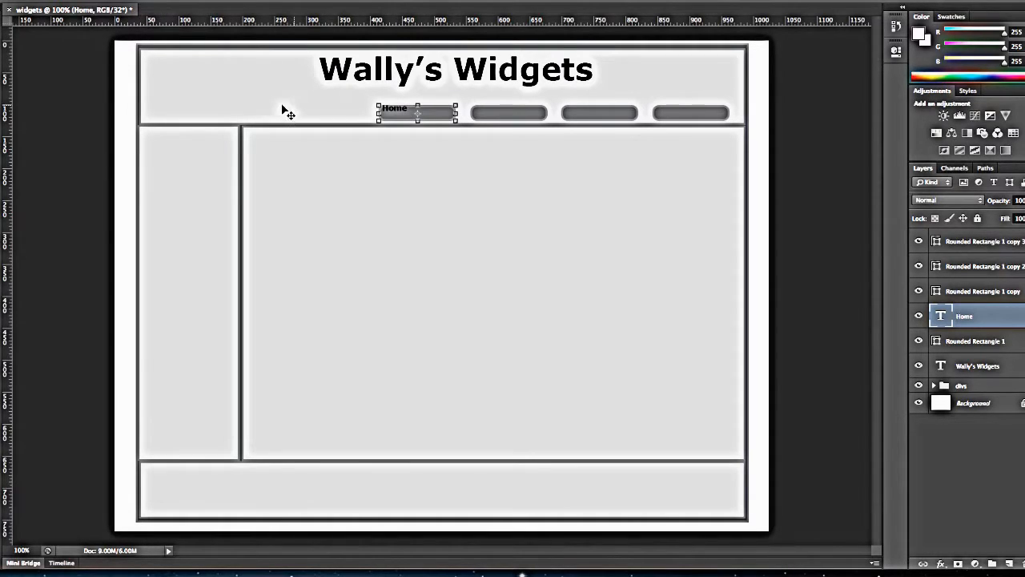
pyautogui.moveTo(416, 107); pyautogui.dragTo(404, 116)
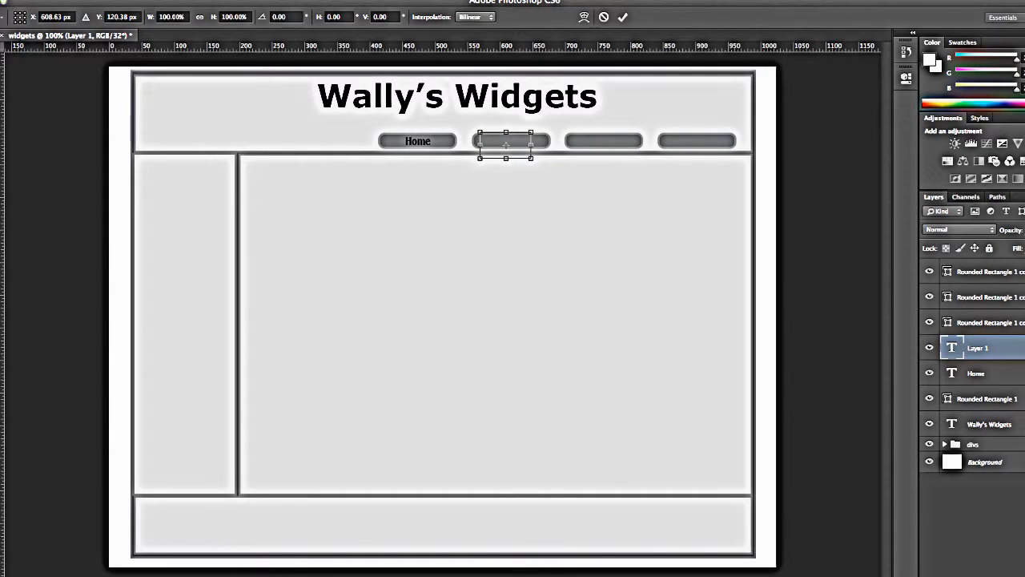
pyautogui.moveTo(966, 318)
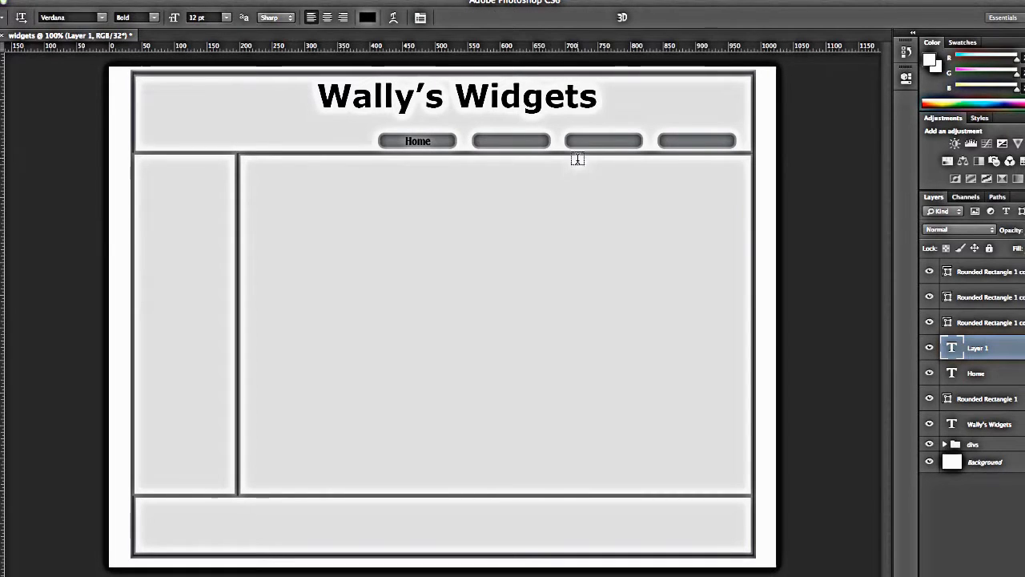
# Step: Add a black 'Sales' text label on the second nav button
pyautogui.click(511, 141)
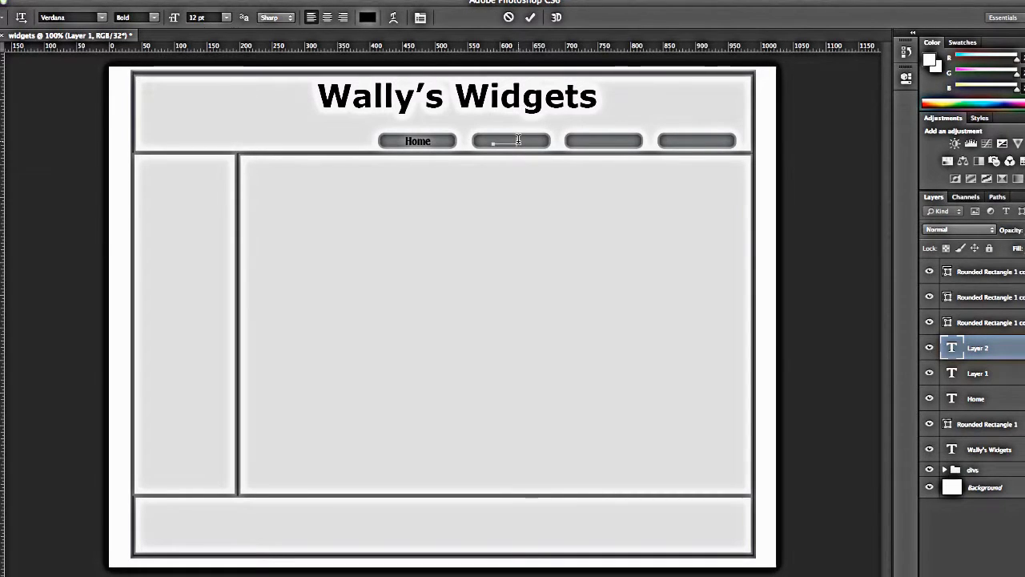
pyautogui.click(366, 17)
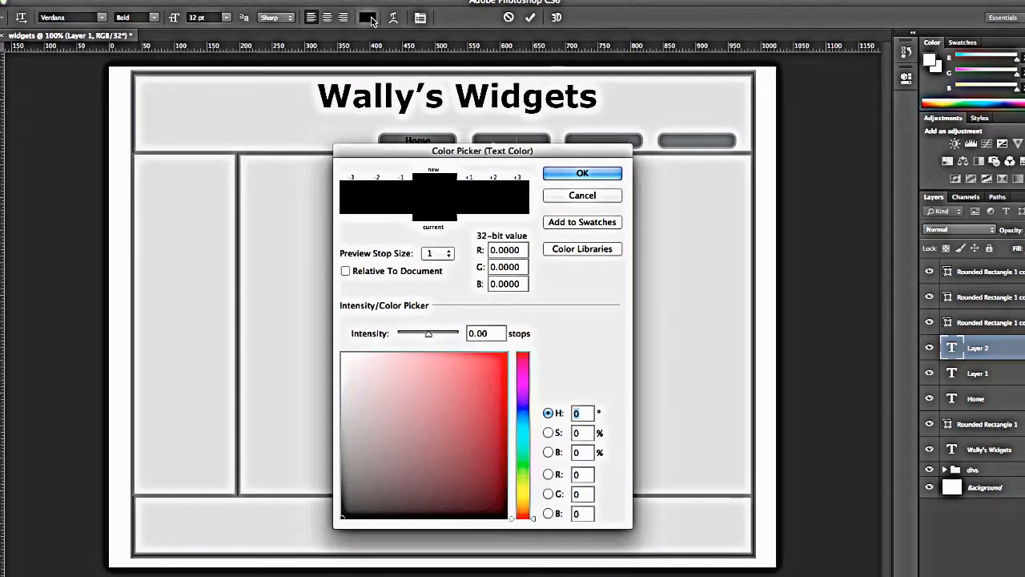
pyautogui.click(583, 173)
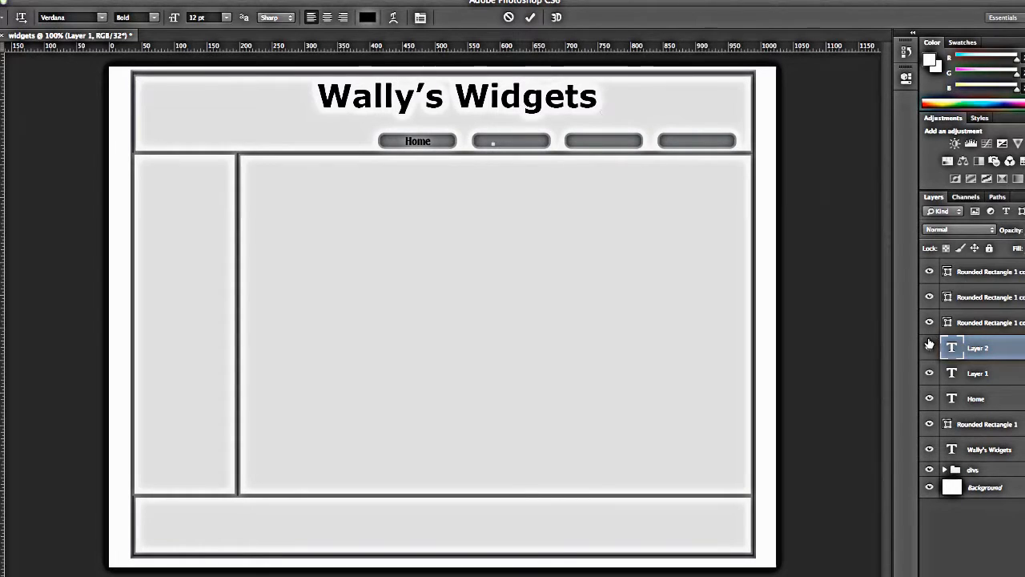
pyautogui.click(529, 16)
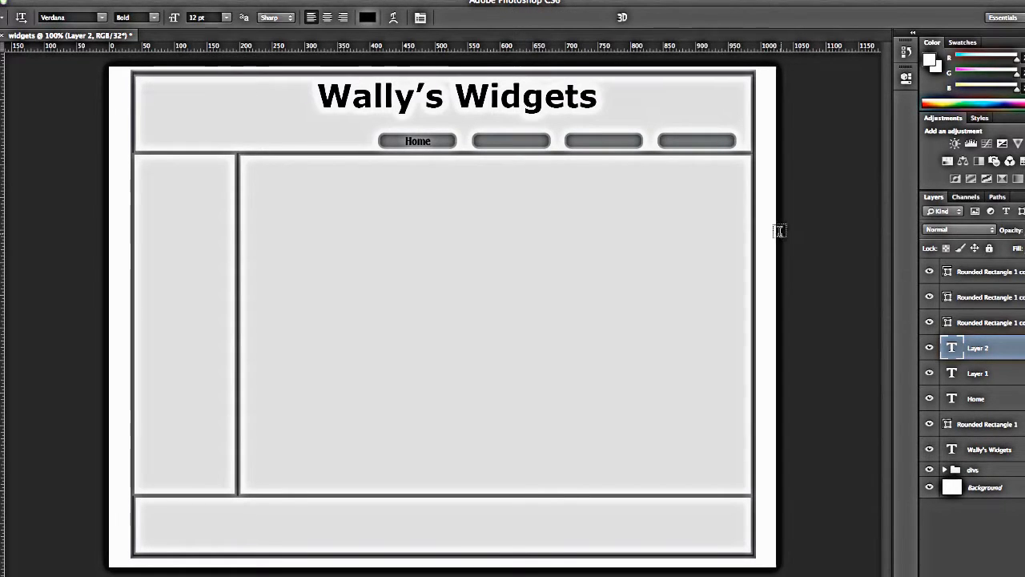
pyautogui.click(602, 141)
pyautogui.write('Sales')
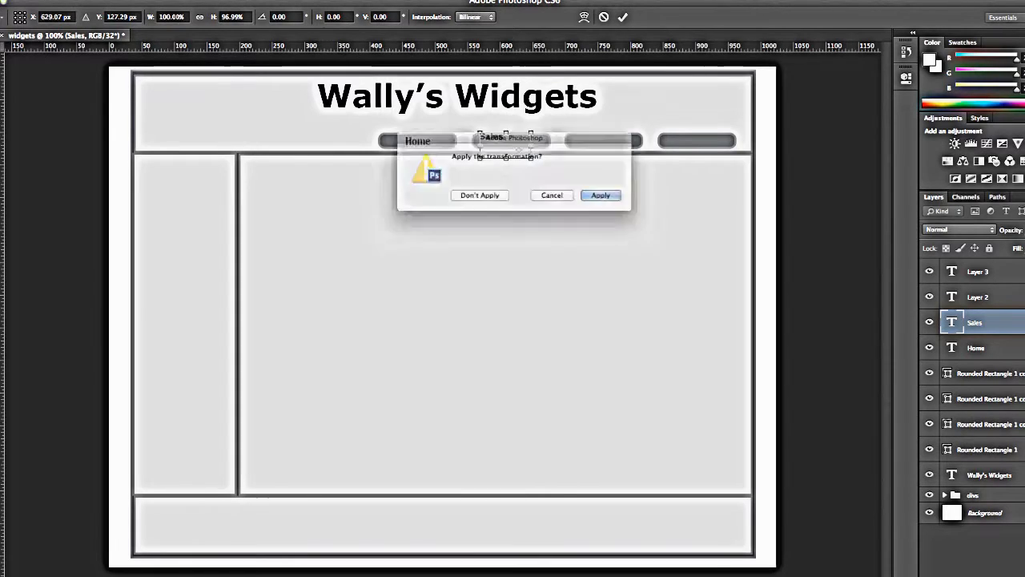
# Step: Commit the Sales label, centre Service on the third button, and lock Contact and Service layers
pyautogui.click(600, 195)
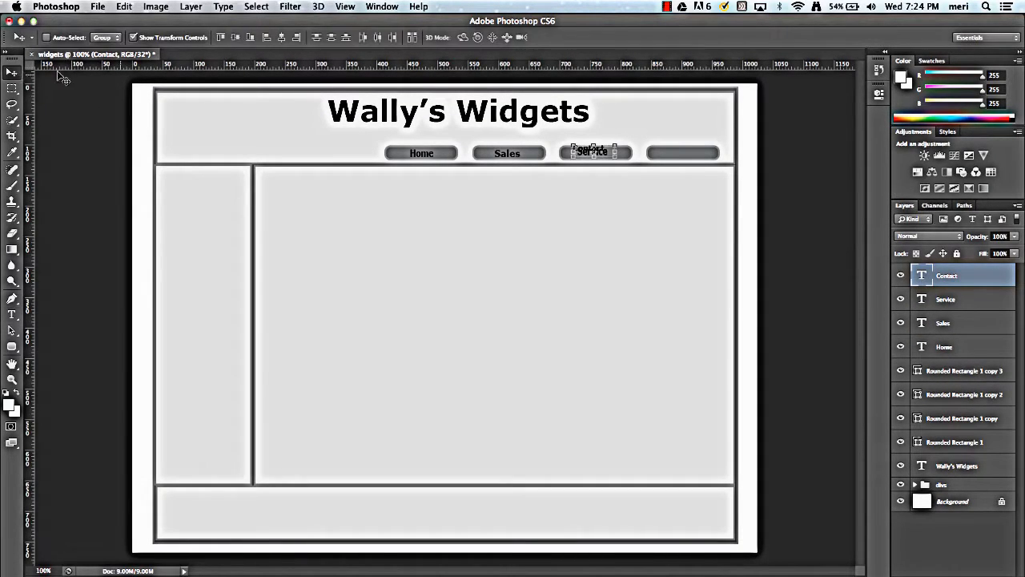
pyautogui.moveTo(593, 152); pyautogui.dragTo(657, 160)
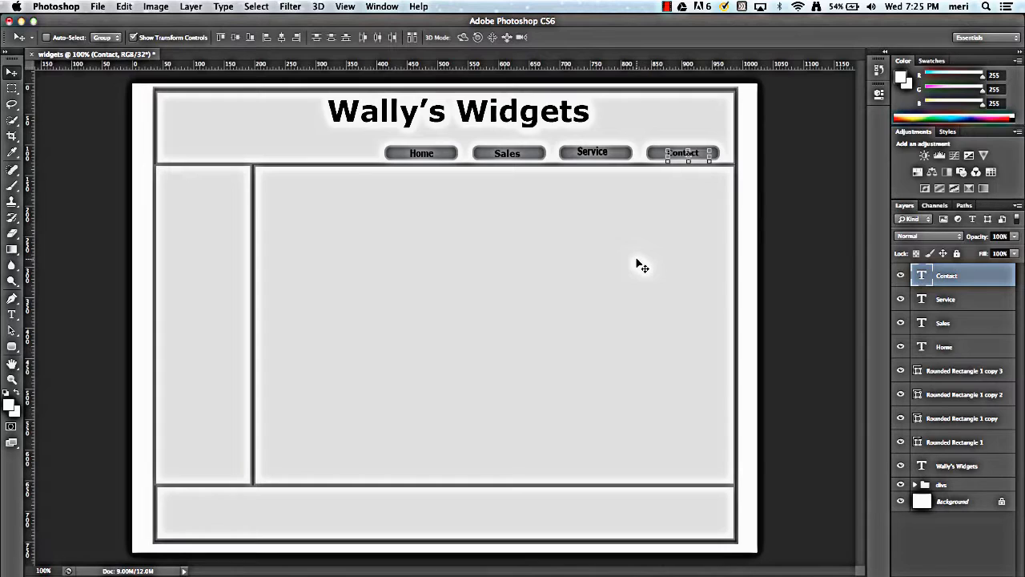
pyautogui.moveTo(621, 271)
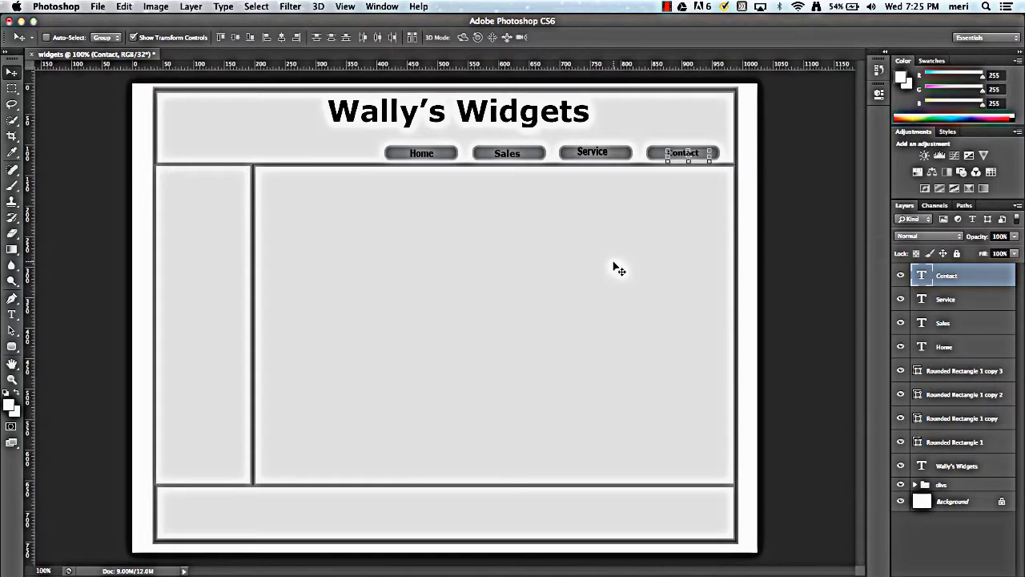
pyautogui.moveTo(881, 309)
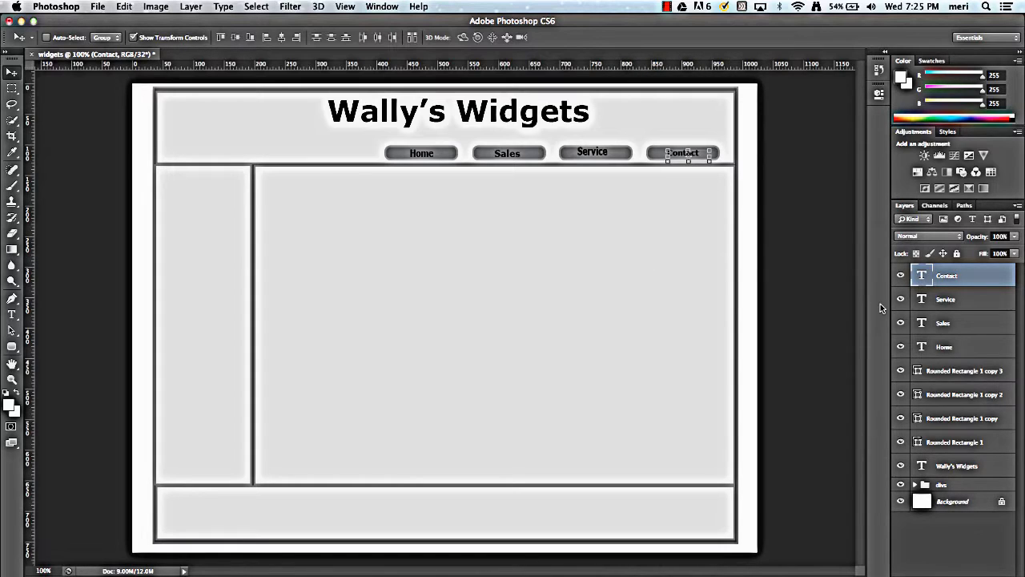
pyautogui.moveTo(974, 271)
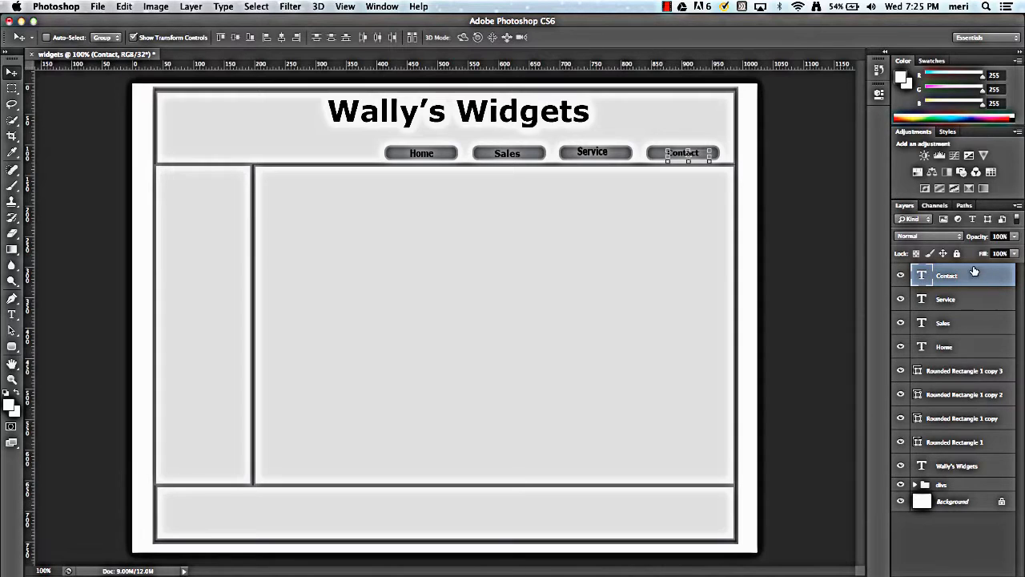
pyautogui.click(946, 299)
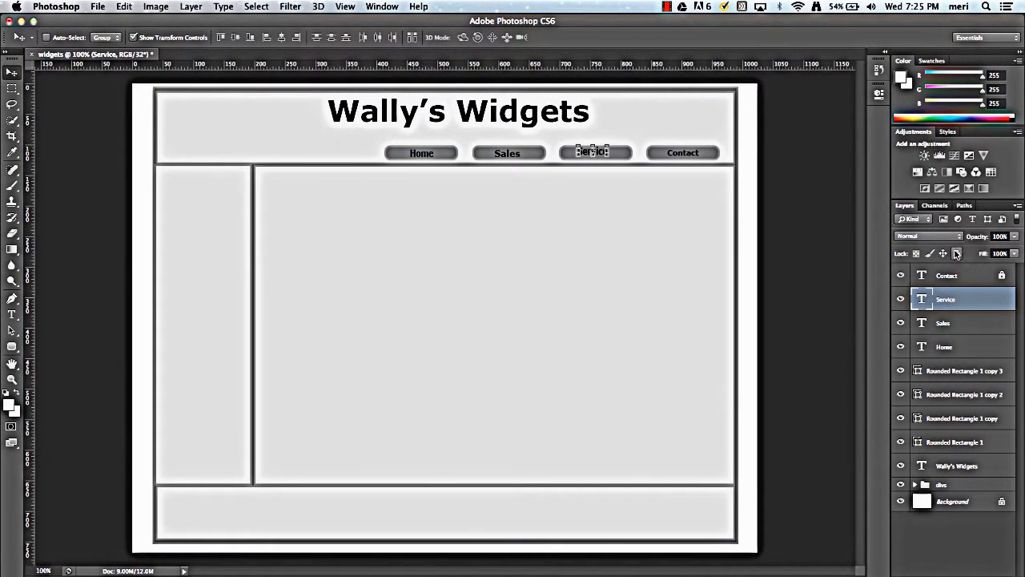
pyautogui.click(942, 323)
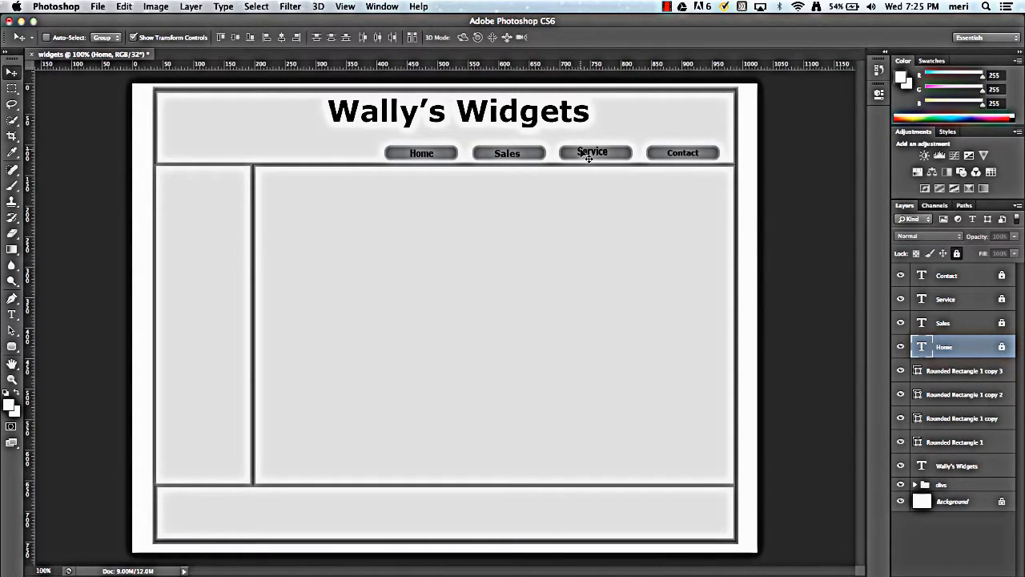
pyautogui.moveTo(467, 209)
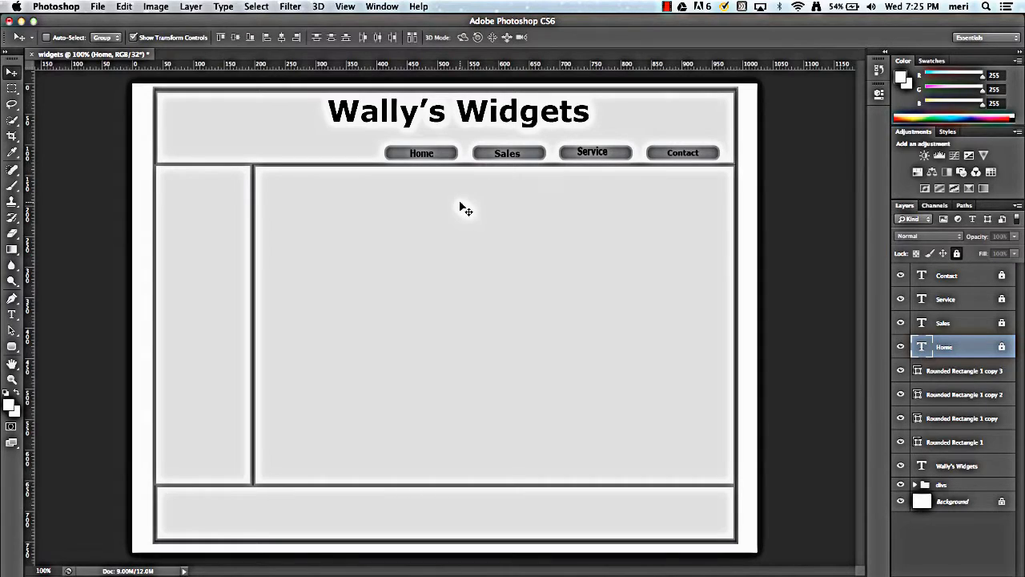
pyautogui.moveTo(416, 197)
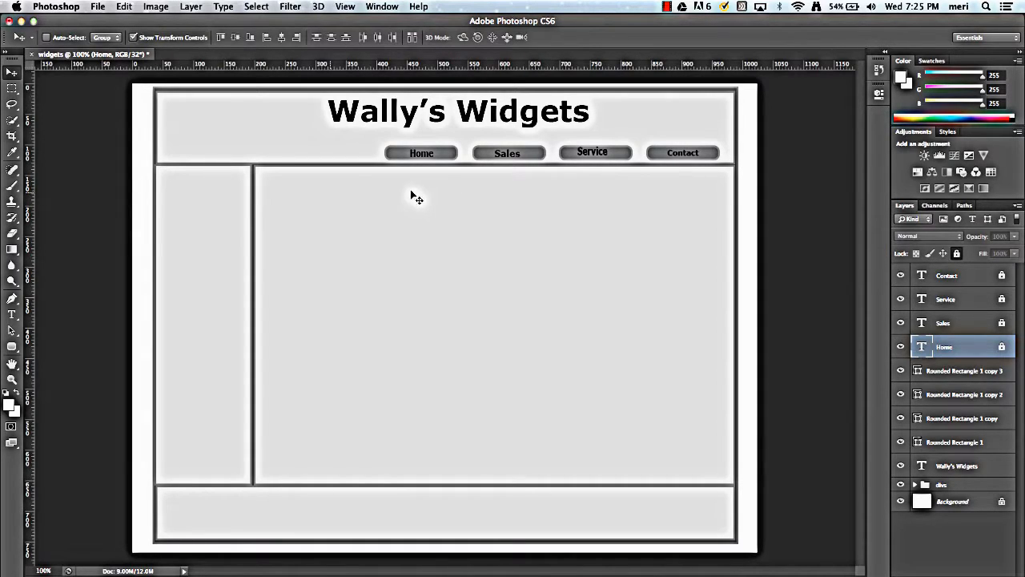
# Step: Draw a 133 × 90 px logo rectangle at the header's top-left with white fill and black stroke
pyautogui.click(12, 347)
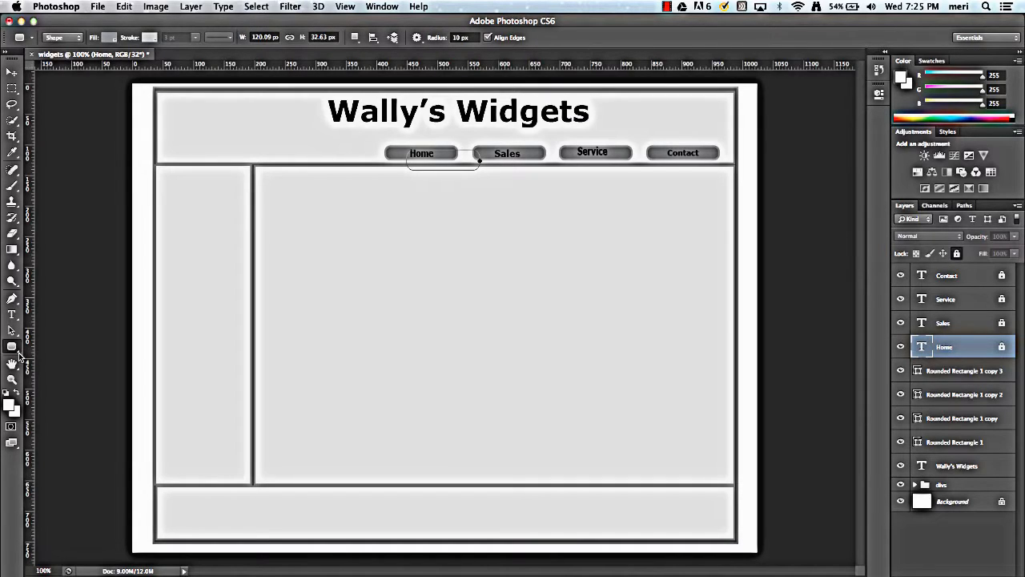
pyautogui.click(12, 346)
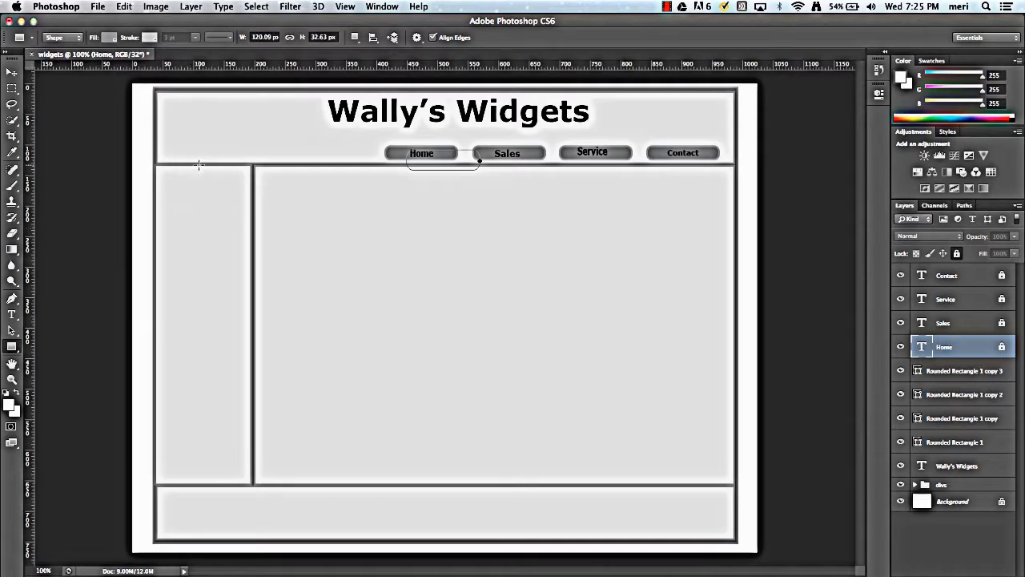
pyautogui.moveTo(171, 101)
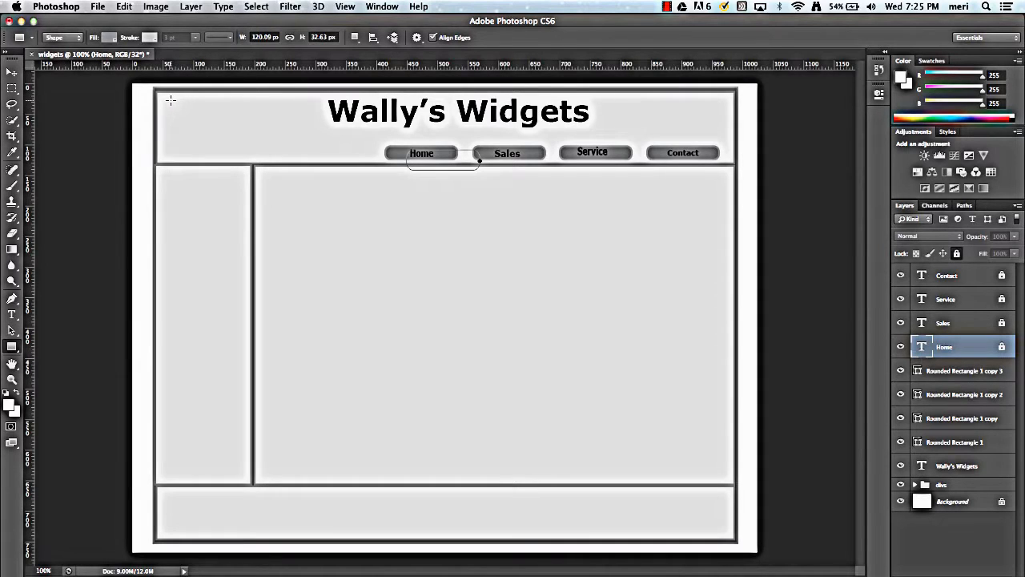
pyautogui.moveTo(170, 99); pyautogui.dragTo(246, 154)
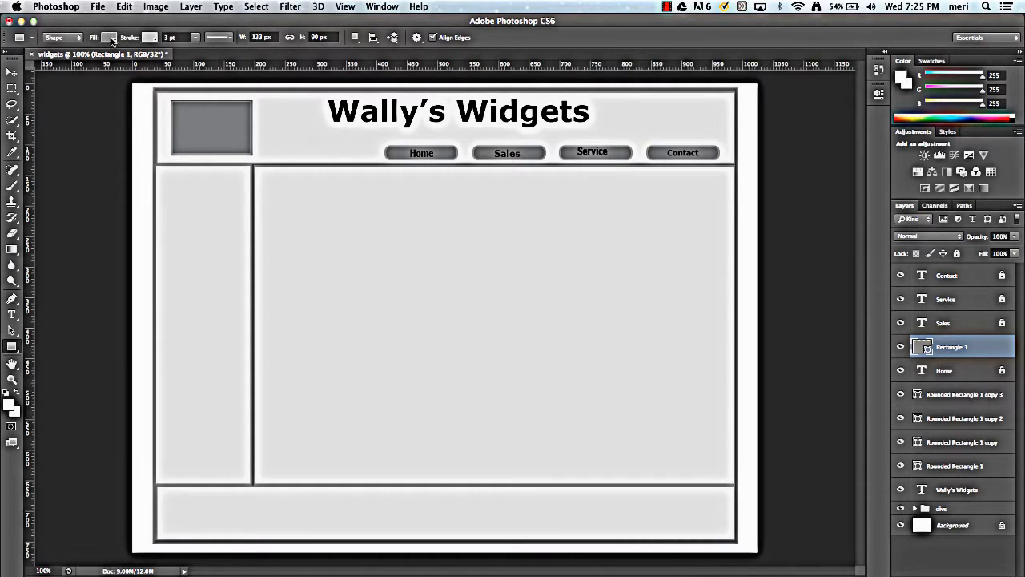
pyautogui.click(109, 37)
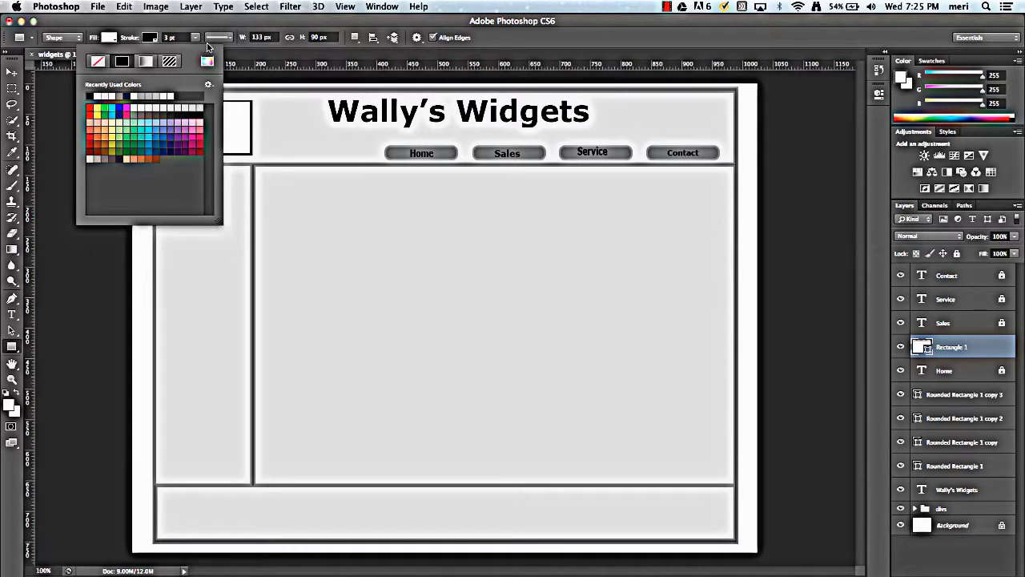
pyautogui.moveTo(204, 111)
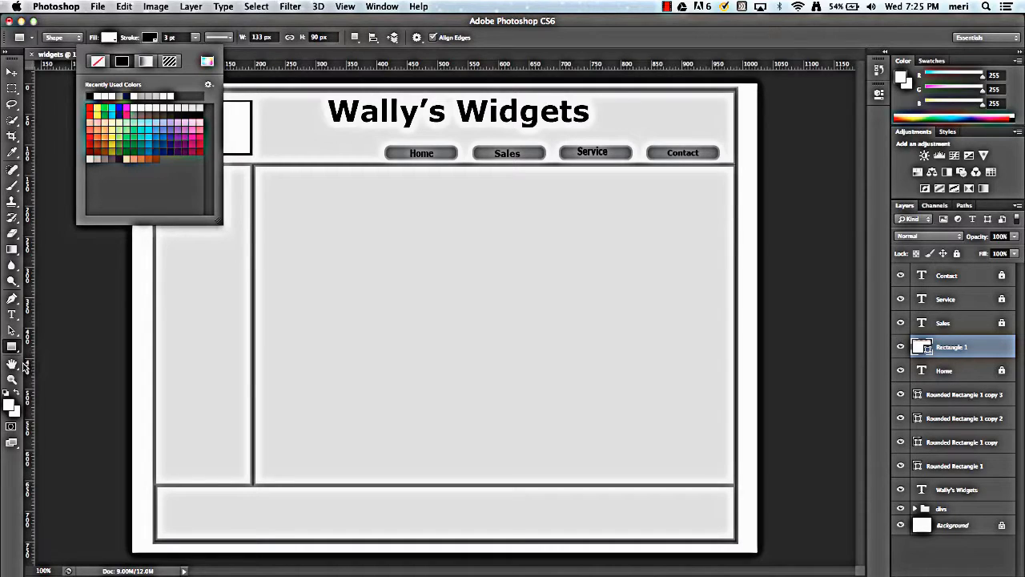
pyautogui.moveTo(168, 214)
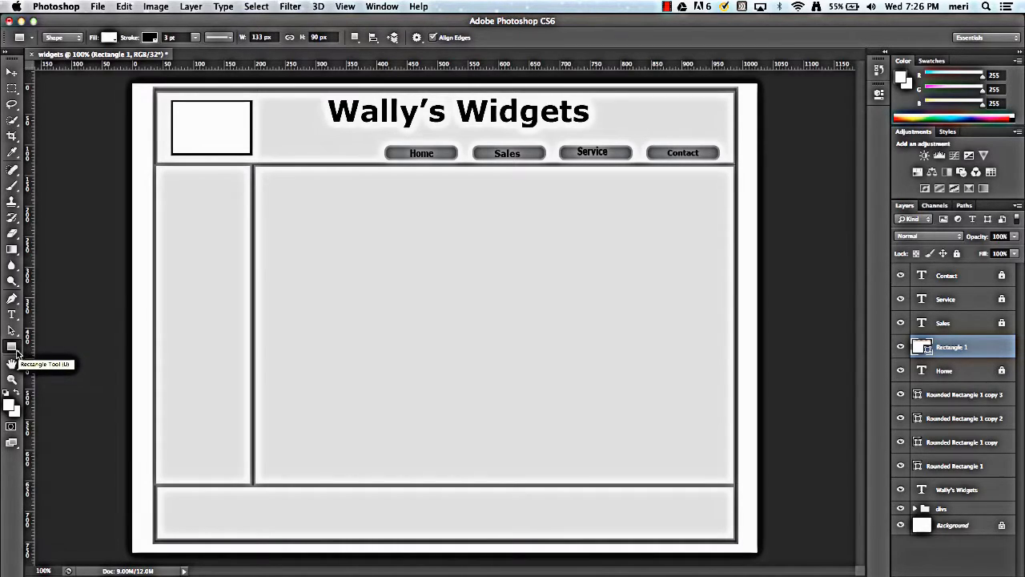
pyautogui.moveTo(13, 353)
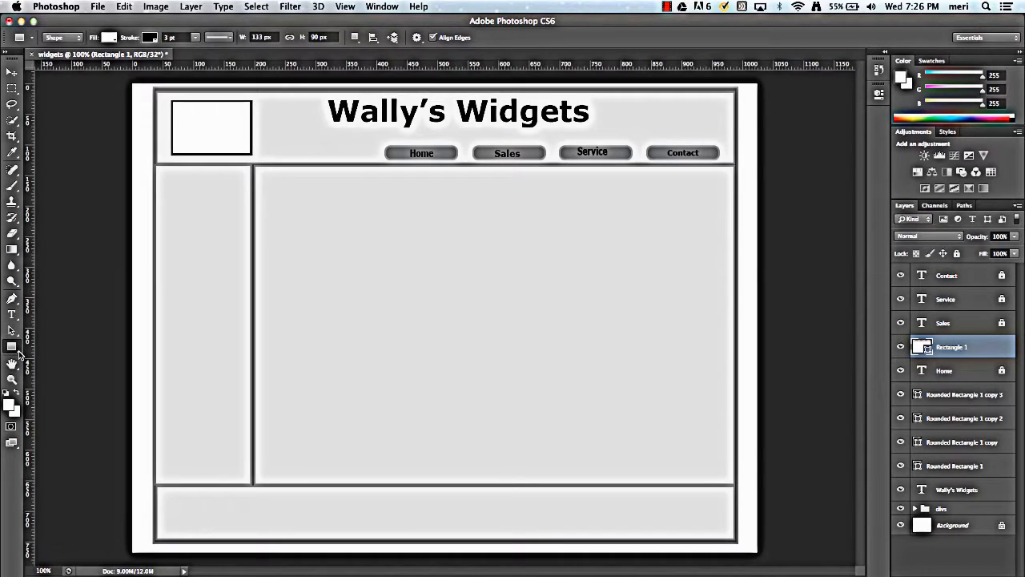
pyautogui.click(12, 346)
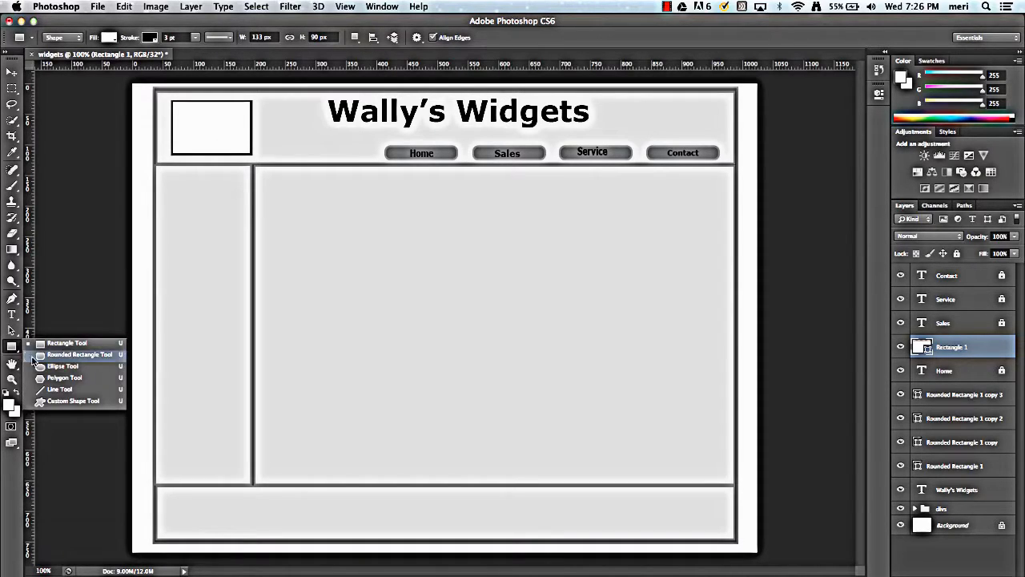
pyautogui.click(60, 388)
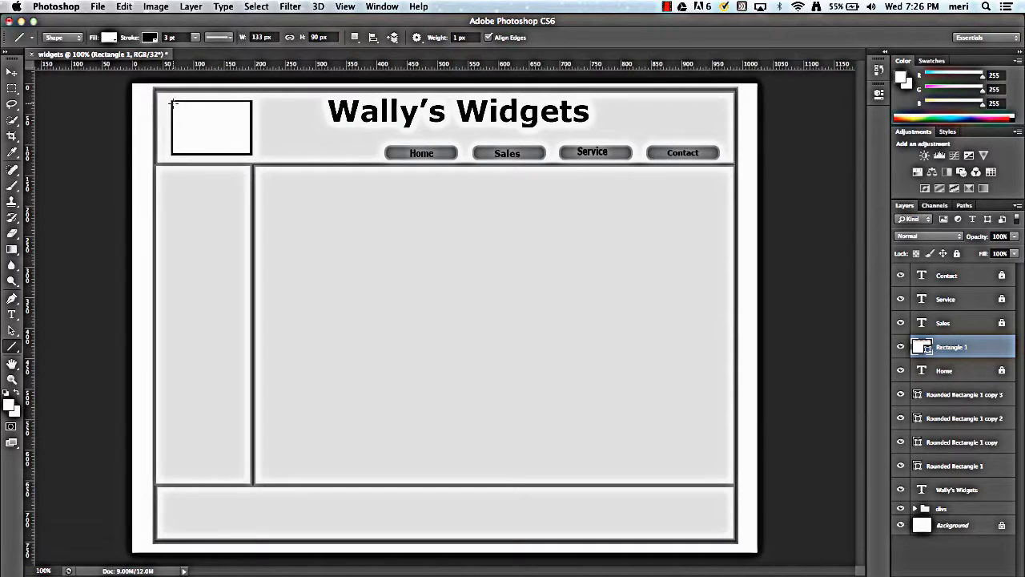
pyautogui.click(109, 37)
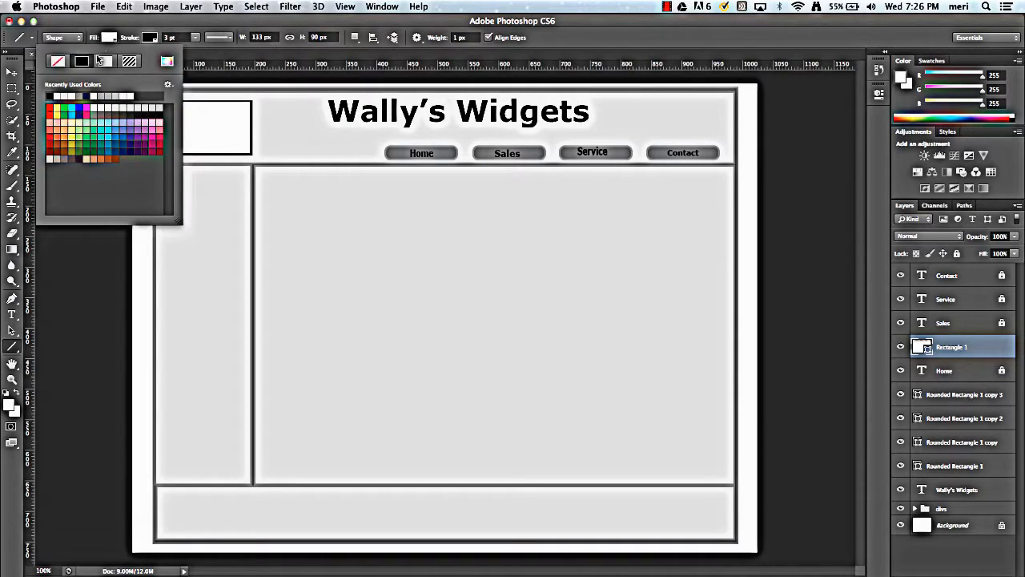
pyautogui.click(104, 61)
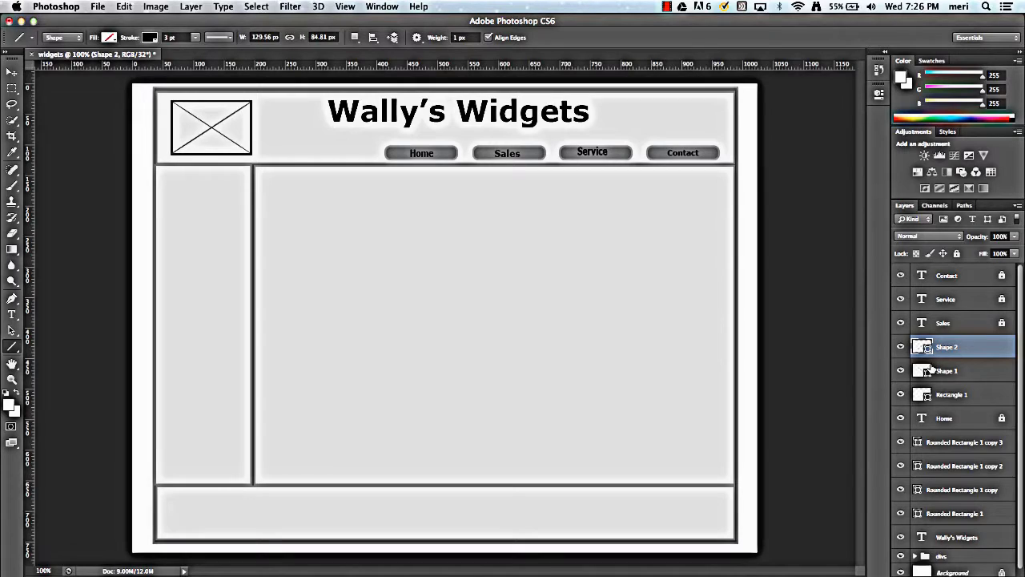
pyautogui.click(947, 370)
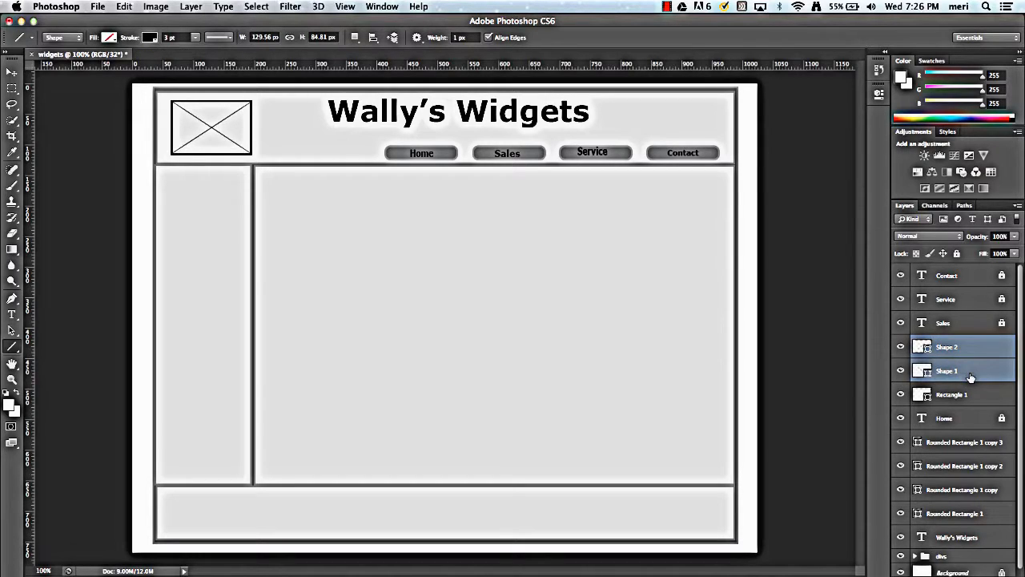
pyautogui.click(952, 394)
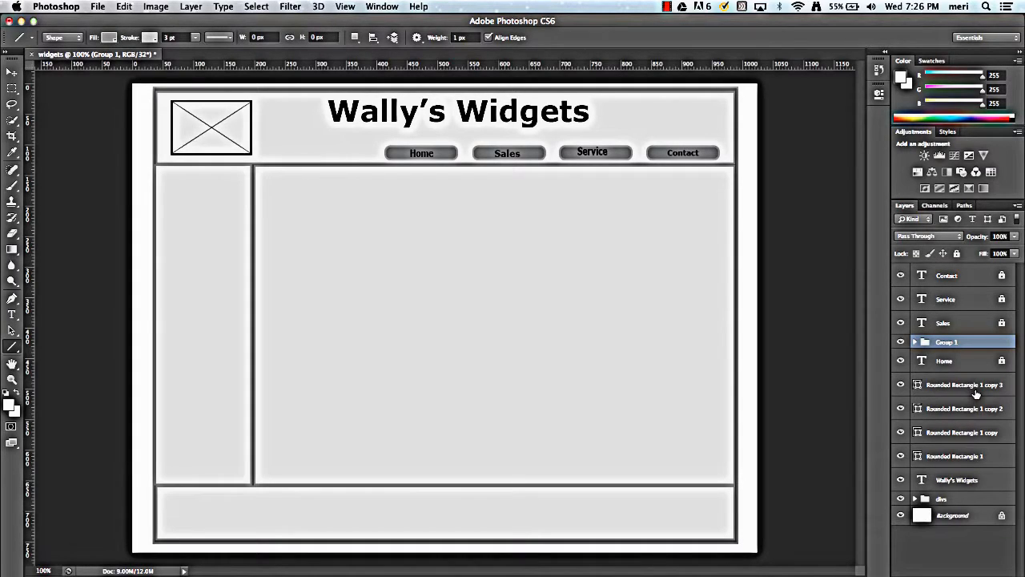
pyautogui.moveTo(693, 337)
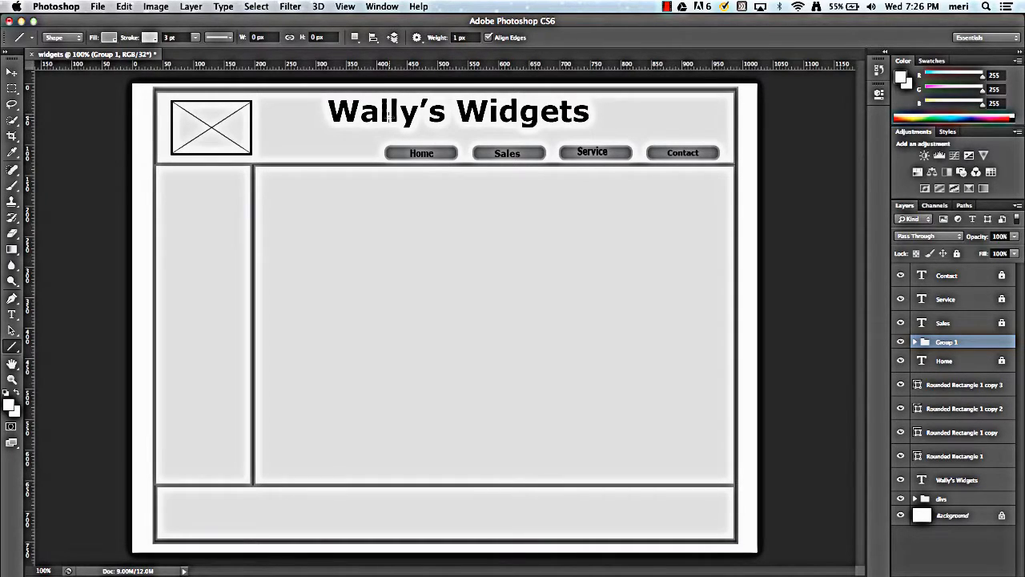
pyautogui.moveTo(180, 222)
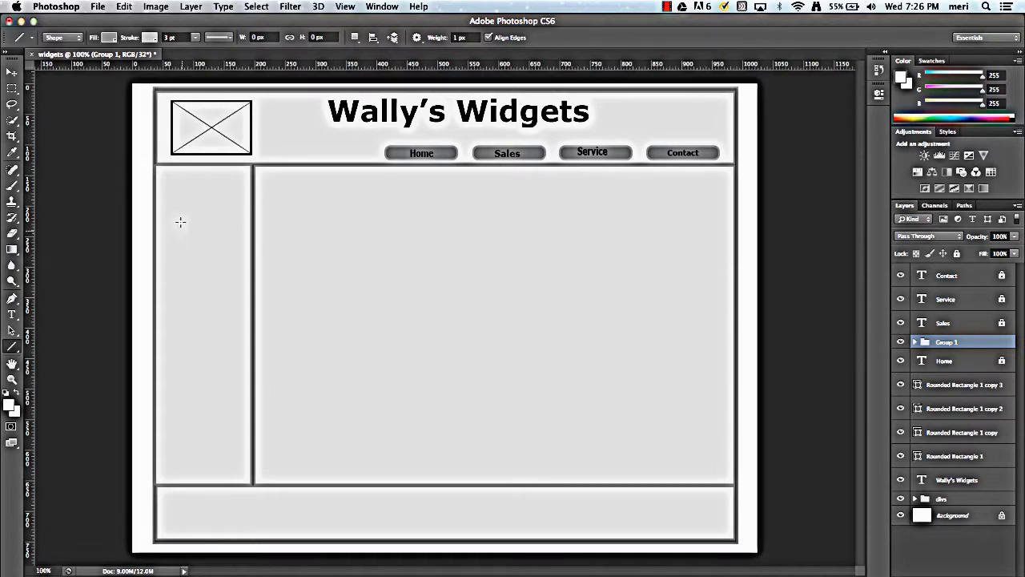
pyautogui.moveTo(200, 287)
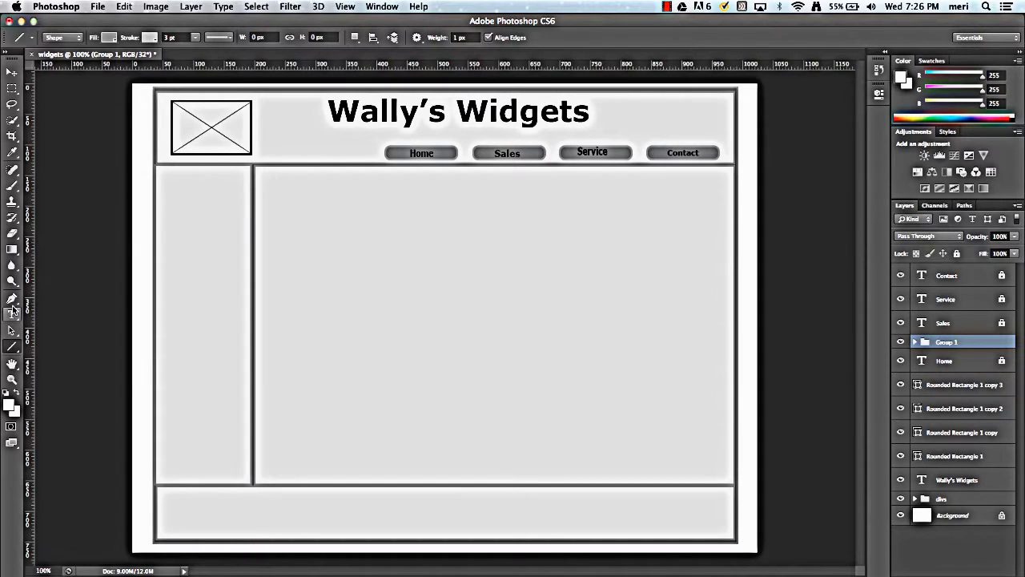
# Step: Add an enlarged 'Link' text label at the top of the left sidebar
pyautogui.click(13, 314)
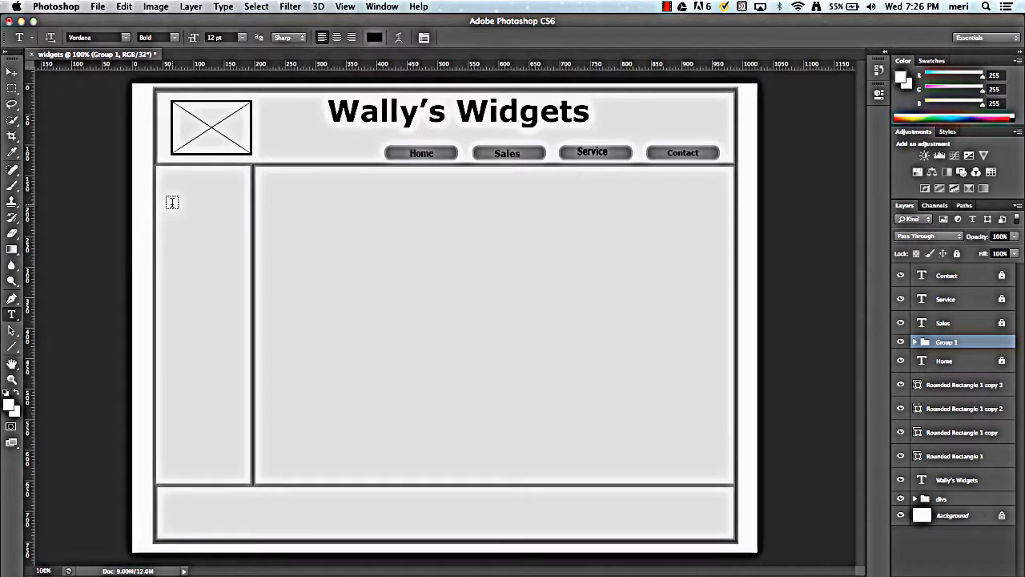
pyautogui.click(172, 202)
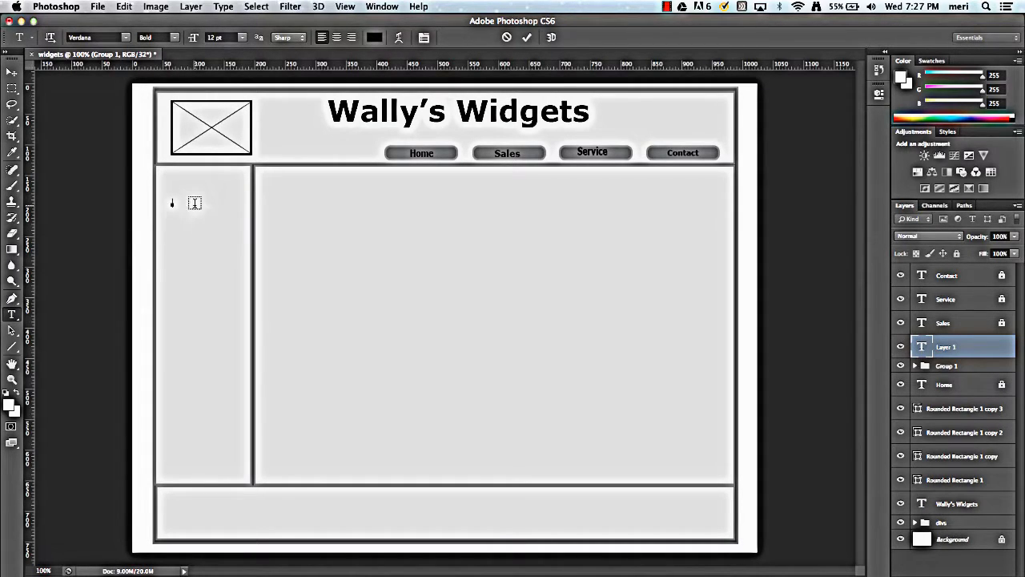
pyautogui.write('link')
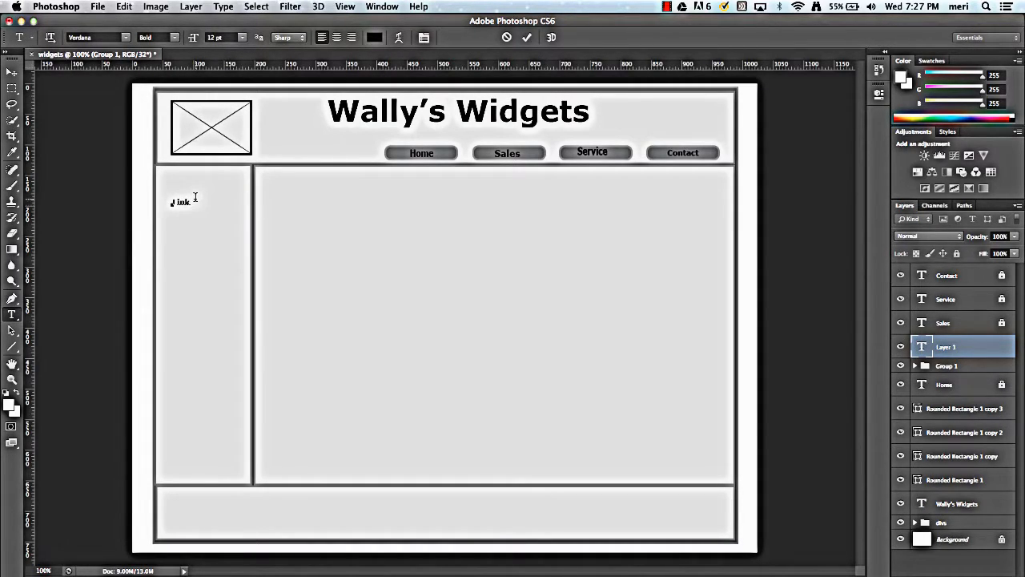
pyautogui.doubleClick(181, 202)
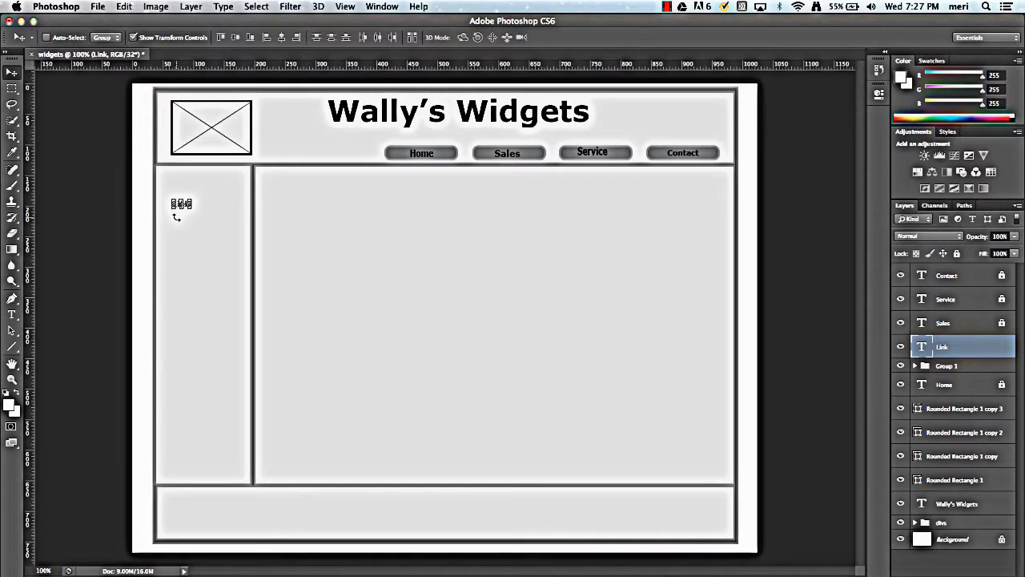
pyautogui.moveTo(224, 242)
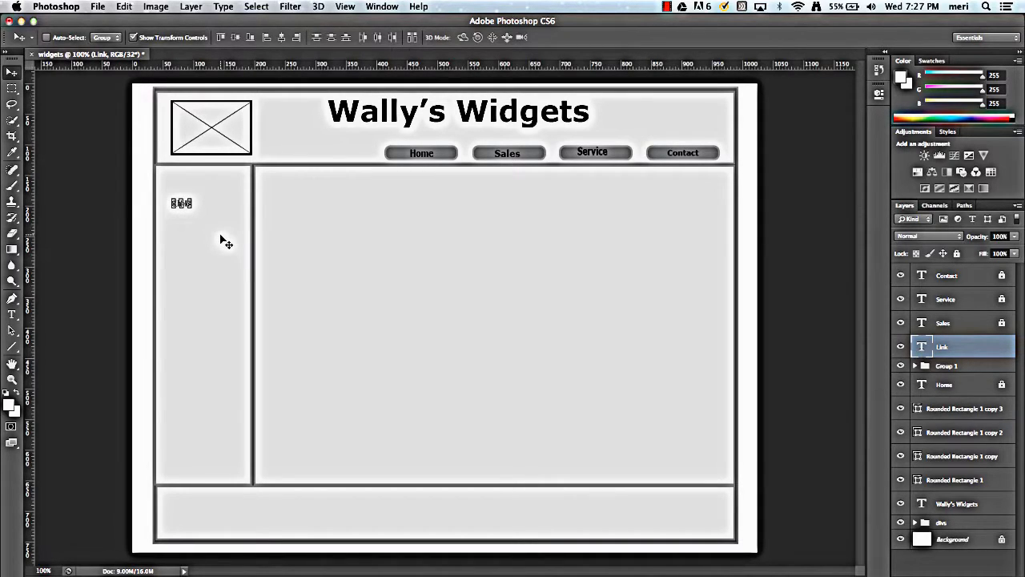
pyautogui.moveTo(214, 218)
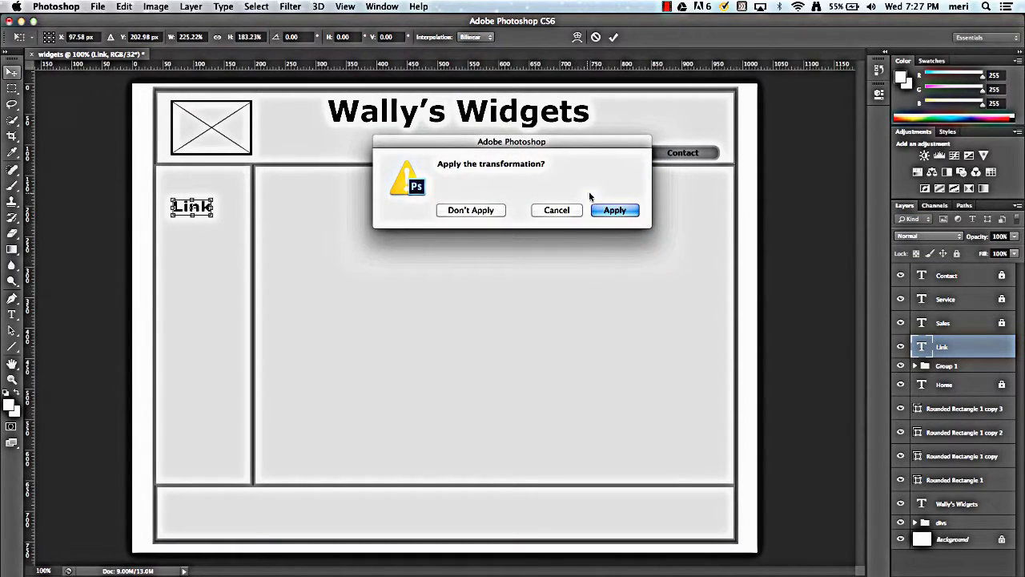
pyautogui.click(615, 210)
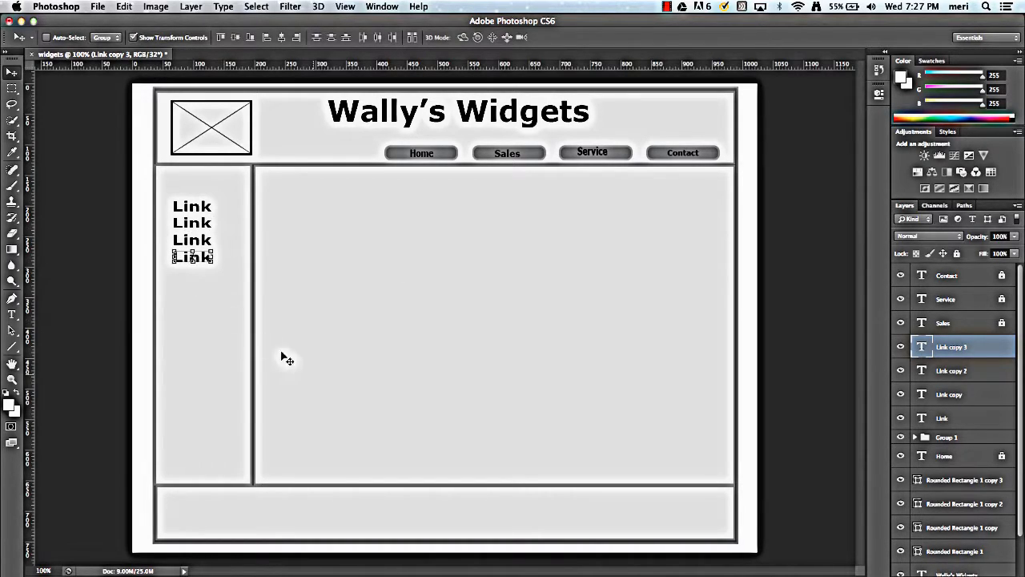
pyautogui.moveTo(86, 341)
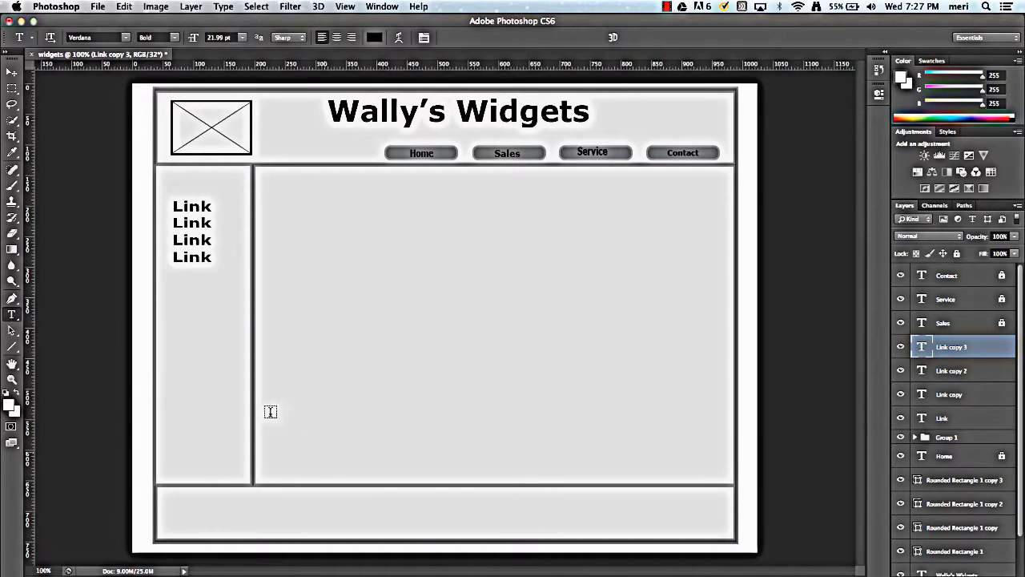
# Step: Type 'Wally's Widgets 102 Main Street' as a new footer text line
pyautogui.click(392, 499)
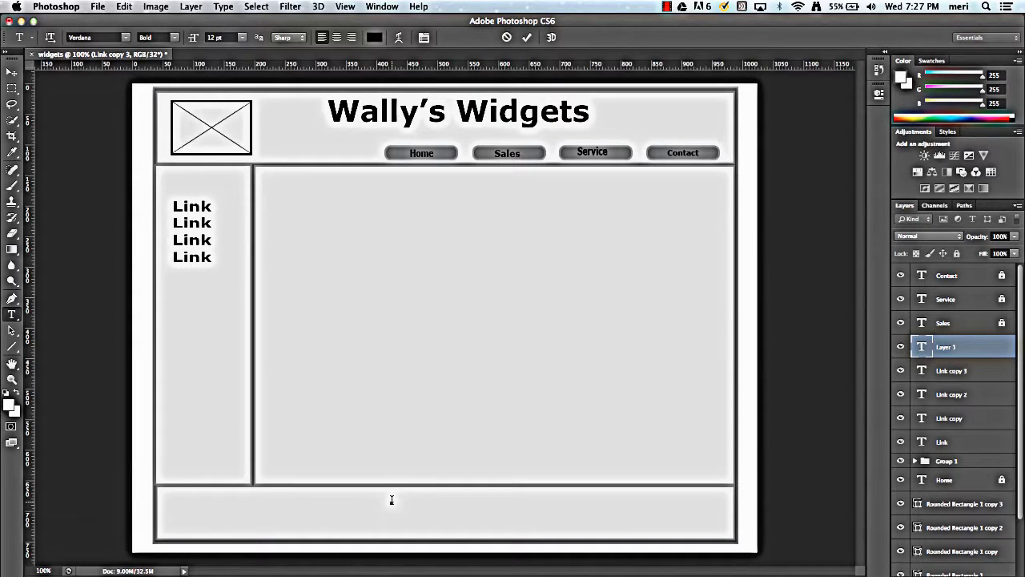
pyautogui.write("Wally'")
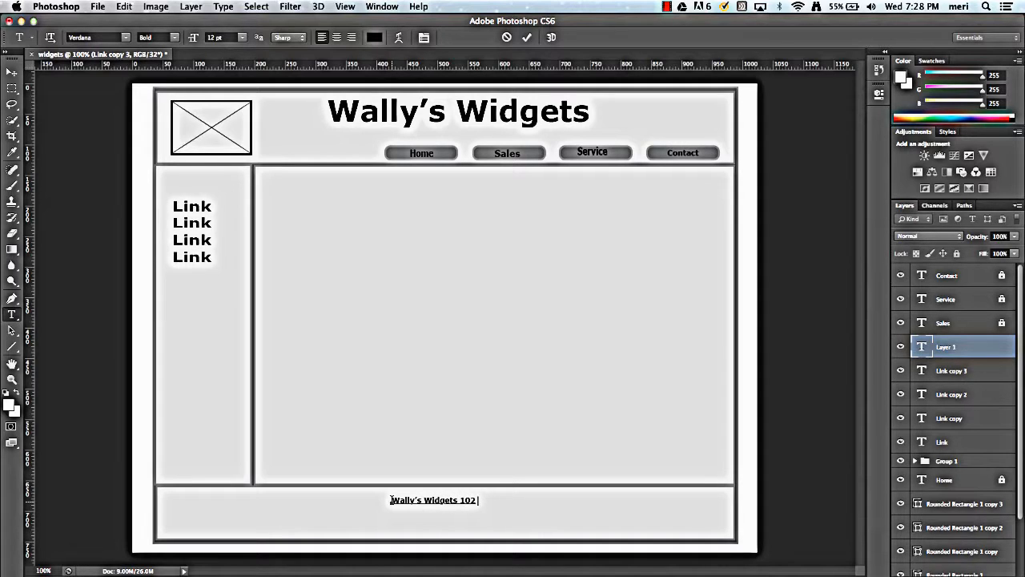
pyautogui.write('Main S')
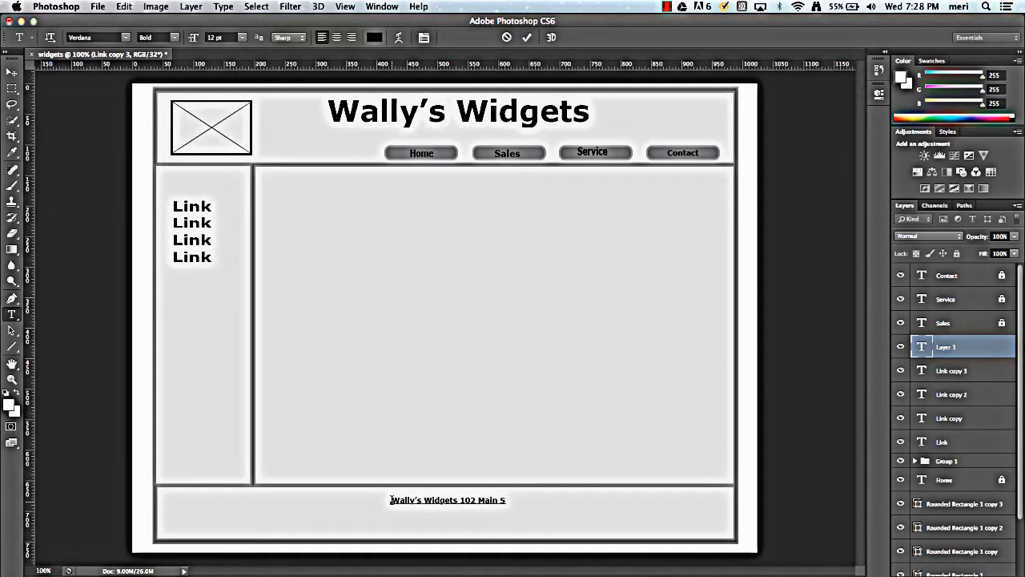
pyautogui.write('treet')
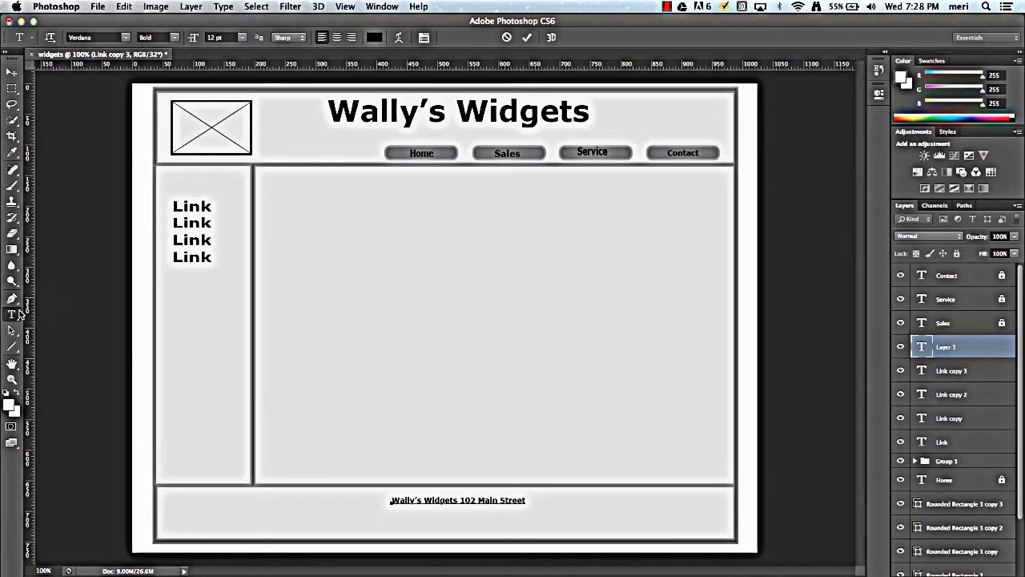
pyautogui.moveTo(403, 519)
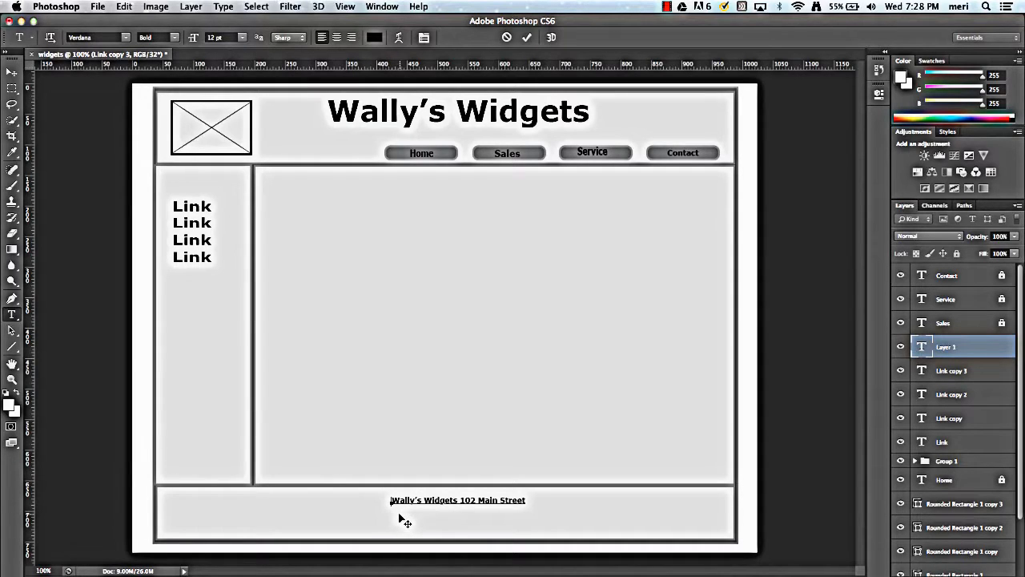
pyautogui.moveTo(460, 520)
pyautogui.write('Any Town, TI 600000')
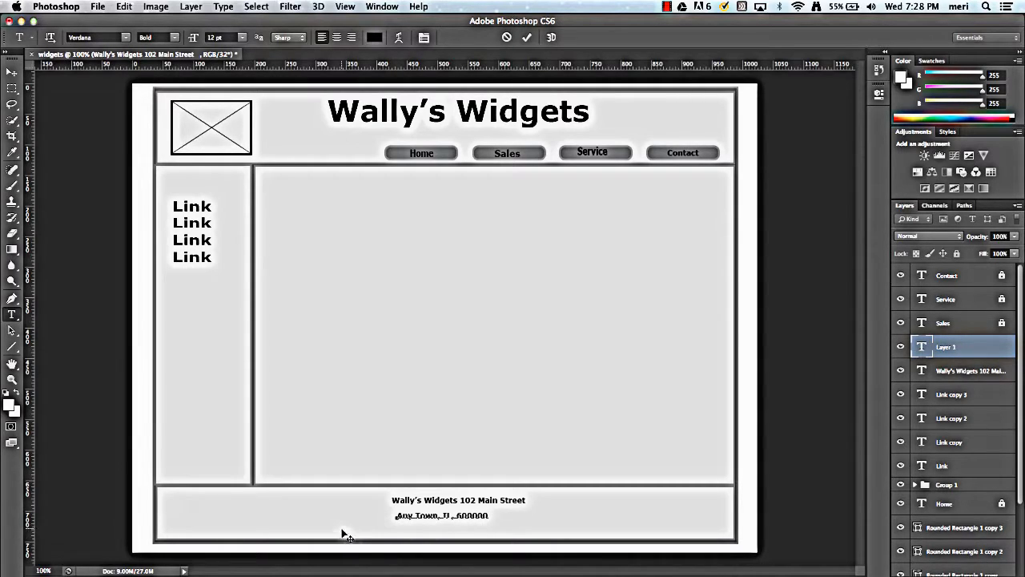
pyautogui.moveTo(409, 536)
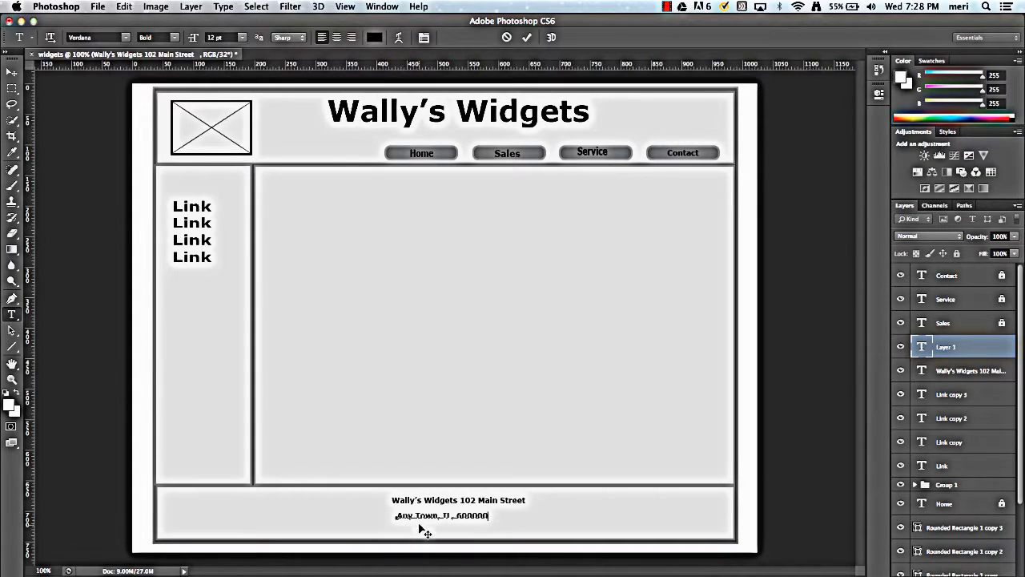
pyautogui.moveTo(444, 528)
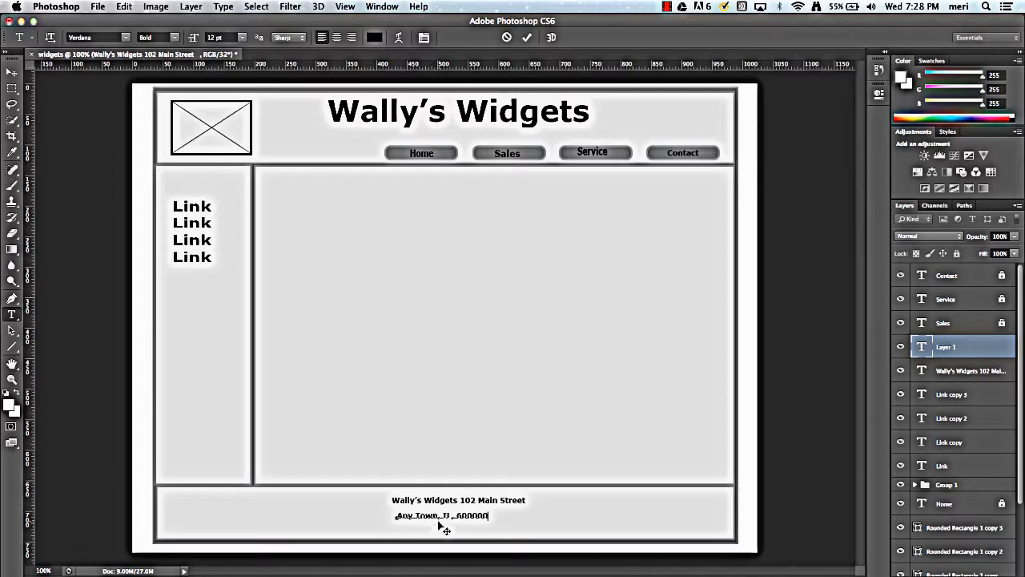
pyautogui.moveTo(428, 375)
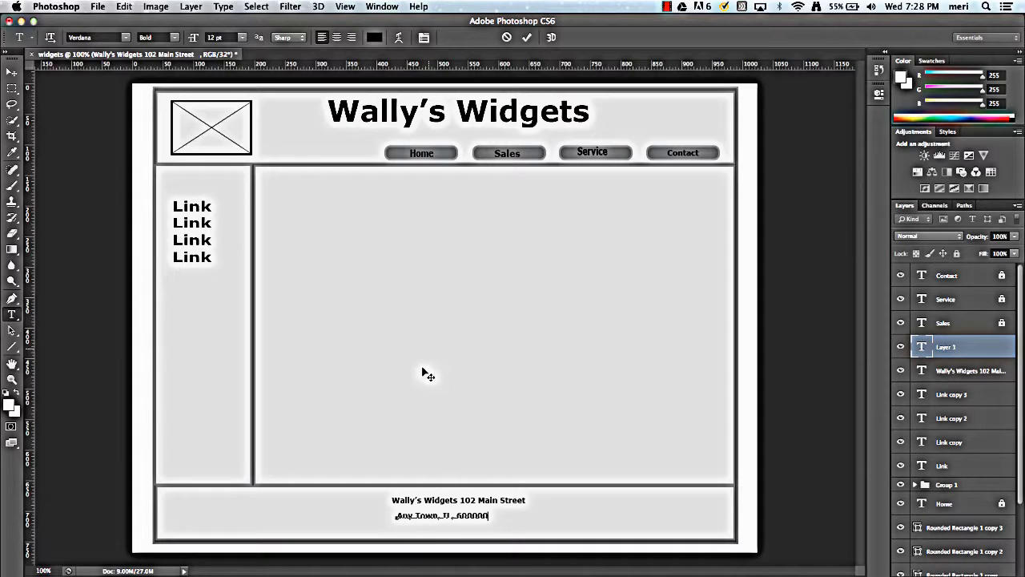
pyautogui.moveTo(460, 321)
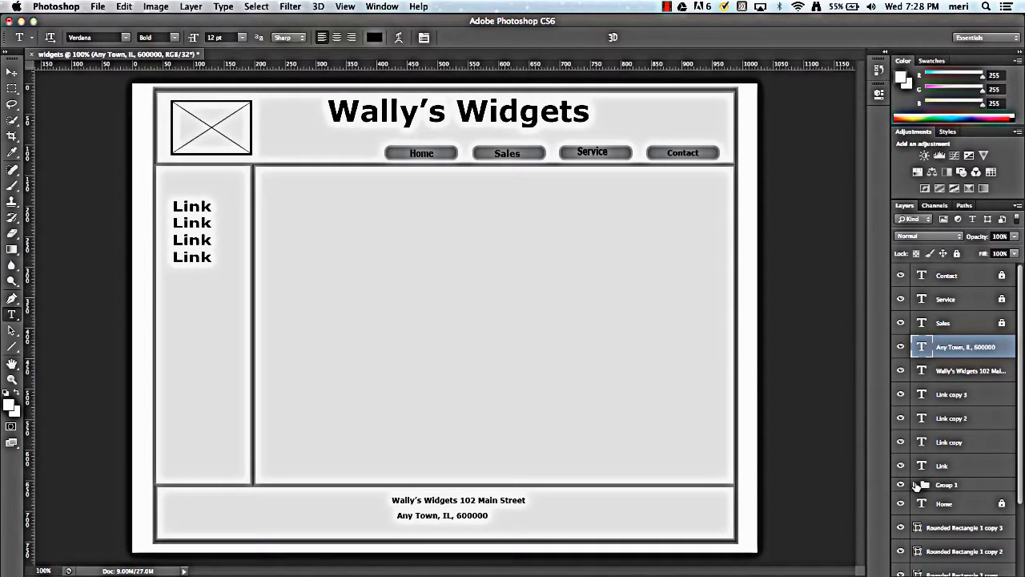
# Step: Copy the logo placeholder group, move it into the content area and enlarge it
pyautogui.click(947, 484)
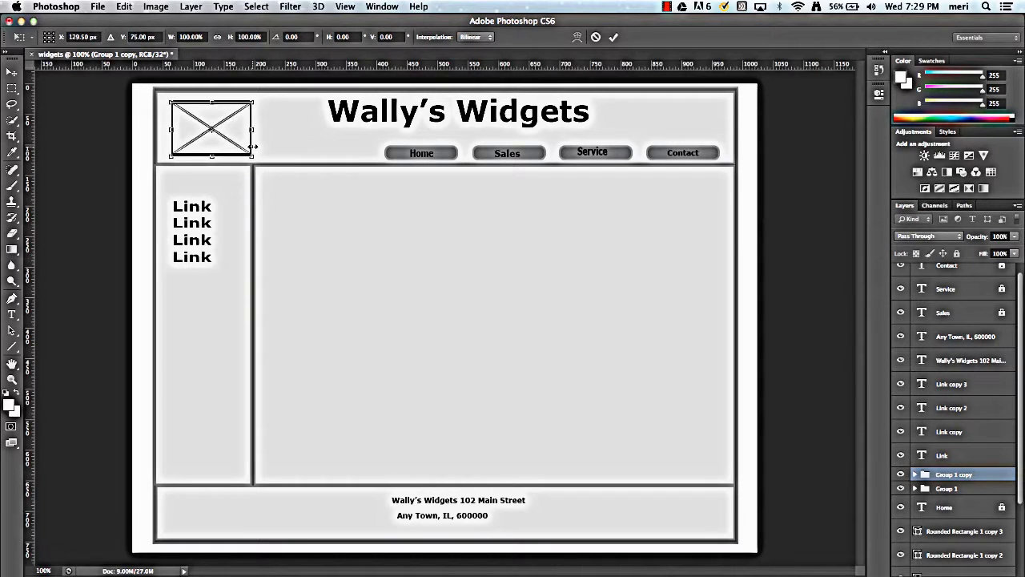
pyautogui.moveTo(212, 128); pyautogui.dragTo(213, 140)
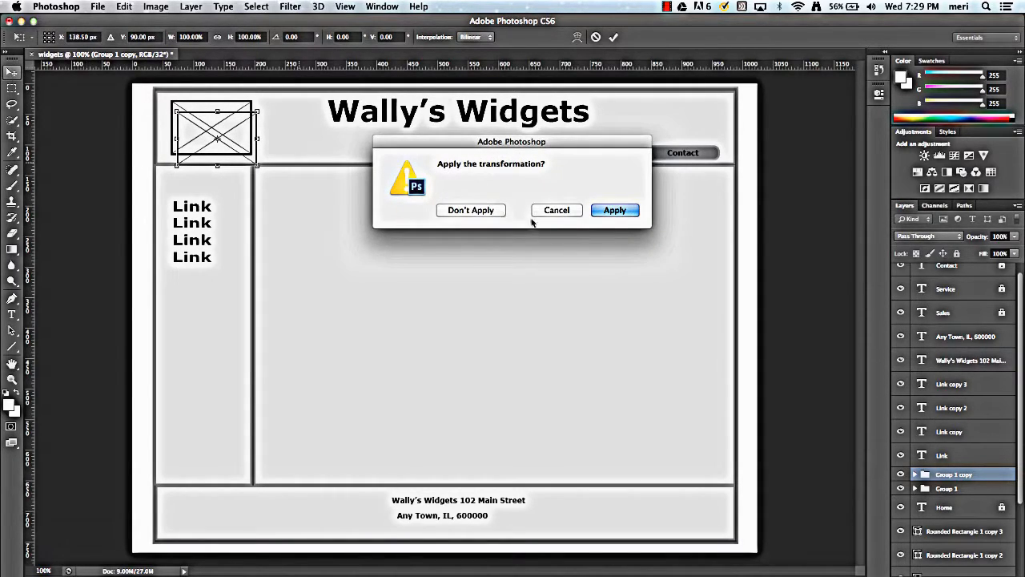
pyautogui.click(615, 210)
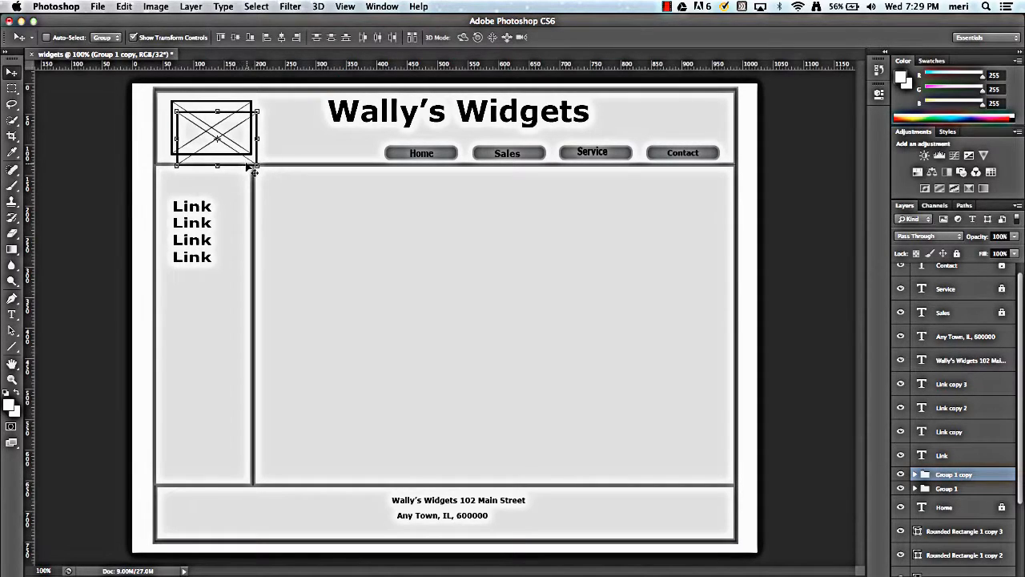
pyautogui.moveTo(217, 136); pyautogui.dragTo(312, 208)
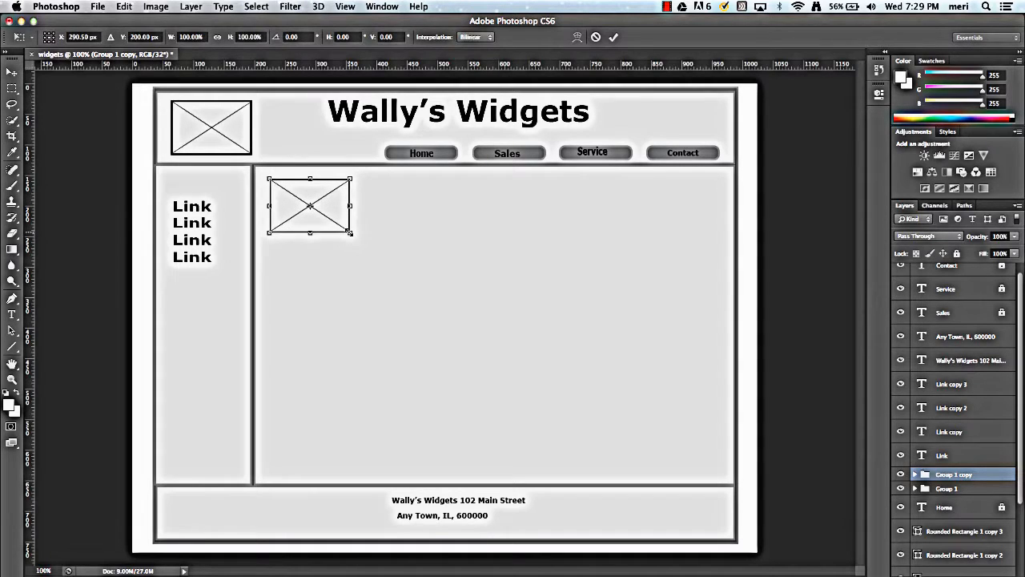
pyautogui.moveTo(350, 235); pyautogui.dragTo(422, 286)
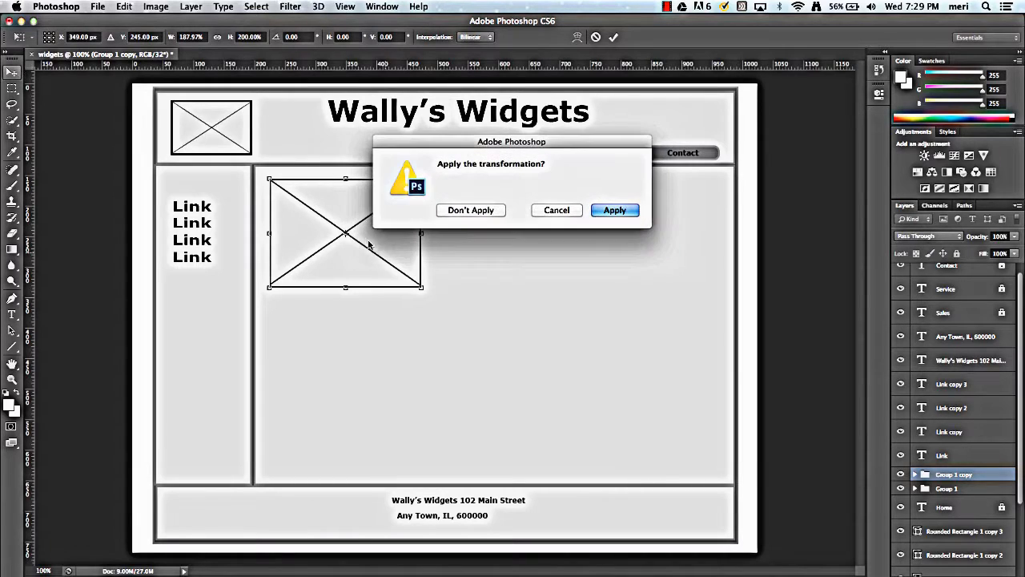
pyautogui.click(614, 210)
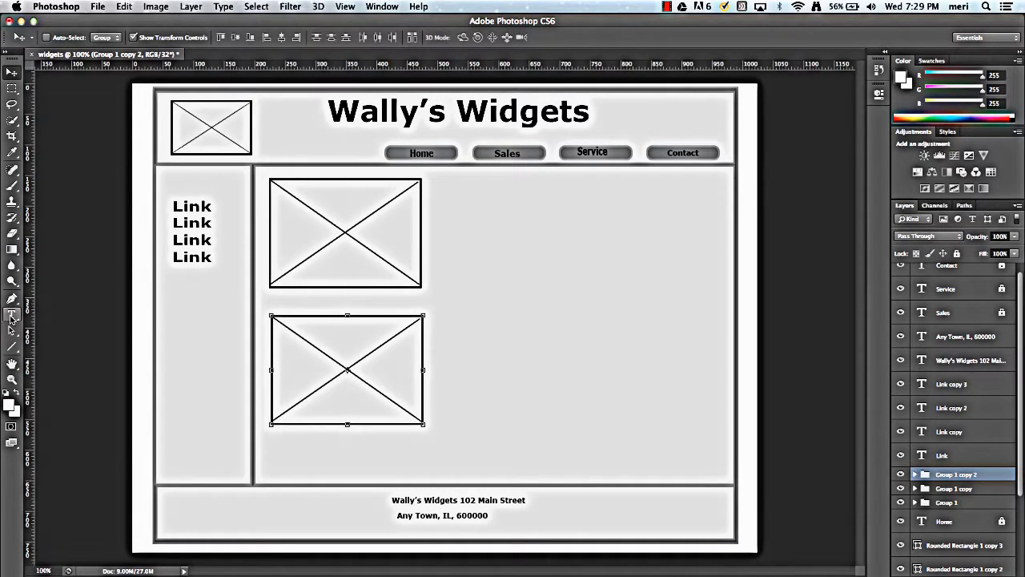
pyautogui.click(12, 315)
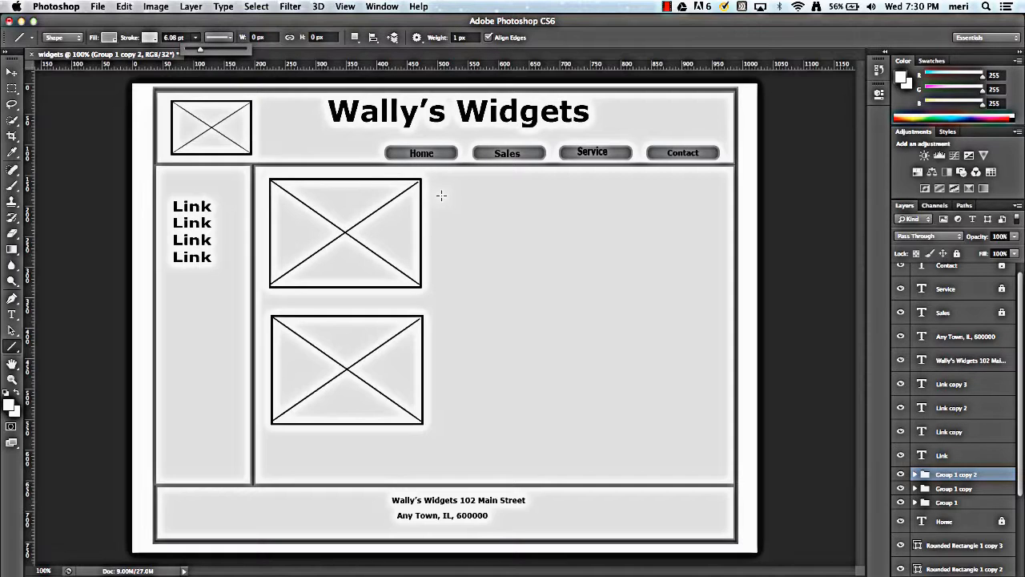
# Step: Draw ten thin horizontal lines of varying lengths beside the two image placeholders
pyautogui.moveTo(441, 199); pyautogui.dragTo(469, 196)
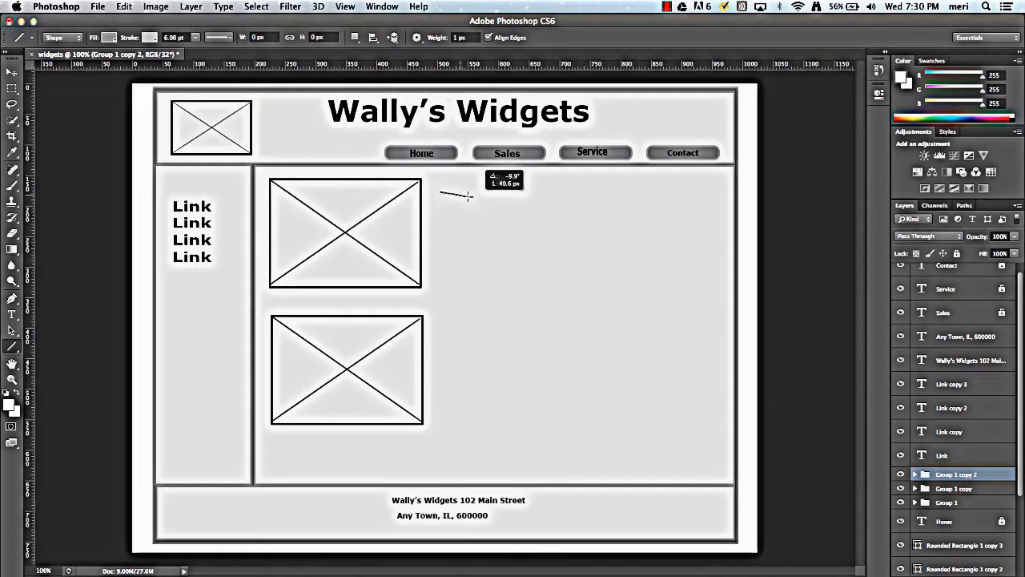
pyautogui.moveTo(440, 192); pyautogui.dragTo(629, 192)
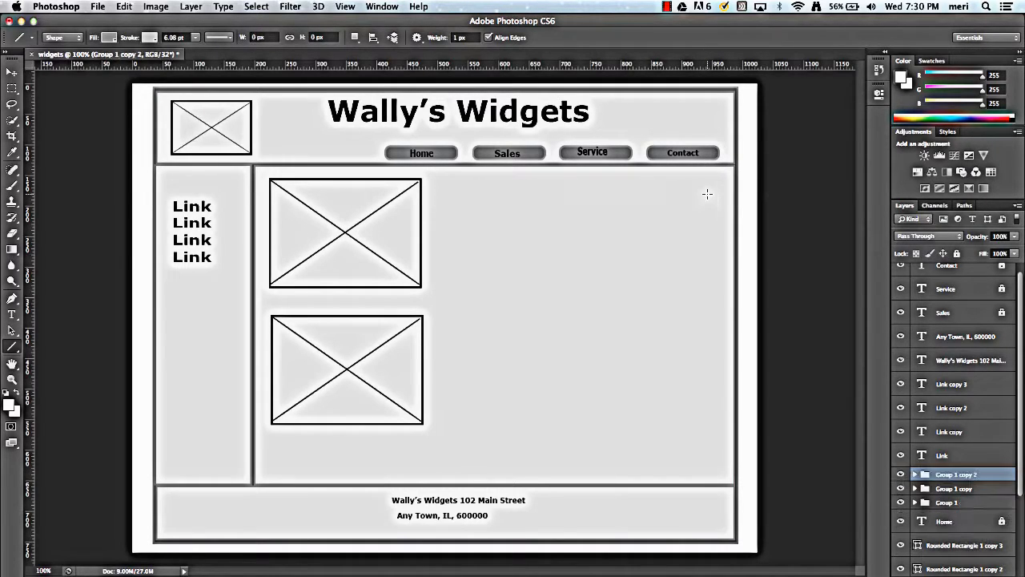
pyautogui.moveTo(437, 197)
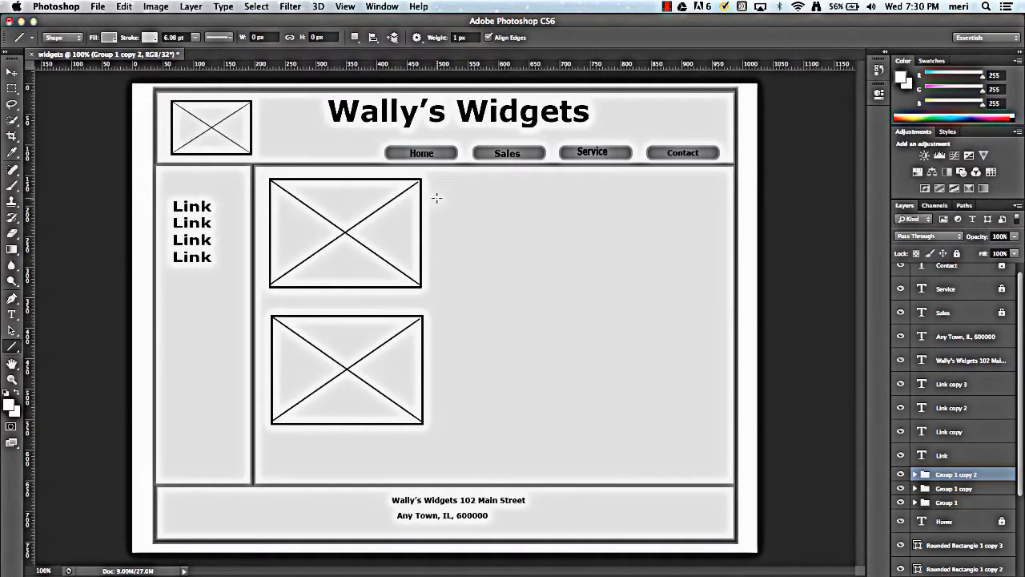
pyautogui.moveTo(436, 197); pyautogui.dragTo(597, 198)
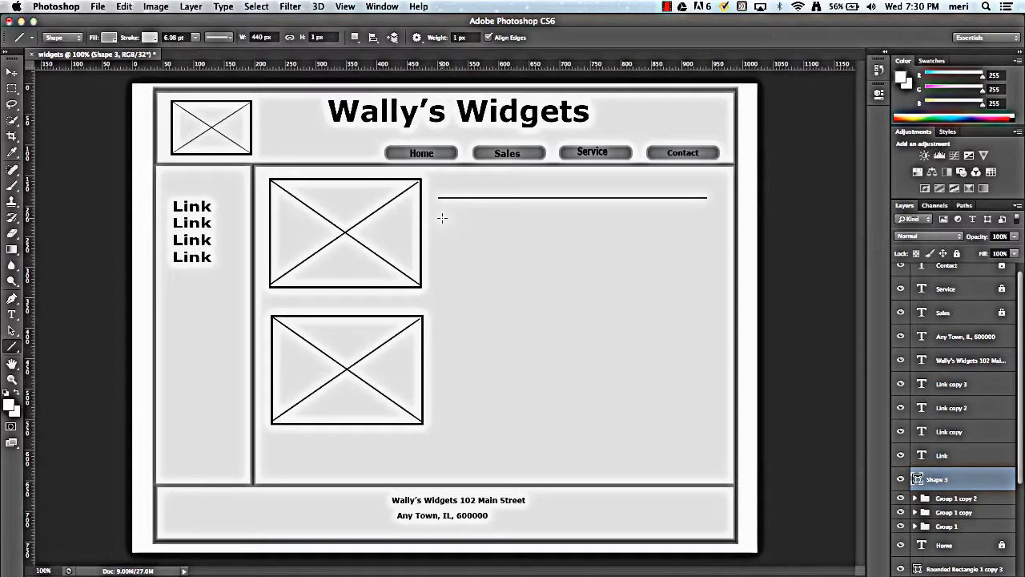
pyautogui.moveTo(439, 216); pyautogui.dragTo(616, 232)
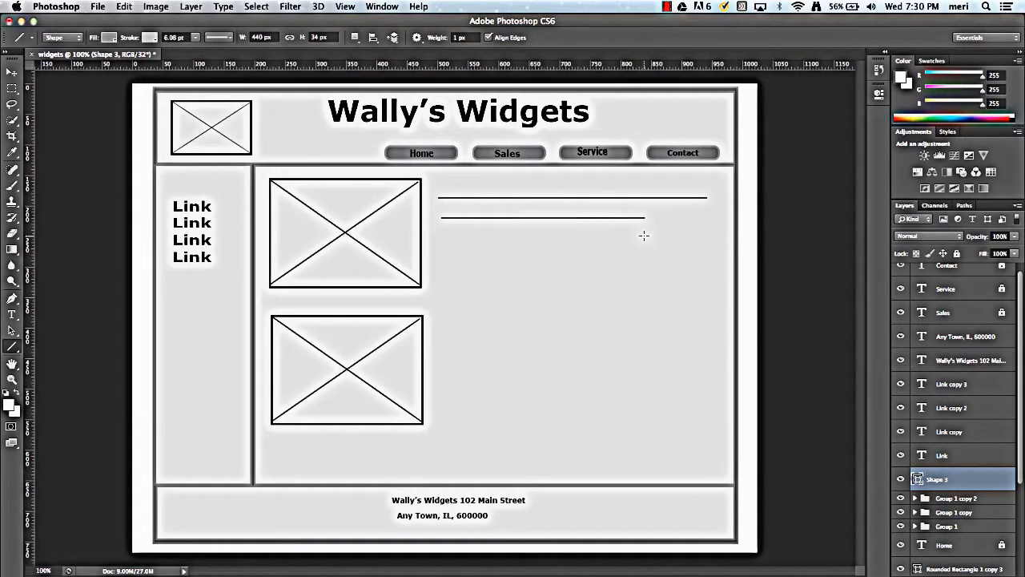
pyautogui.moveTo(519, 253)
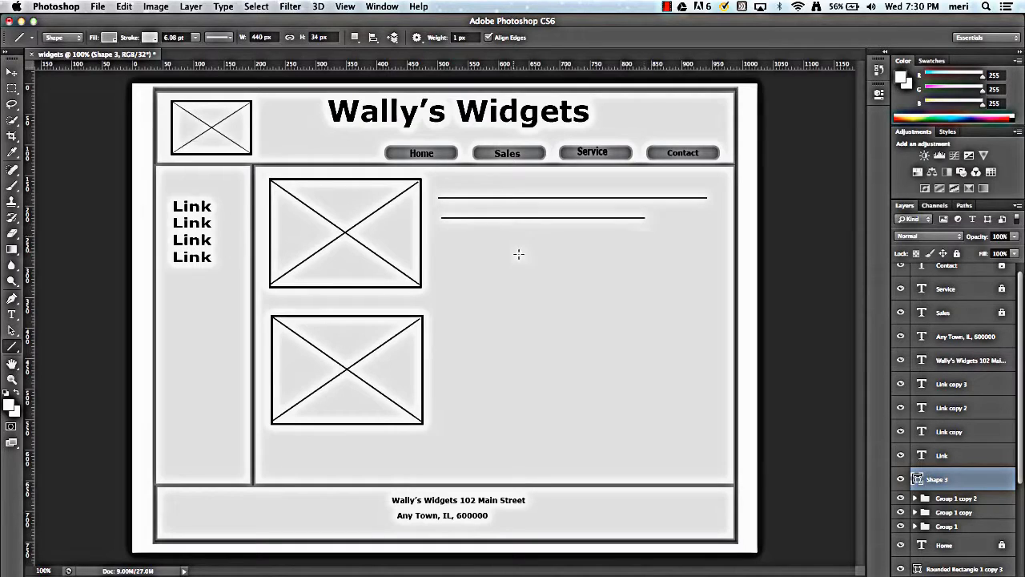
pyautogui.moveTo(444, 241)
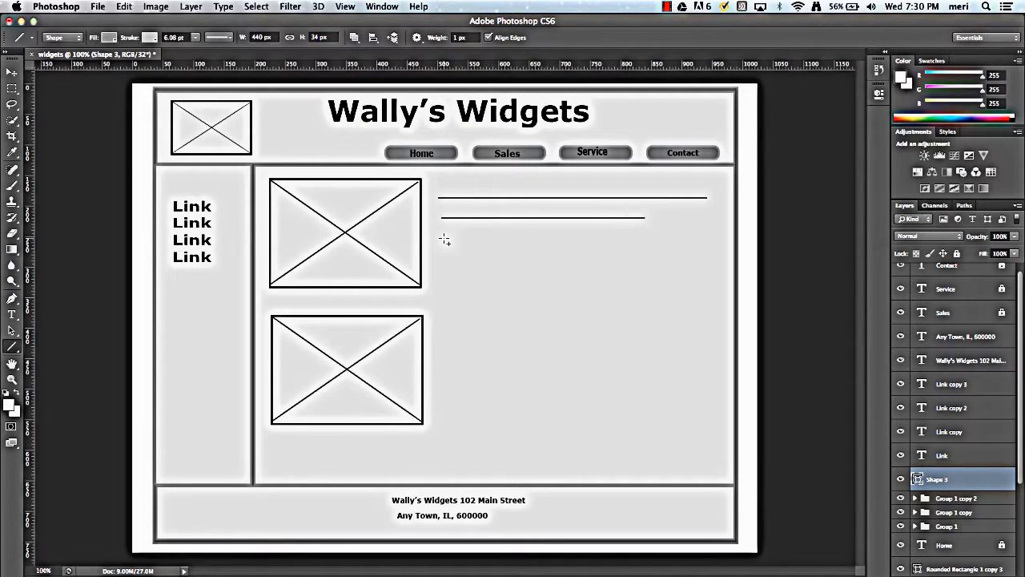
pyautogui.moveTo(442, 236); pyautogui.dragTo(644, 236)
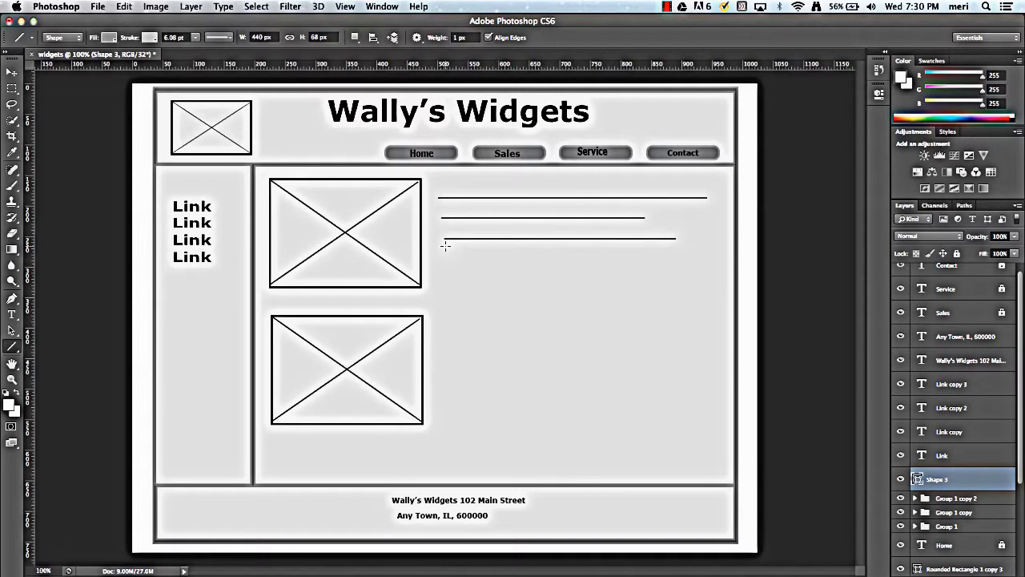
pyautogui.moveTo(440, 262); pyautogui.dragTo(573, 262)
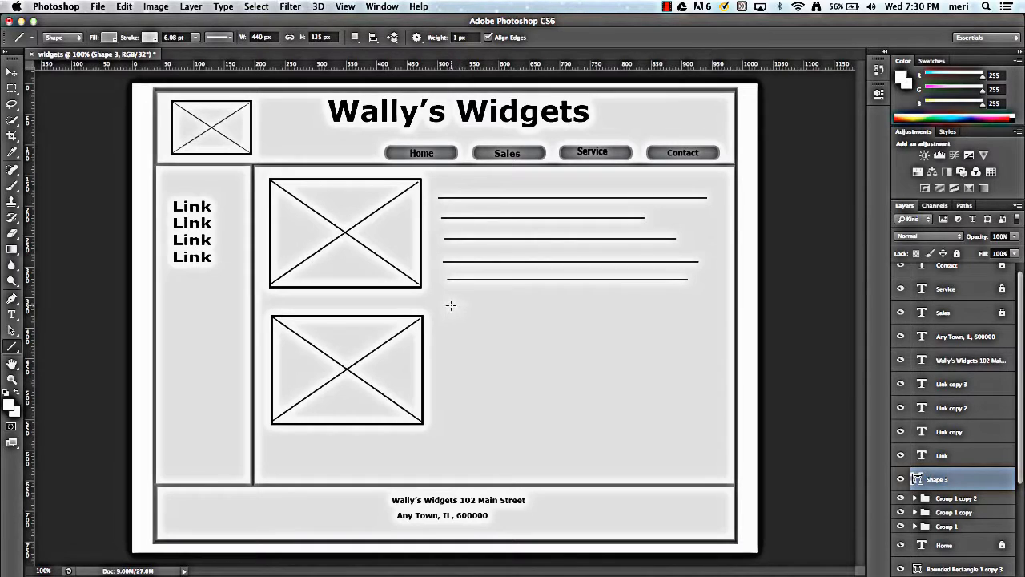
pyautogui.moveTo(451, 305); pyautogui.dragTo(656, 312)
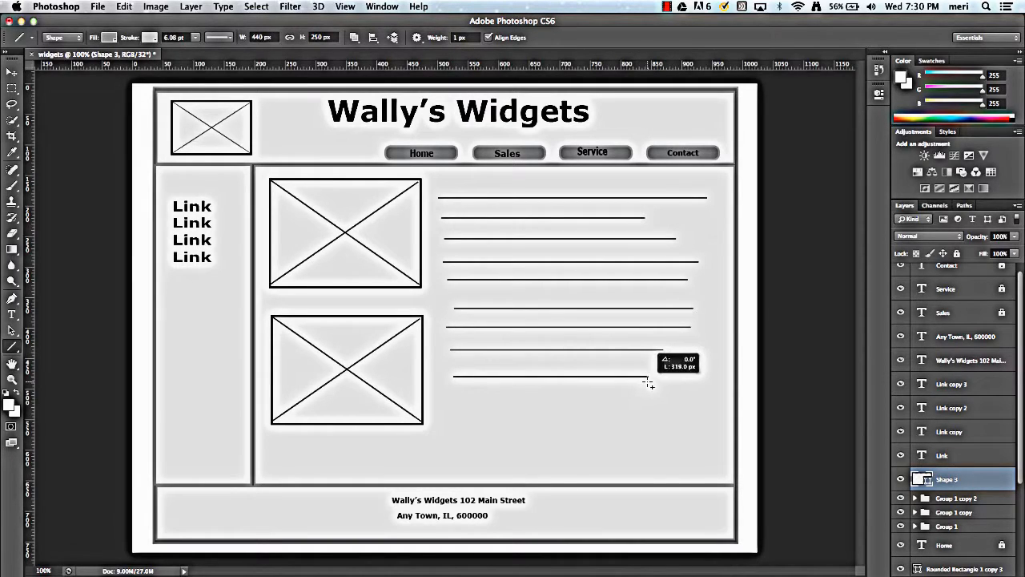
pyautogui.moveTo(649, 384); pyautogui.dragTo(481, 400)
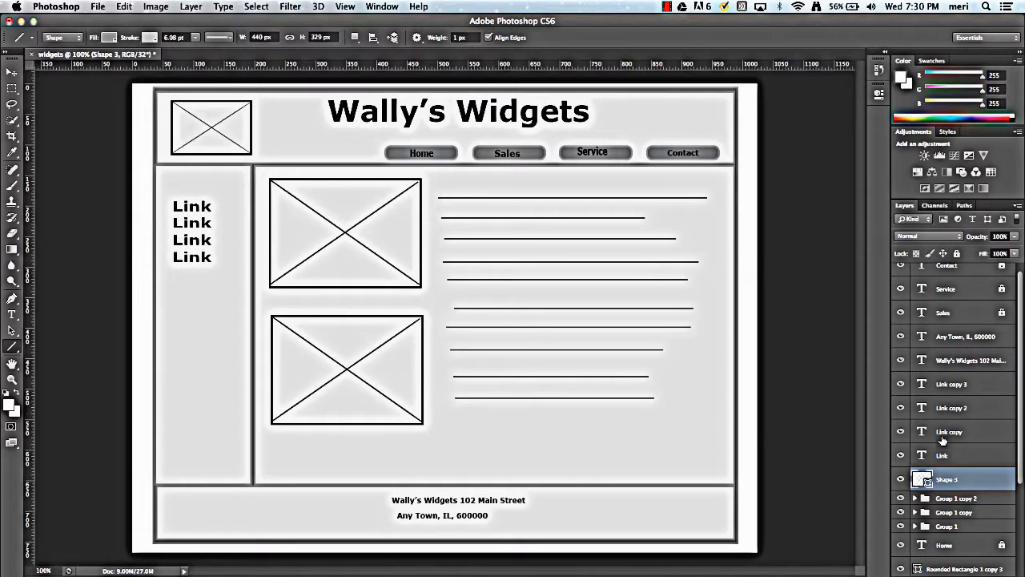
# Step: Scroll down the Layers panel toward the Shape 3 line layer
pyautogui.scroll(-3)
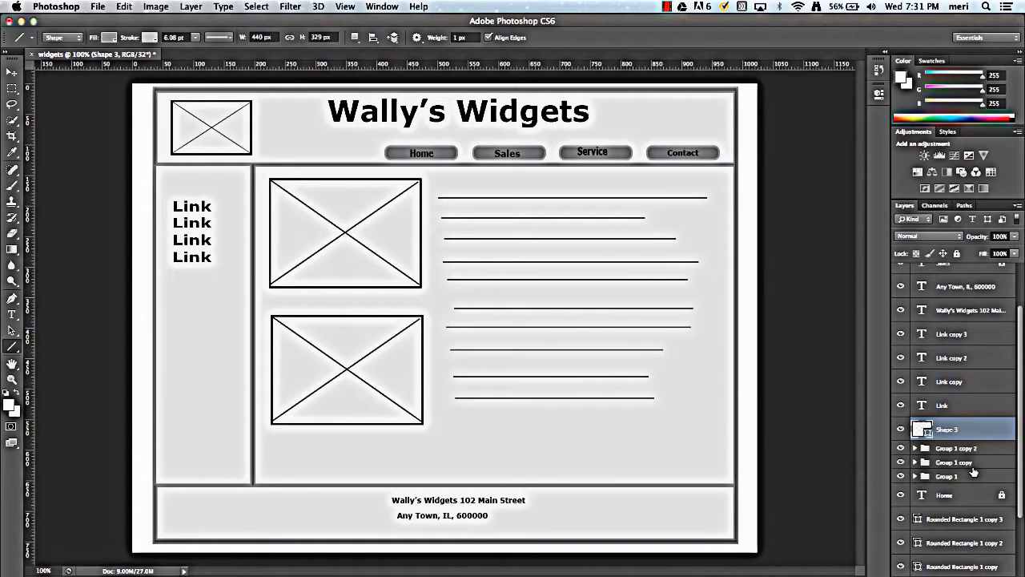
pyautogui.scroll(-3)
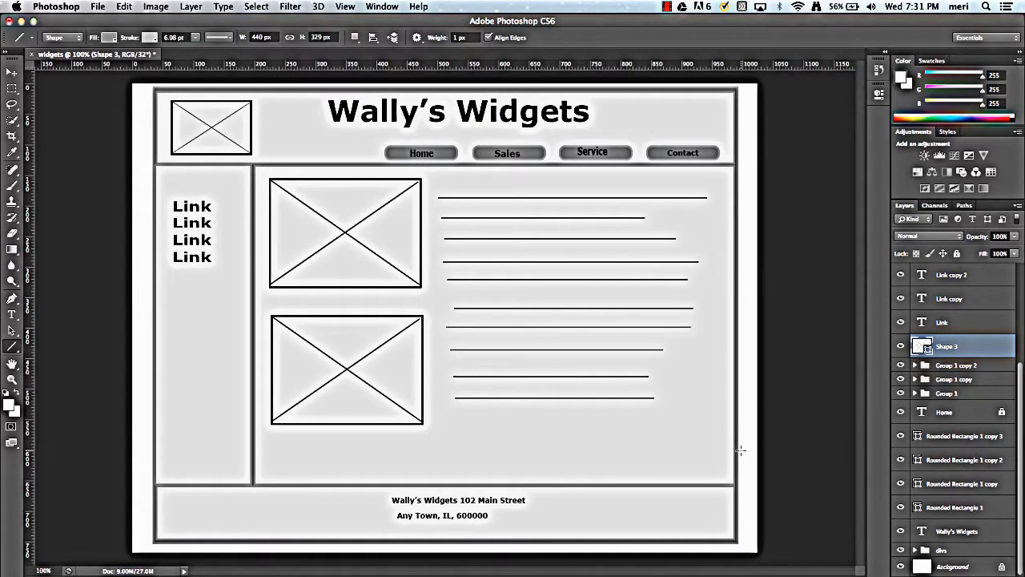
pyautogui.moveTo(593, 310)
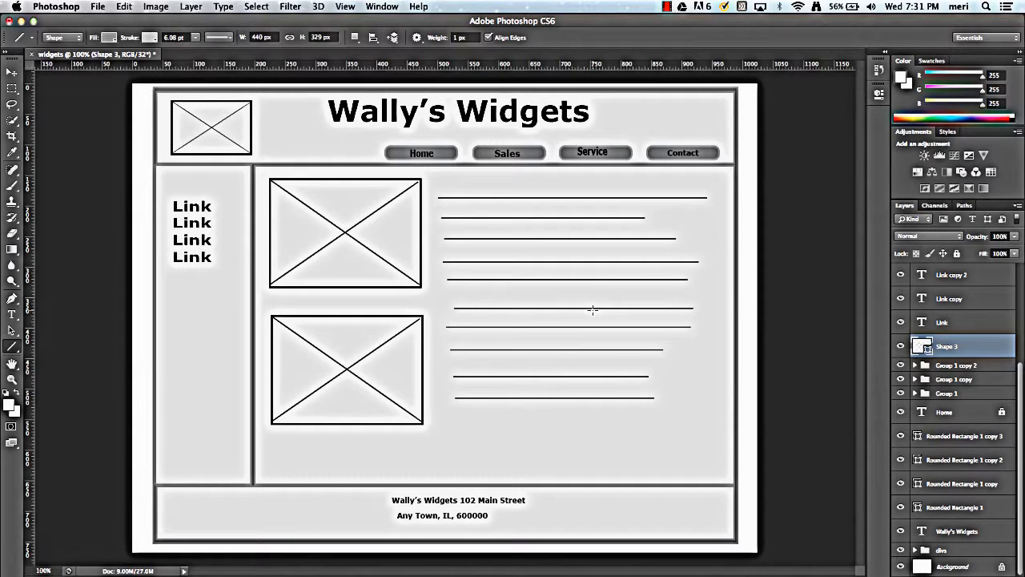
pyautogui.moveTo(944, 390)
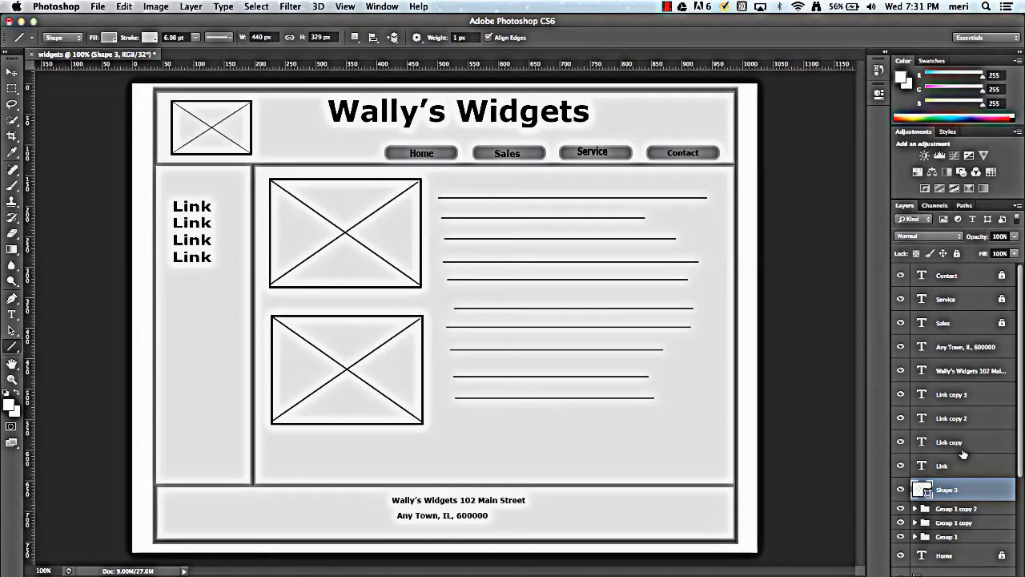
pyautogui.moveTo(959, 490)
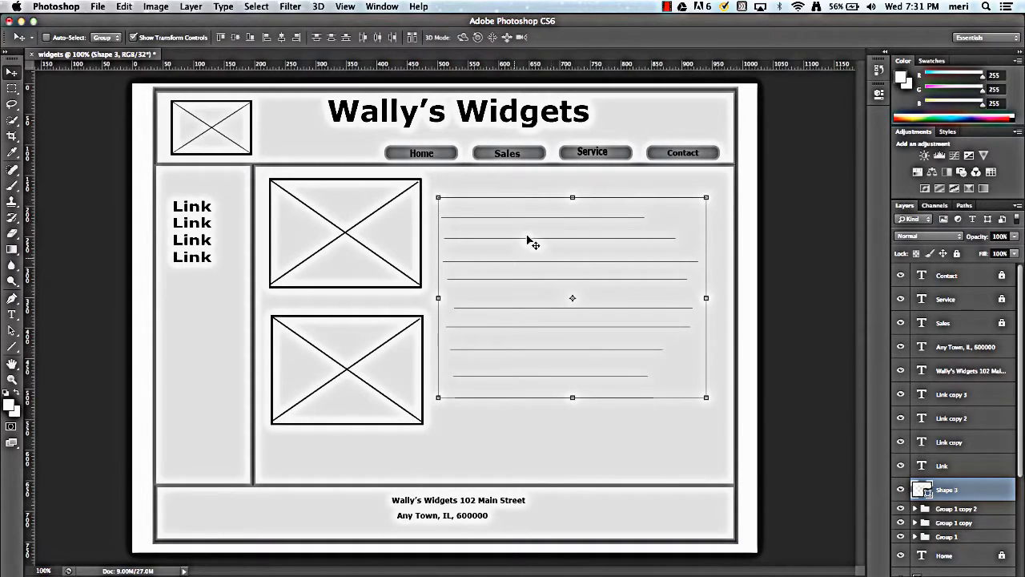
pyautogui.moveTo(545, 291)
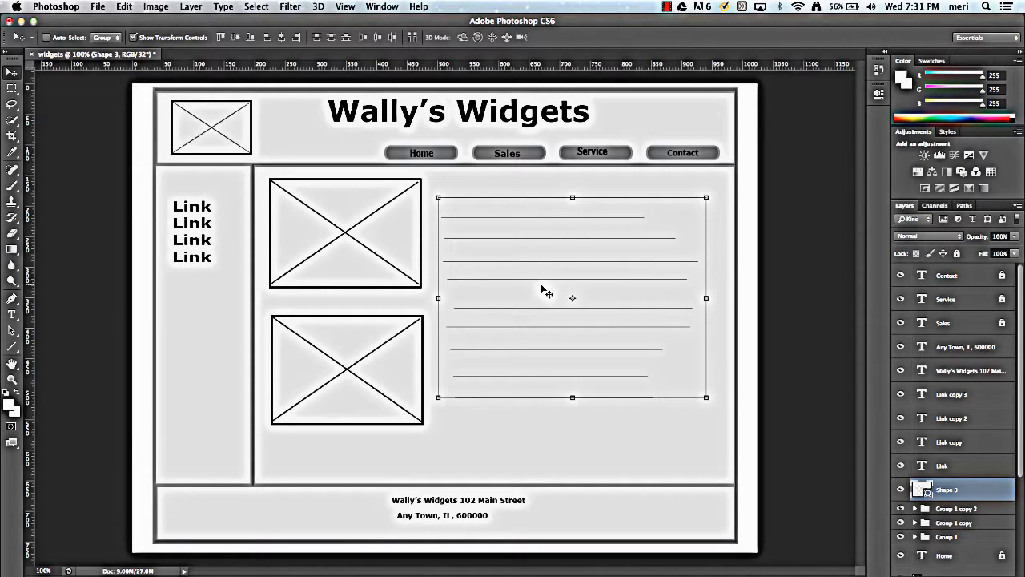
pyautogui.moveTo(457, 313)
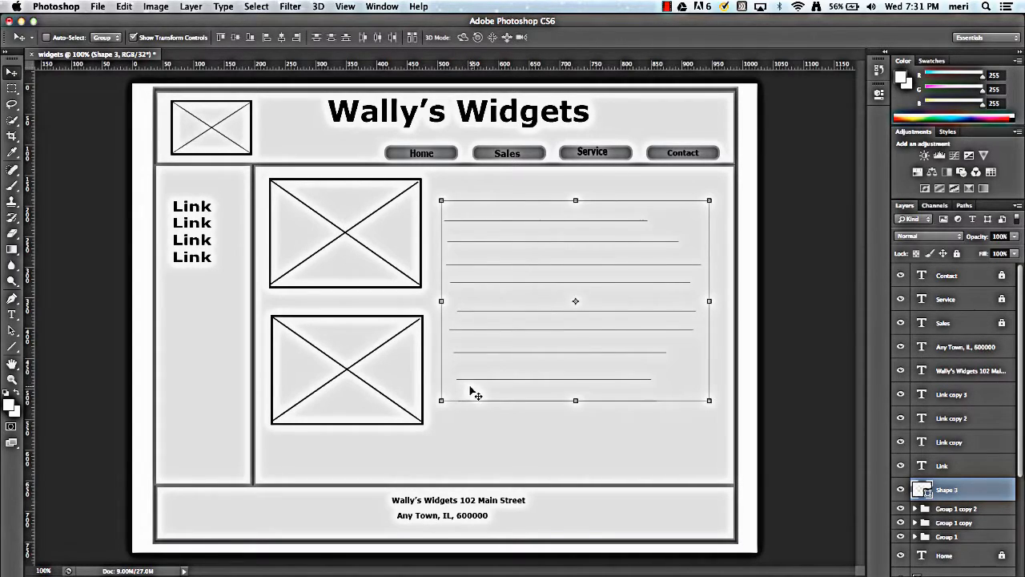
pyautogui.moveTo(575, 442)
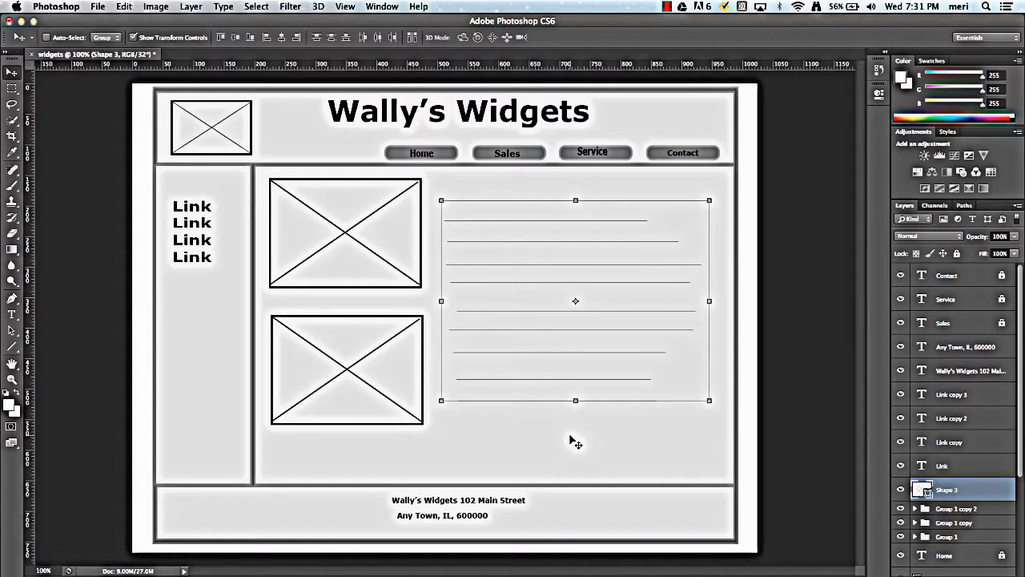
pyautogui.moveTo(675, 431)
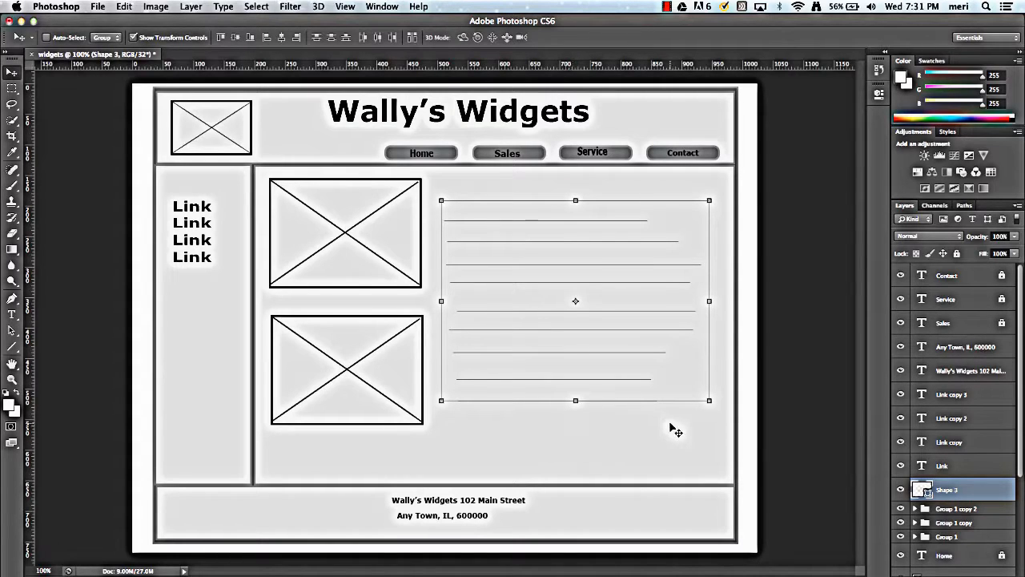
pyautogui.moveTo(543, 268)
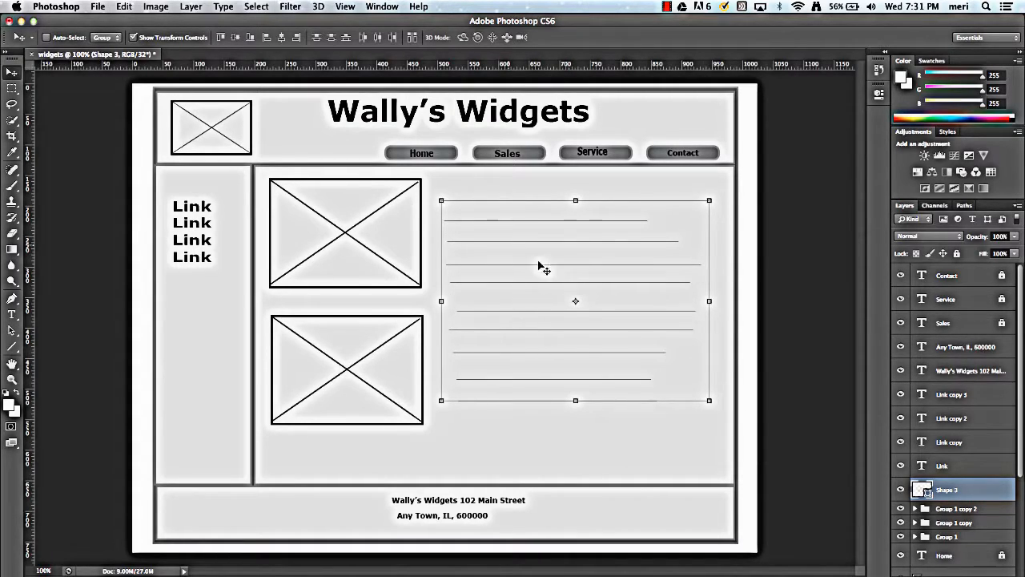
pyautogui.moveTo(359, 367)
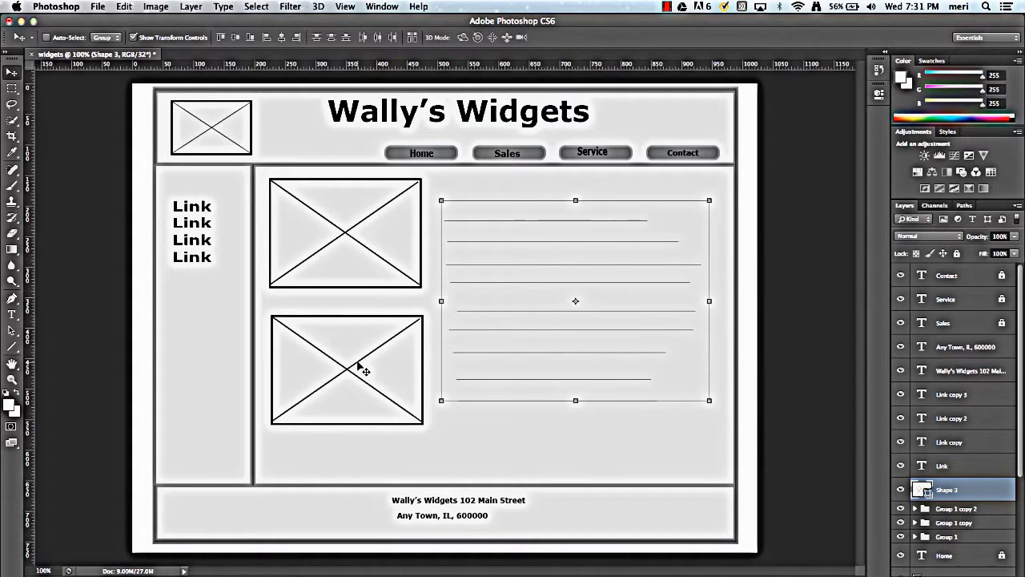
pyautogui.moveTo(238, 144)
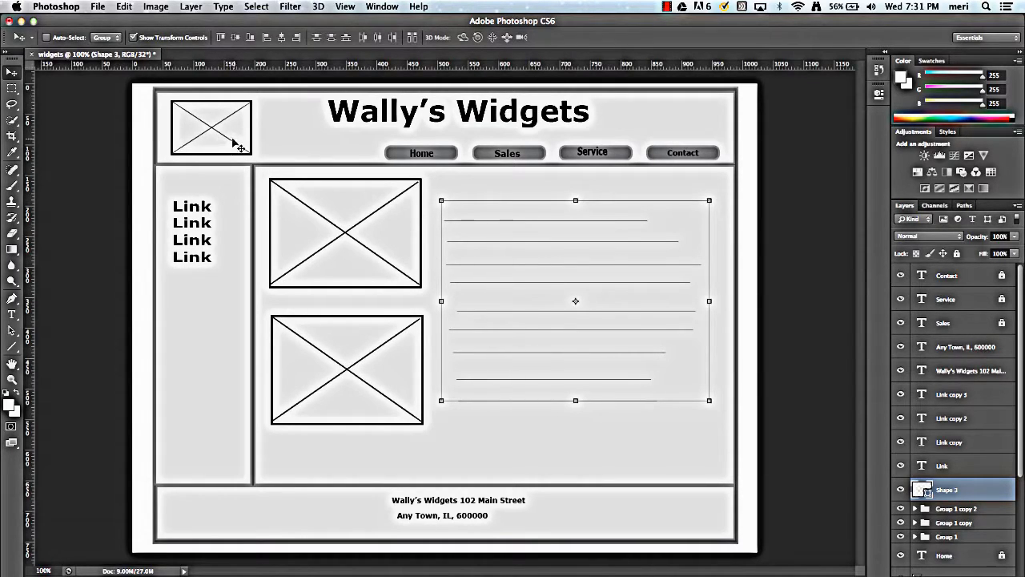
pyautogui.moveTo(663, 158)
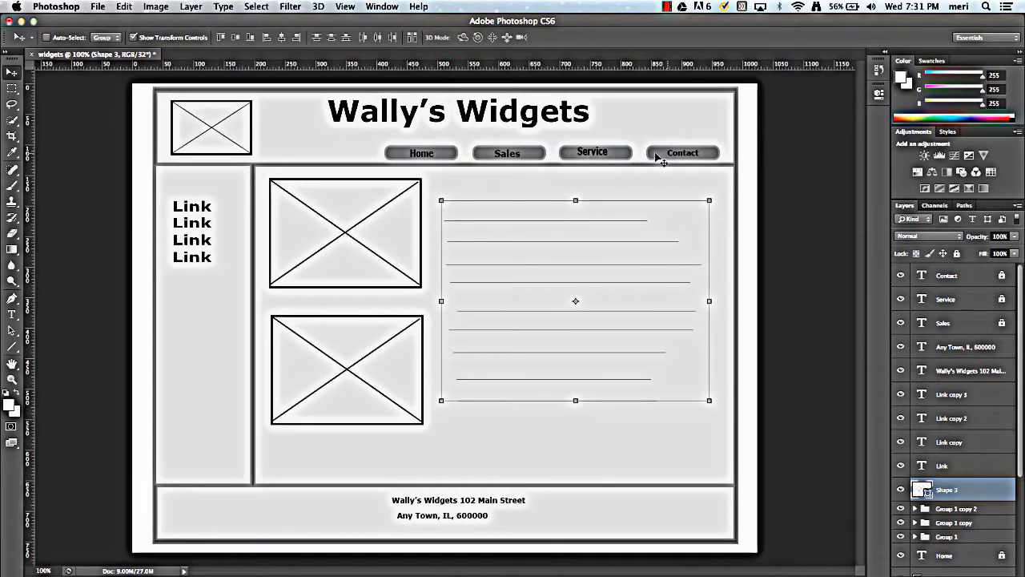
pyautogui.moveTo(609, 161)
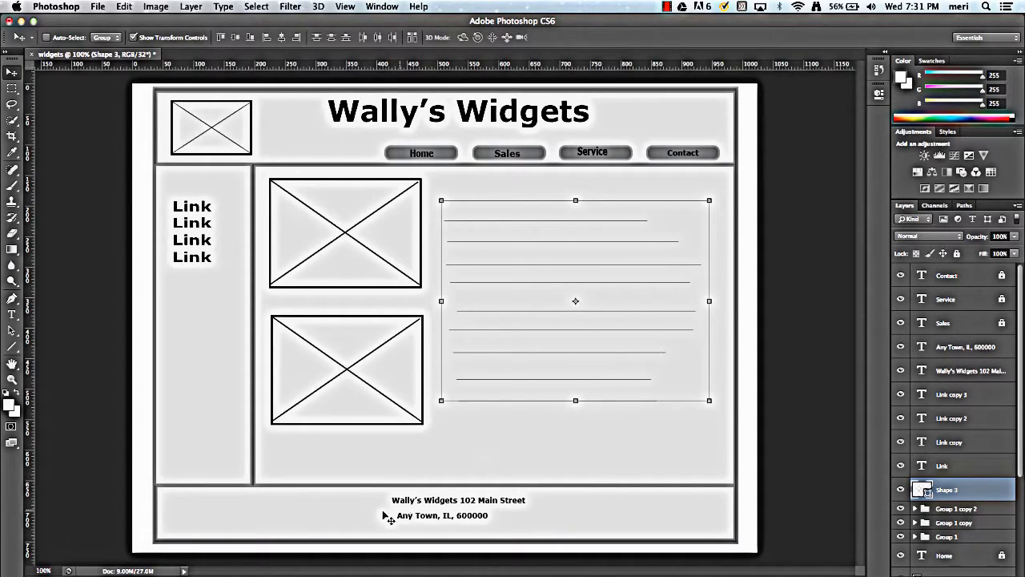
pyautogui.moveTo(212, 392)
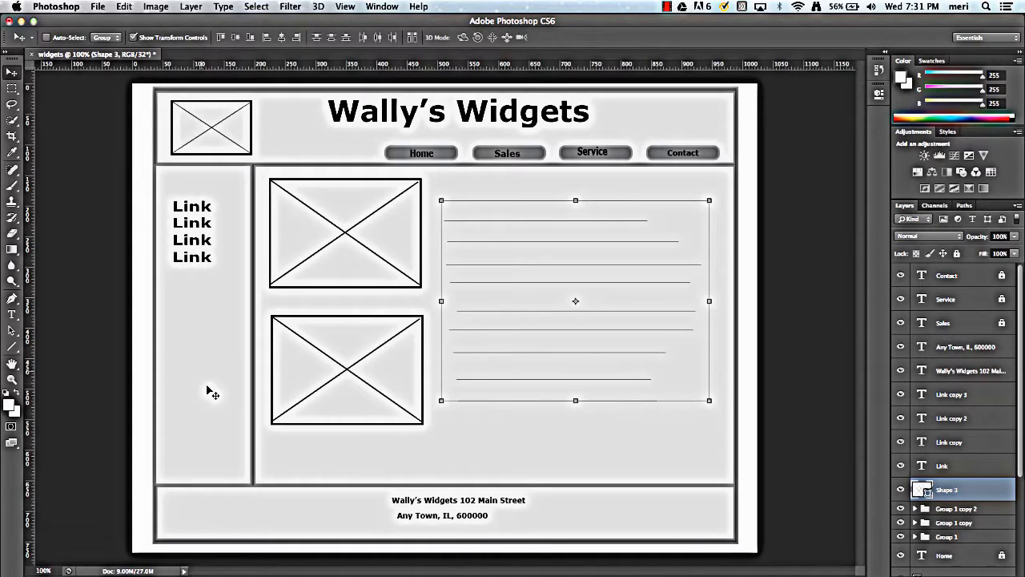
pyautogui.moveTo(194, 322)
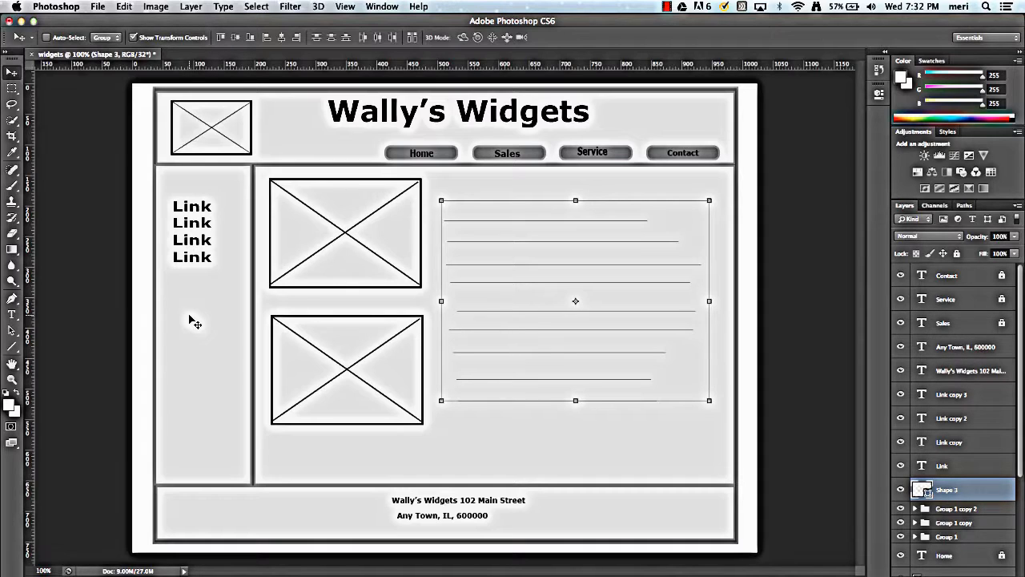
pyautogui.moveTo(94, 17)
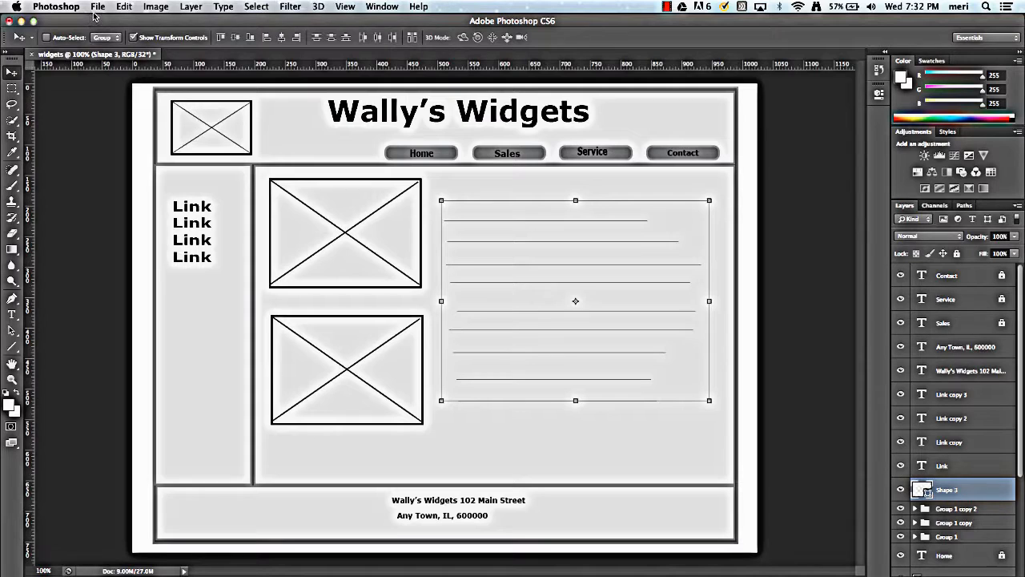
# Step: Save the wireframe as widgets.psd on the Desktop, accepting maximum compatibility
pyautogui.click(98, 6)
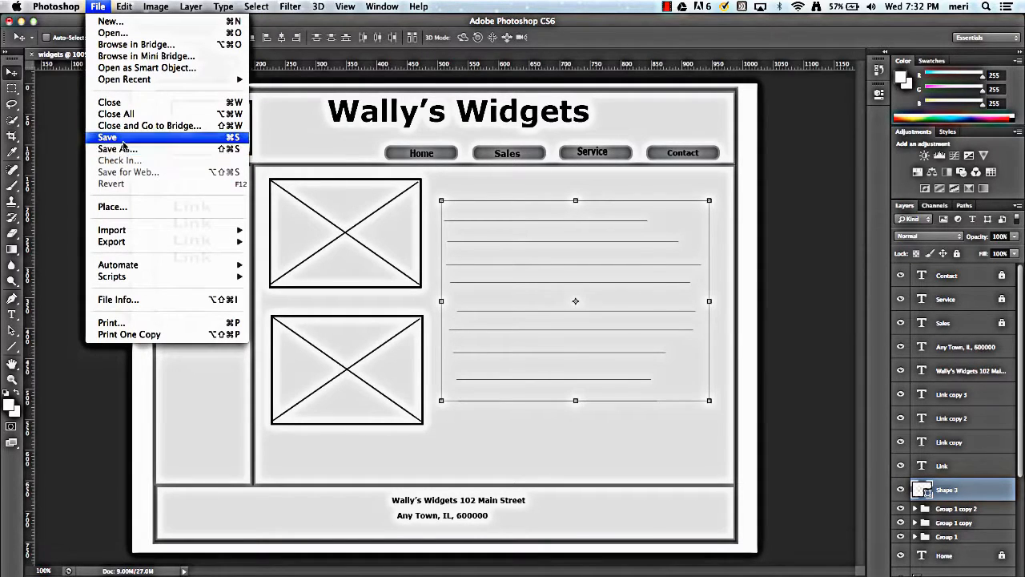
pyautogui.click(107, 137)
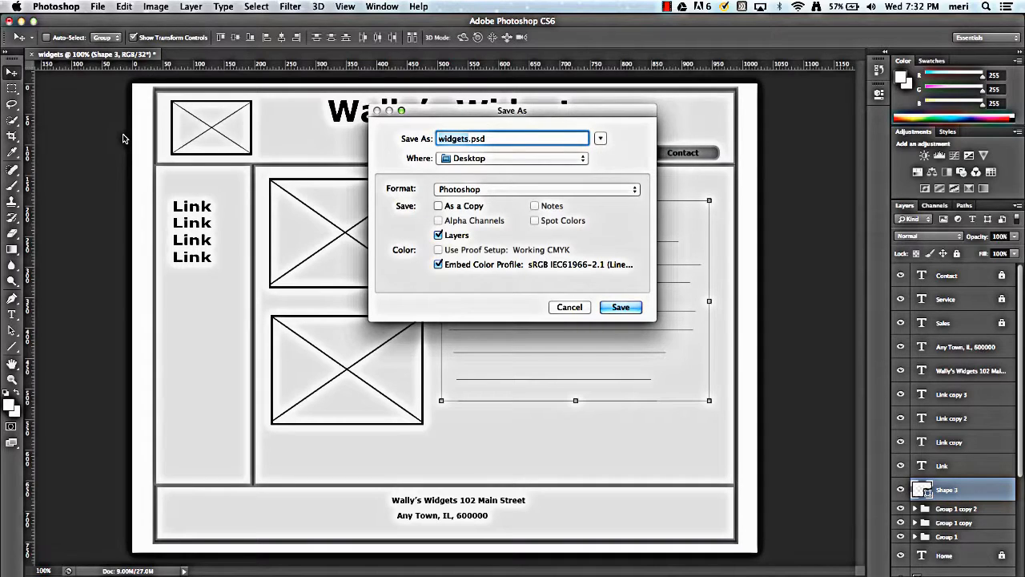
pyautogui.moveTo(621, 306)
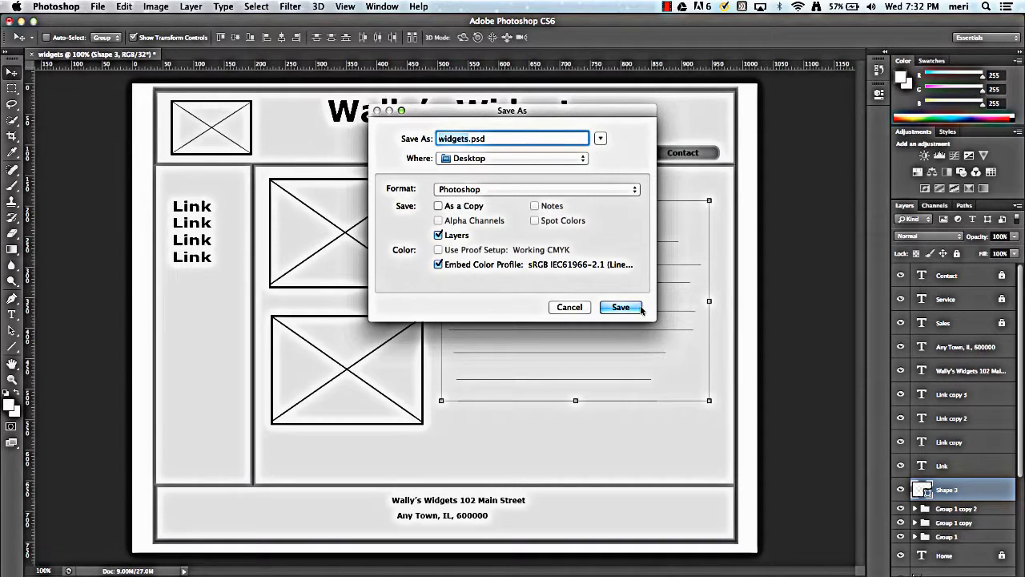
pyautogui.click(620, 307)
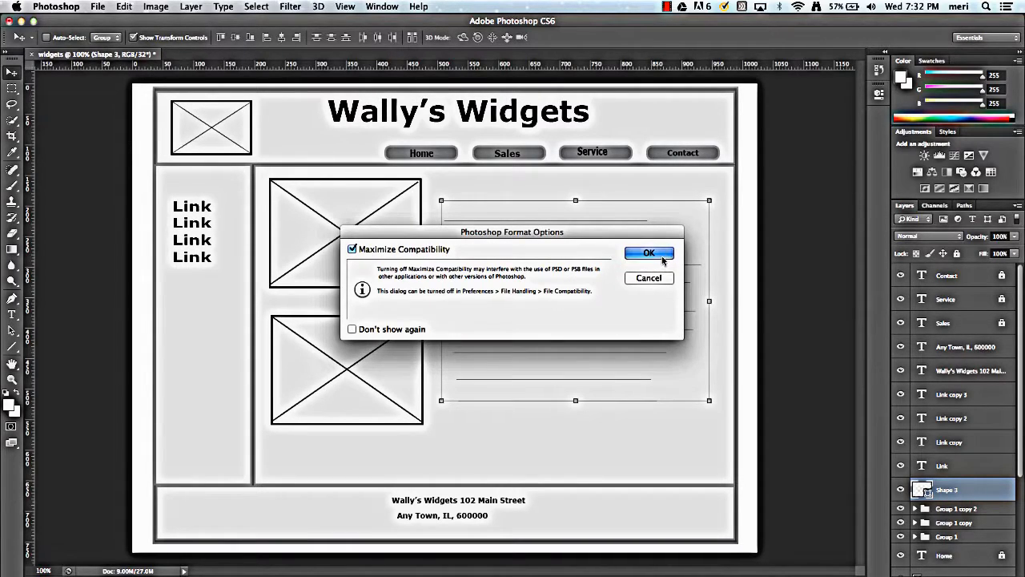
pyautogui.click(649, 253)
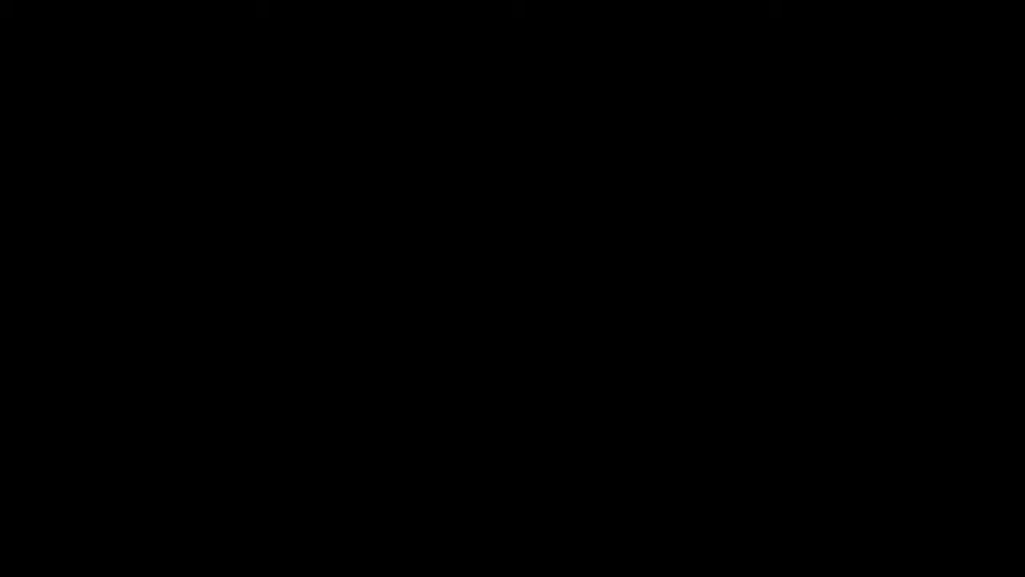